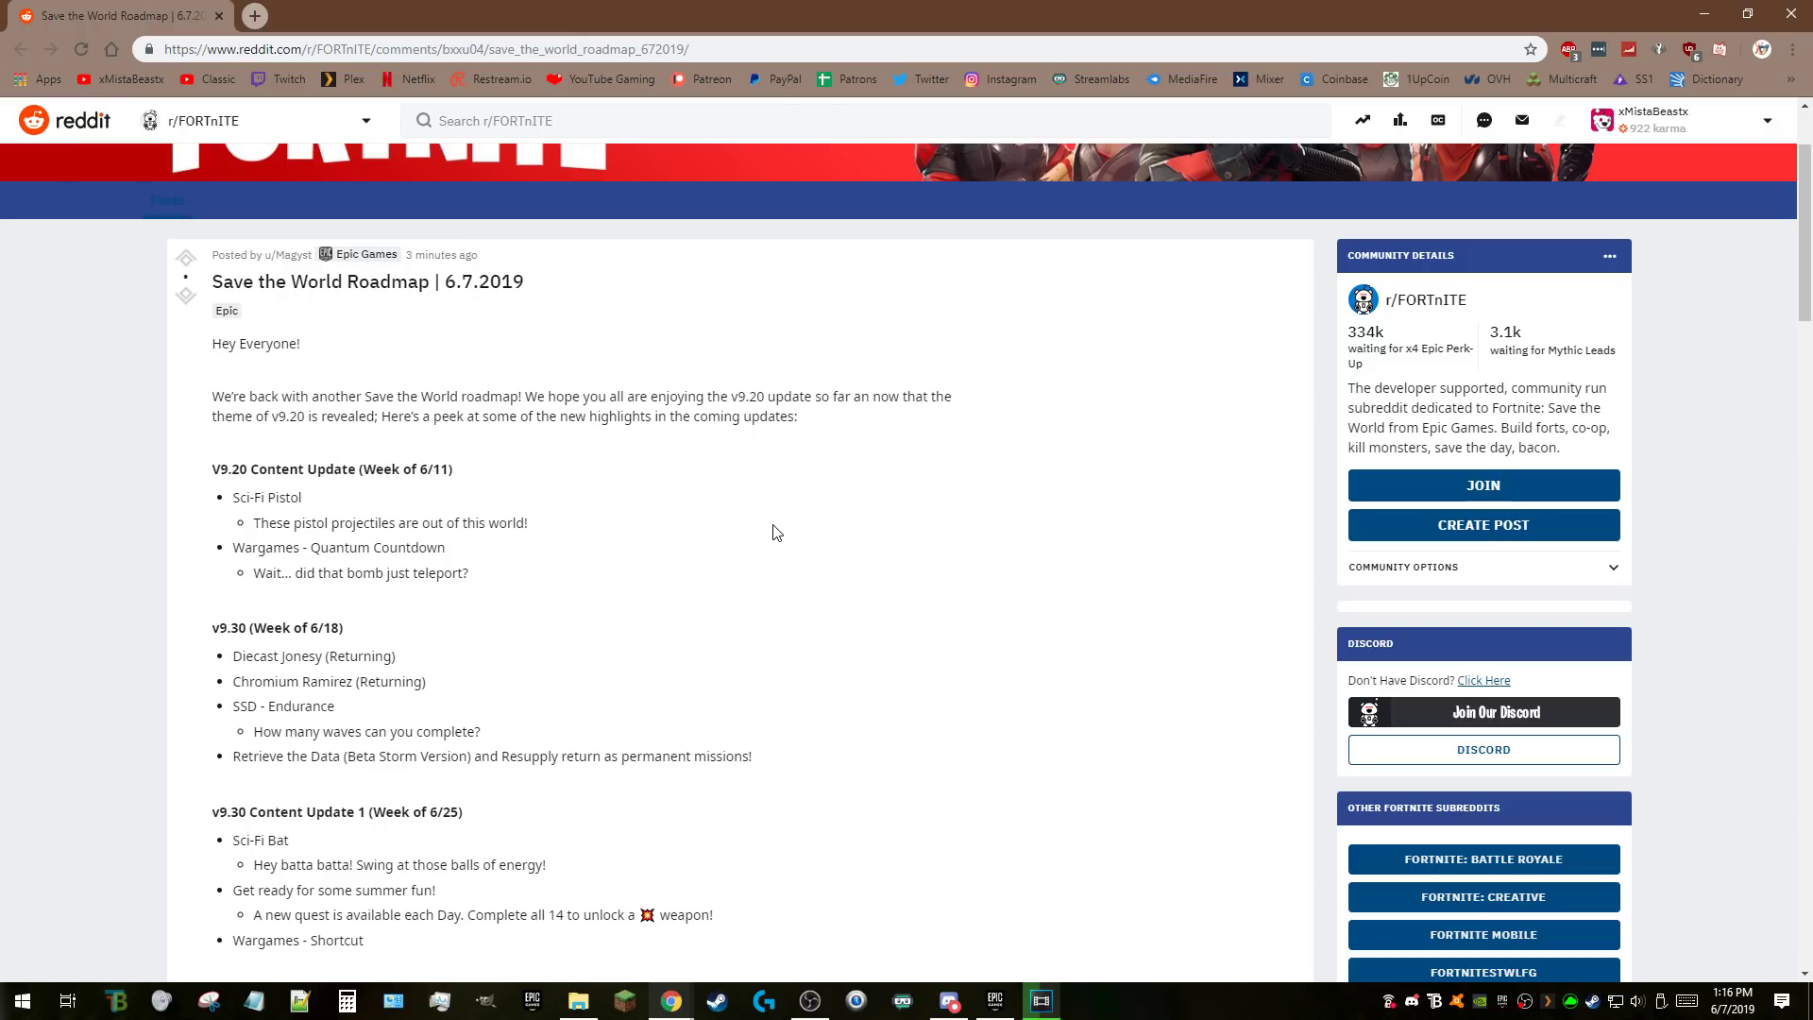
{"action": "mouse_move", "coordinate": [1611, 865]}
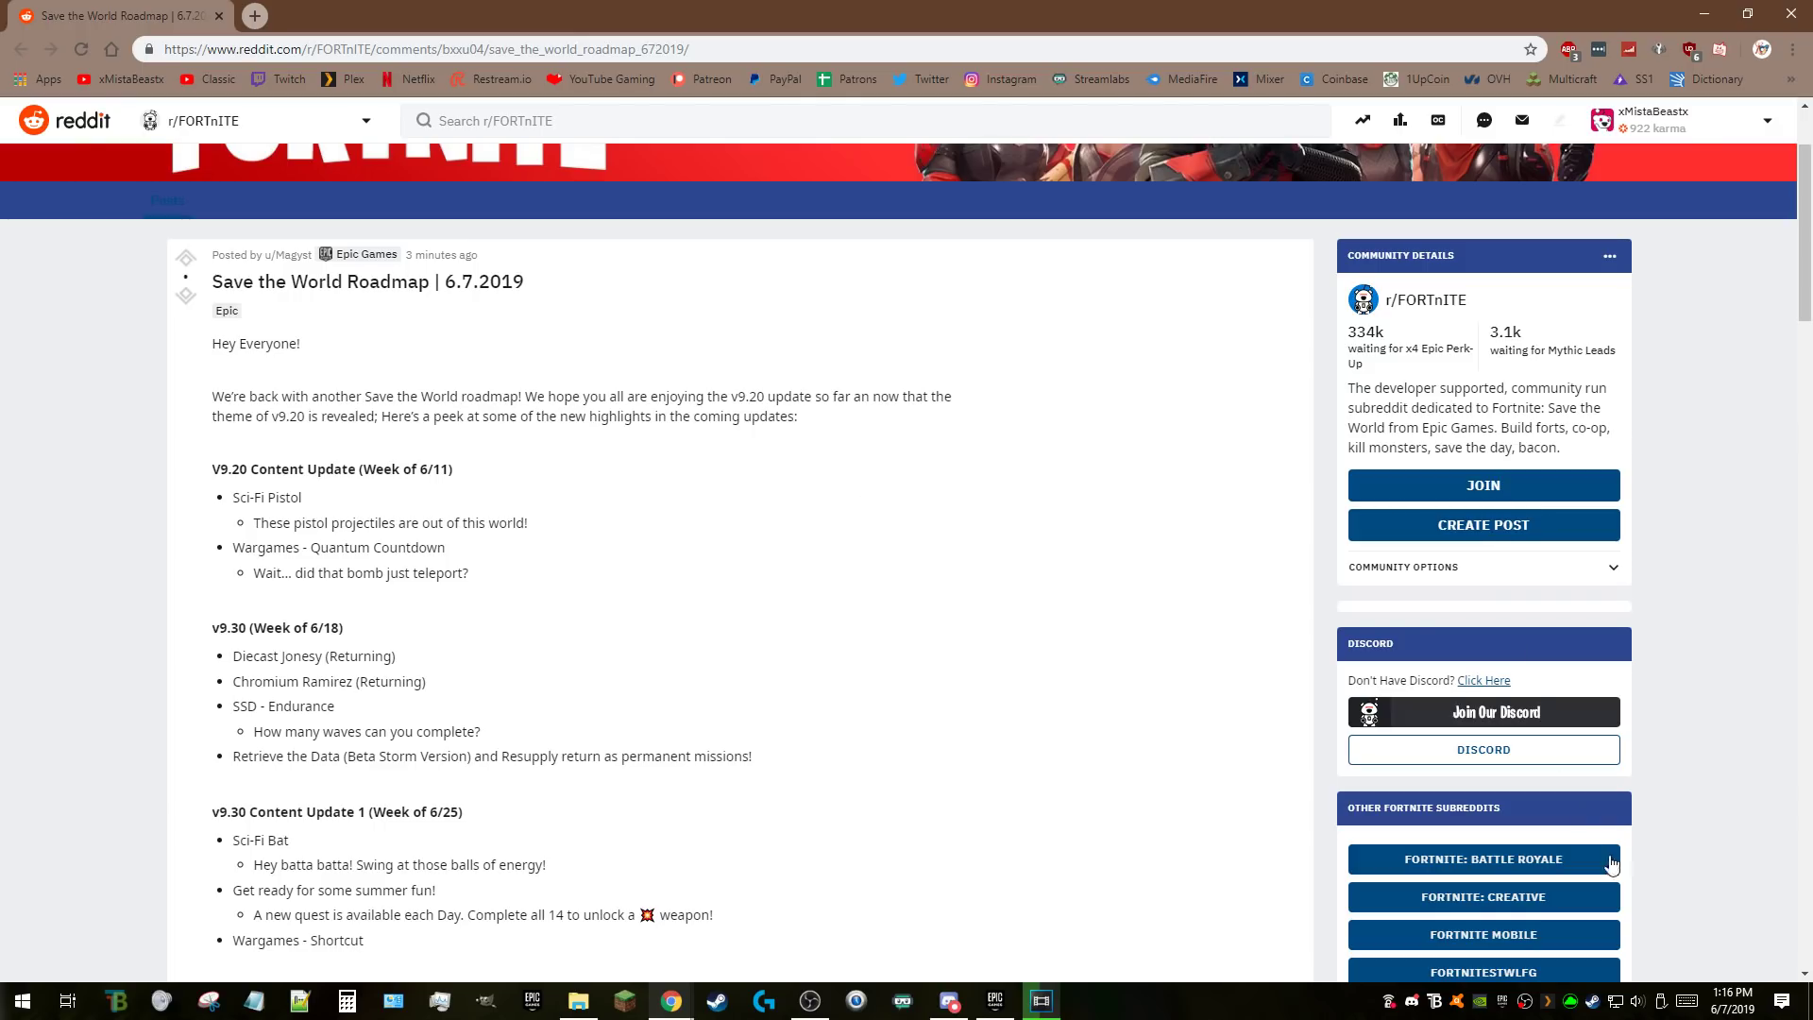
{"action": "mouse_move", "coordinate": [568, 478]}
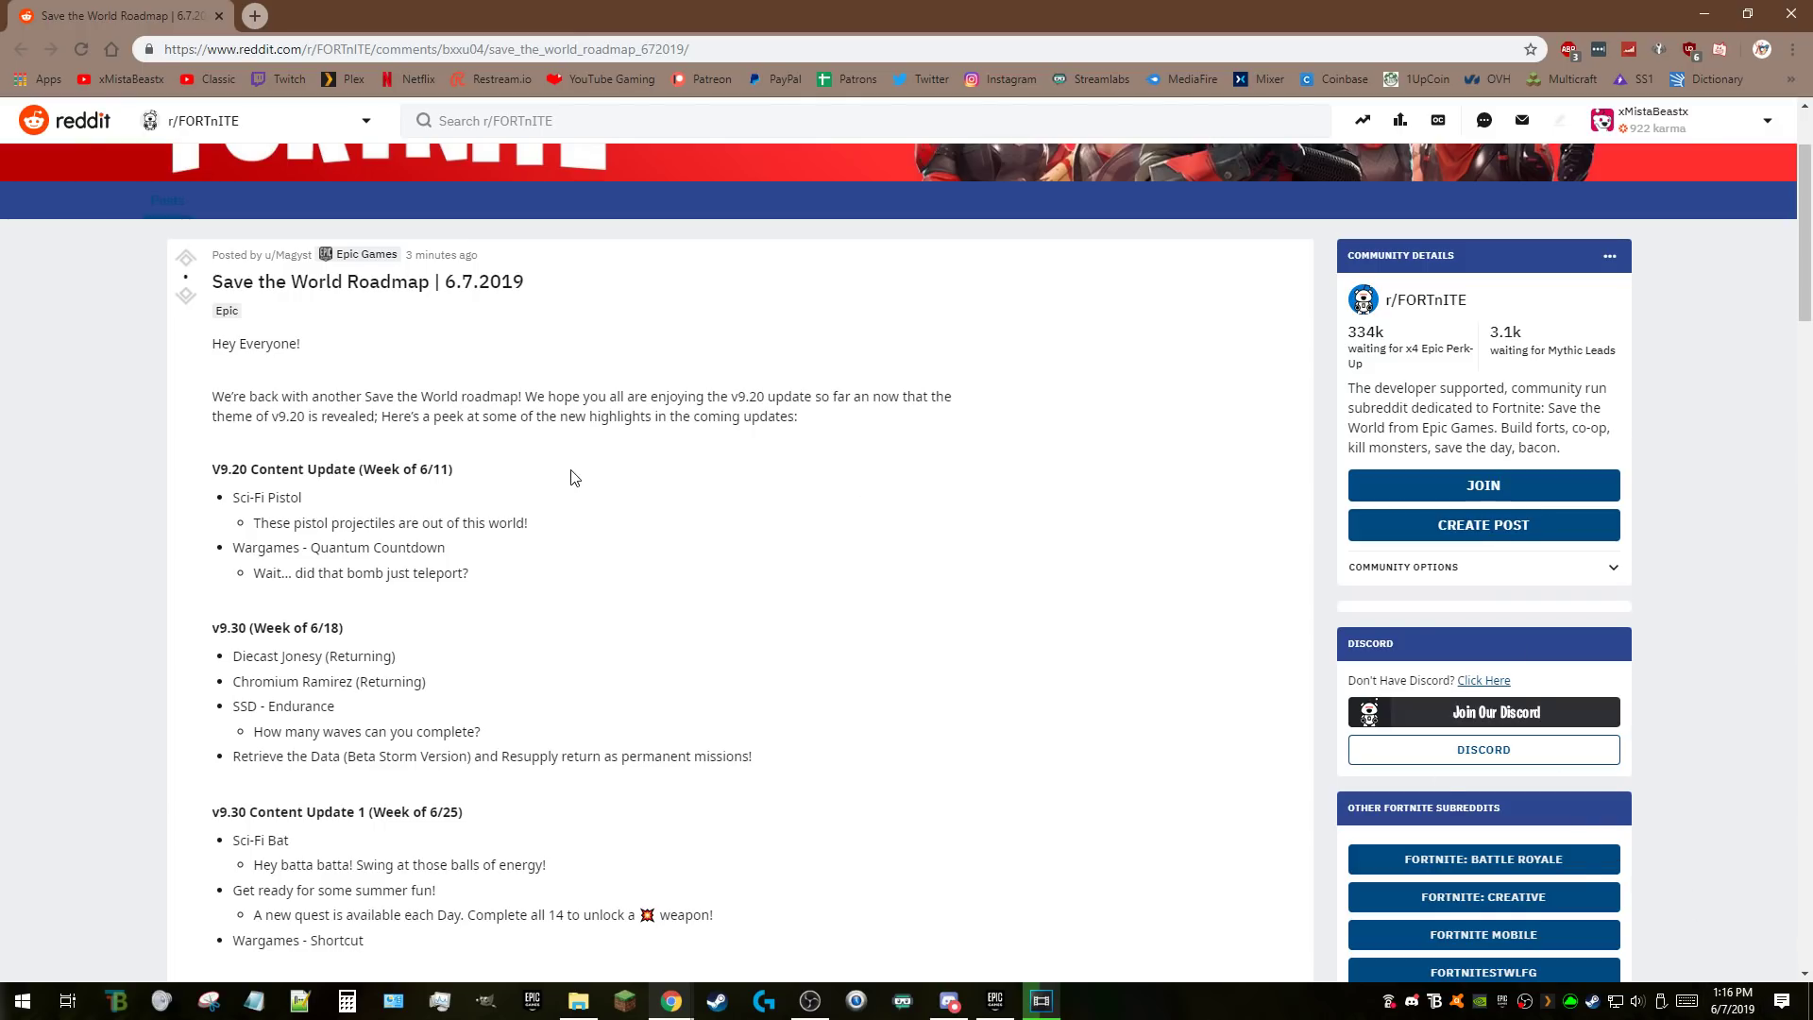
{"action": "mouse_move", "coordinate": [1169, 741]}
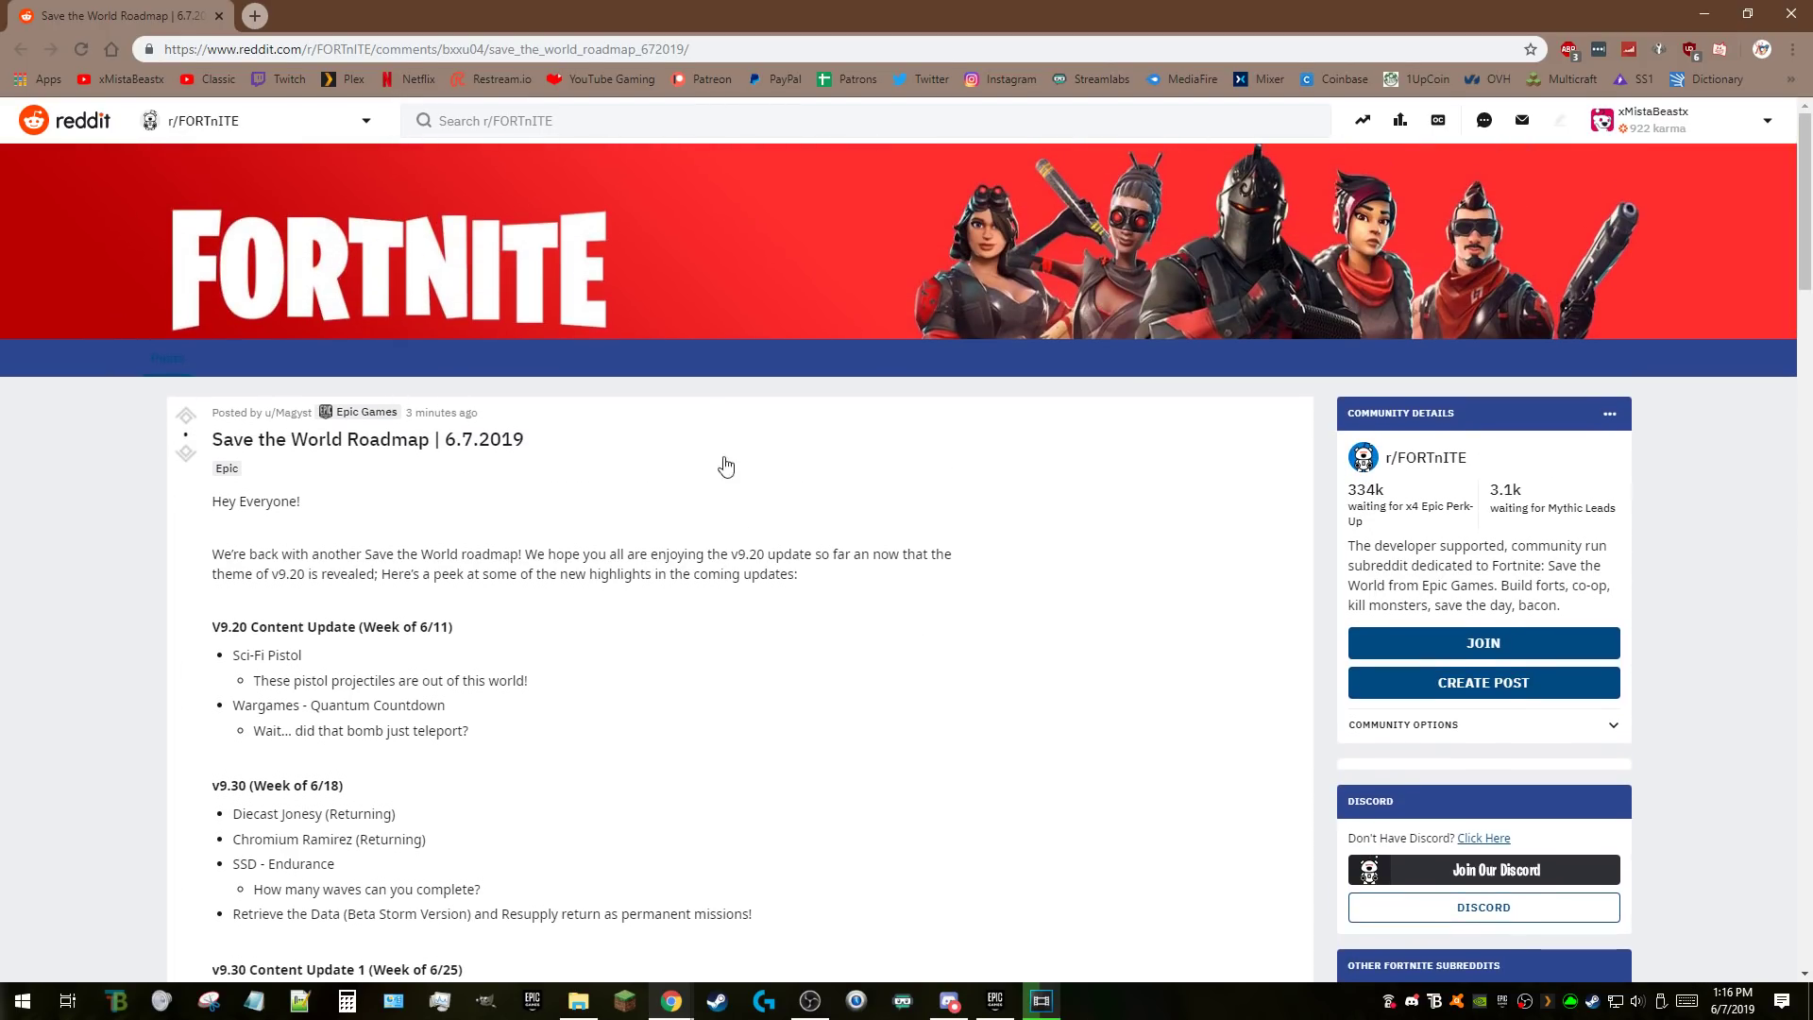
Scroll down and highlight the Stars and Stripes Jonesy name.
{"action": "scroll", "scroll_direction": "down", "scroll_amount": 3}
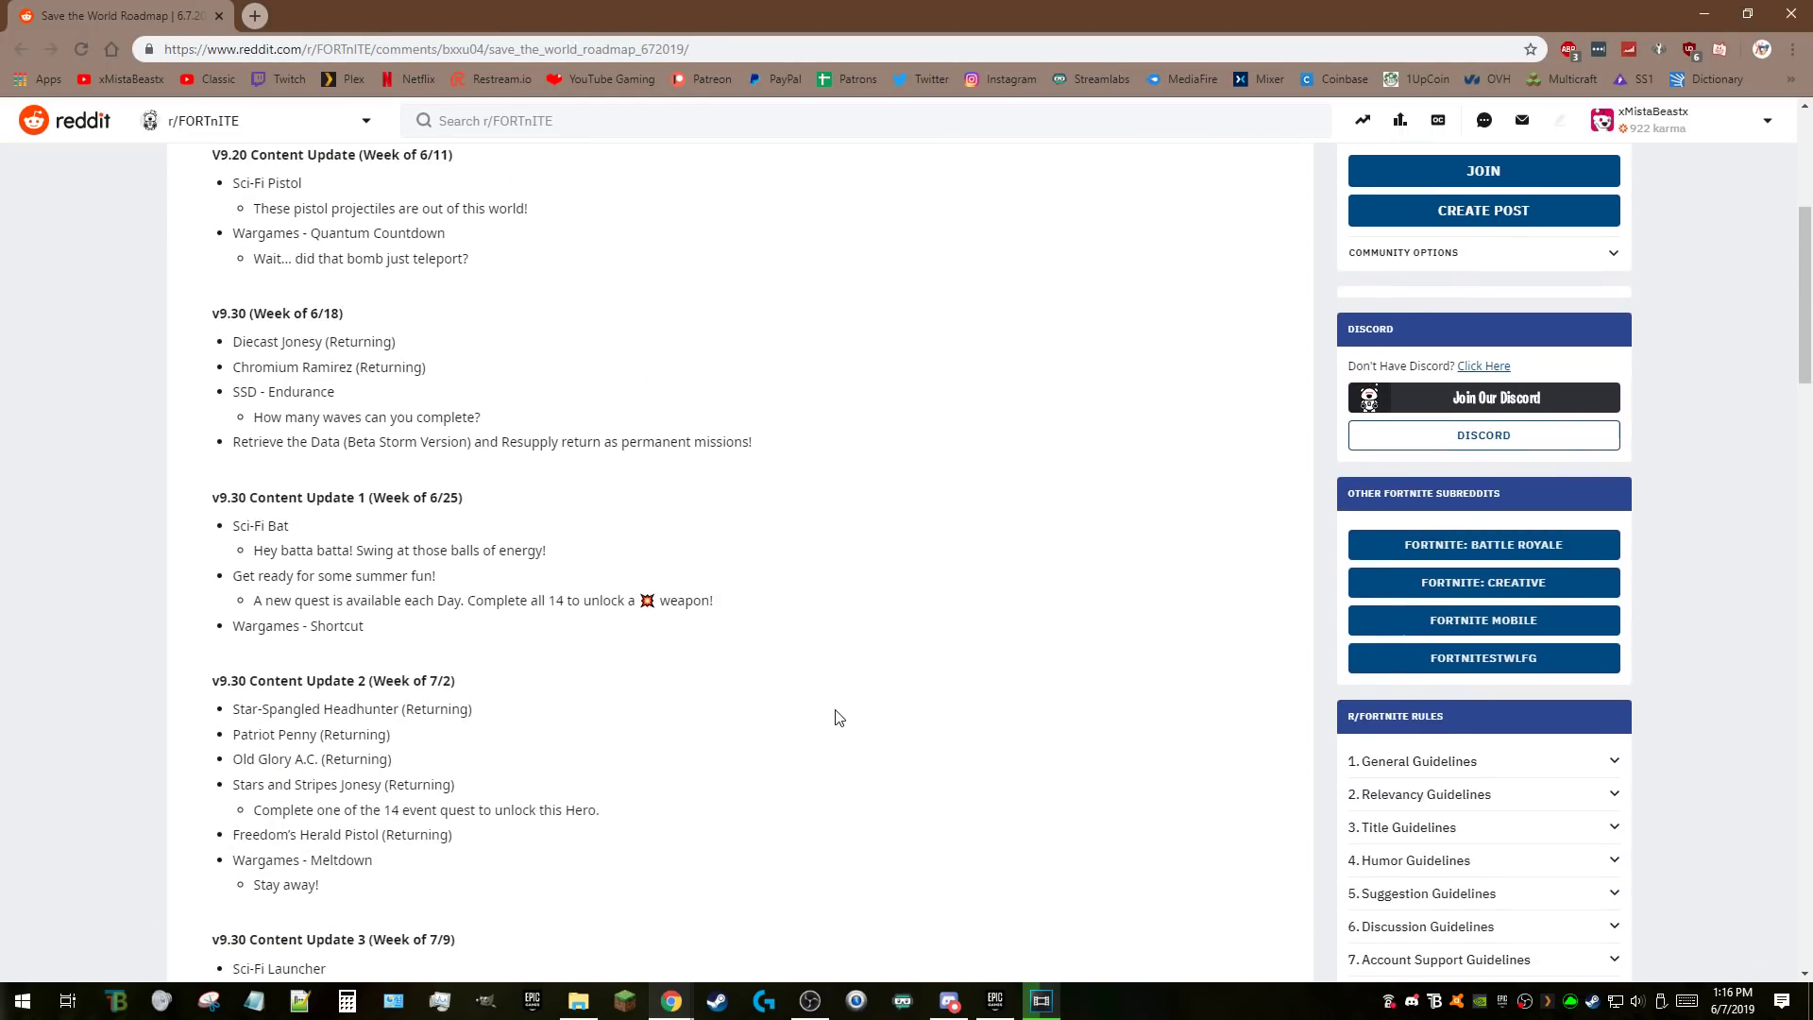
{"action": "scroll", "scroll_direction": "down", "scroll_amount": 3}
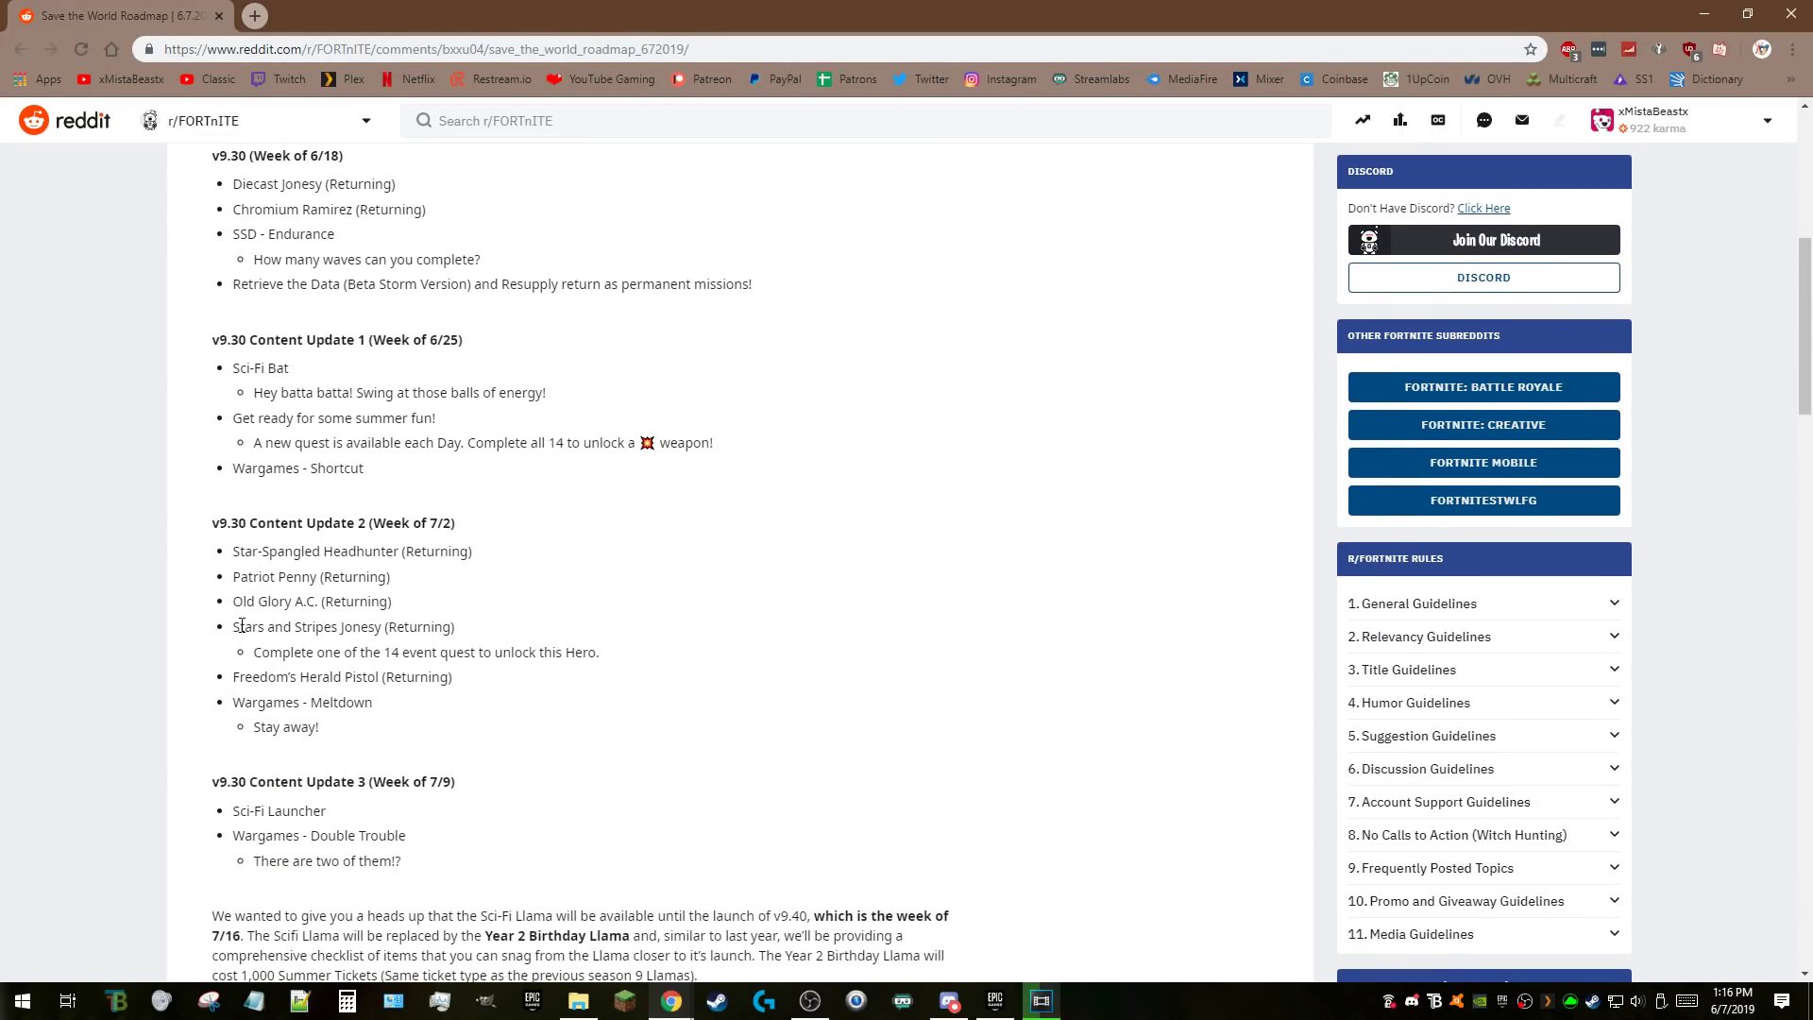
{"action": "double_click", "coordinate": [306, 625]}
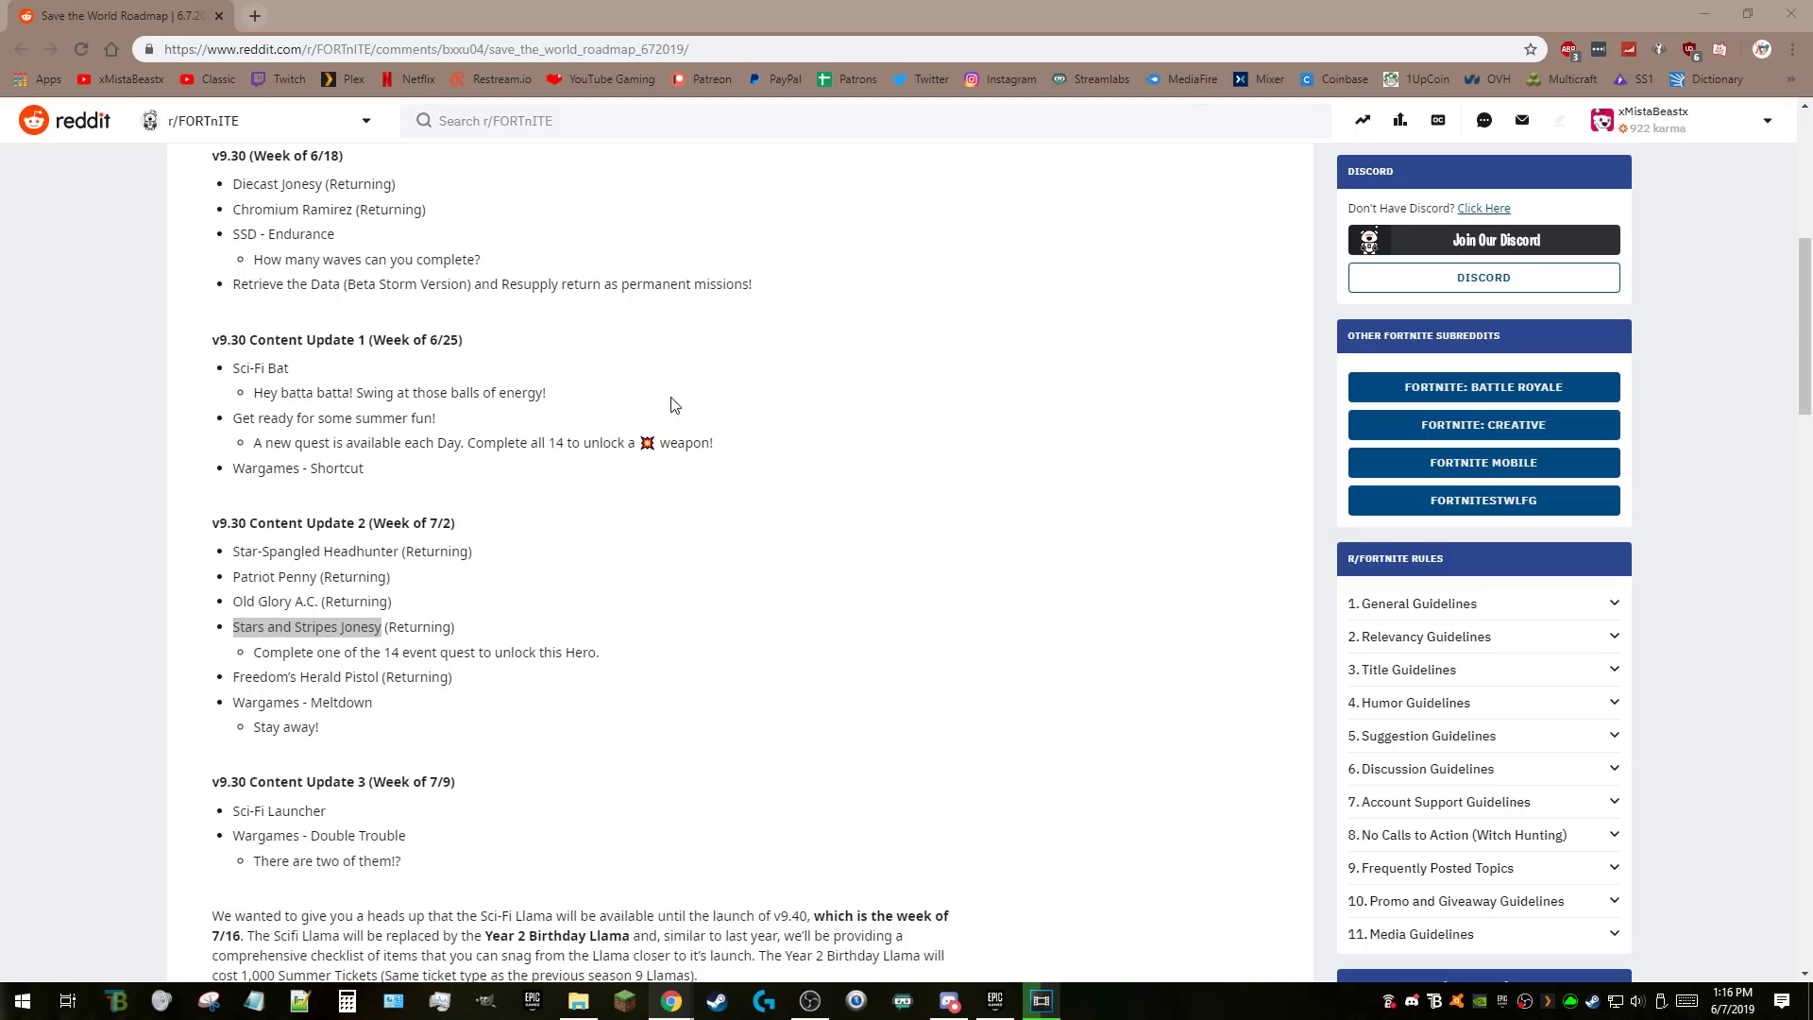
{"action": "mouse_move", "coordinate": [704, 419]}
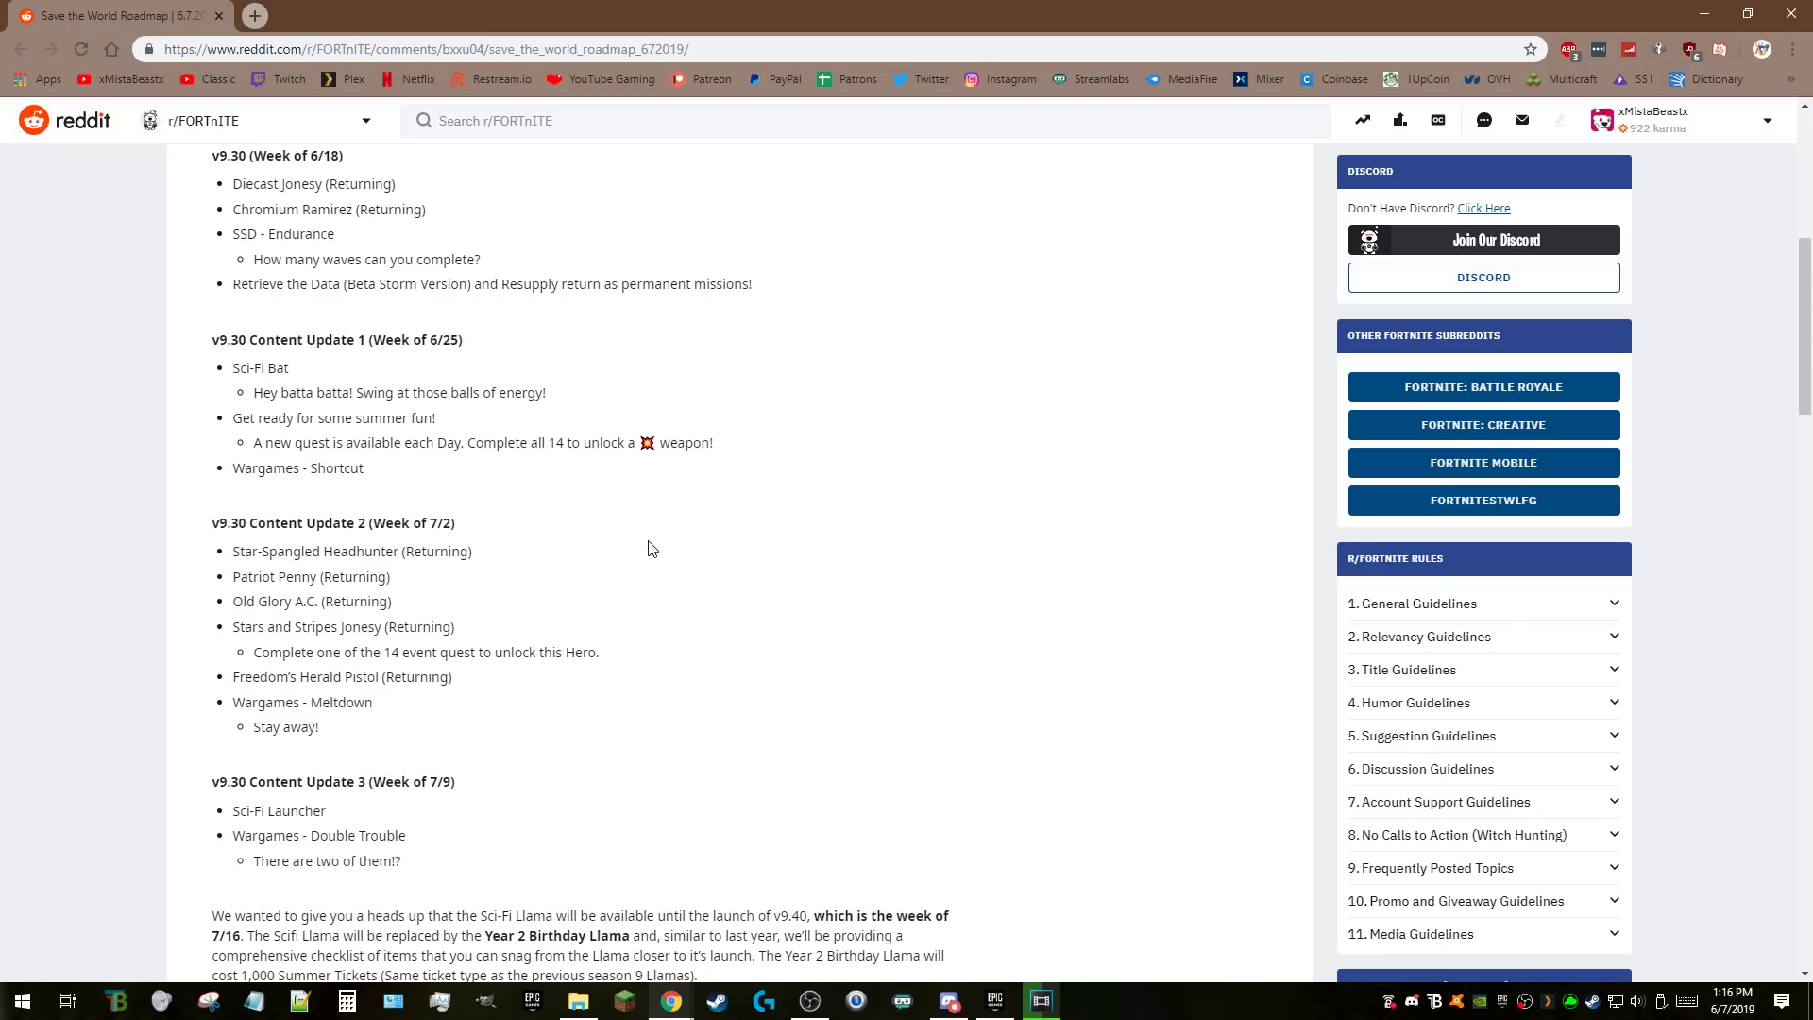
{"action": "mouse_move", "coordinate": [619, 545]}
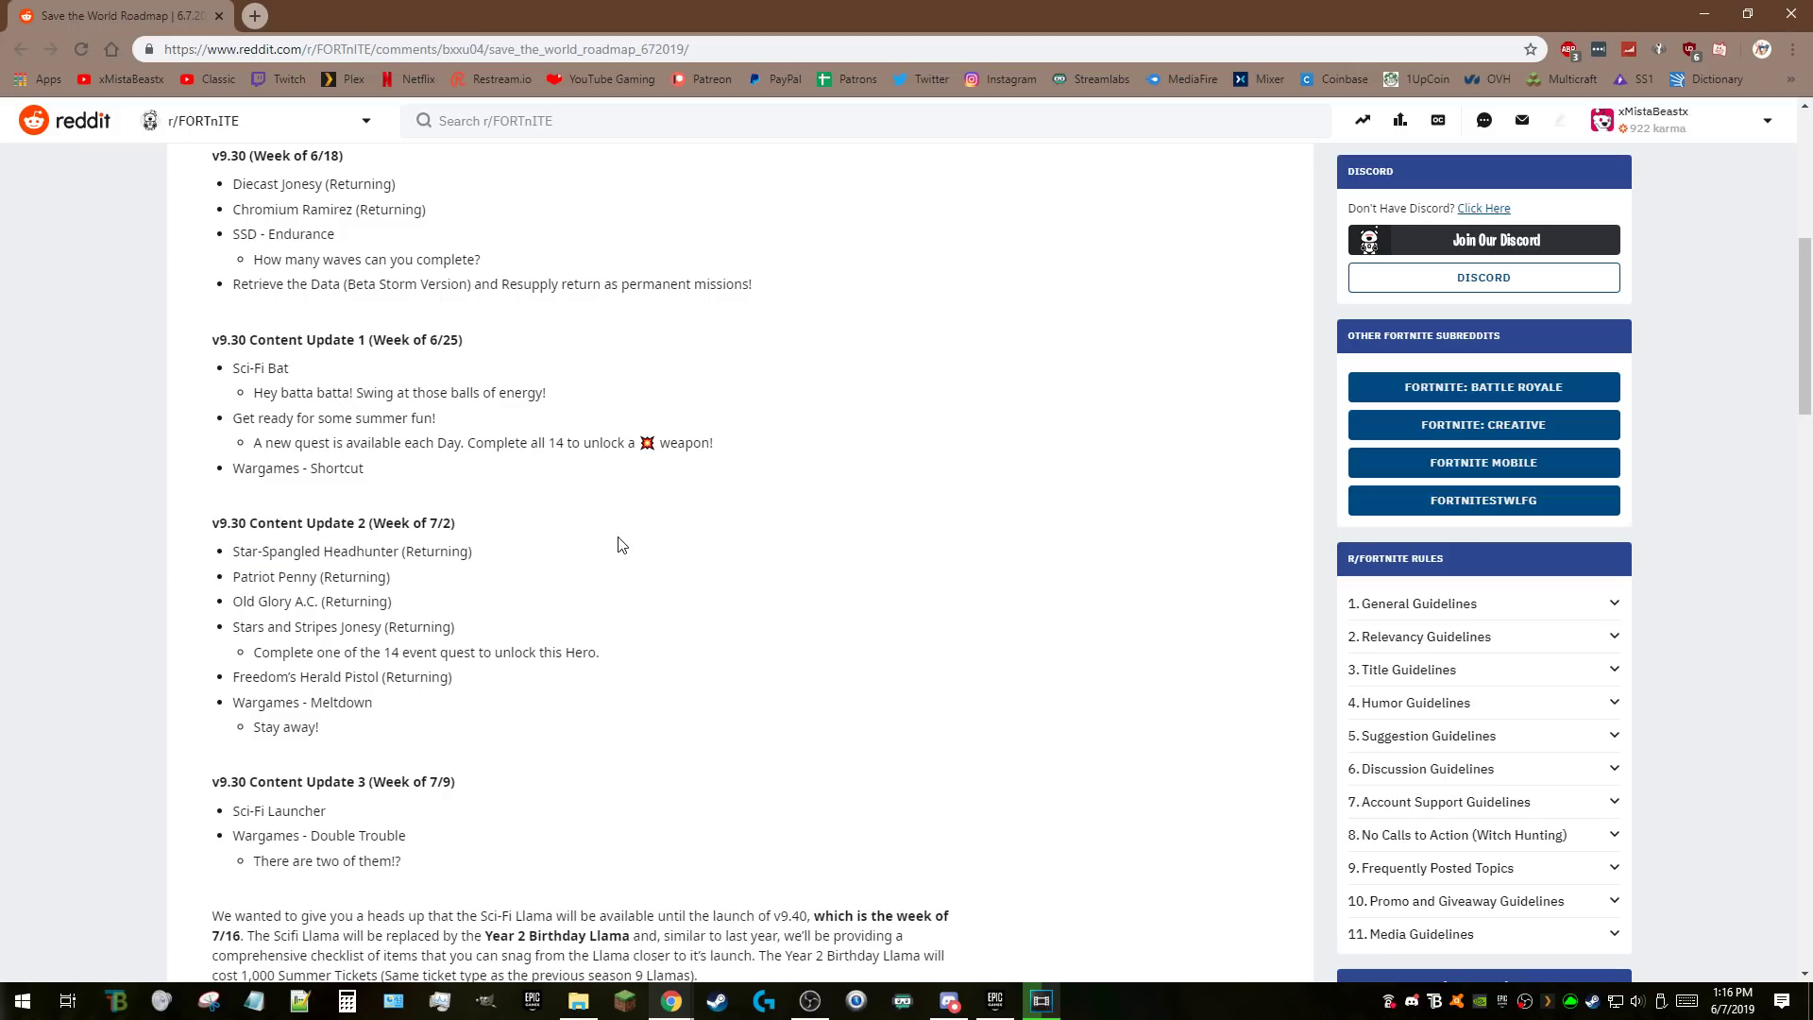
{"action": "mouse_move", "coordinate": [598, 607]}
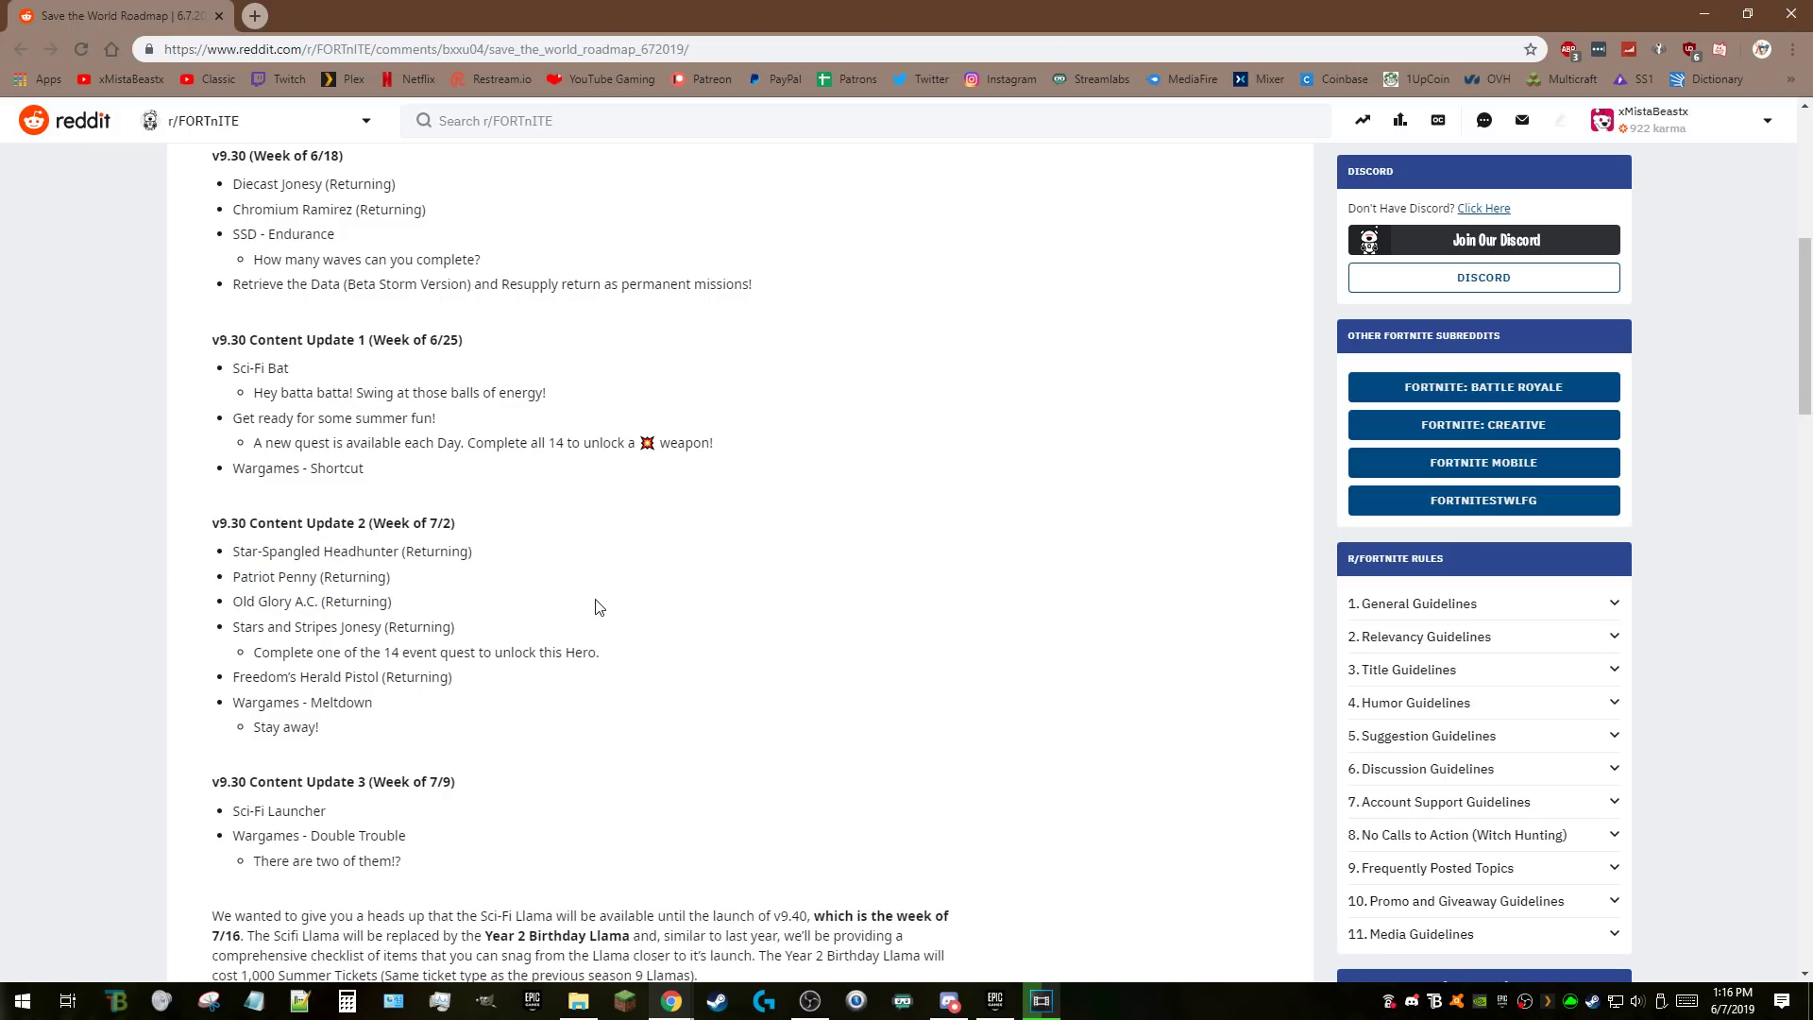
{"action": "scroll", "scroll_direction": "up", "scroll_amount": 3}
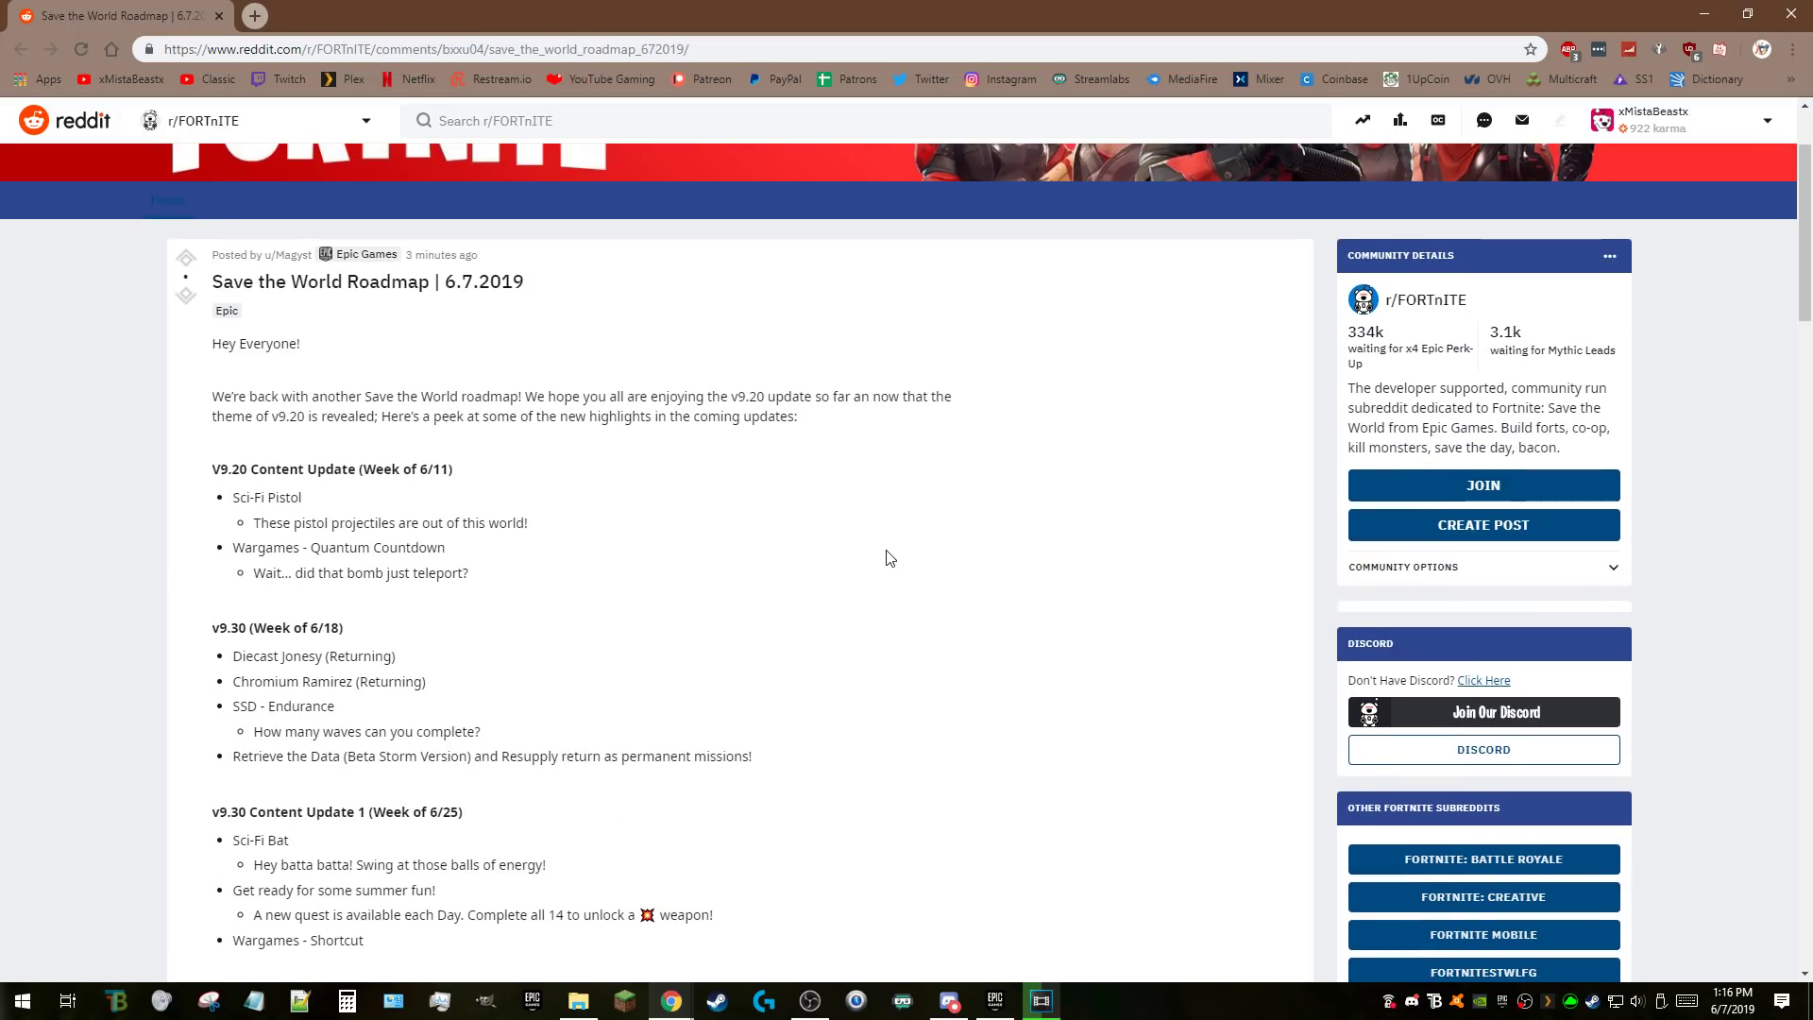
{"action": "scroll", "scroll_direction": "down", "scroll_amount": 3}
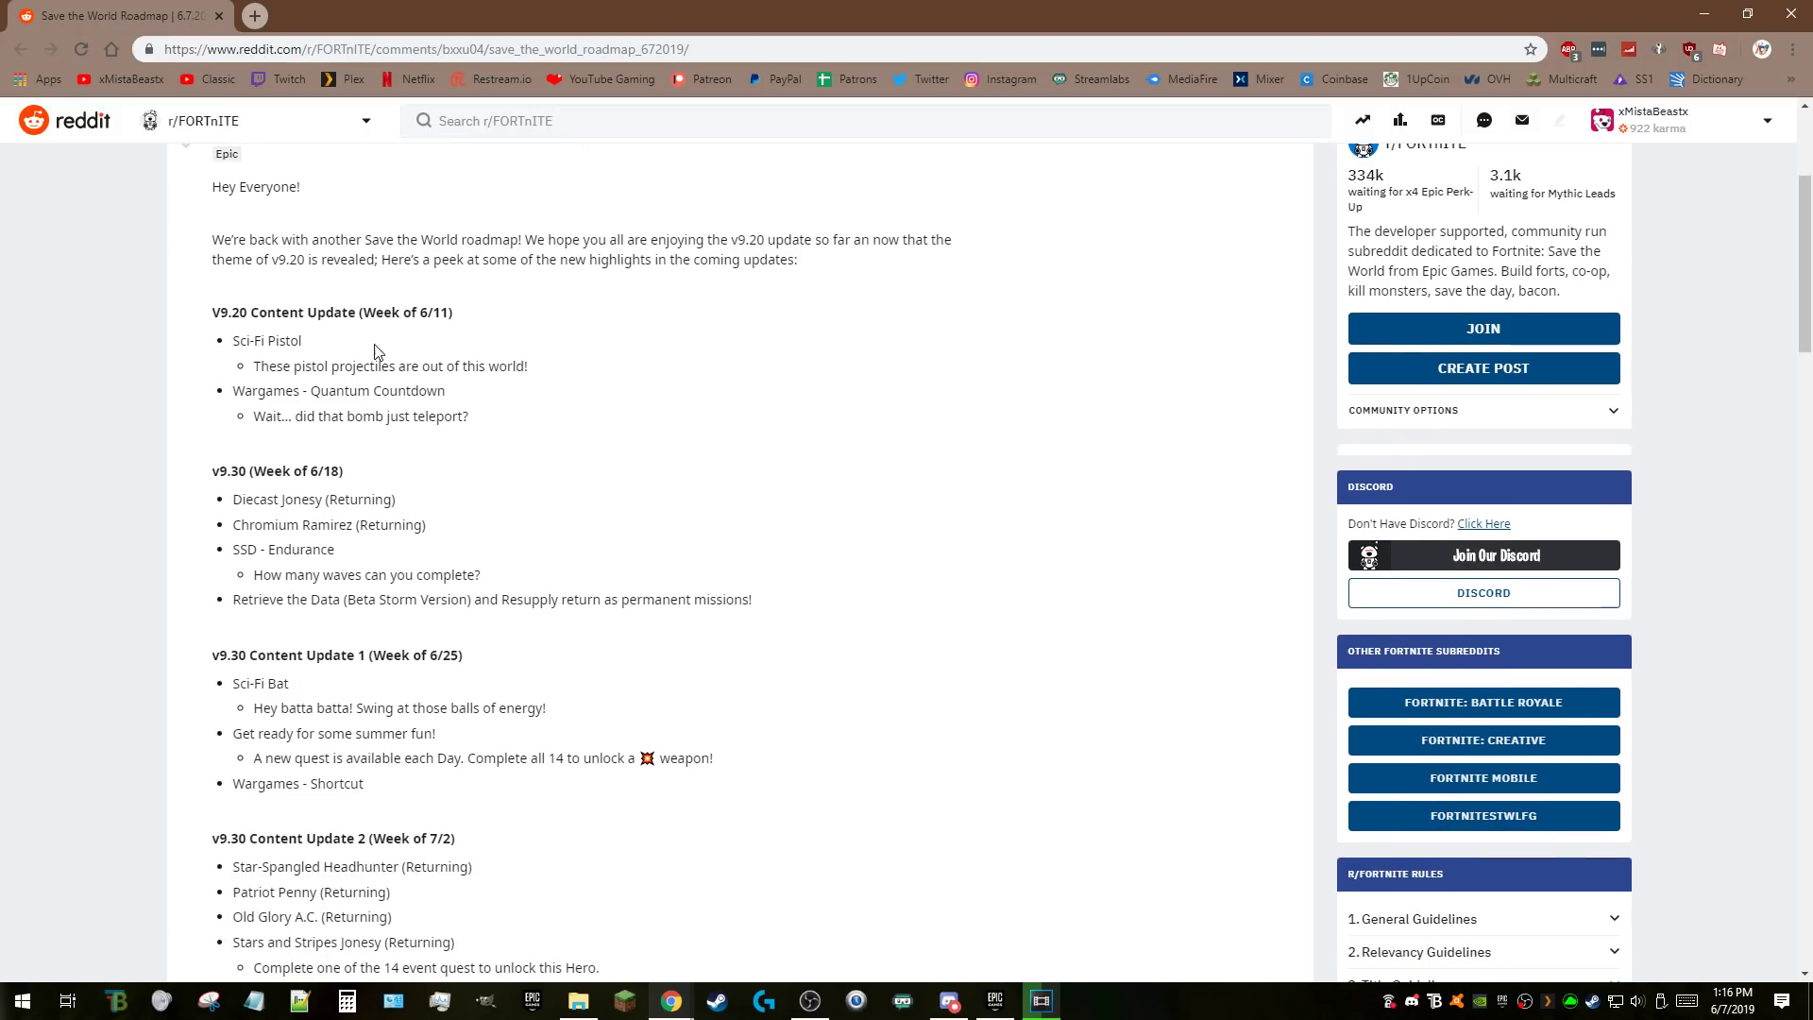
{"action": "mouse_move", "coordinate": [366, 394]}
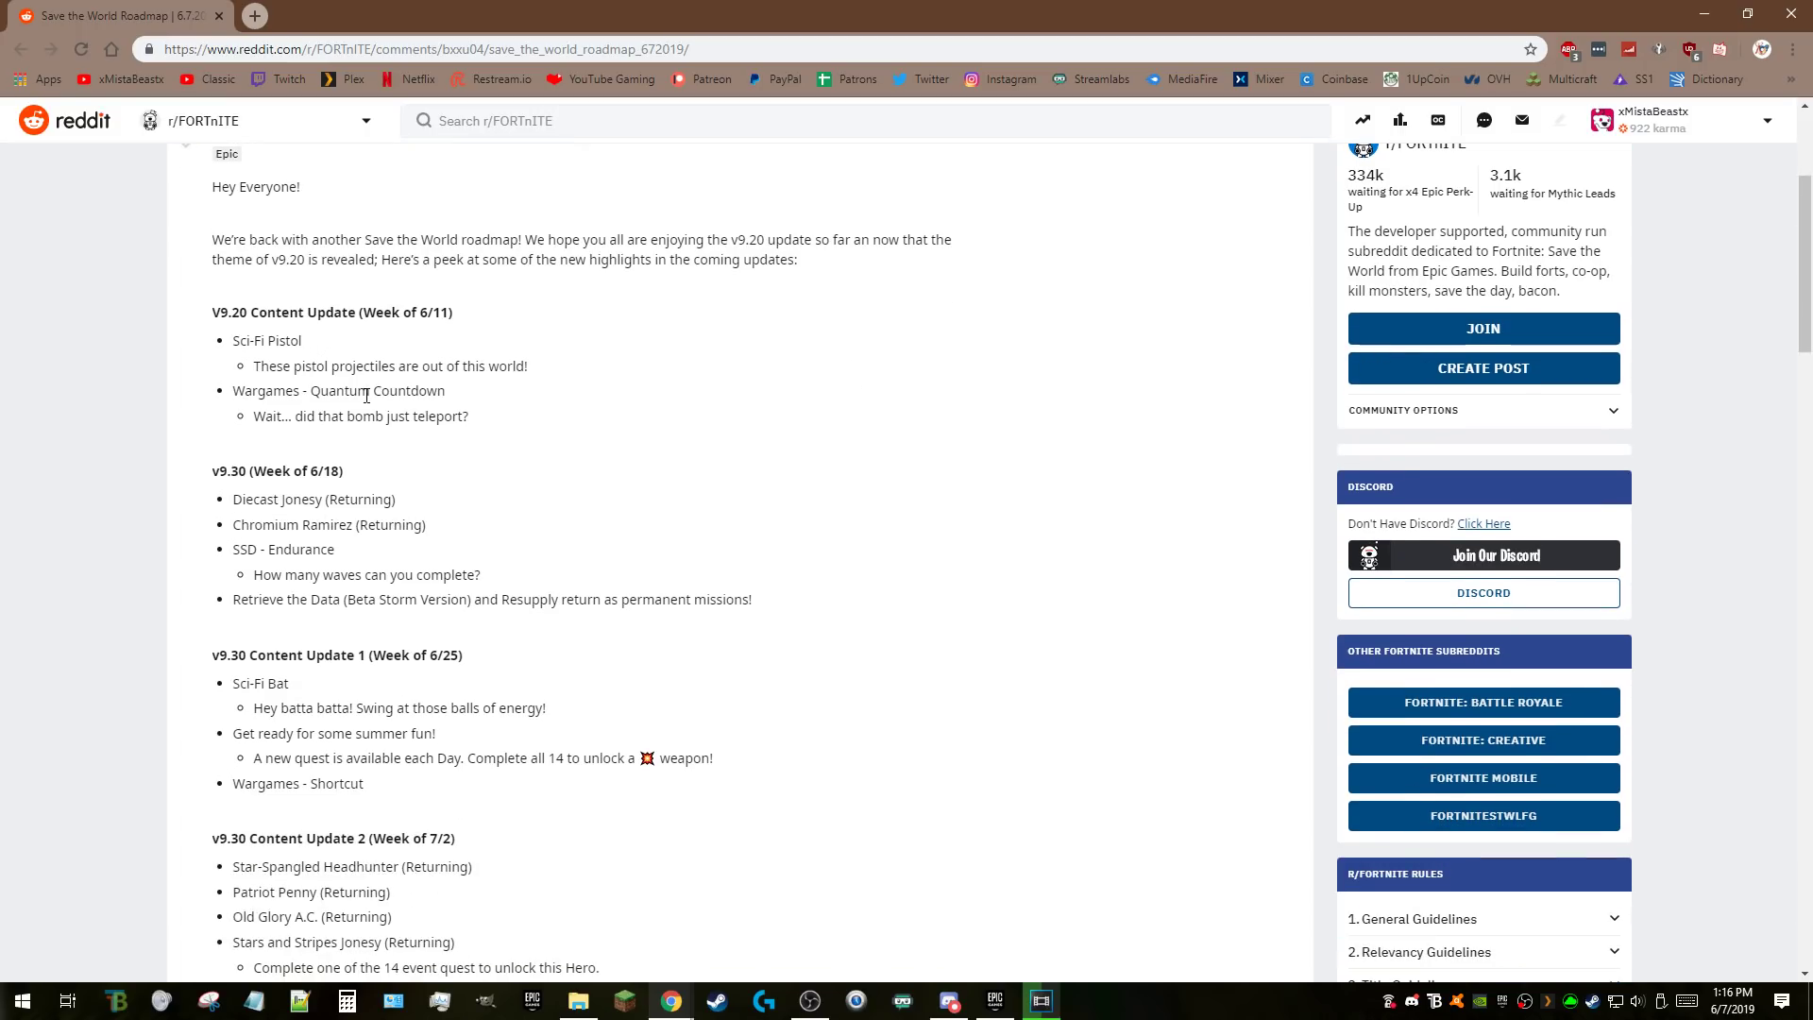
Bring up the video editor to check rendering, then continue down the post.
{"action": "left_click", "coordinate": [1039, 1000]}
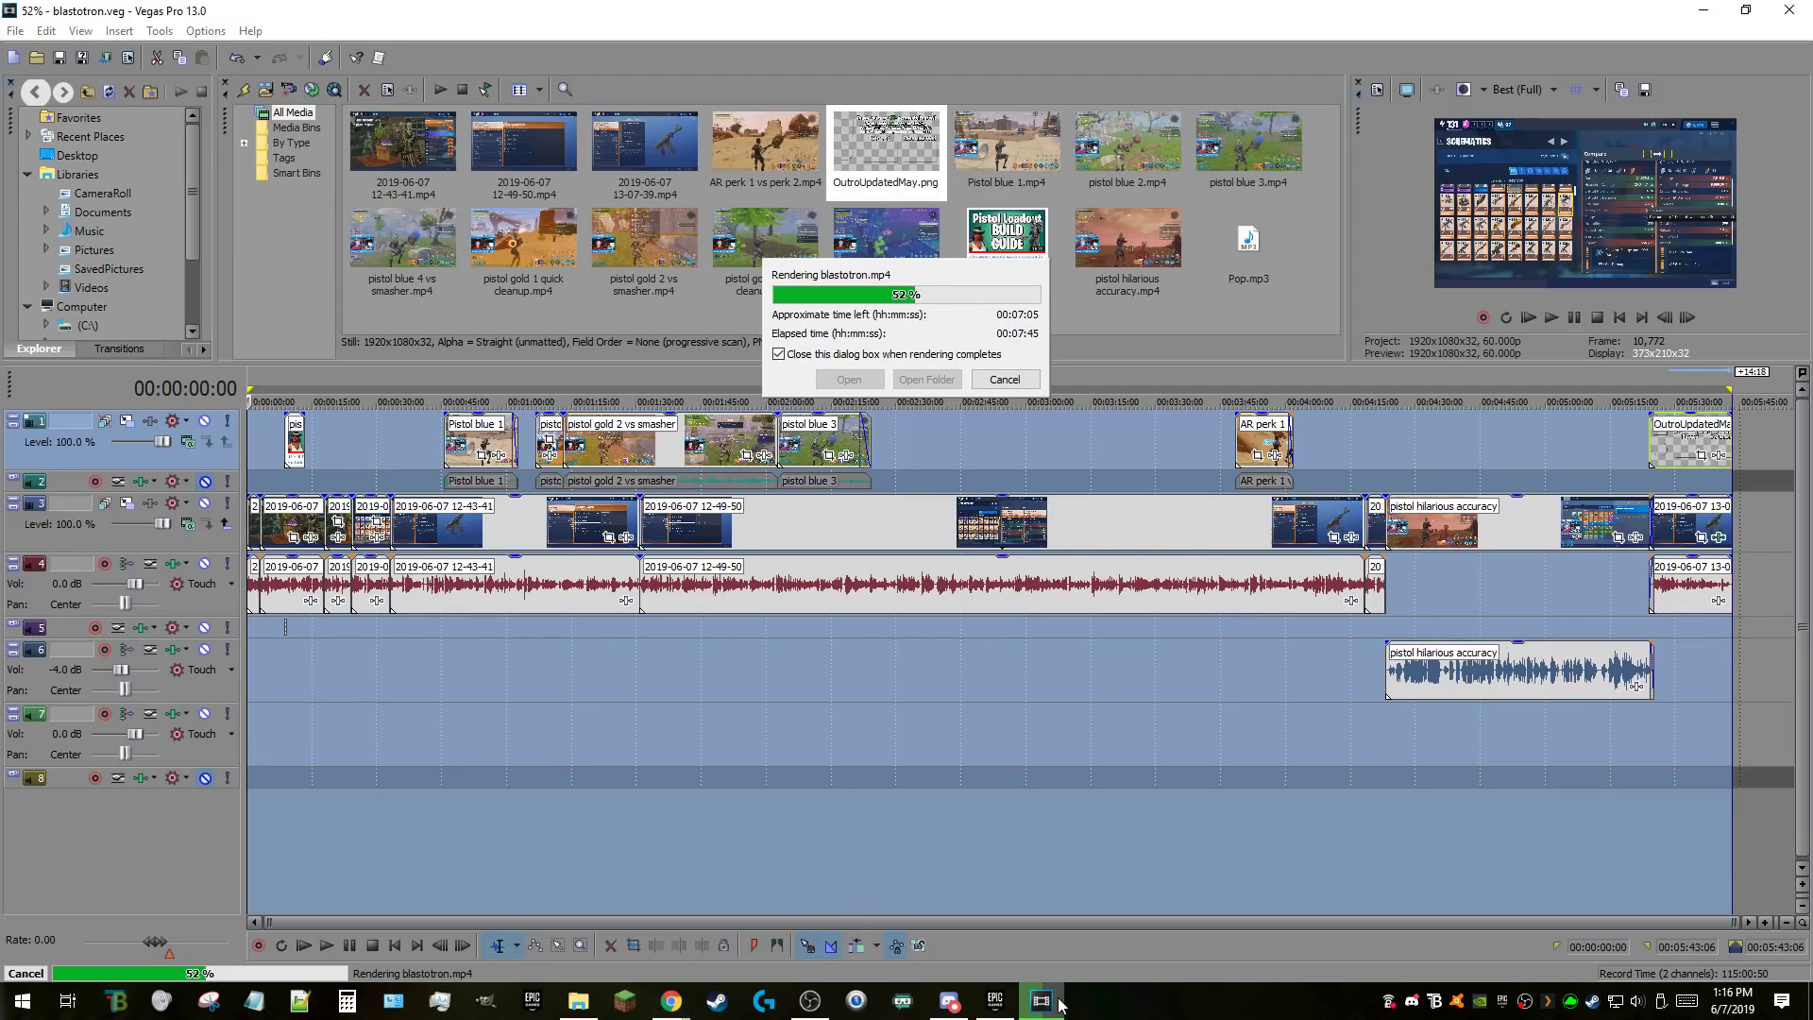
{"action": "mouse_move", "coordinate": [1778, 123]}
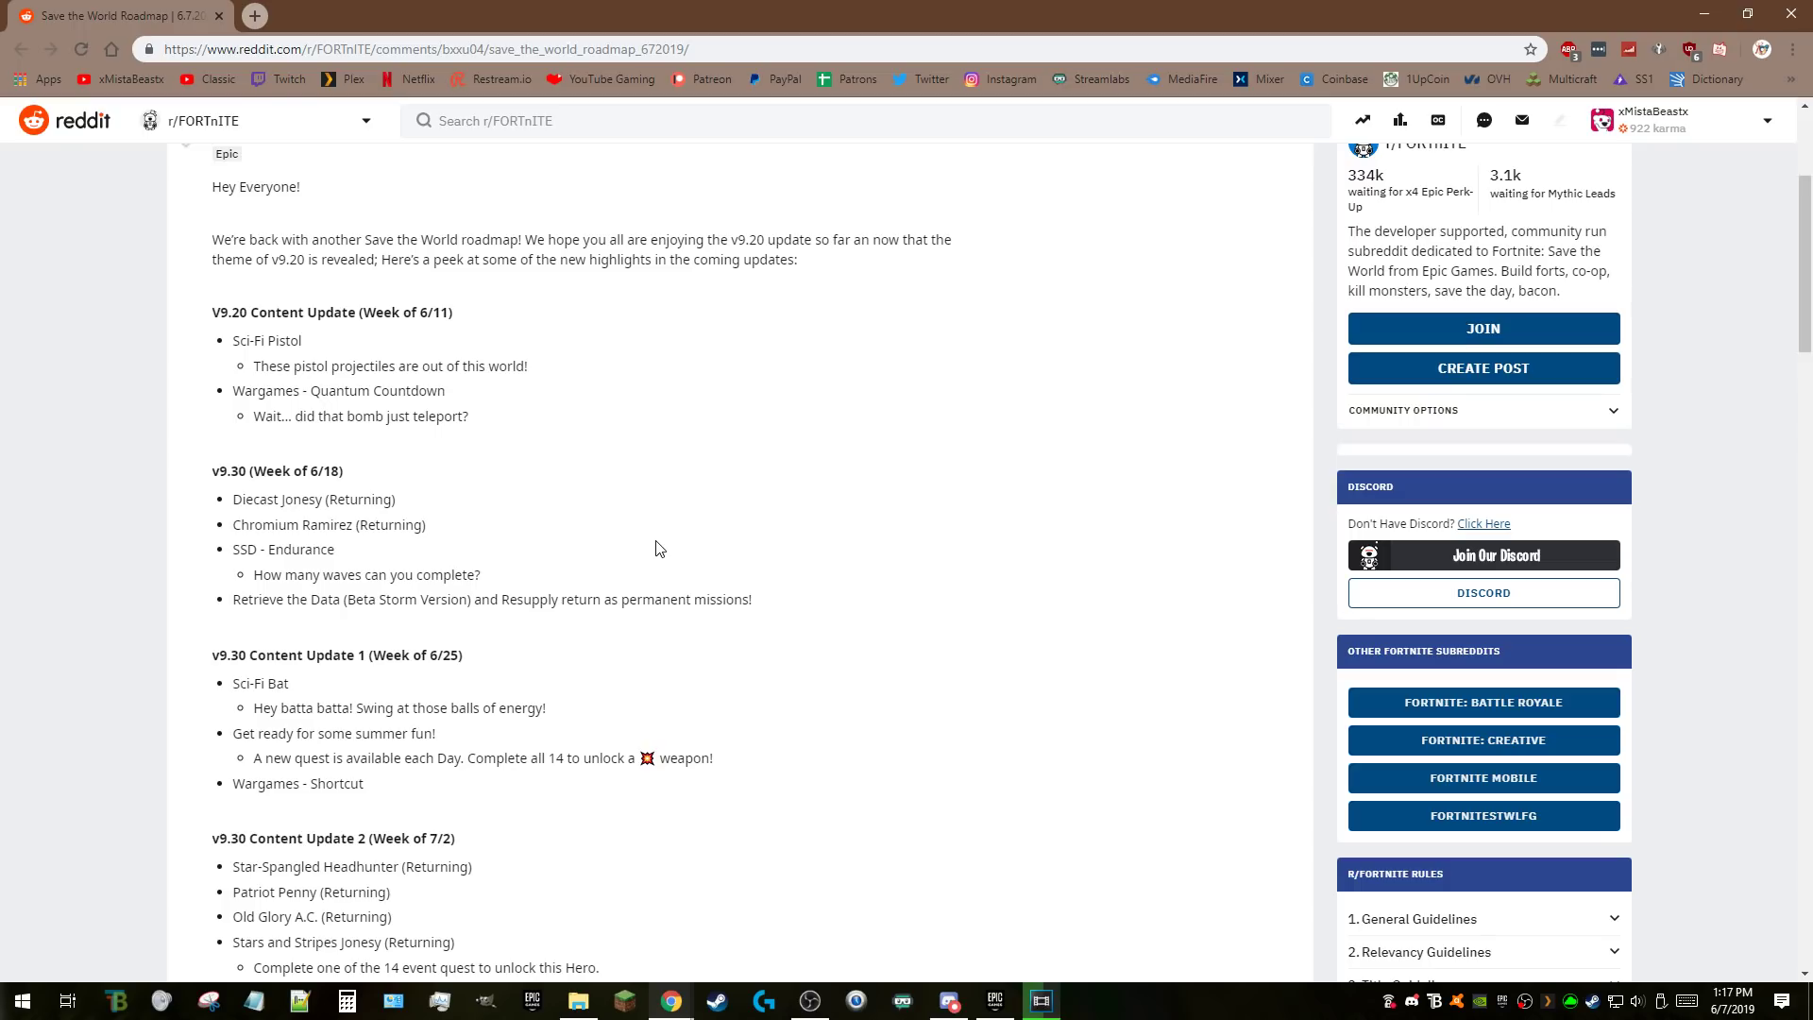
{"action": "mouse_move", "coordinate": [366, 400]}
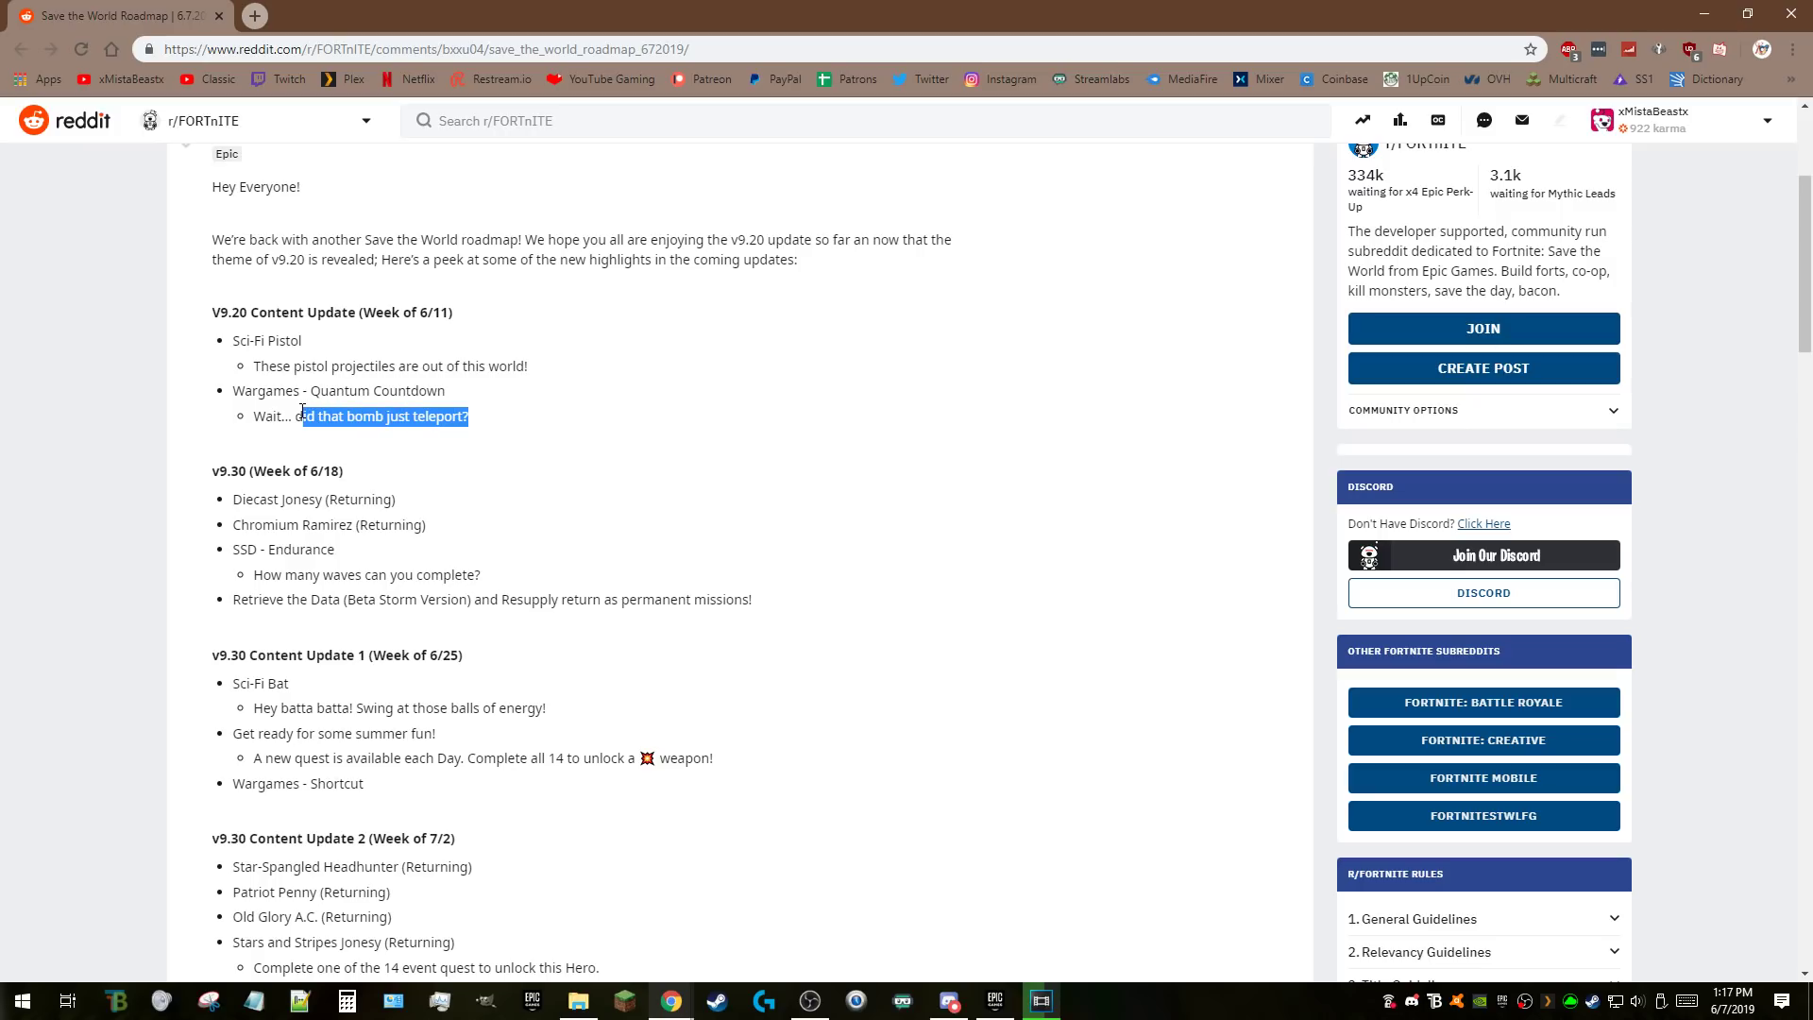
{"action": "scroll", "scroll_direction": "down", "scroll_amount": 3}
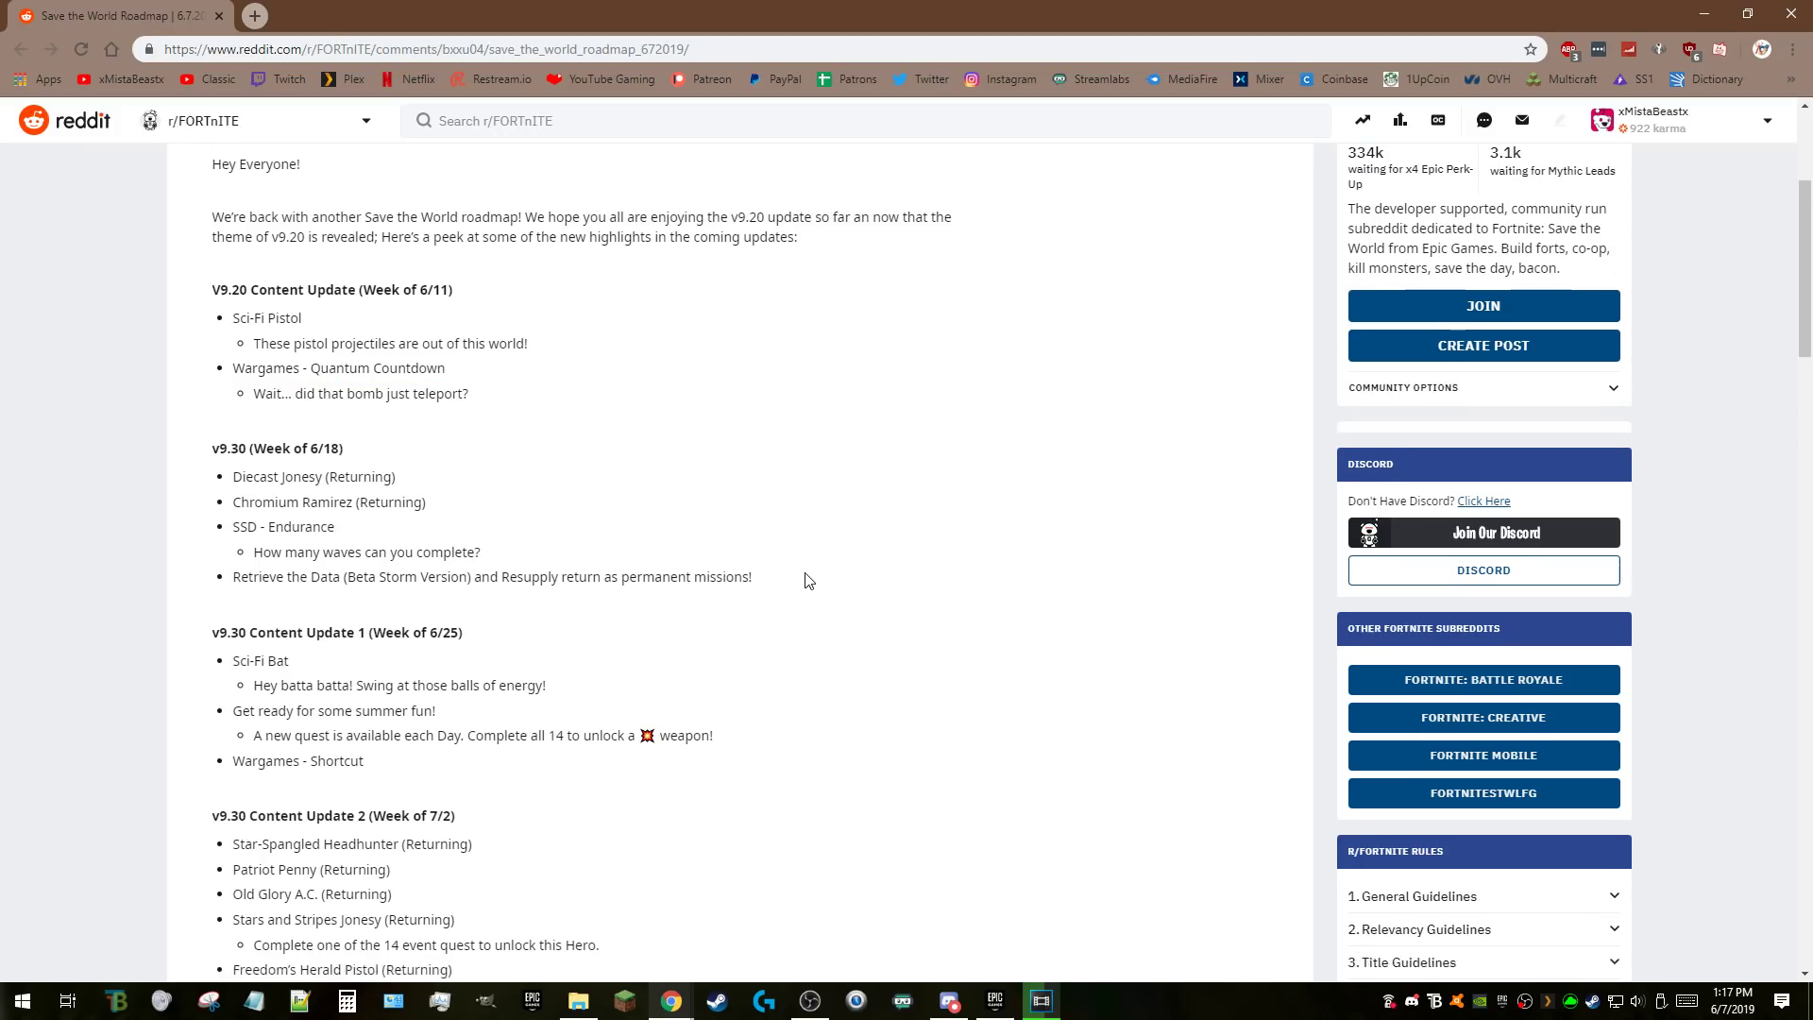
{"action": "scroll", "scroll_direction": "down", "scroll_amount": 3}
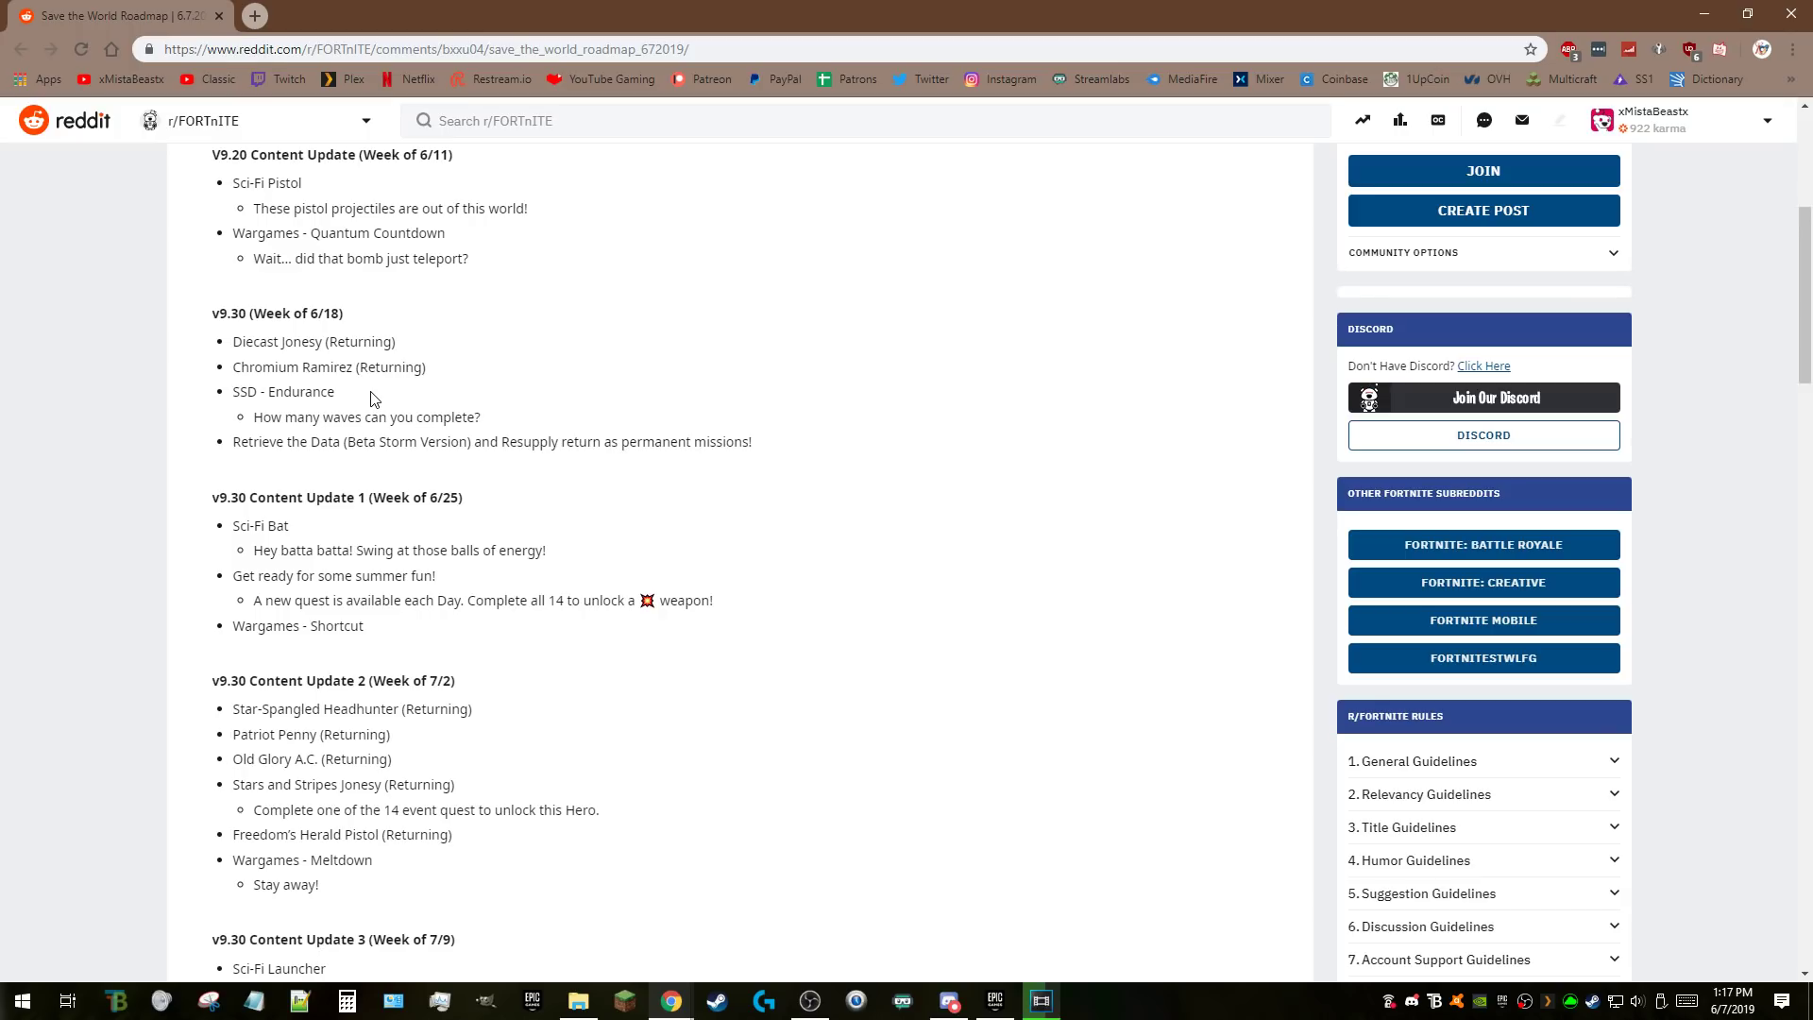
{"action": "mouse_move", "coordinate": [416, 422]}
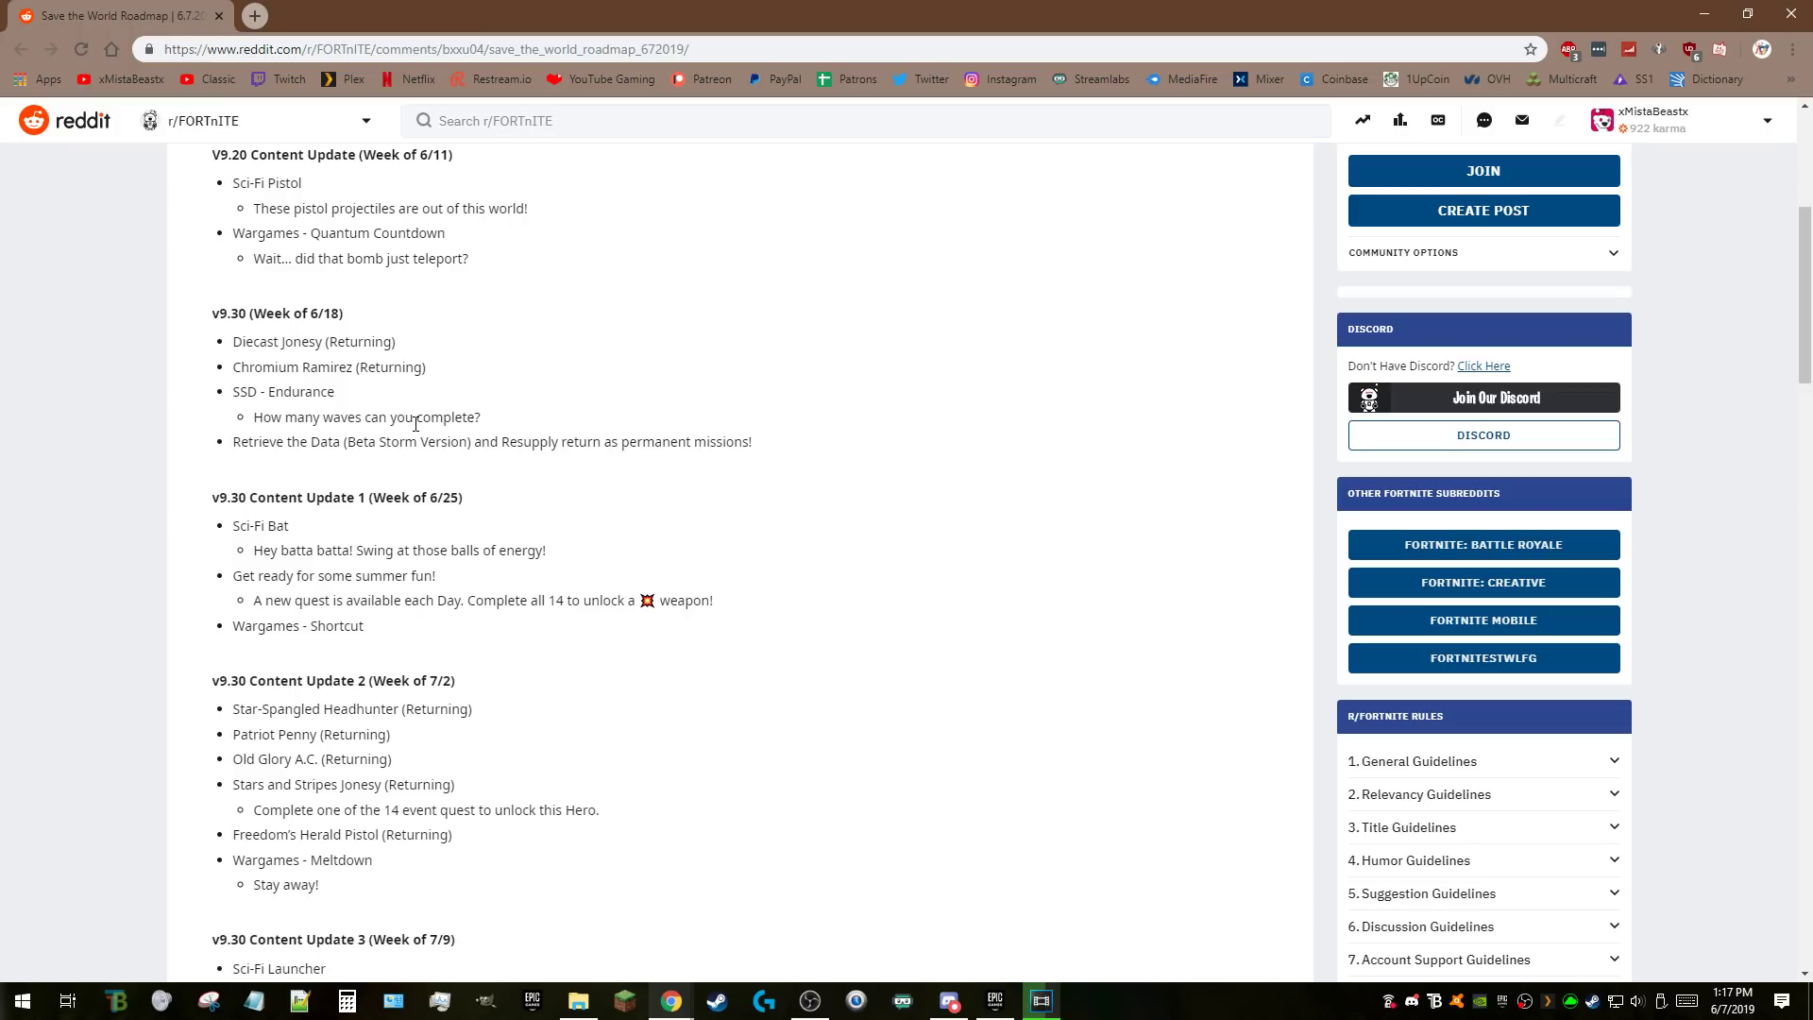
{"action": "mouse_move", "coordinate": [447, 336]}
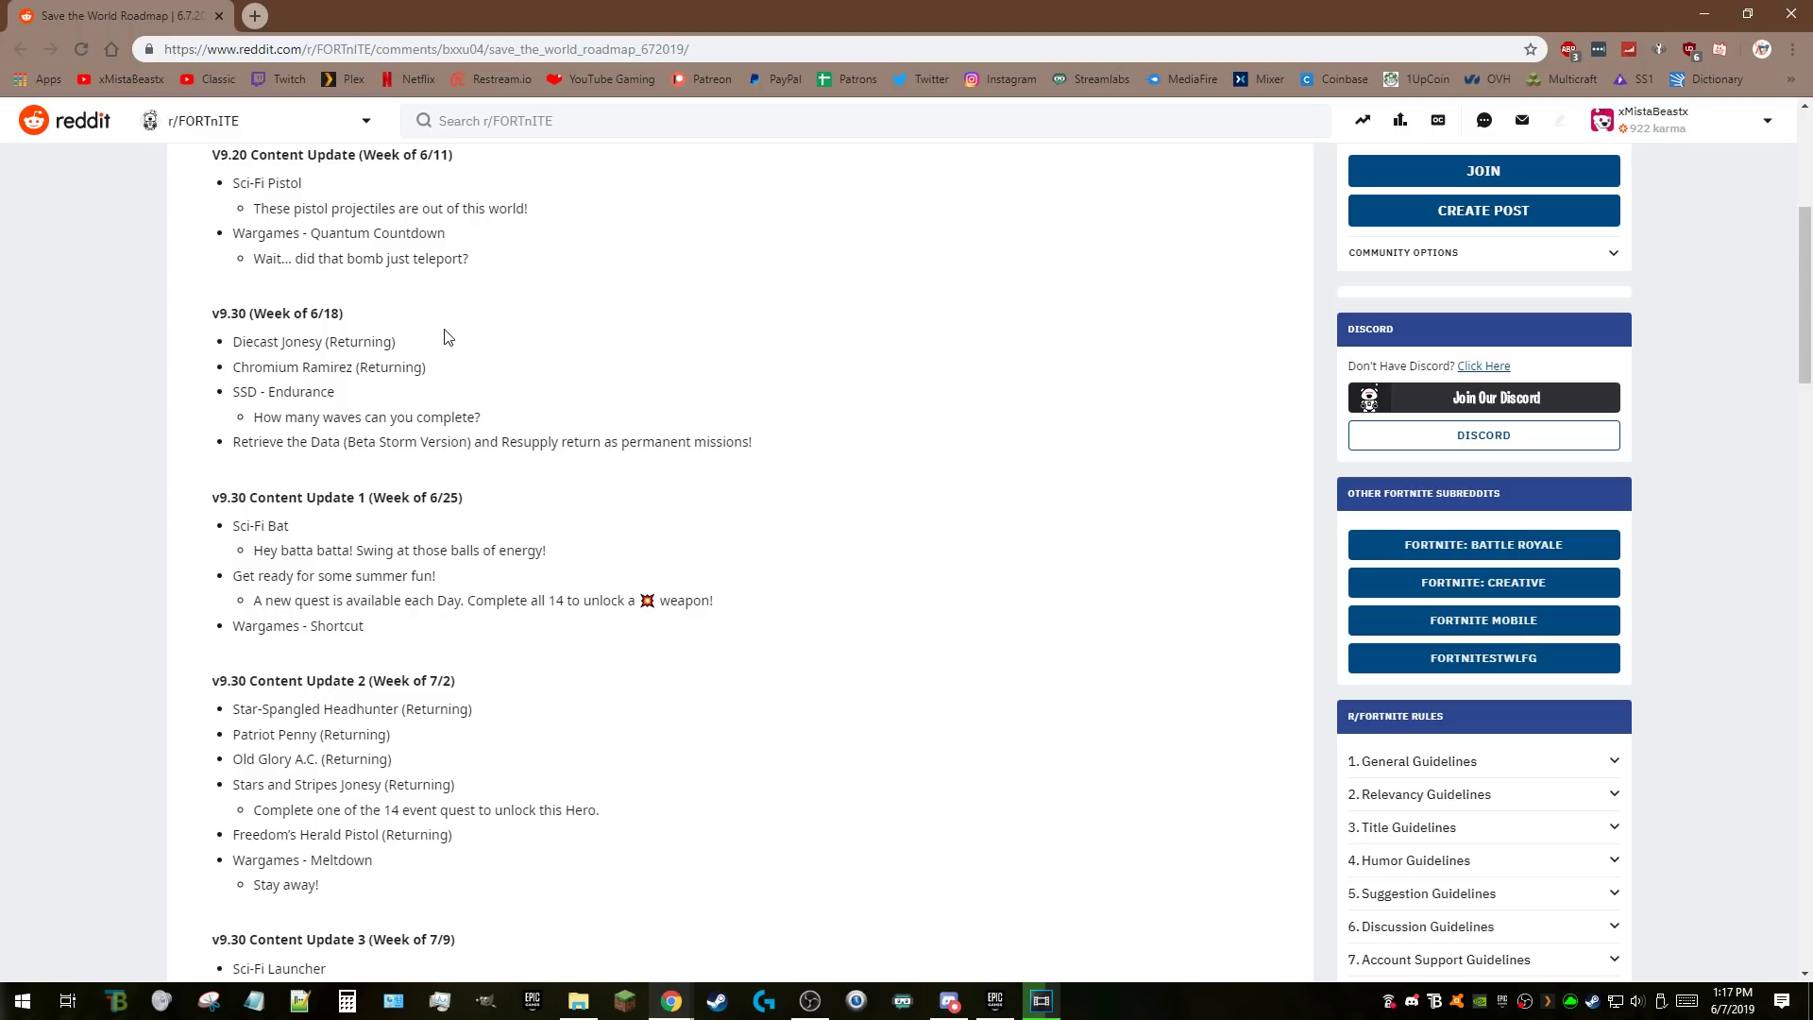
{"action": "mouse_move", "coordinate": [455, 375]}
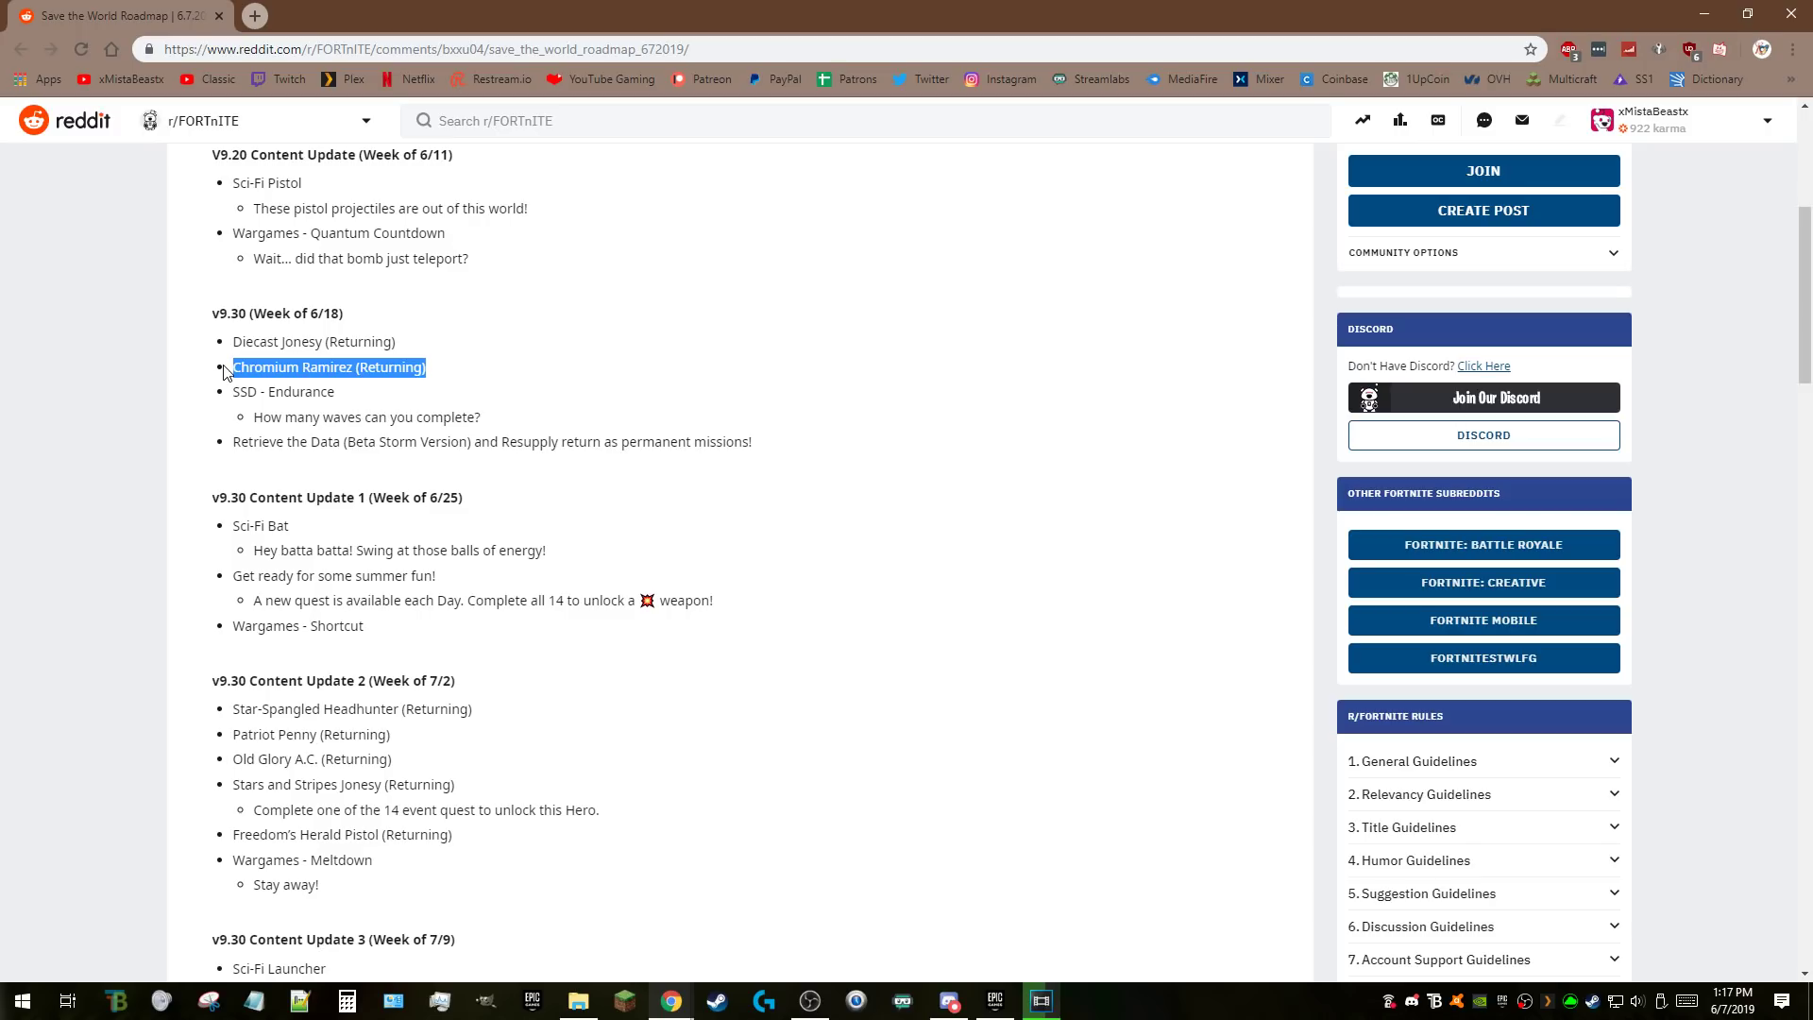
{"action": "mouse_move", "coordinate": [506, 372]}
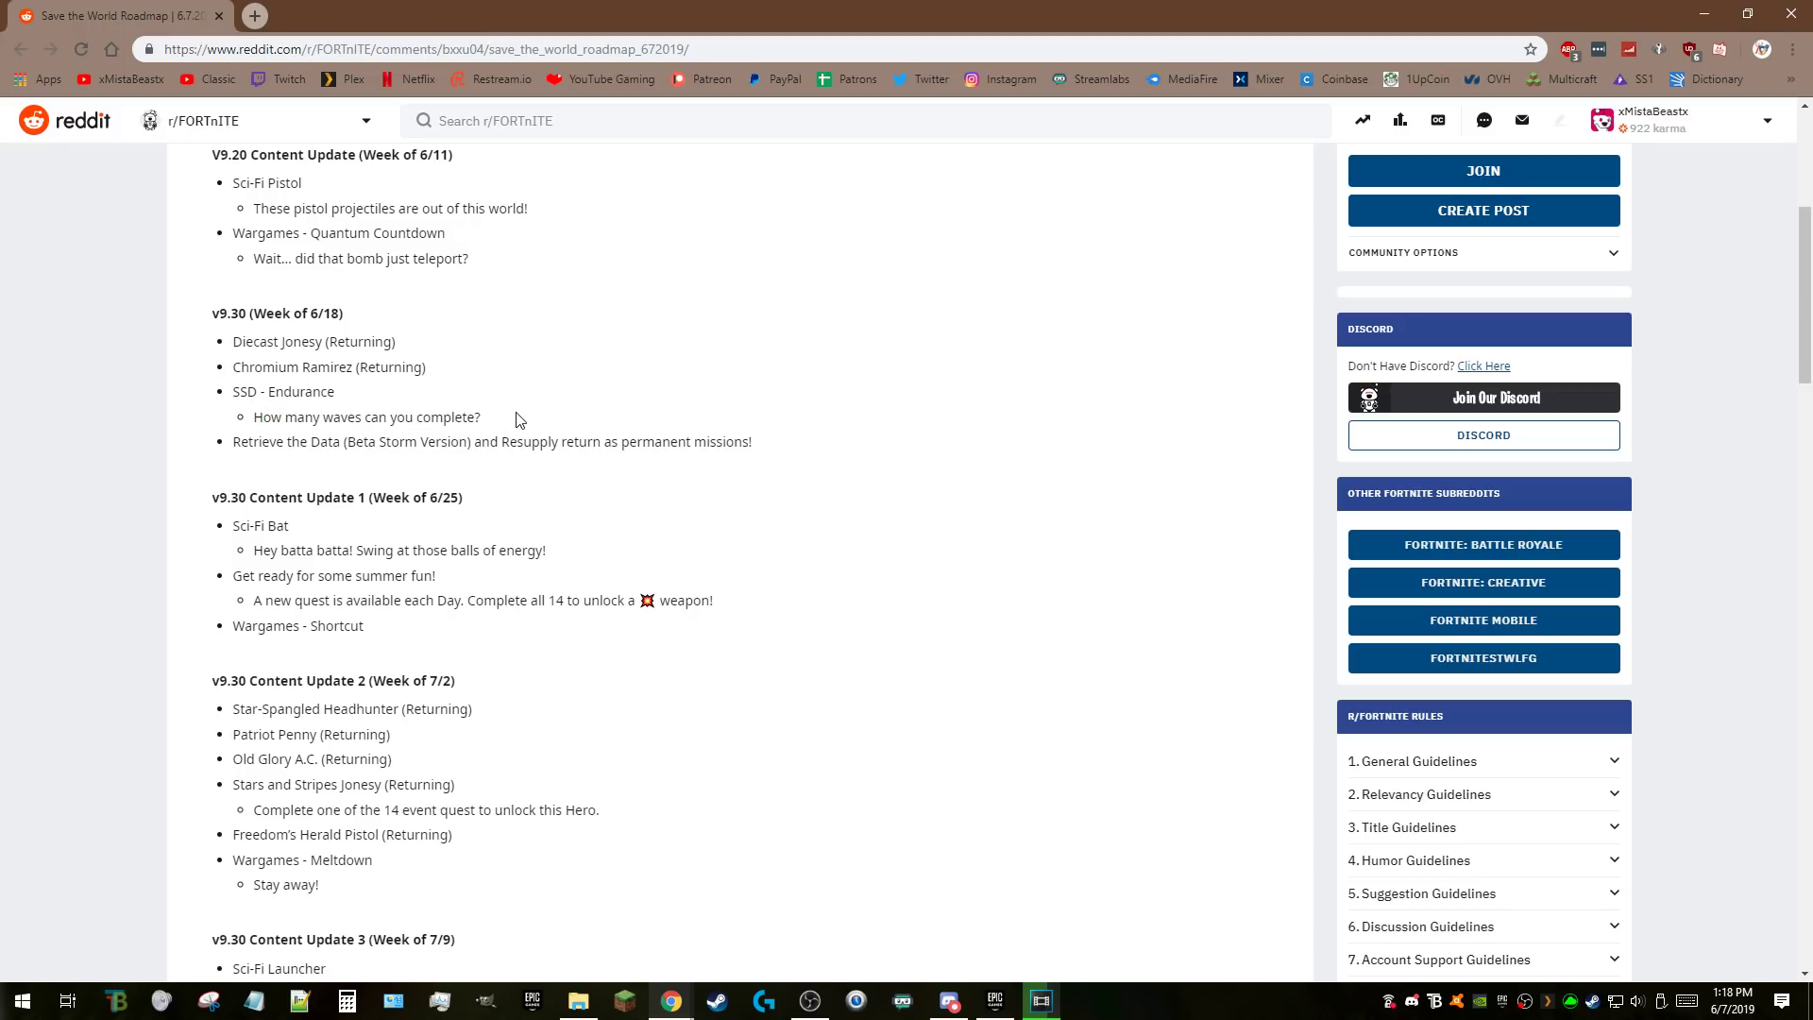
{"action": "mouse_move", "coordinate": [624, 500]}
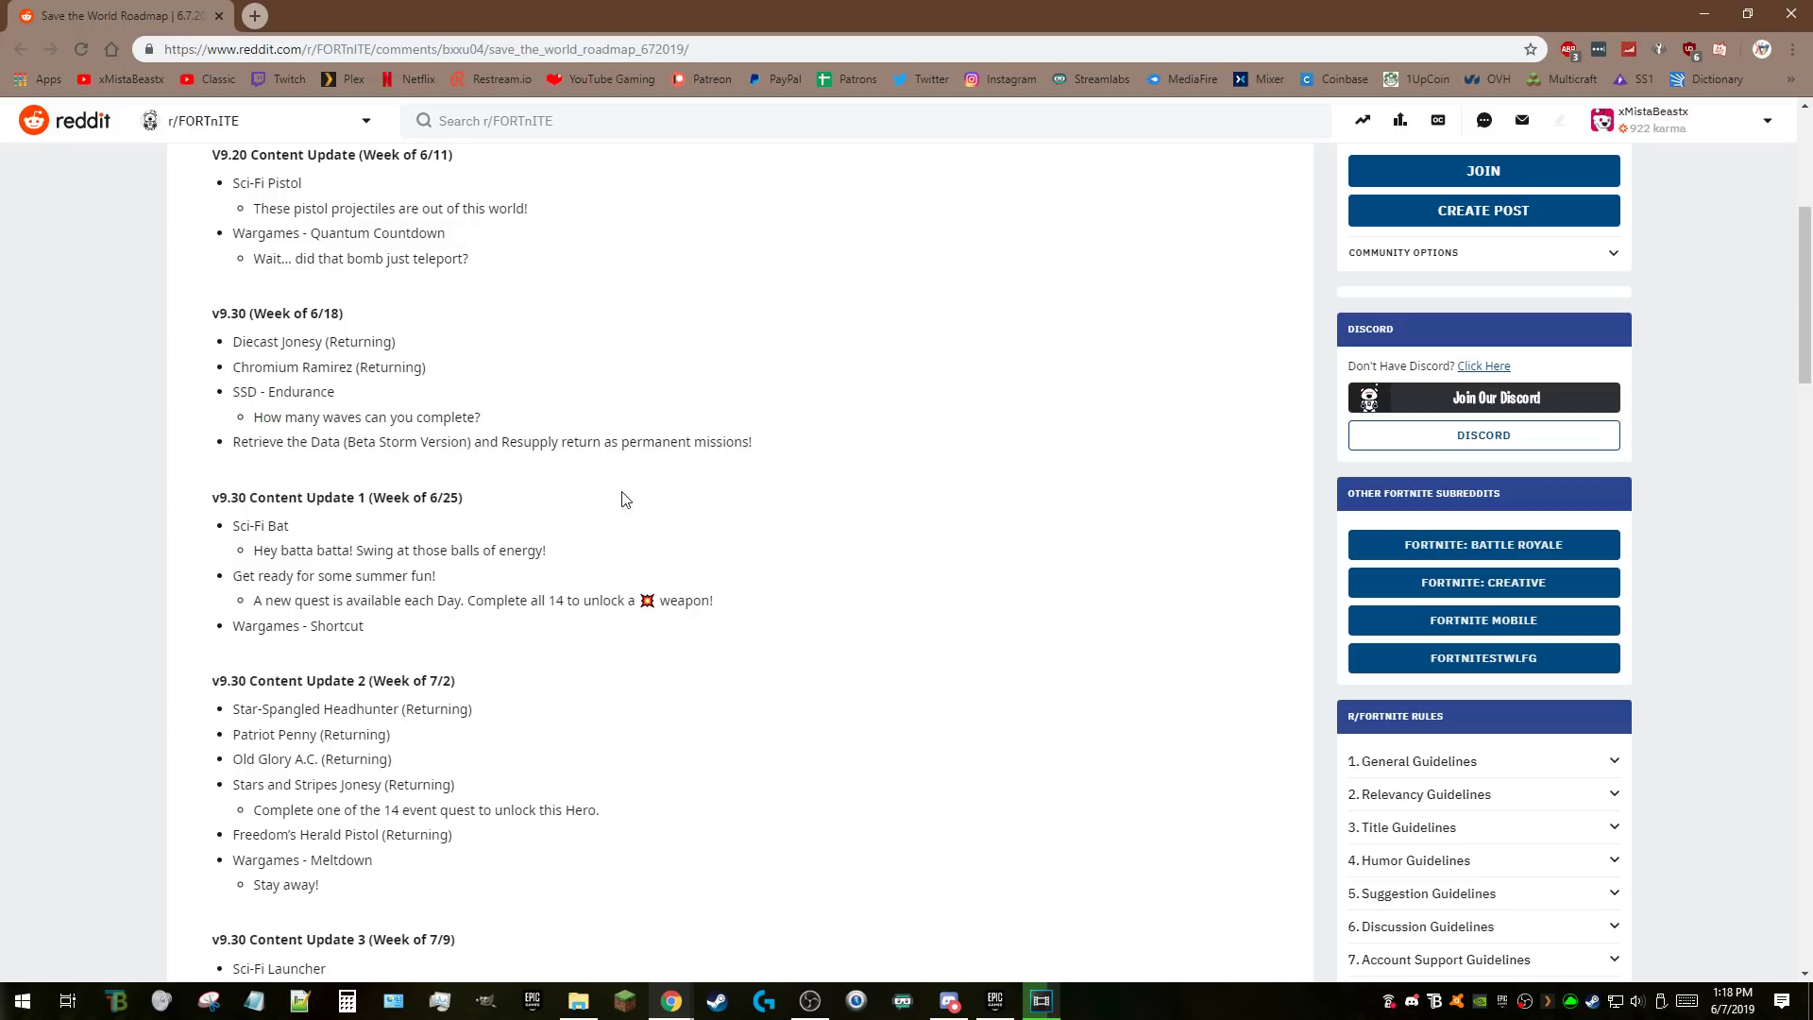
Highlight the Retrieve the Data (Beta Storm Version) mission, then clear it.
{"action": "scroll", "scroll_direction": "down", "scroll_amount": 3}
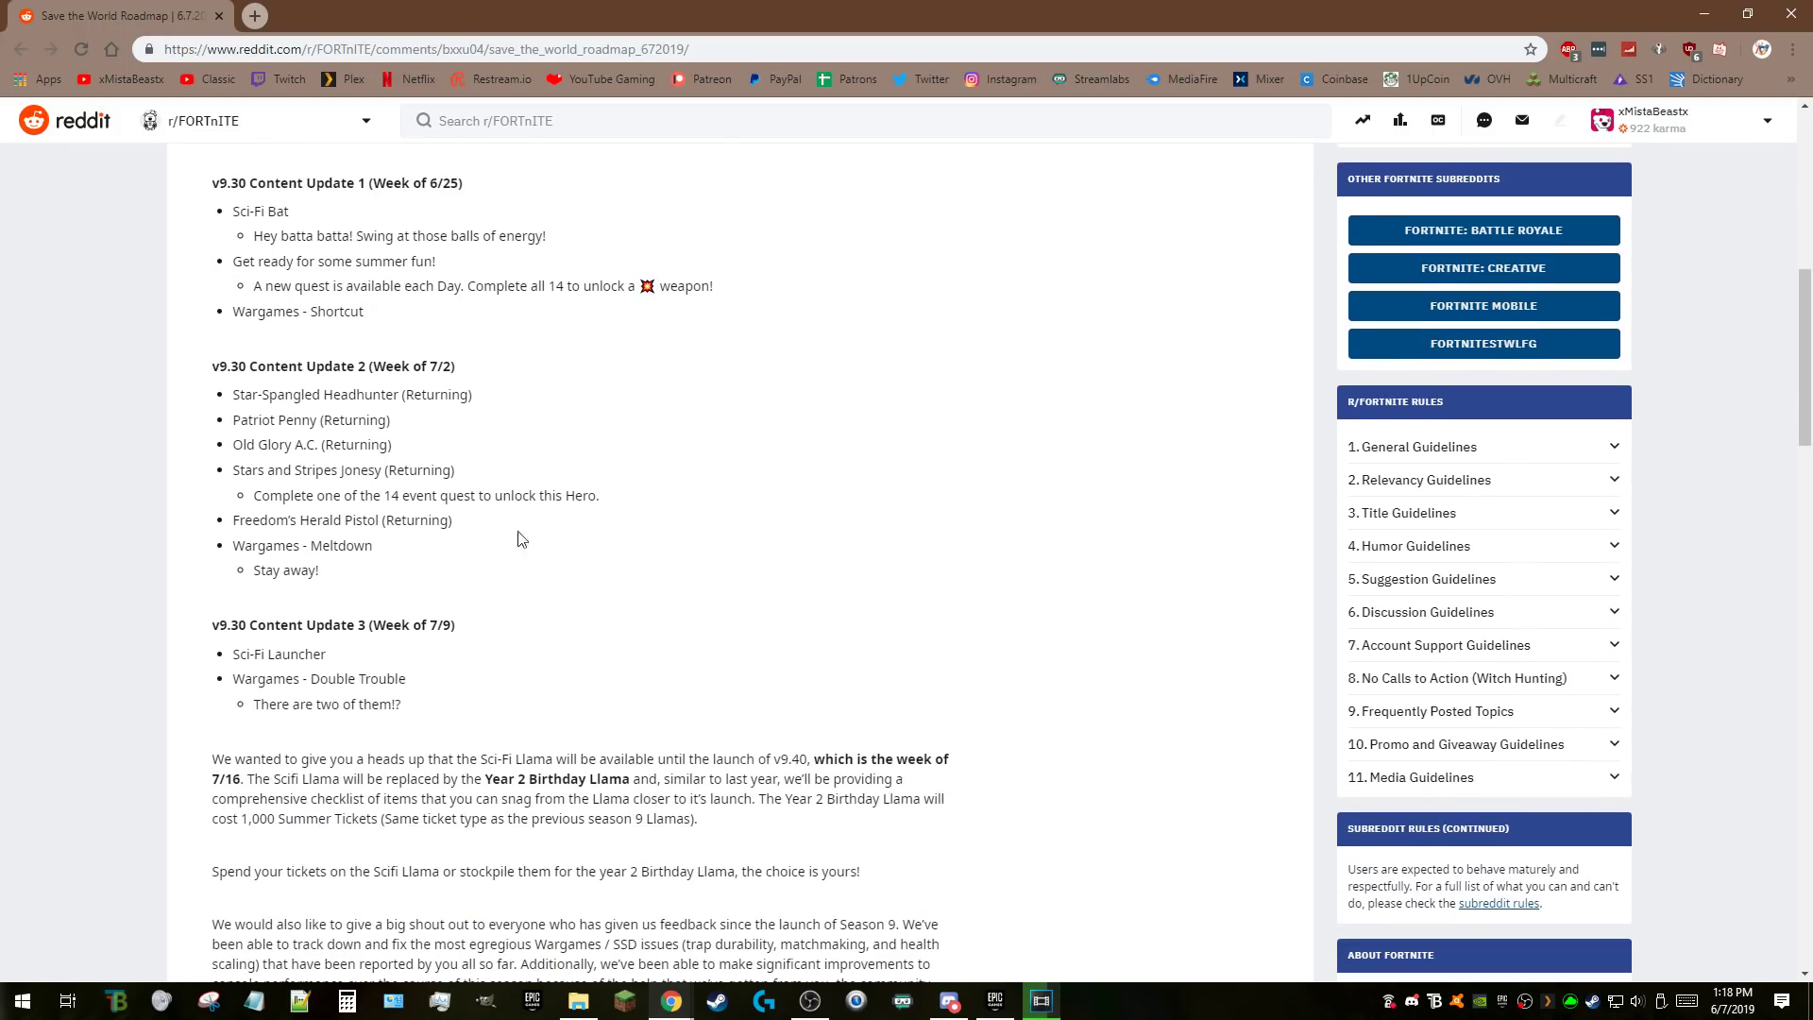
{"action": "scroll", "scroll_direction": "up", "scroll_amount": 3}
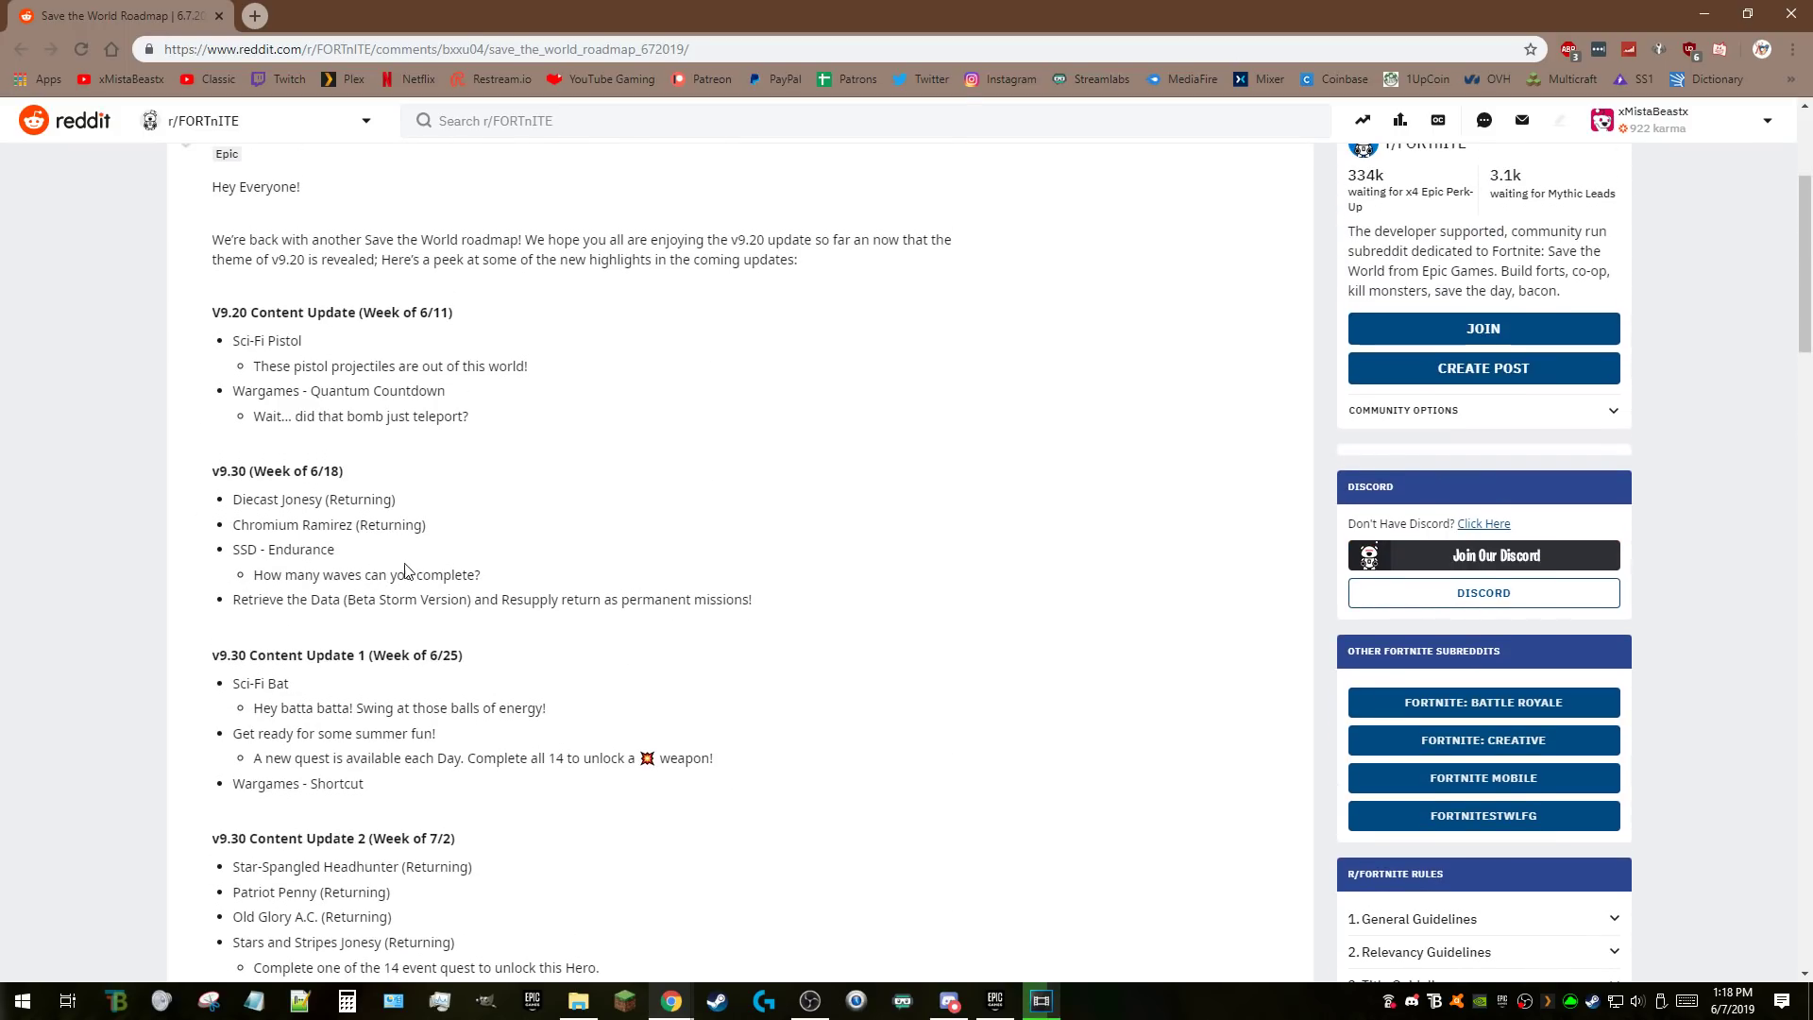
{"action": "scroll", "scroll_direction": "down", "scroll_amount": 3}
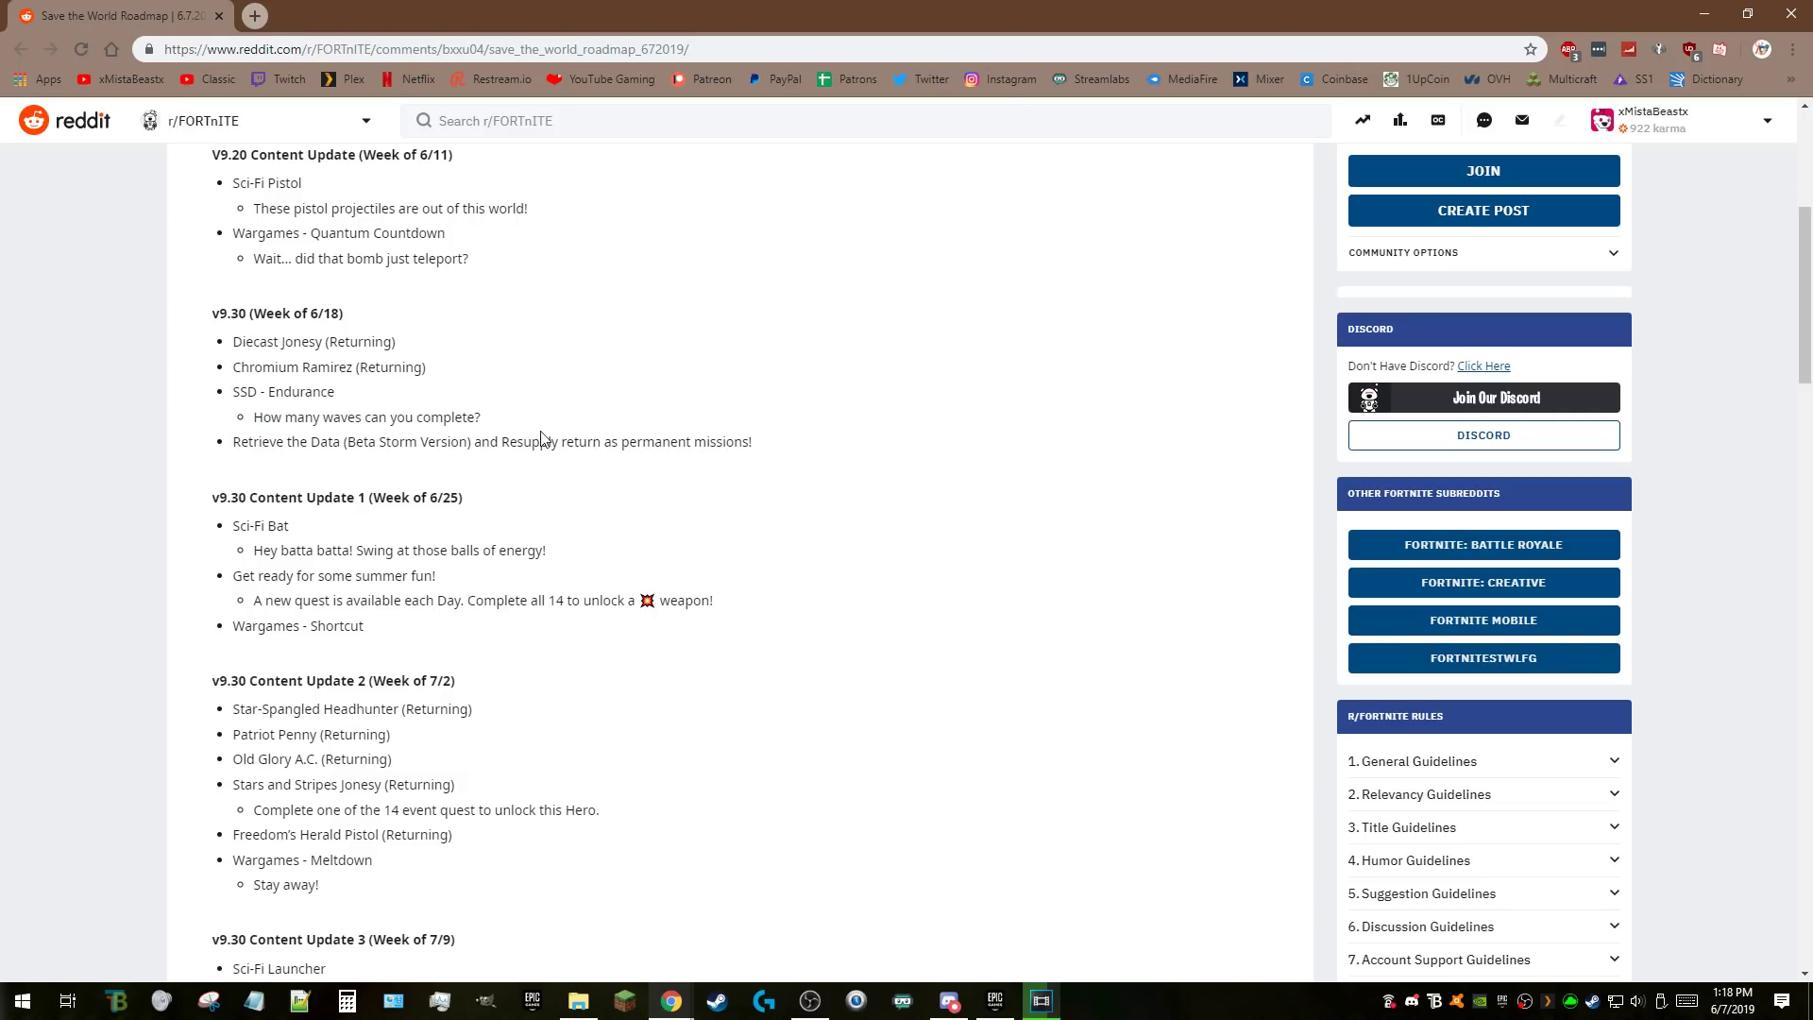
{"action": "mouse_move", "coordinate": [807, 491]}
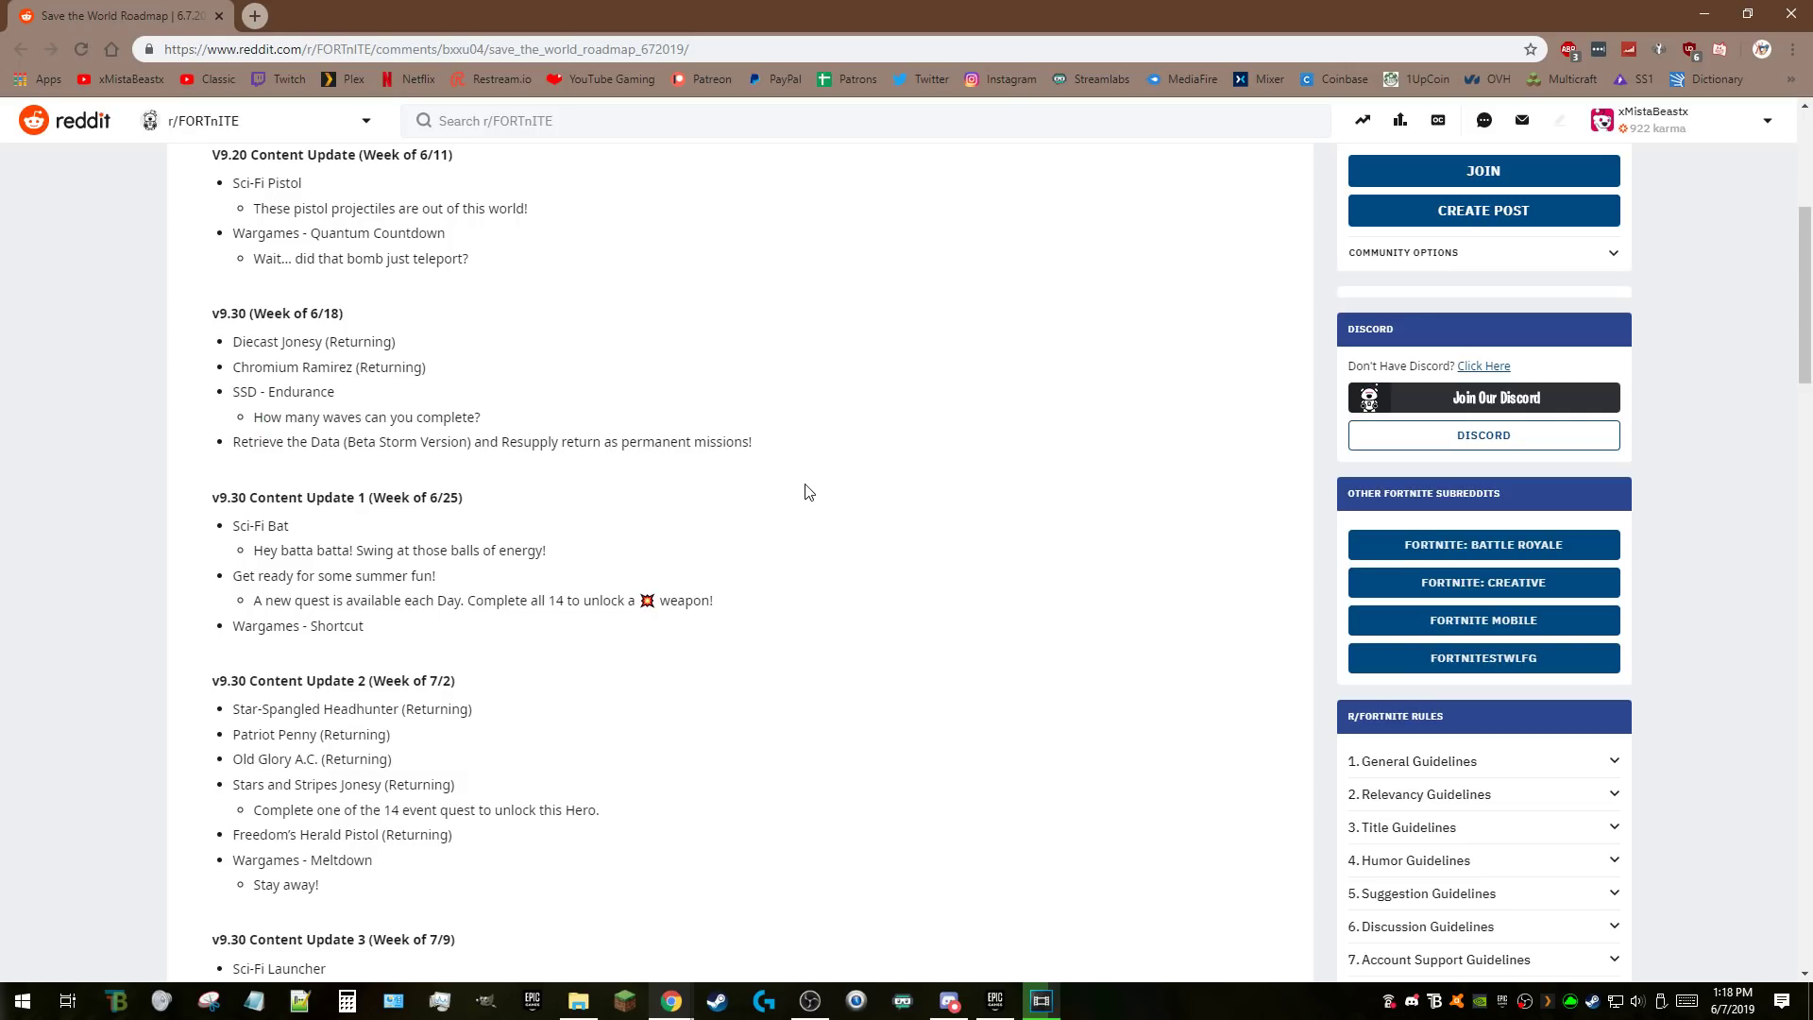
{"action": "mouse_move", "coordinate": [784, 509]}
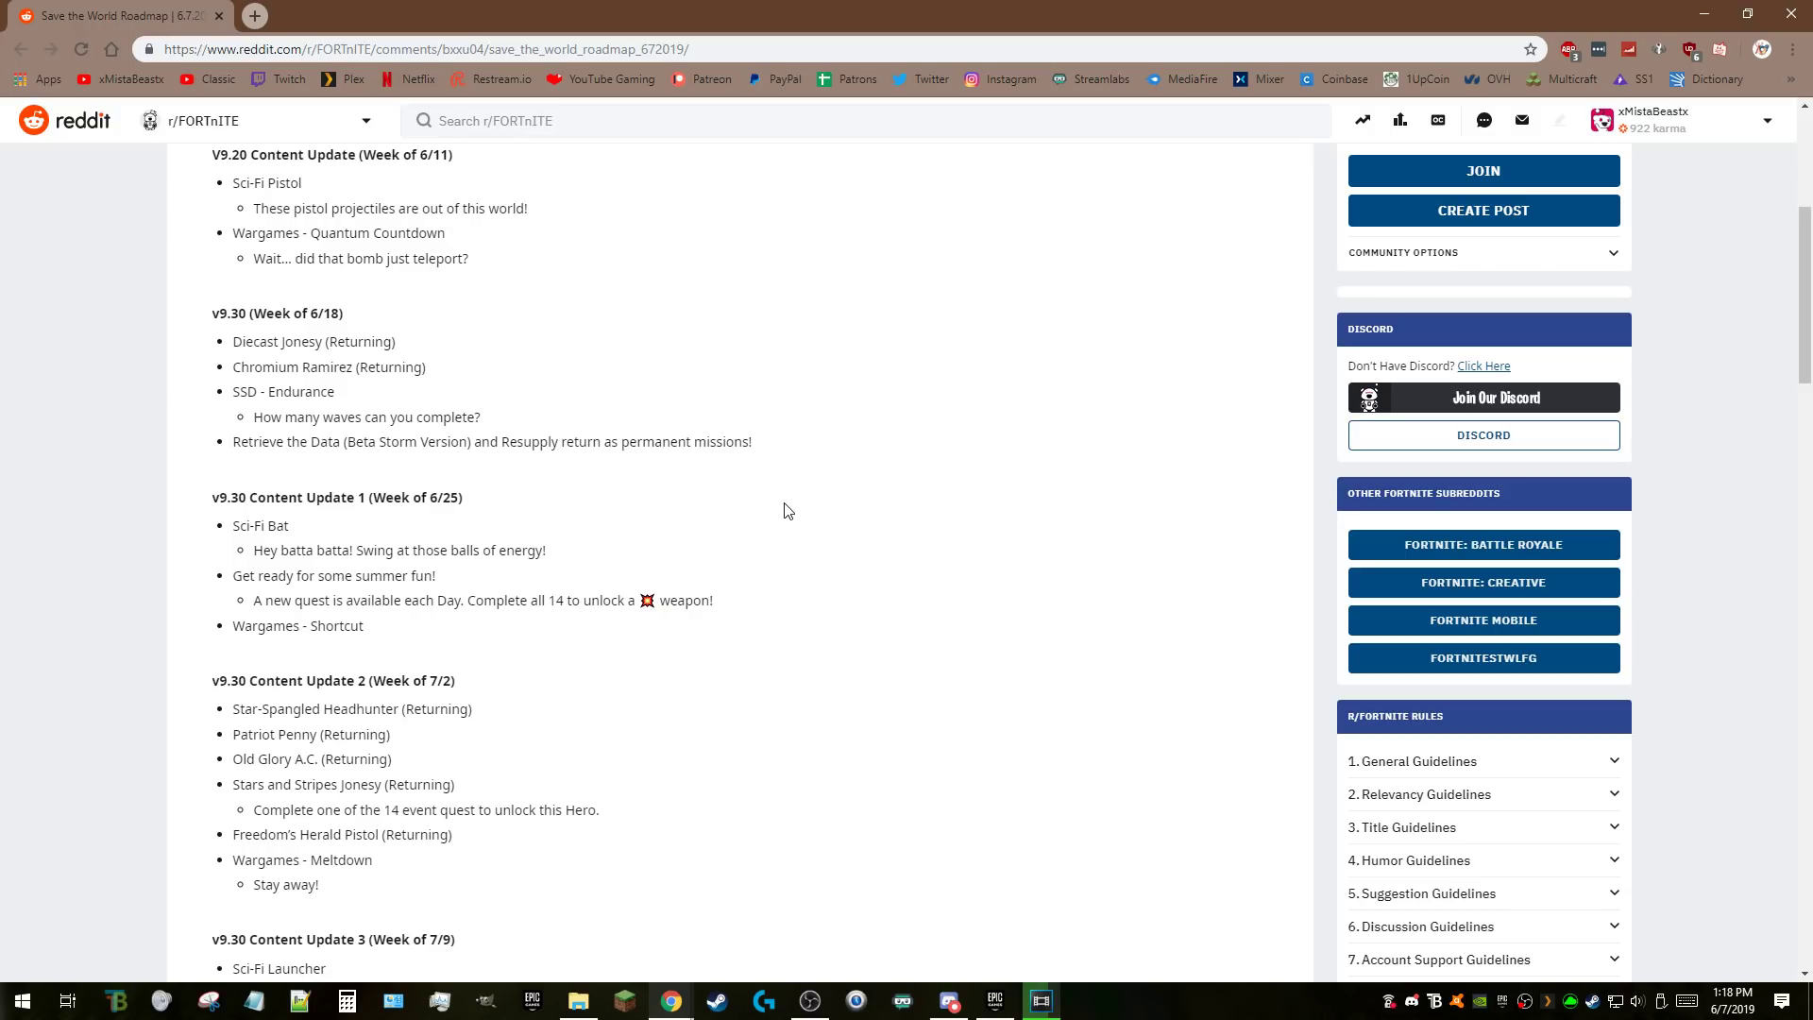
{"action": "mouse_move", "coordinate": [777, 464]}
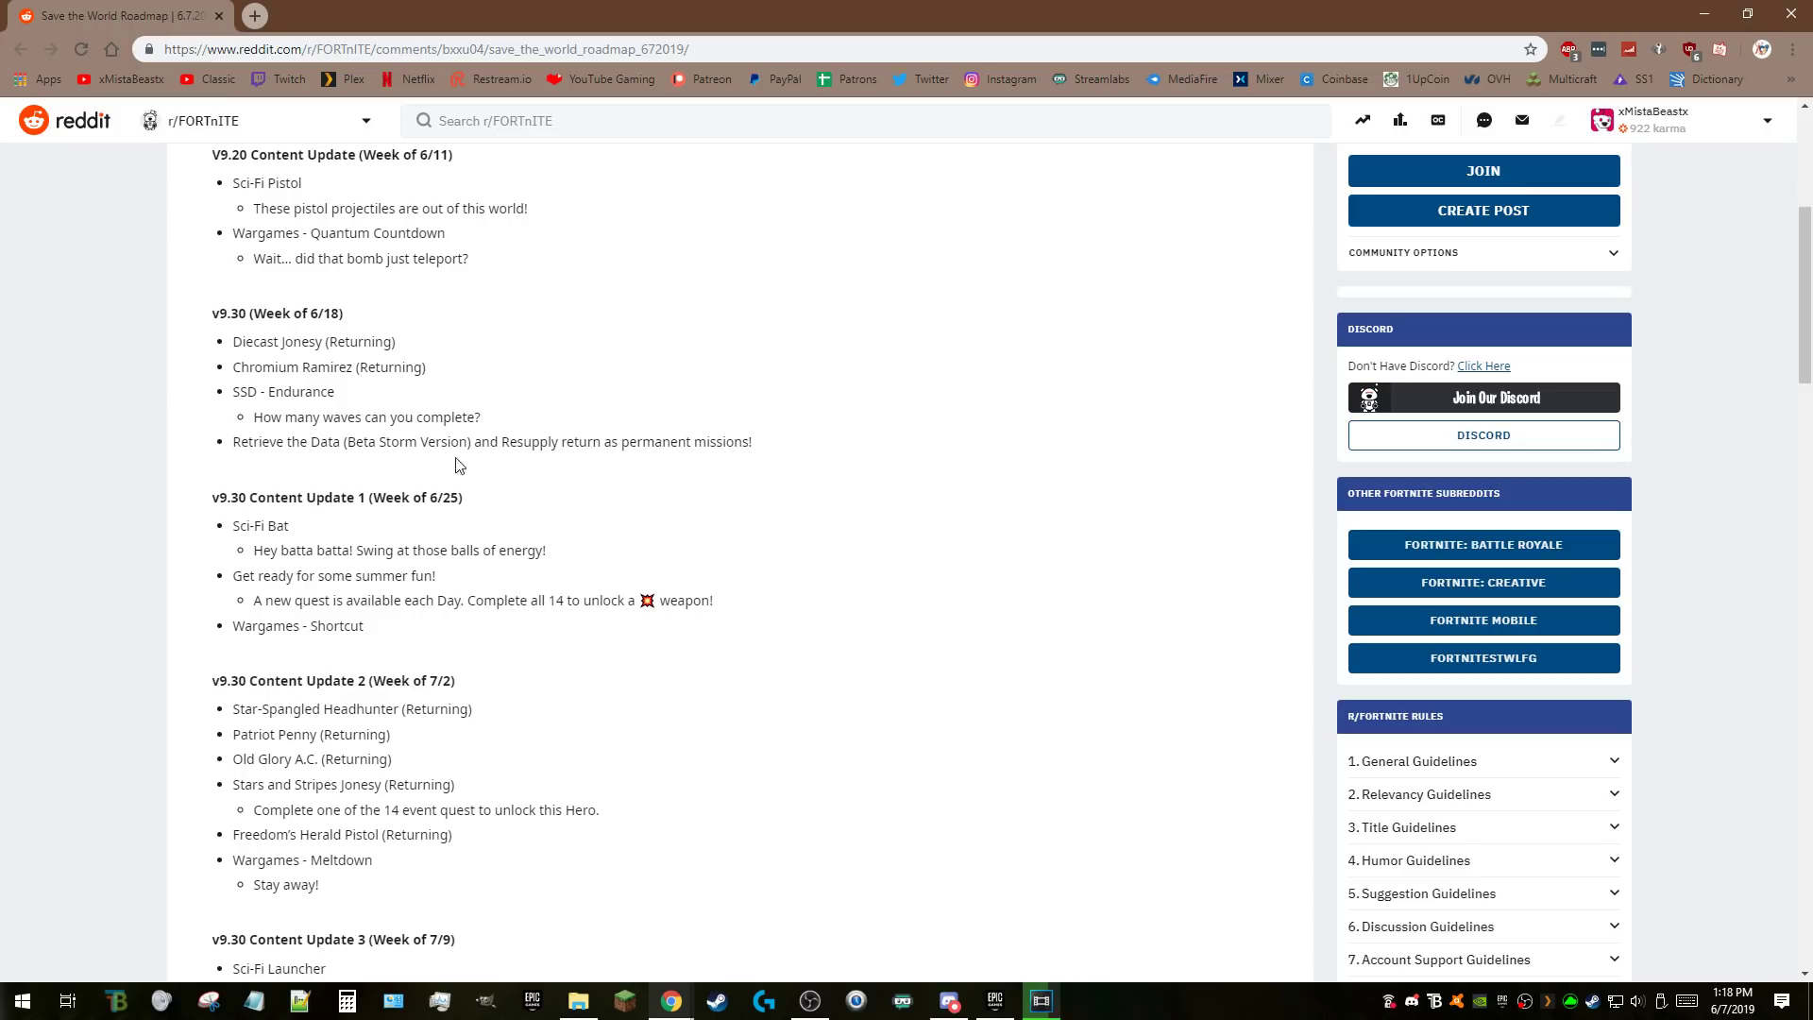
{"action": "mouse_move", "coordinate": [571, 441]}
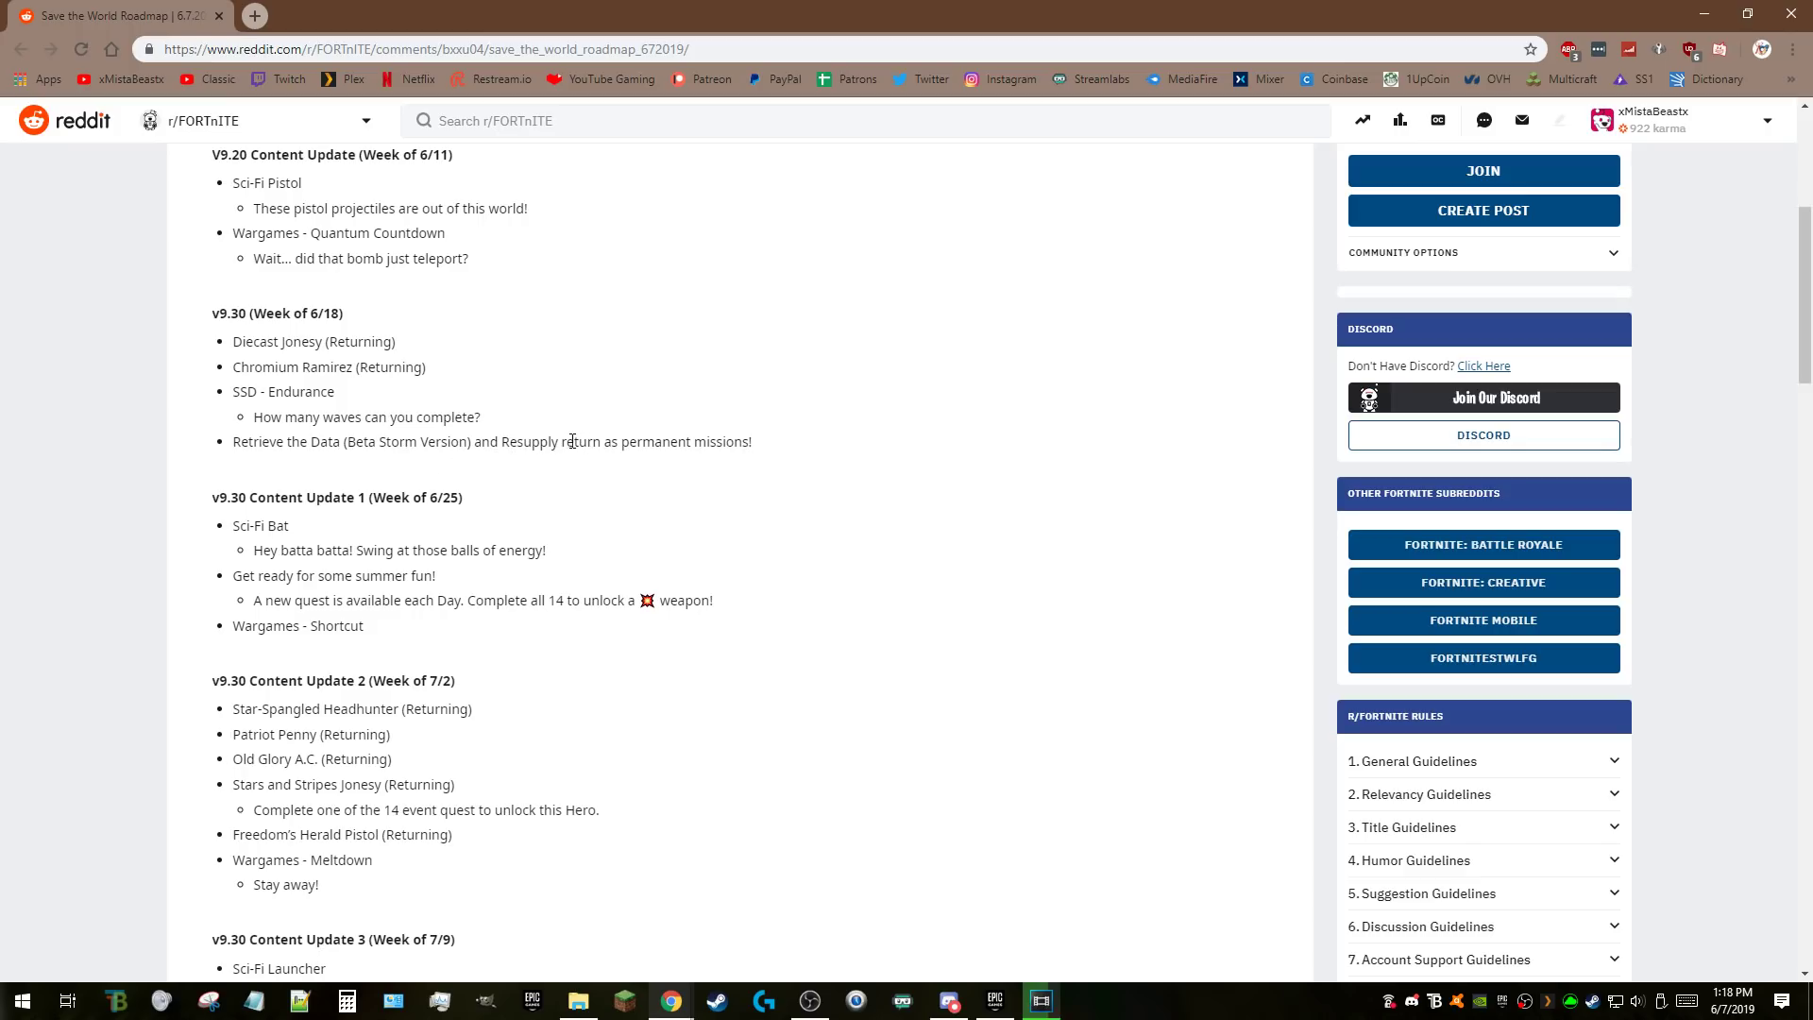
{"action": "left_click_drag", "start_coordinate": [502, 441], "coordinate": [583, 442]}
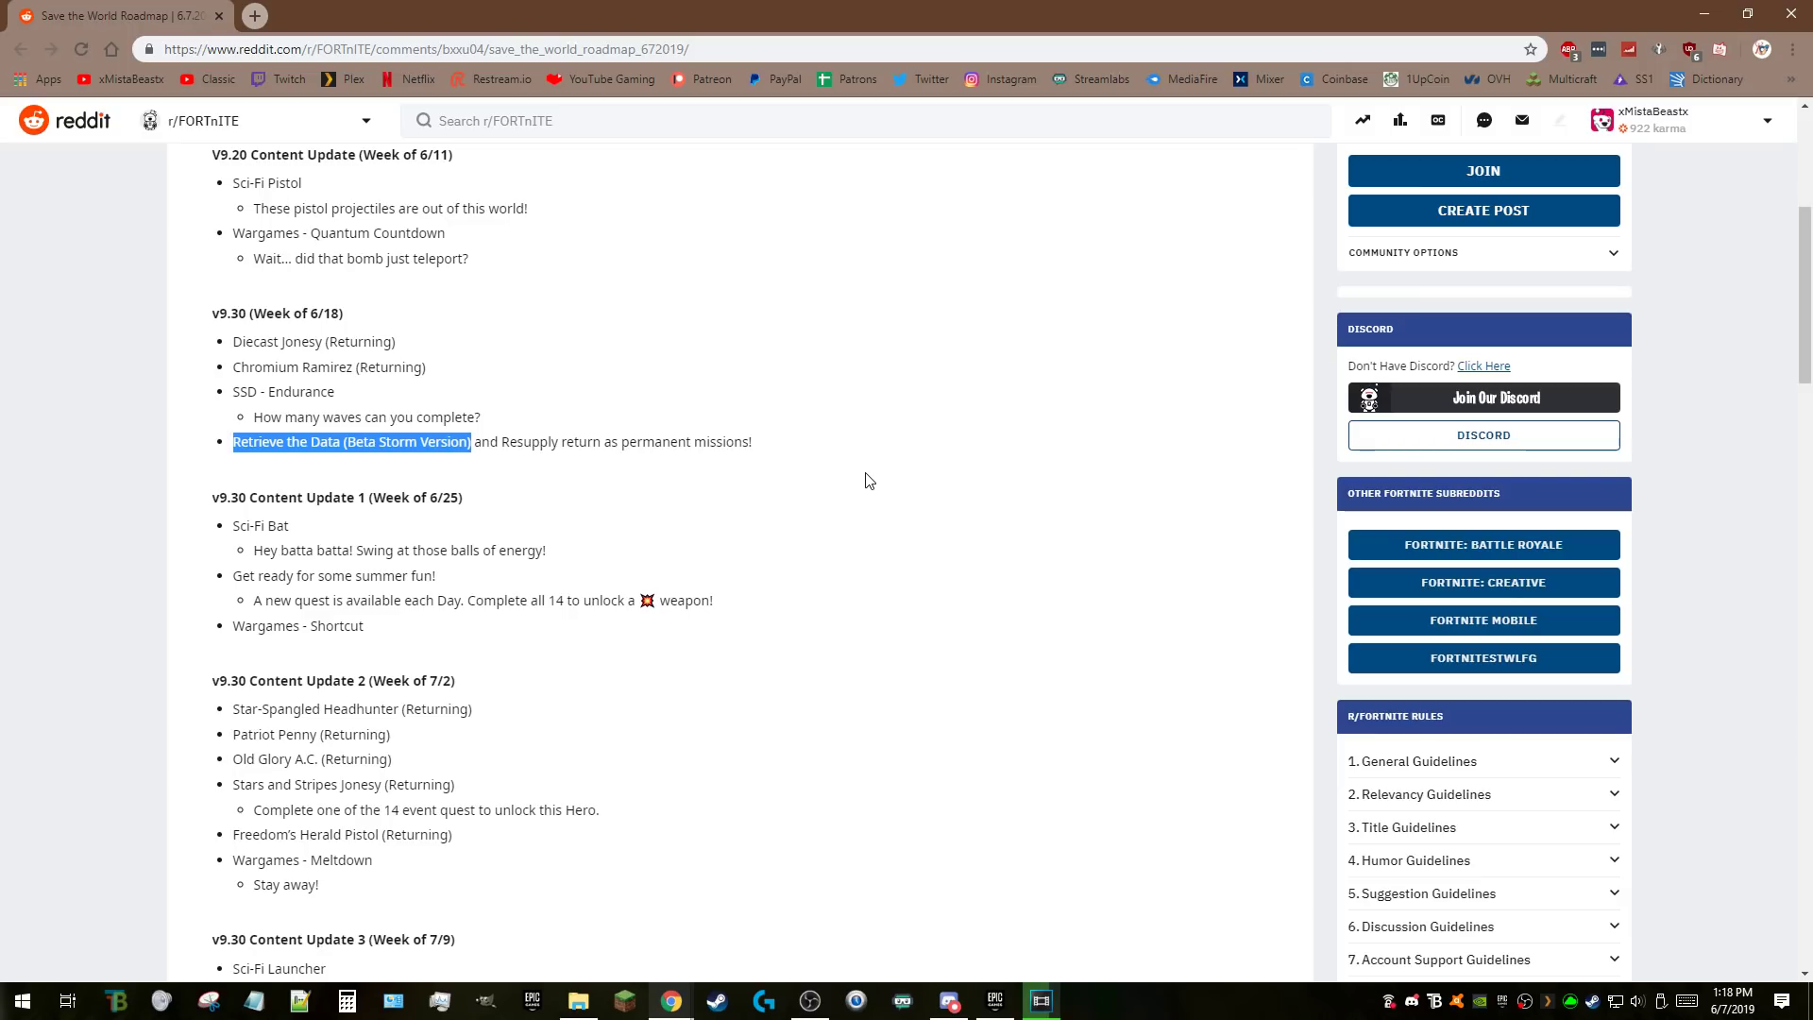
{"action": "mouse_move", "coordinate": [794, 422]}
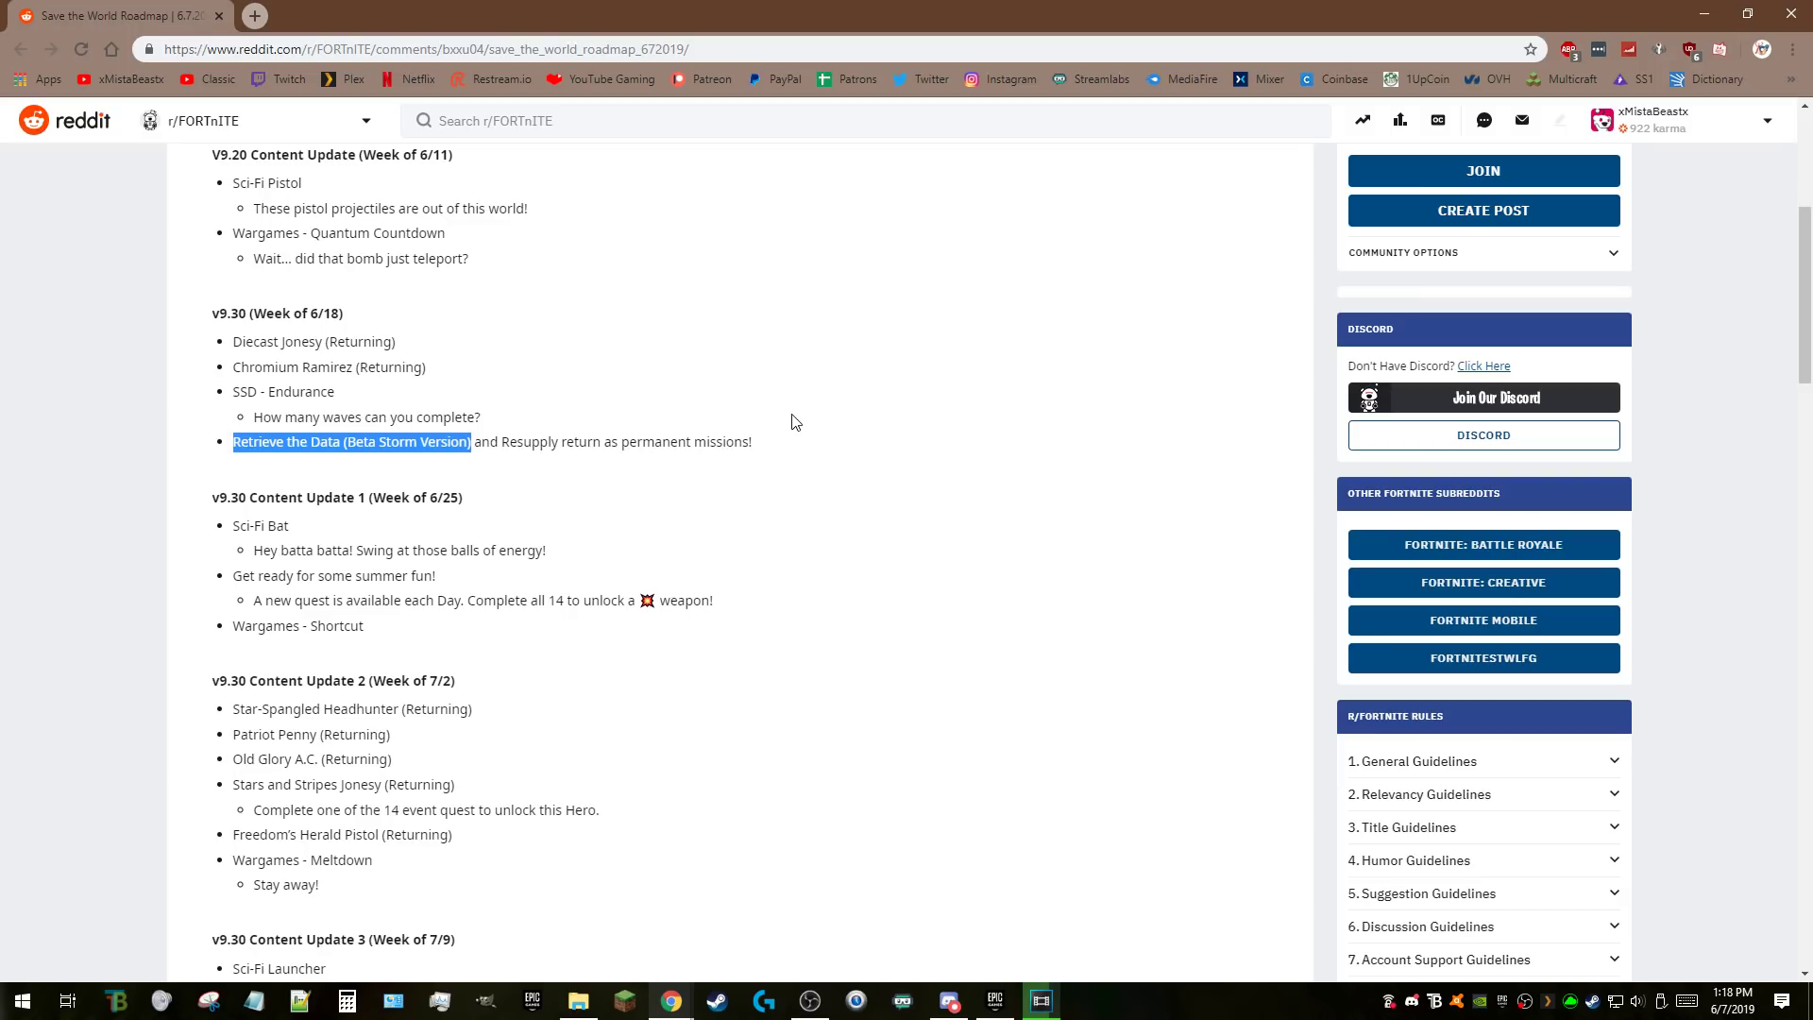
{"action": "left_click", "coordinate": [768, 462]}
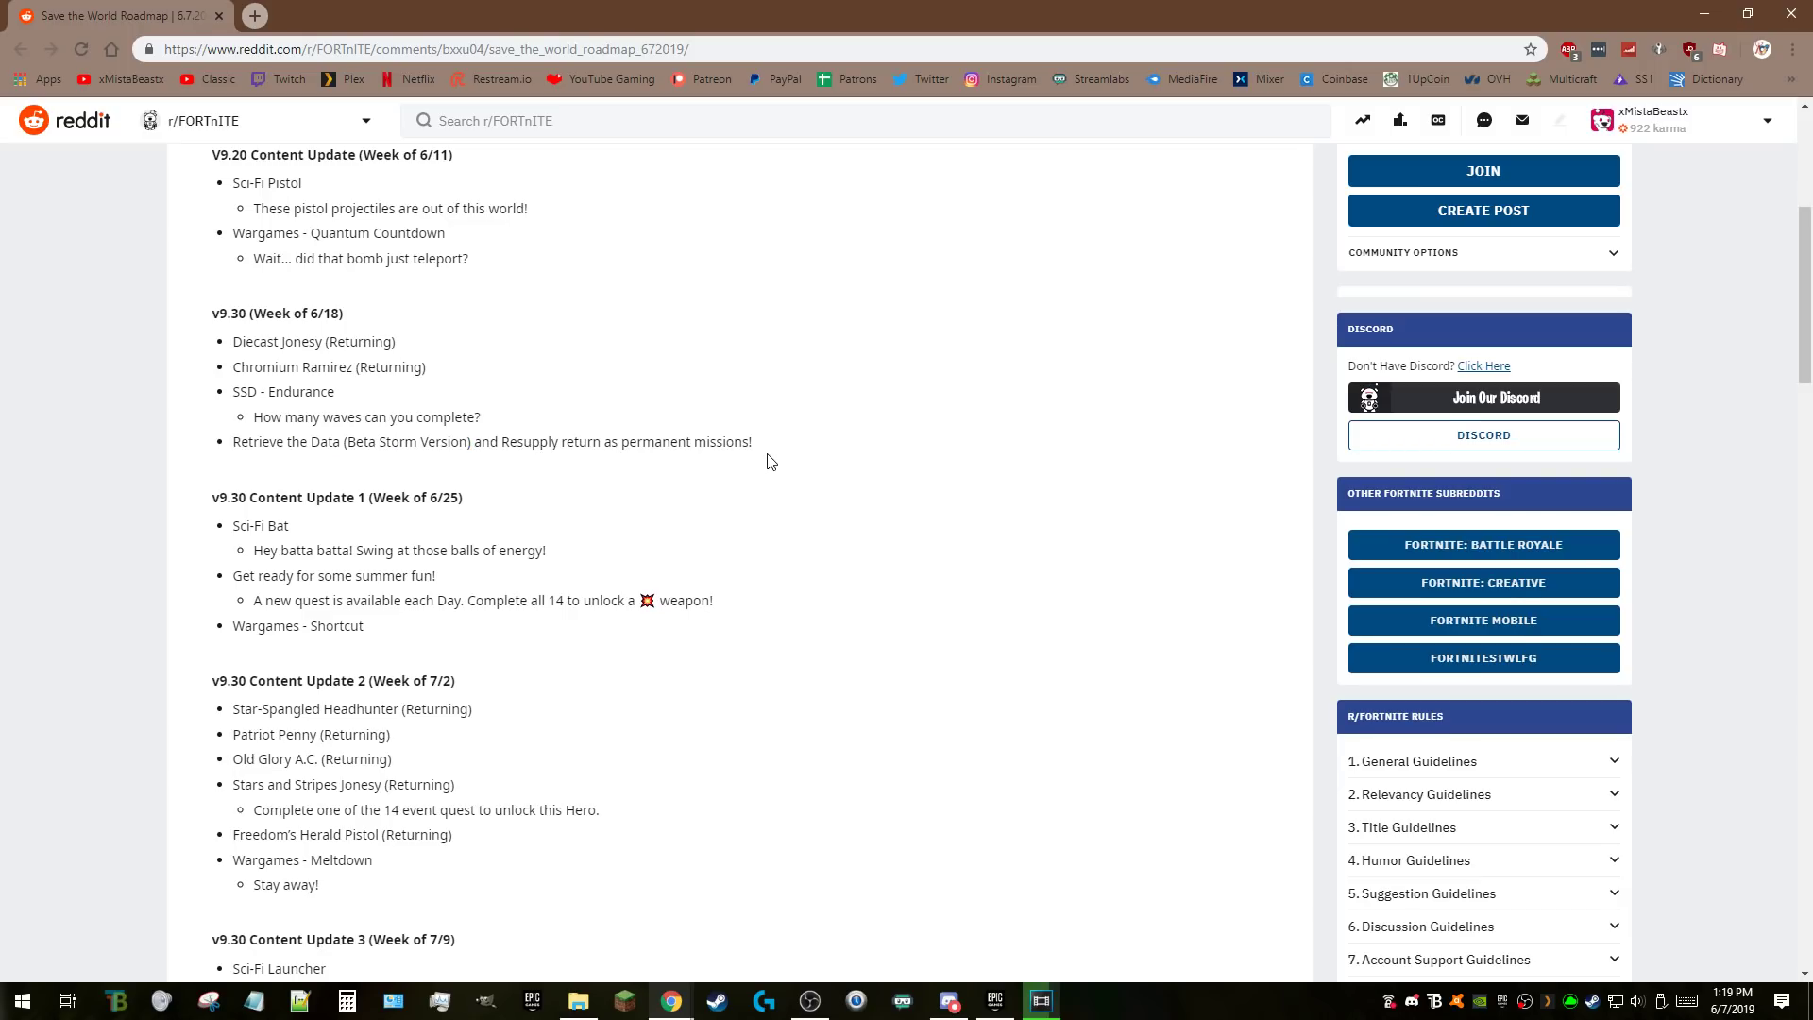
Highlight the Sci-Fi Bat entry and the all-14-quests note, clearing each afterwards.
{"action": "scroll", "scroll_direction": "down", "scroll_amount": 3}
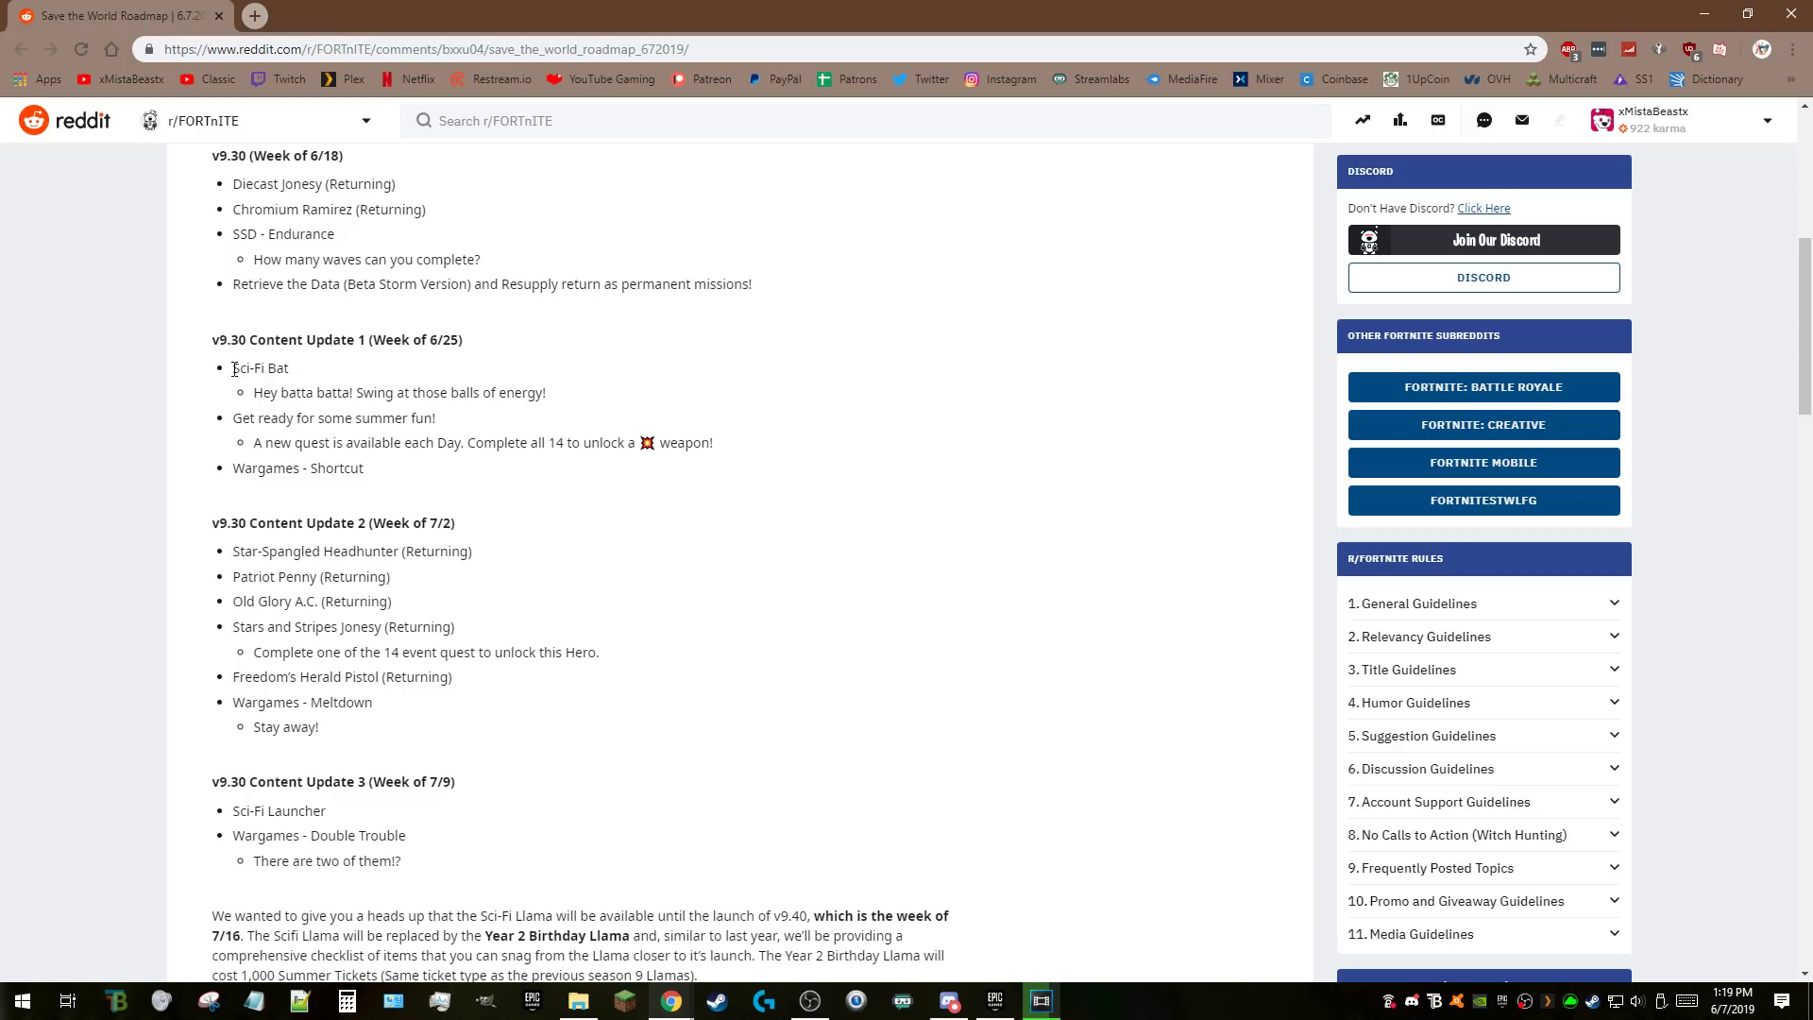
{"action": "left_click_drag", "start_coordinate": [232, 367], "coordinate": [545, 392]}
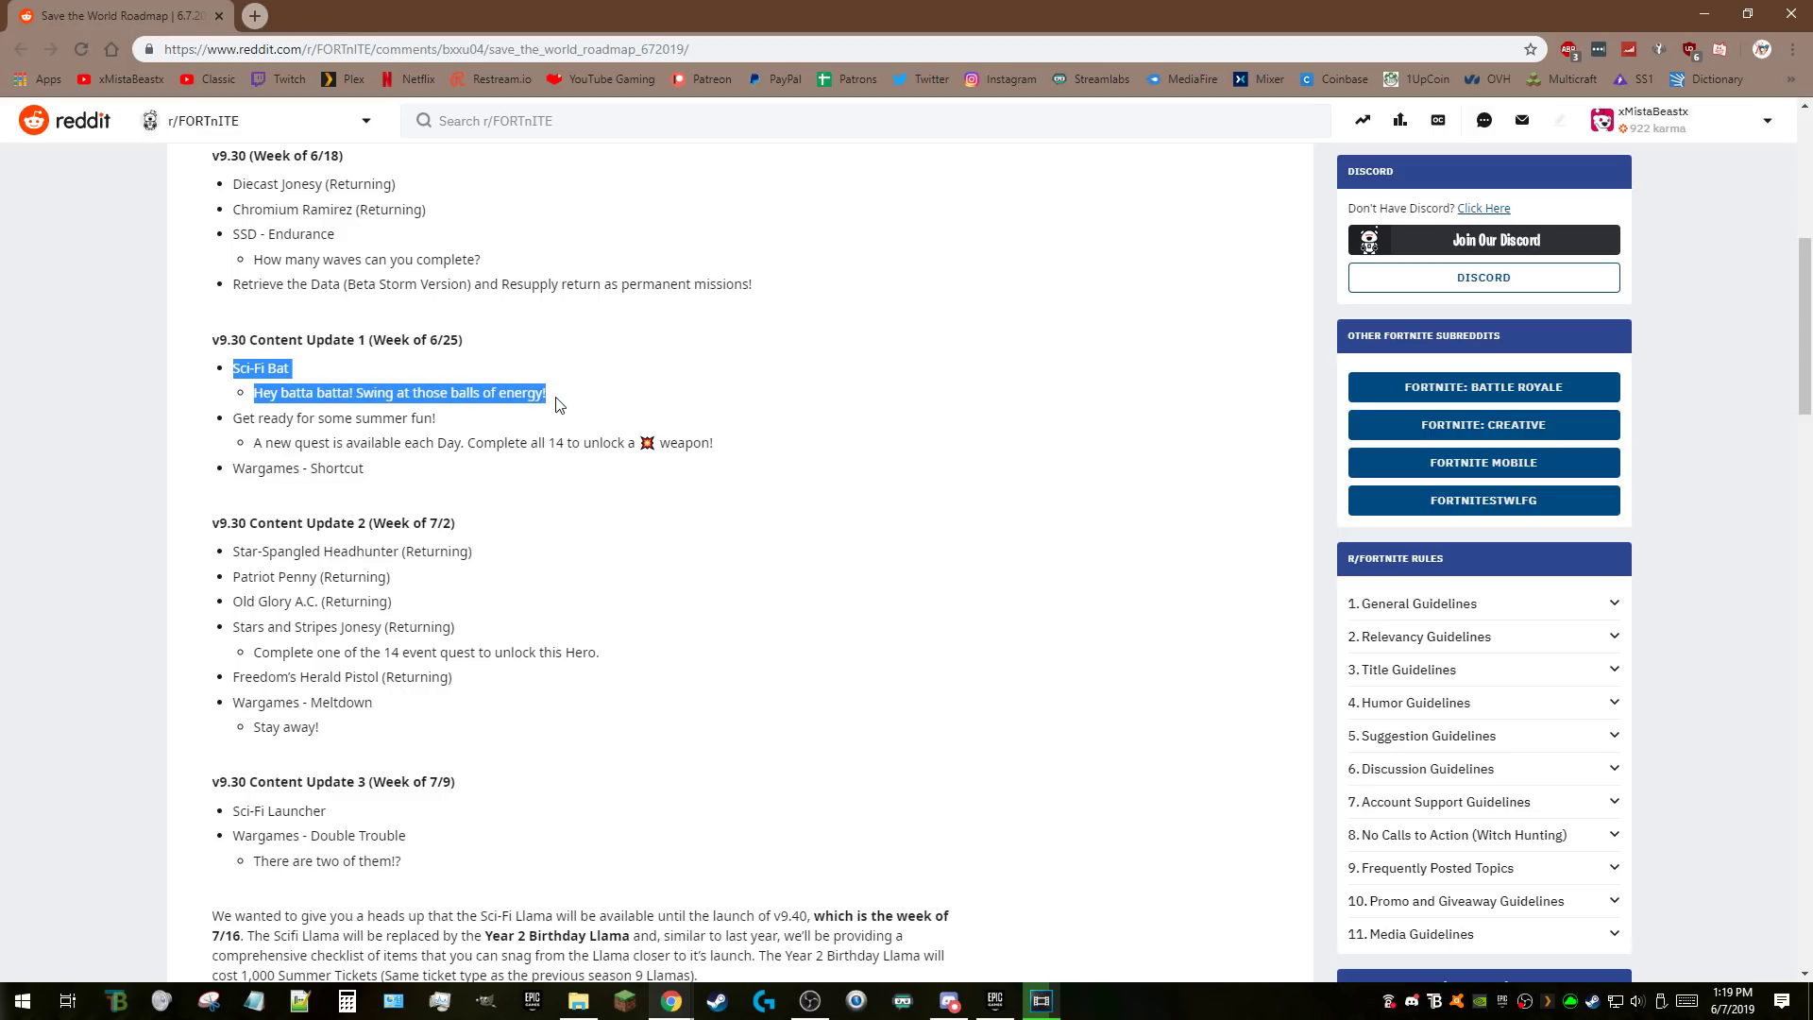
{"action": "left_click", "coordinate": [642, 402]}
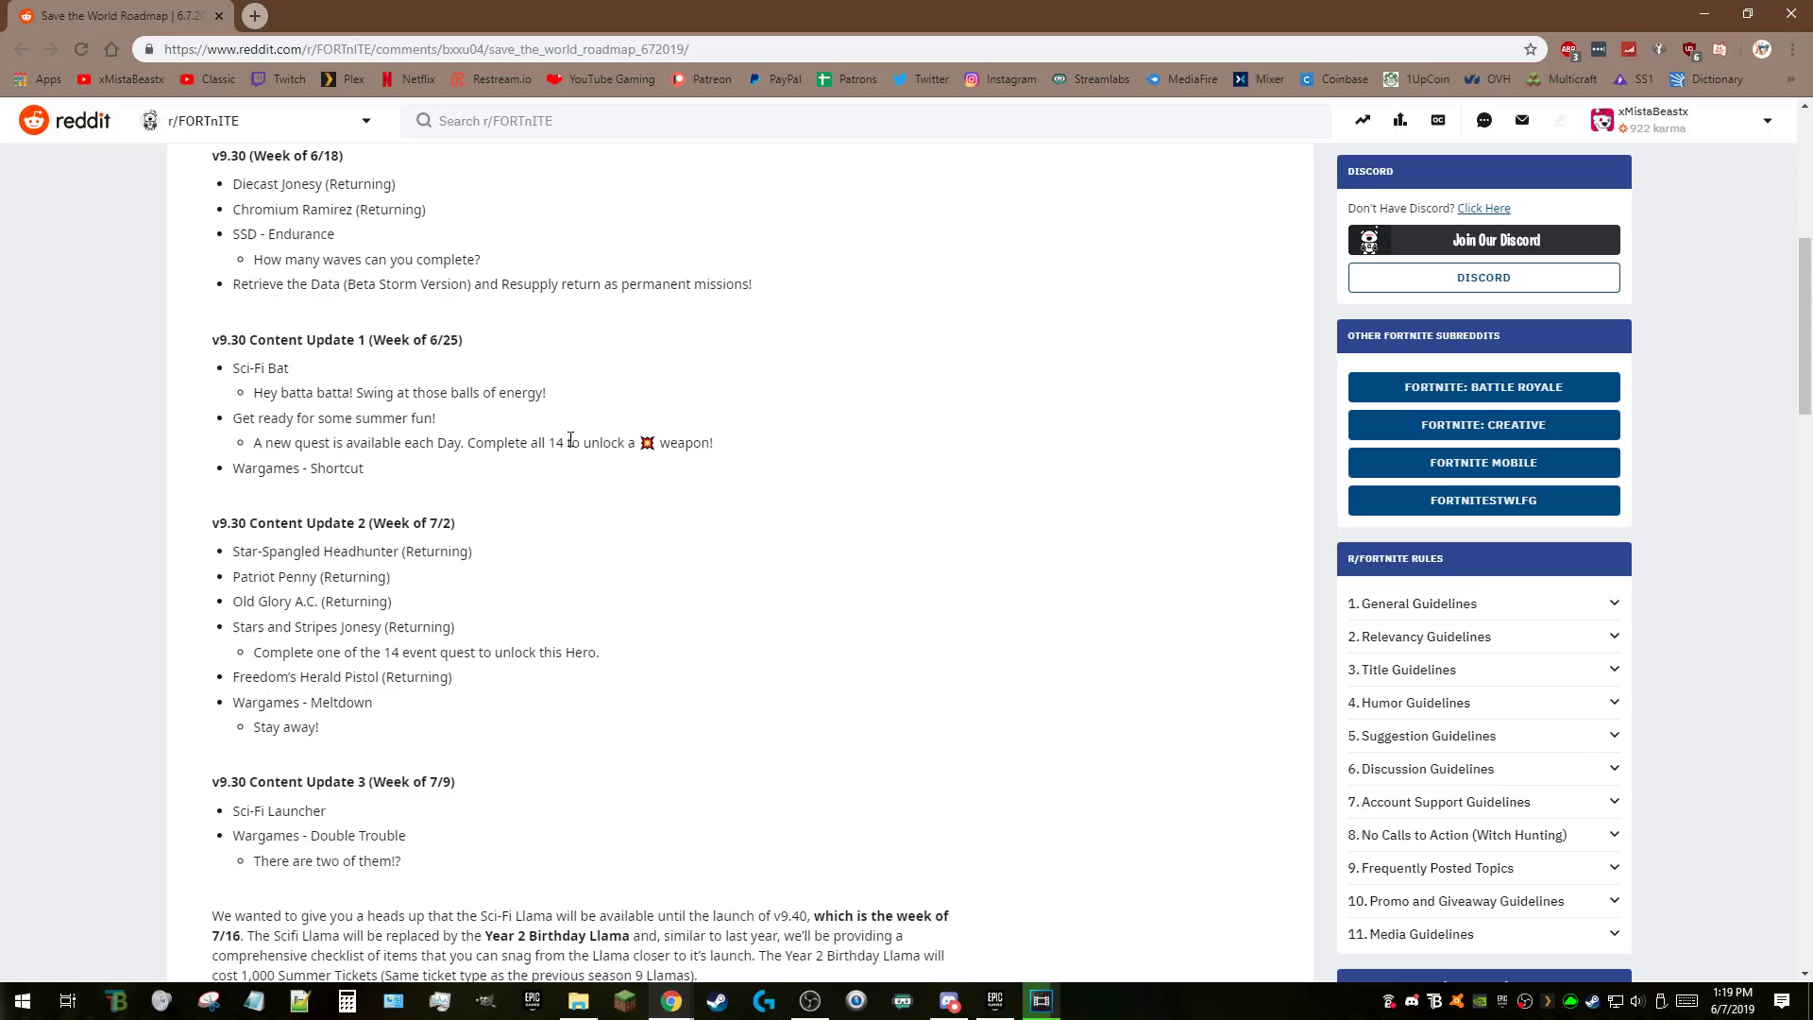
{"action": "left_click_drag", "start_coordinate": [467, 442], "coordinate": [655, 442]}
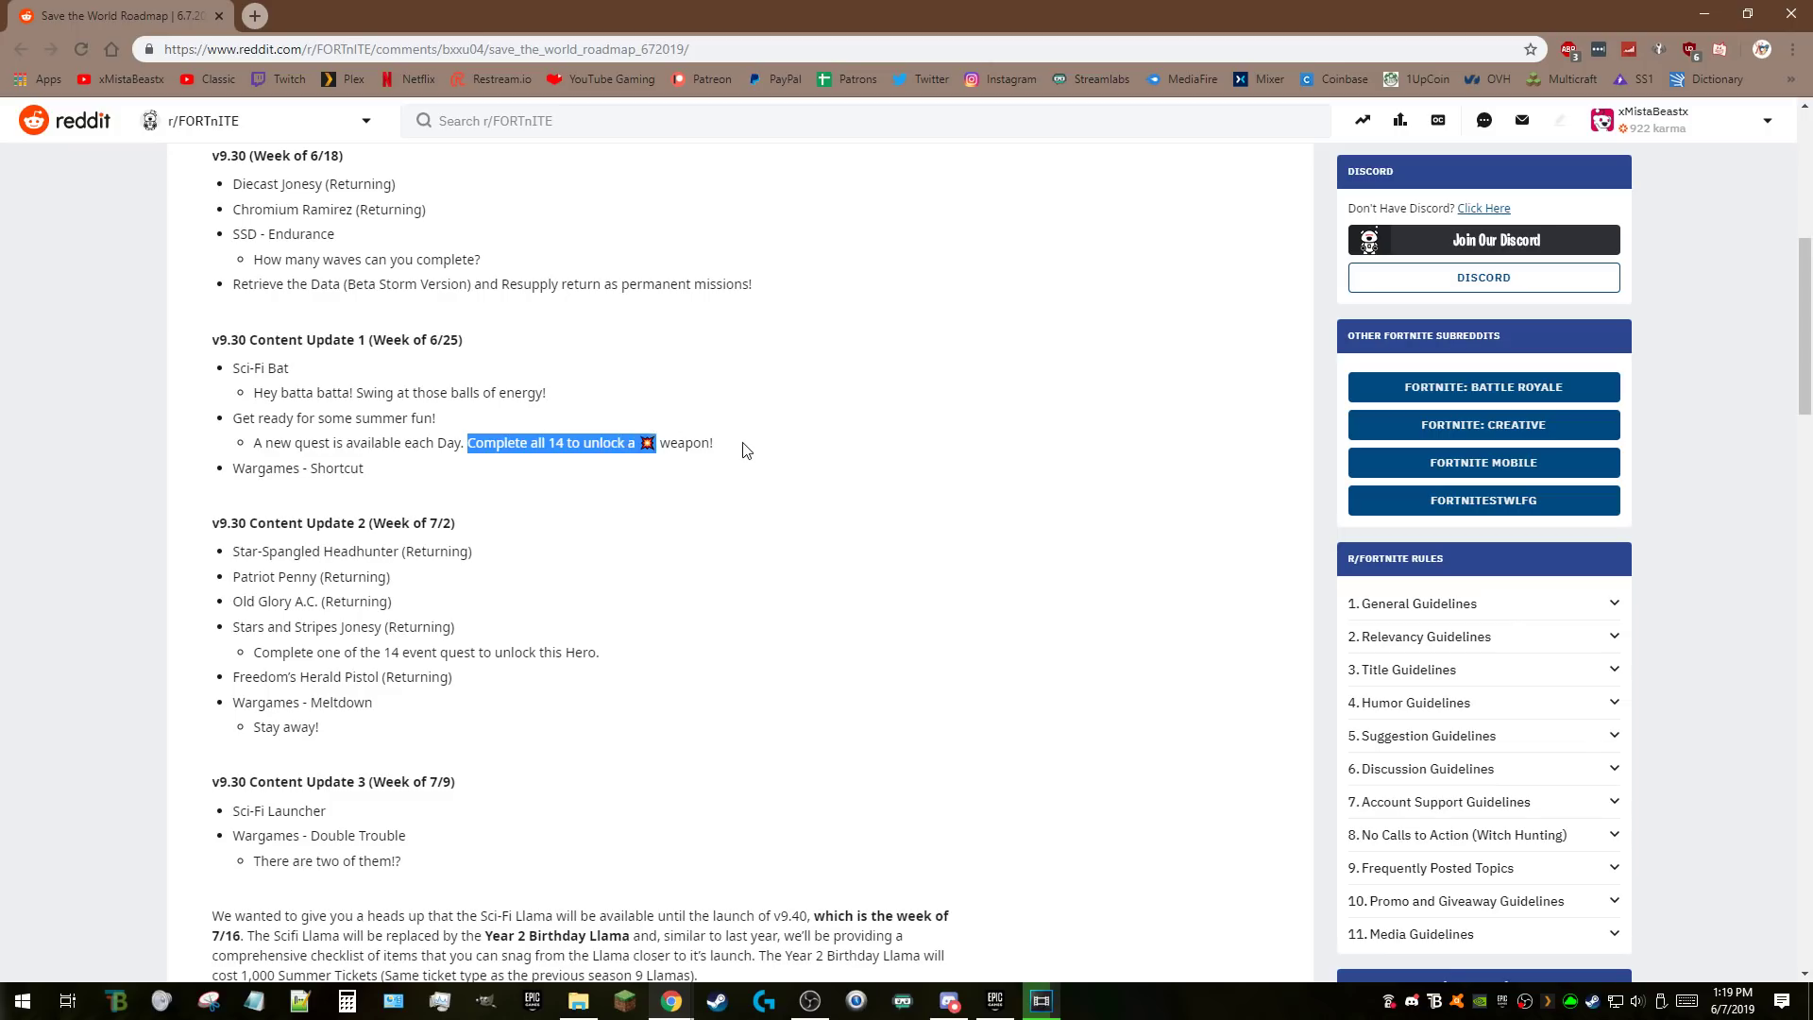
{"action": "scroll", "scroll_direction": "down", "scroll_amount": 3}
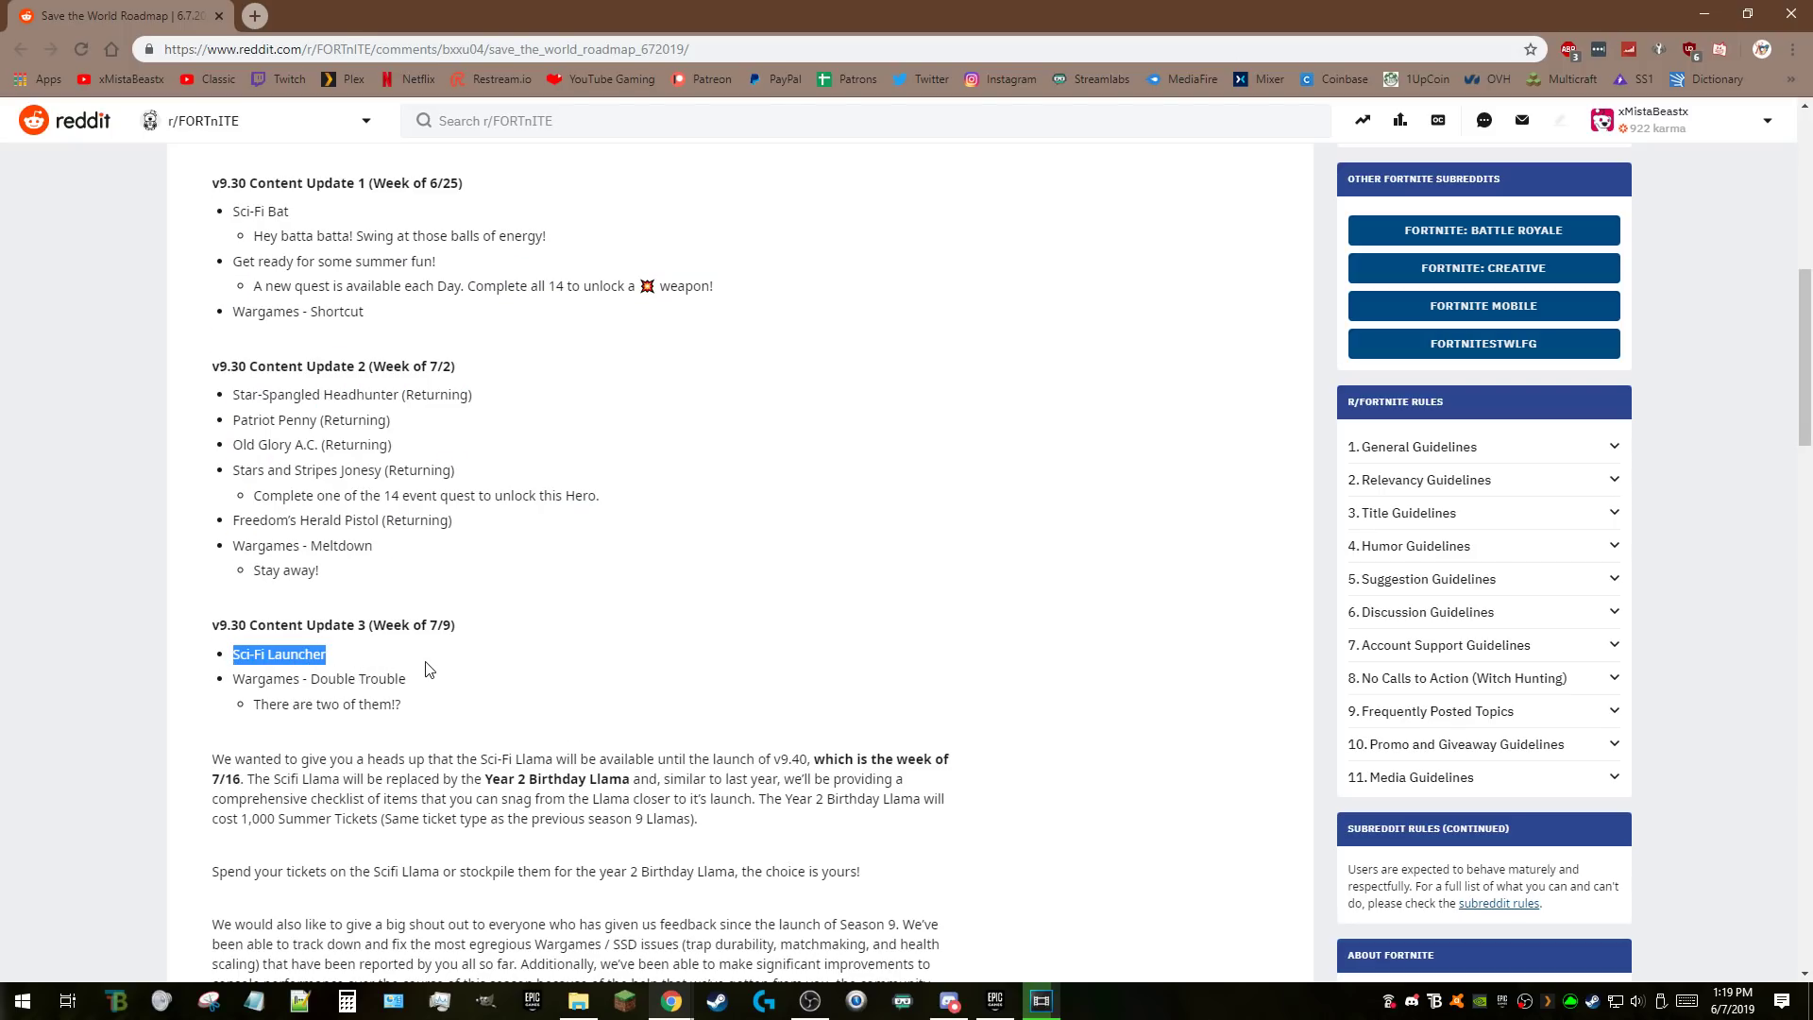
{"action": "scroll", "scroll_direction": "up", "scroll_amount": 3}
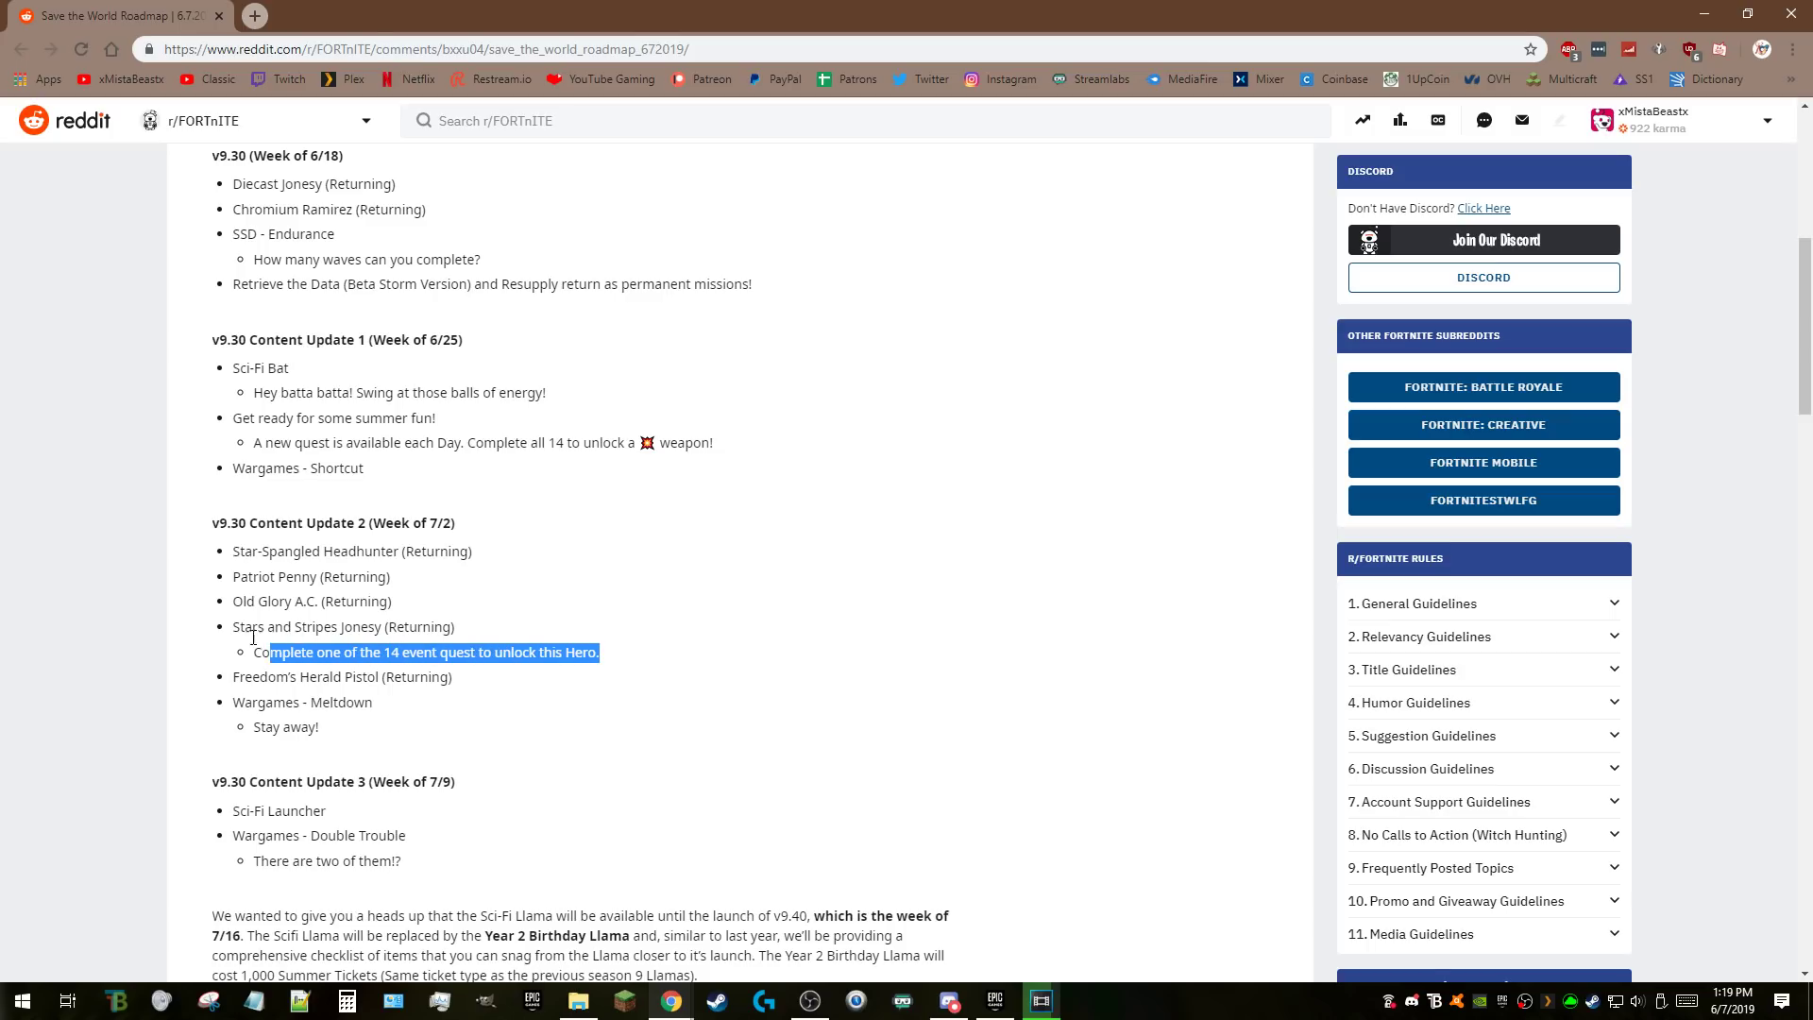
{"action": "left_click", "coordinate": [565, 475]}
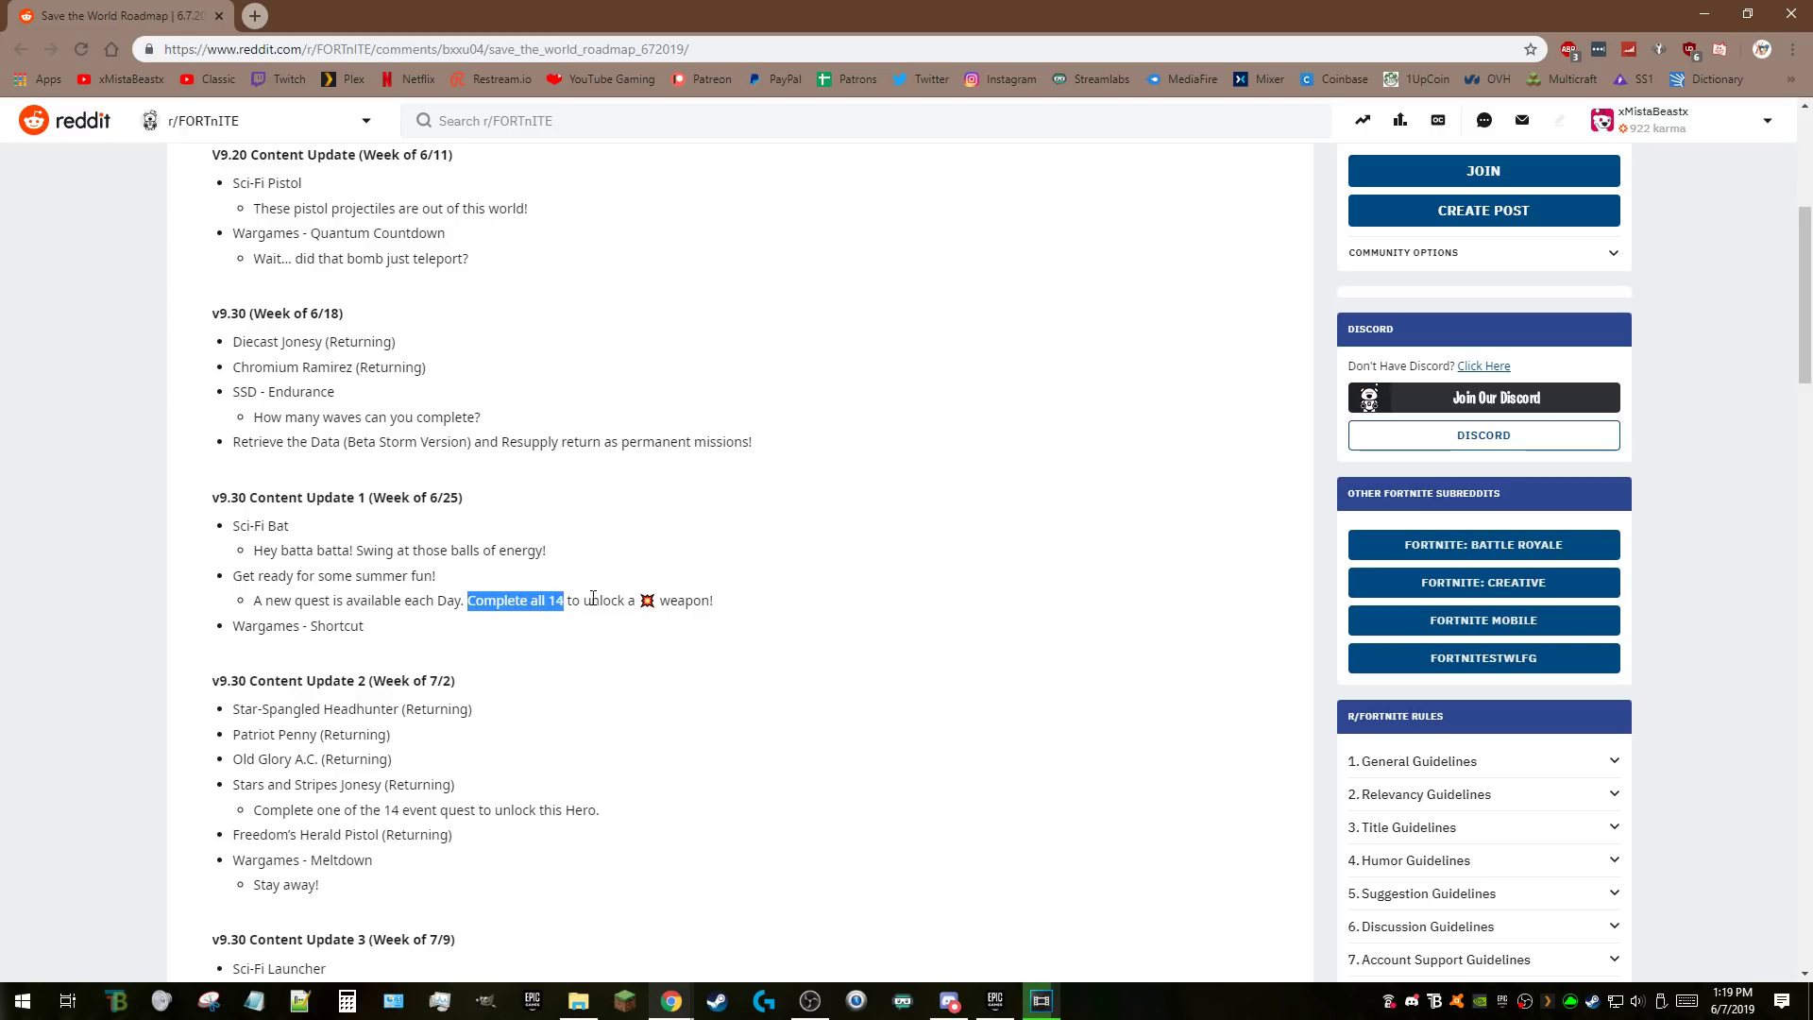
{"action": "left_click", "coordinate": [717, 600]}
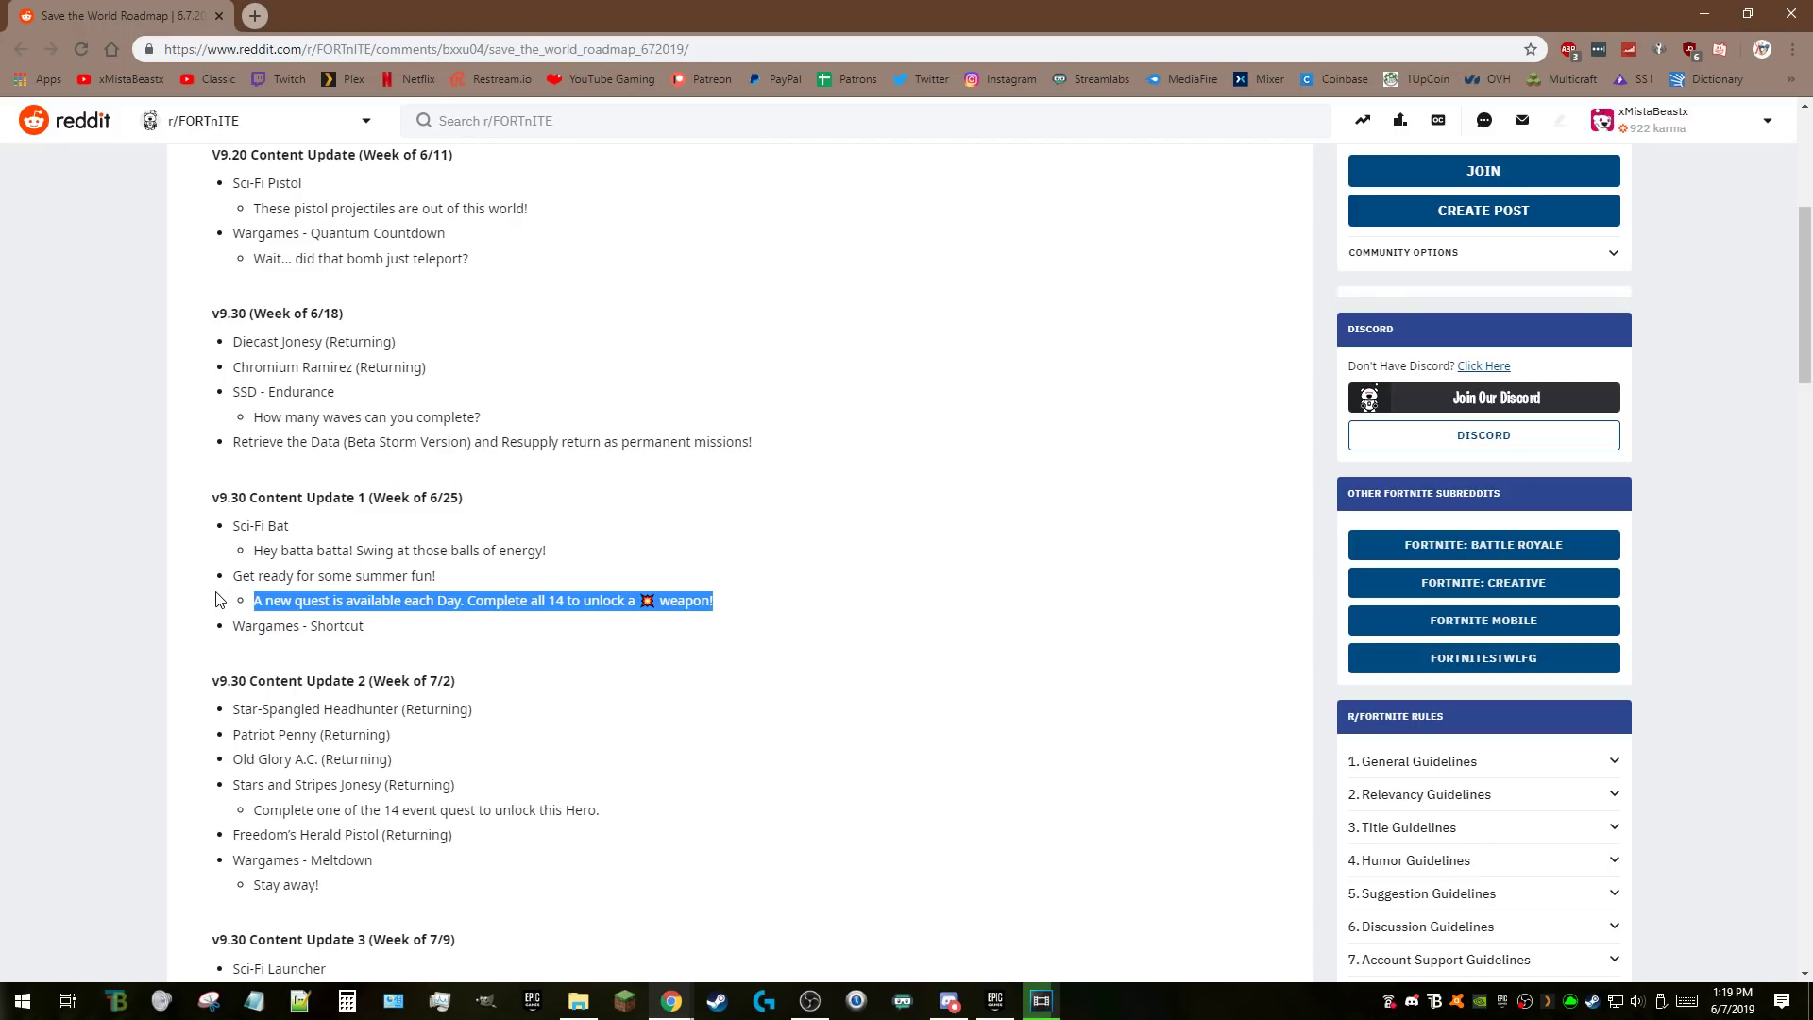
{"action": "mouse_move", "coordinate": [474, 633]}
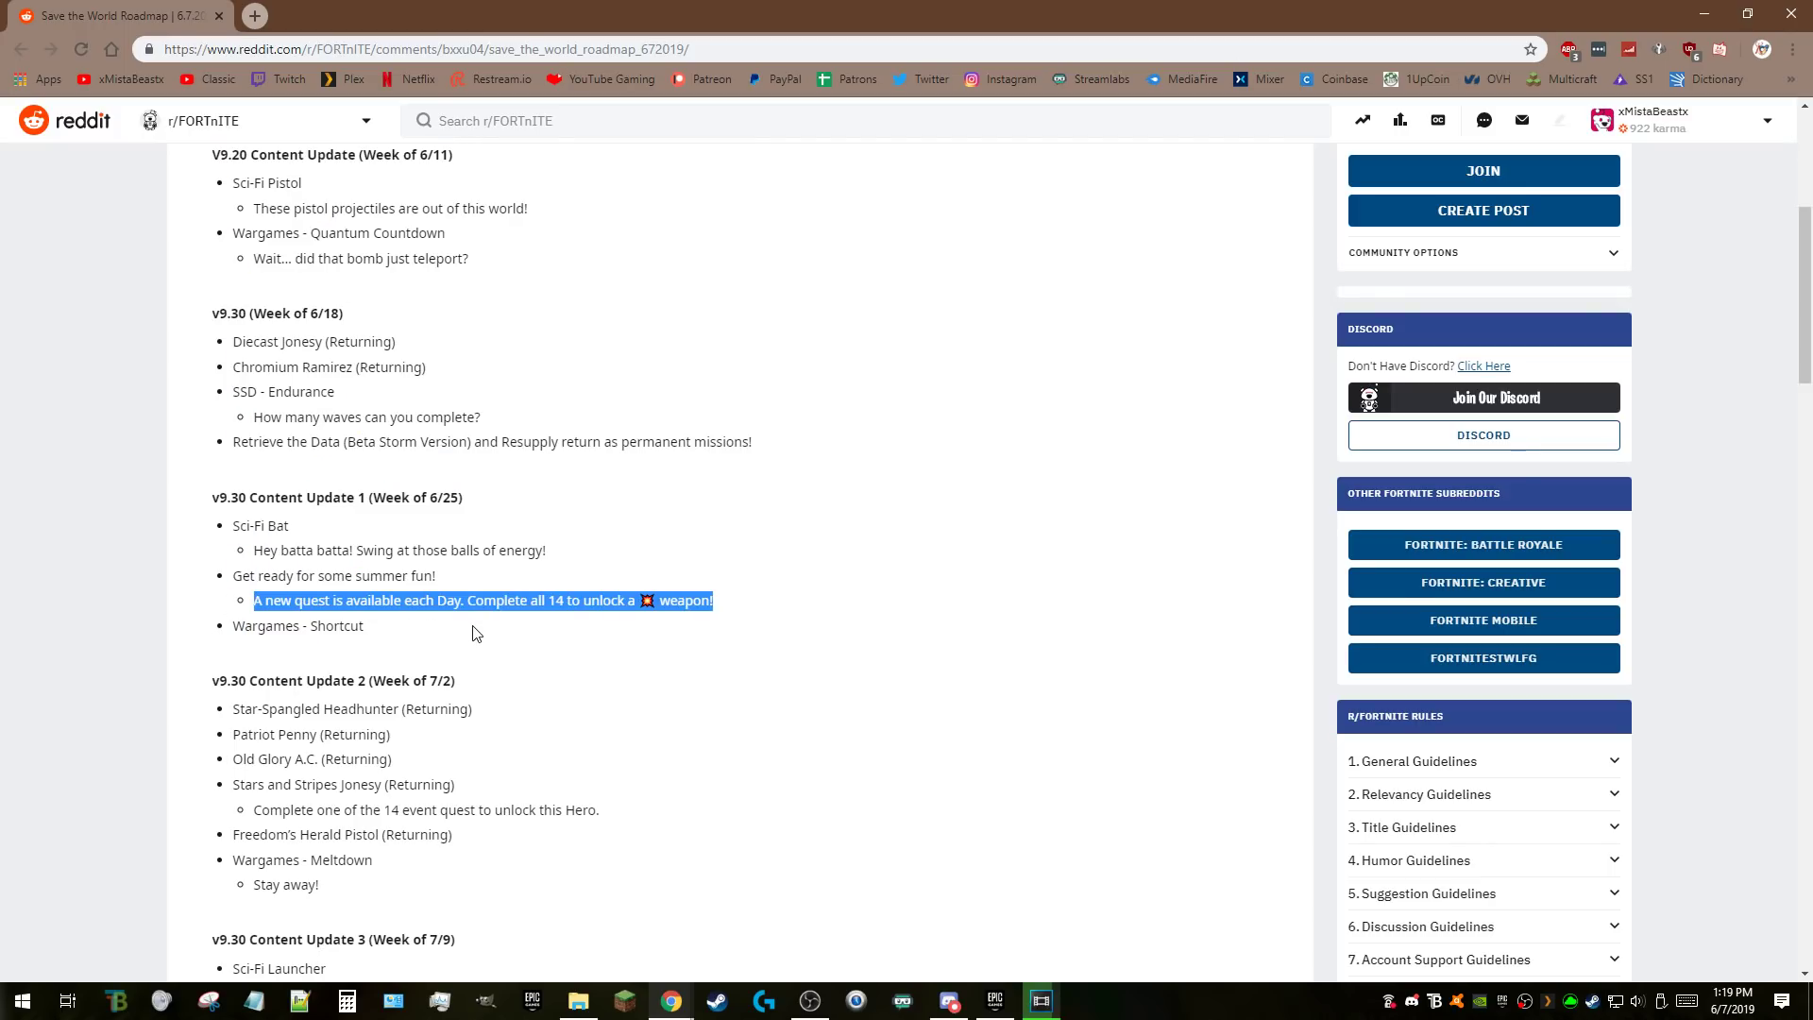
Clear the daily quest highlight, briefly mark Shortcut, then select more text further down.
{"action": "left_click", "coordinate": [479, 631]}
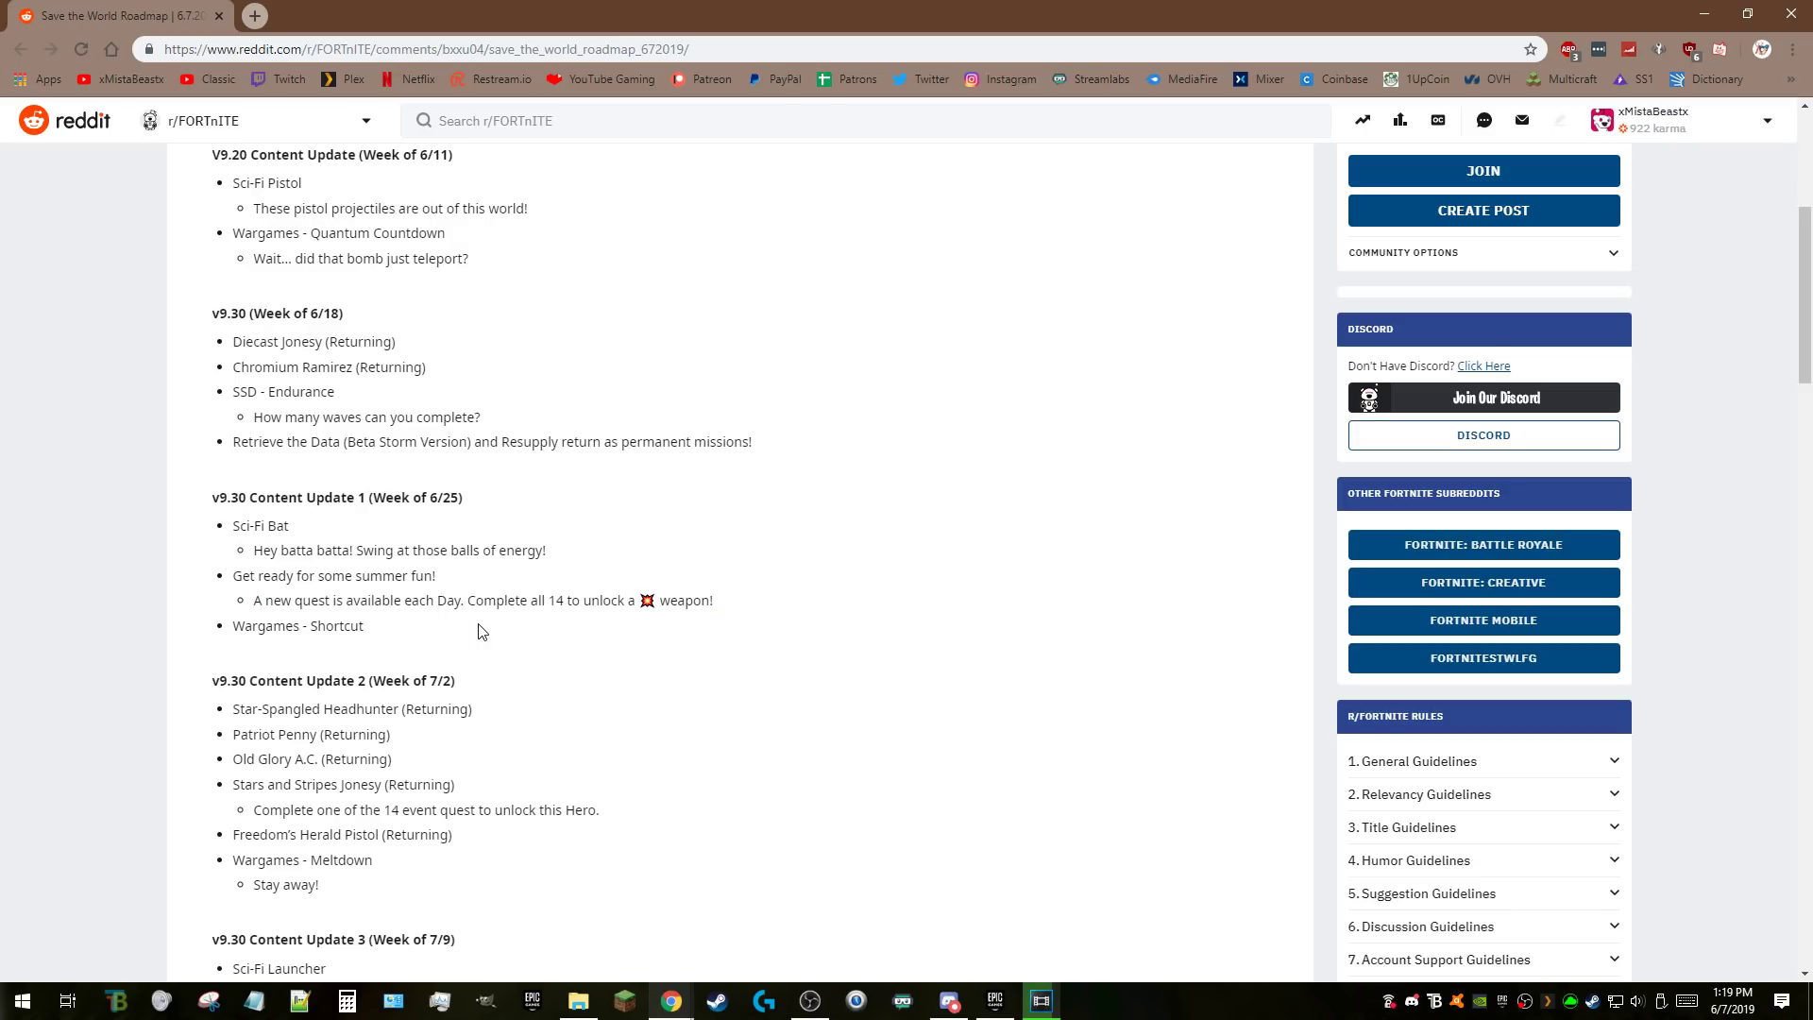
{"action": "mouse_move", "coordinate": [366, 638]}
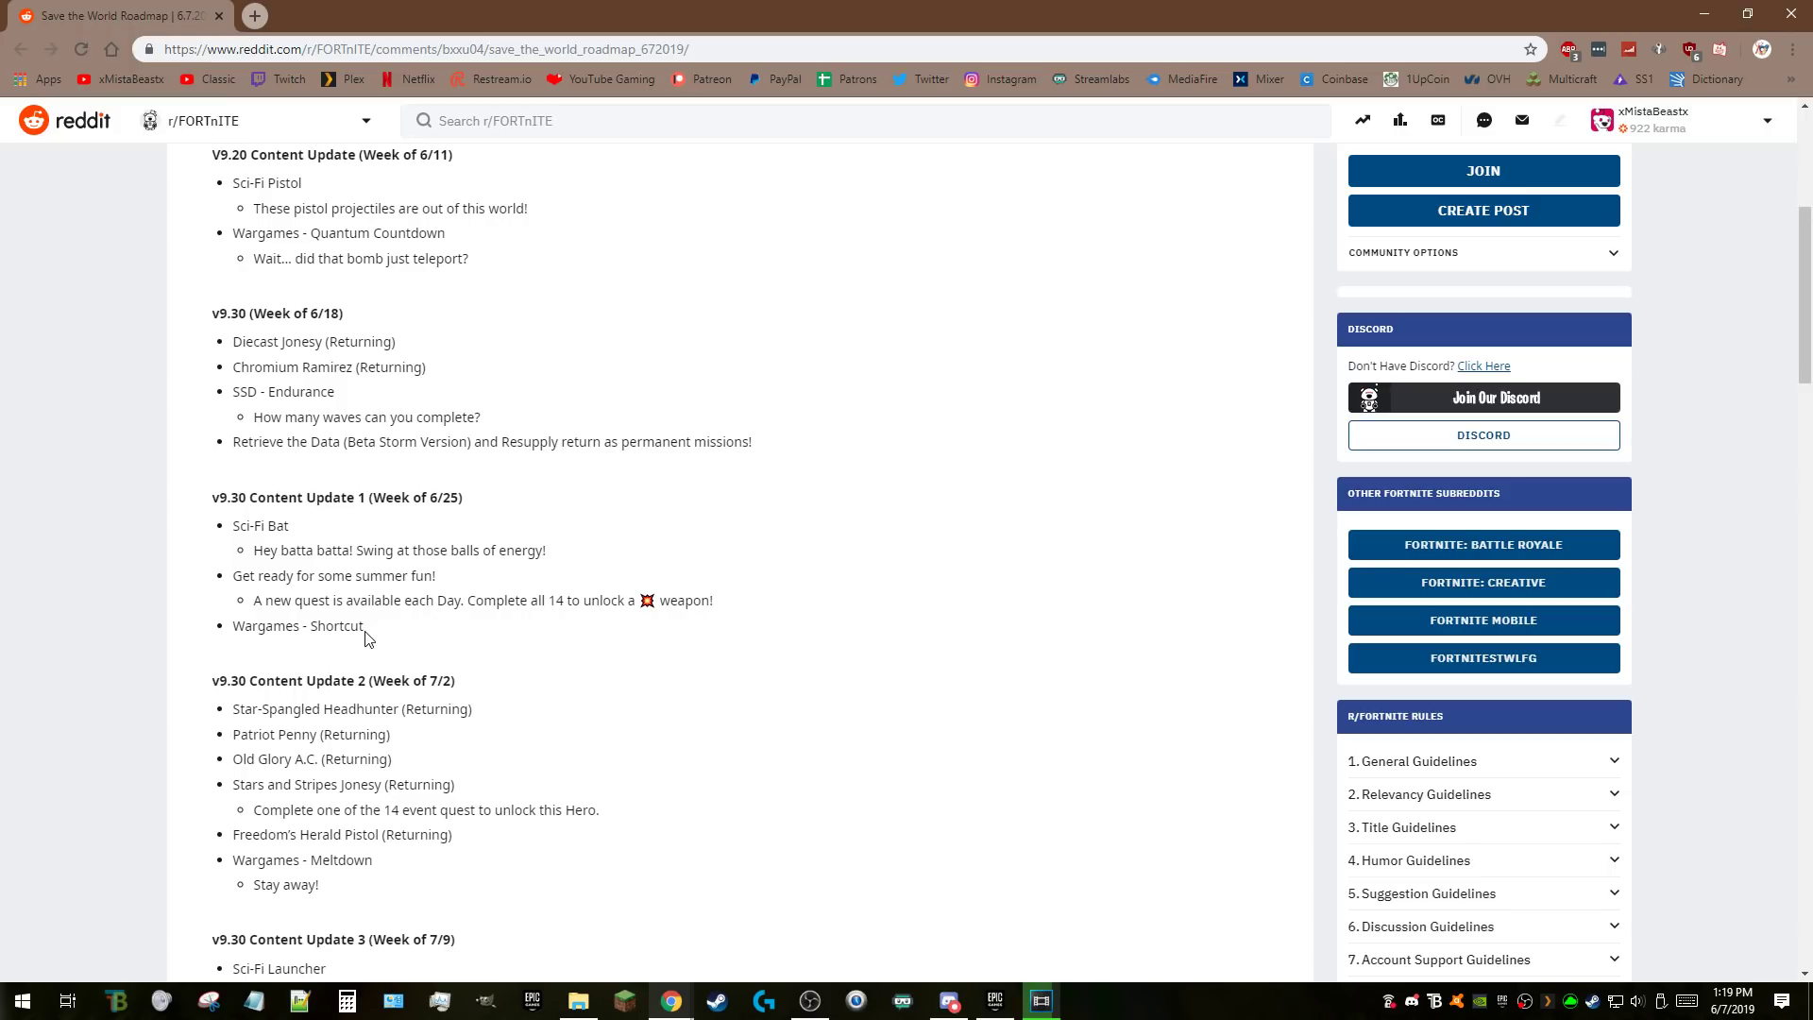
{"action": "mouse_move", "coordinate": [310, 633]}
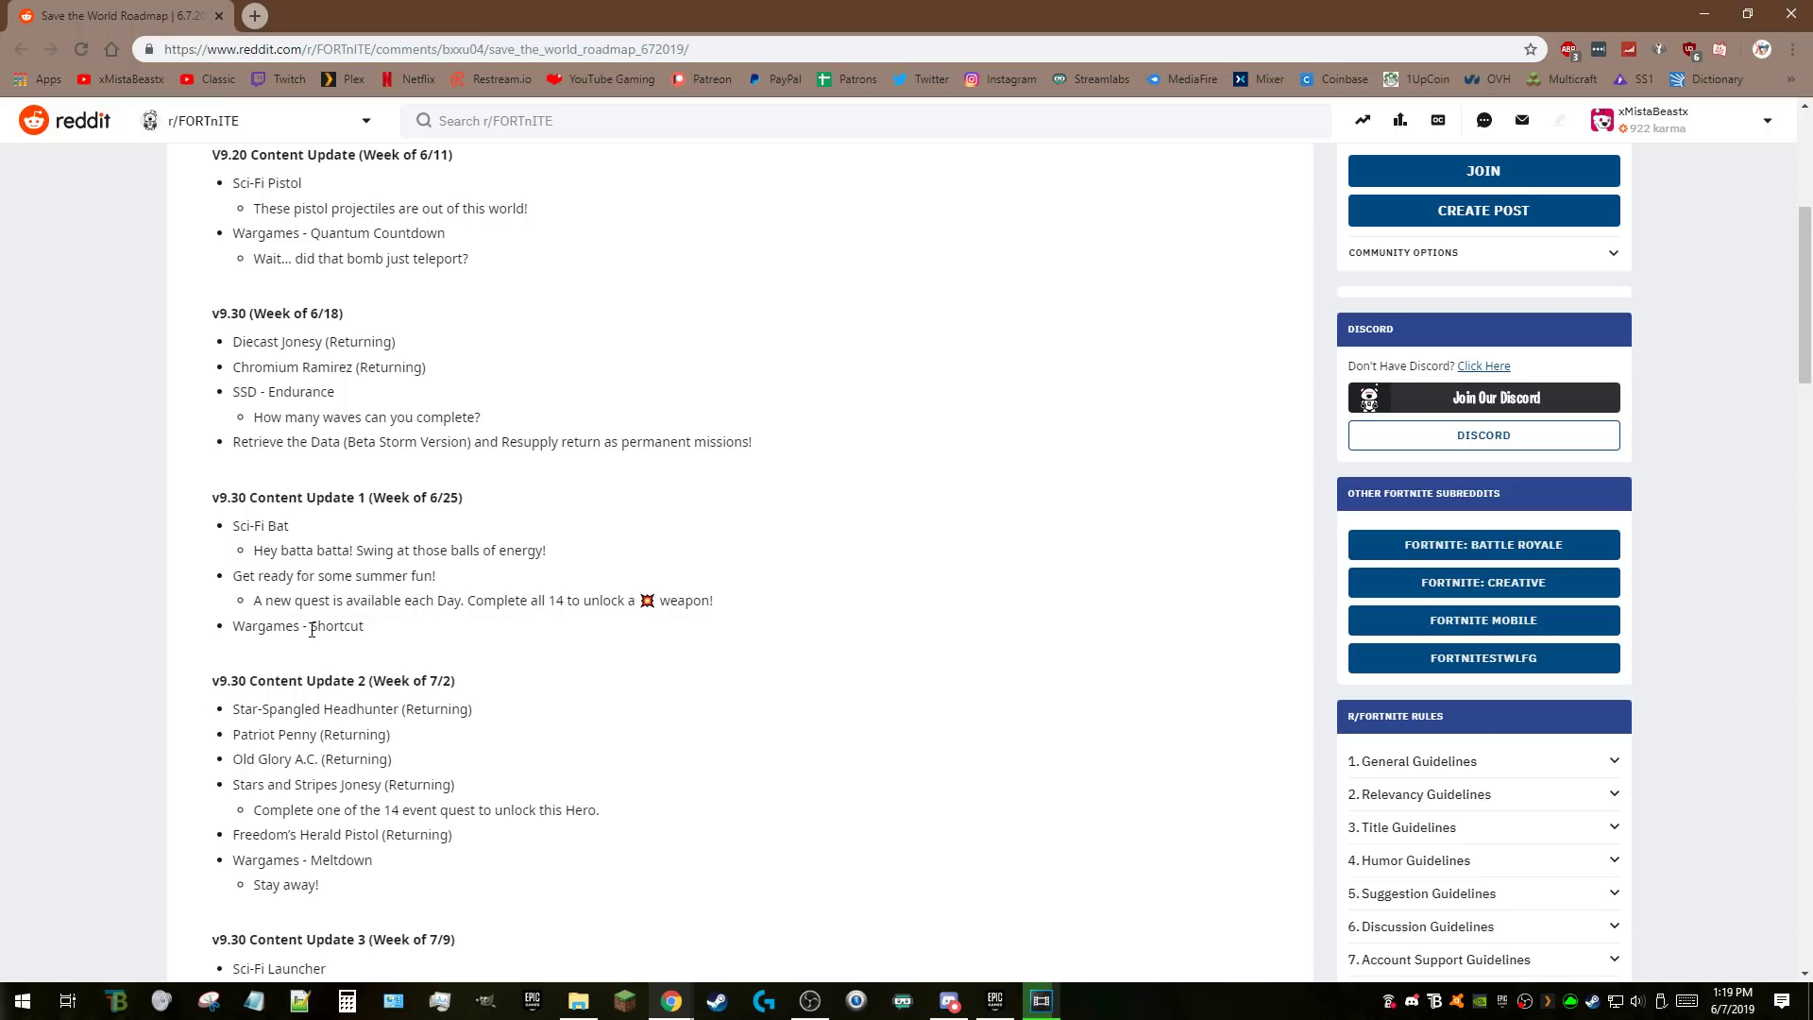
{"action": "double_click", "coordinate": [336, 625]}
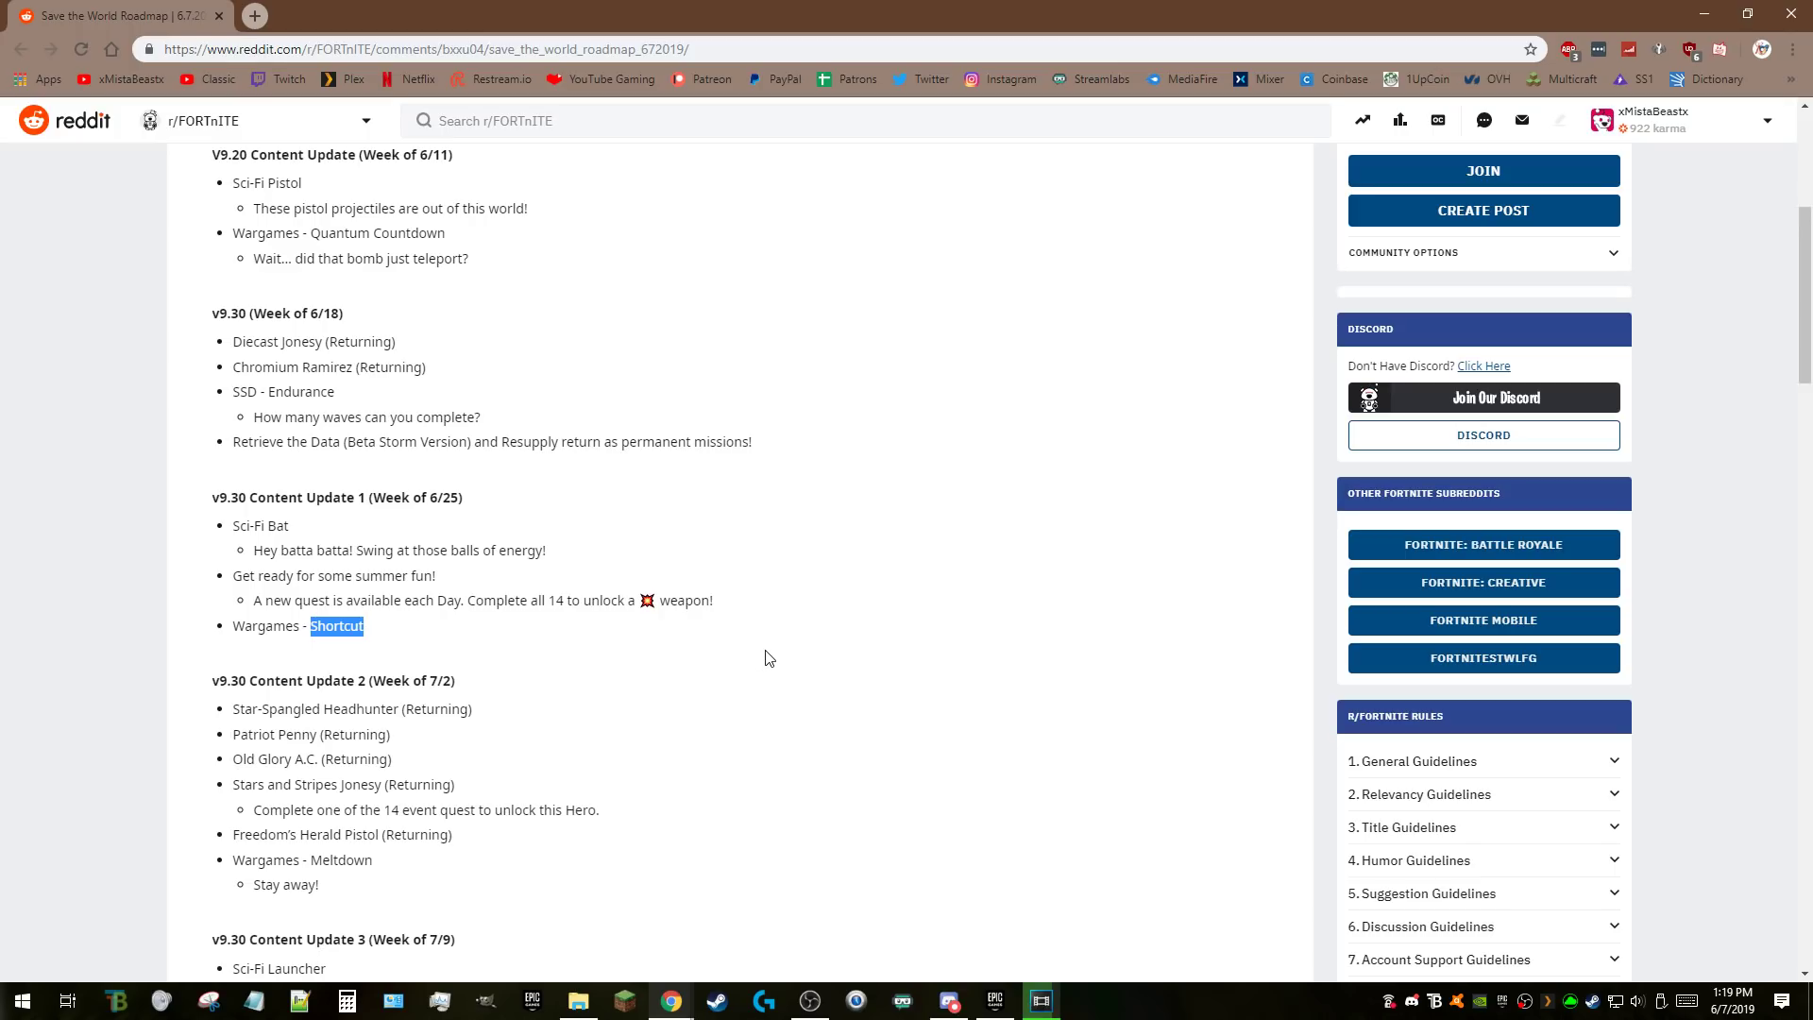
{"action": "mouse_move", "coordinate": [794, 646]}
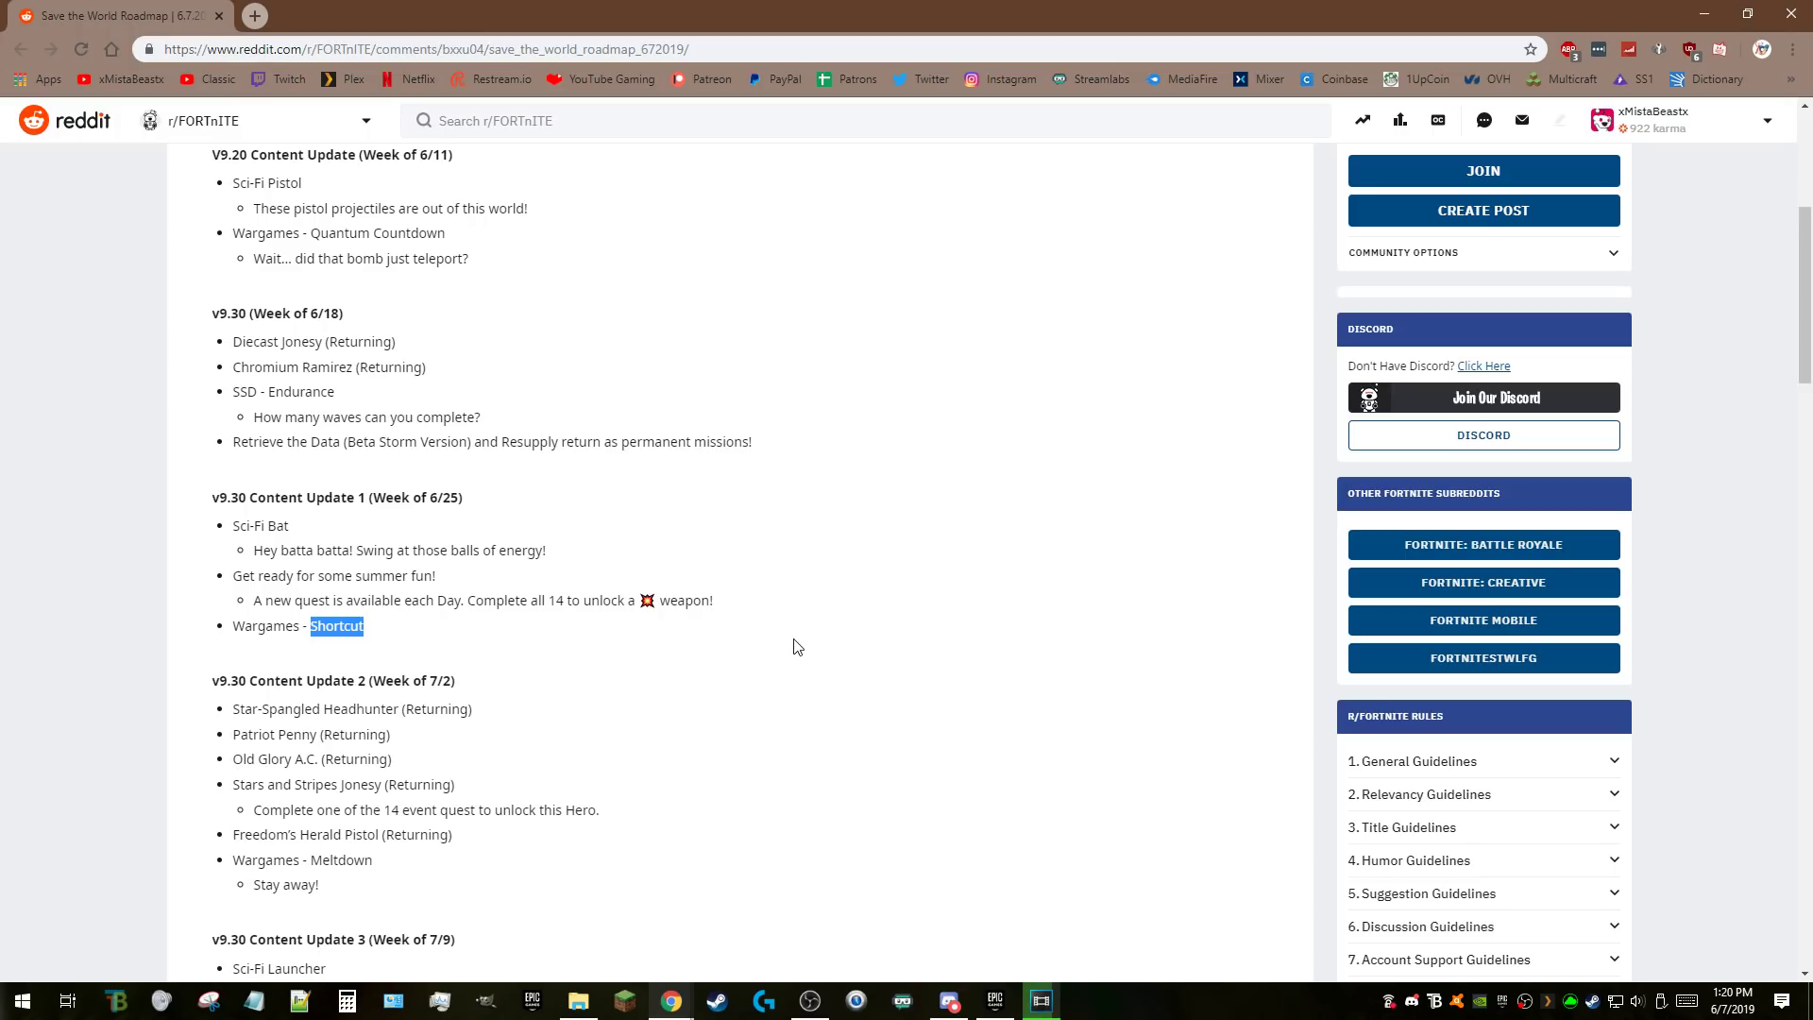
{"action": "left_click", "coordinate": [387, 630]}
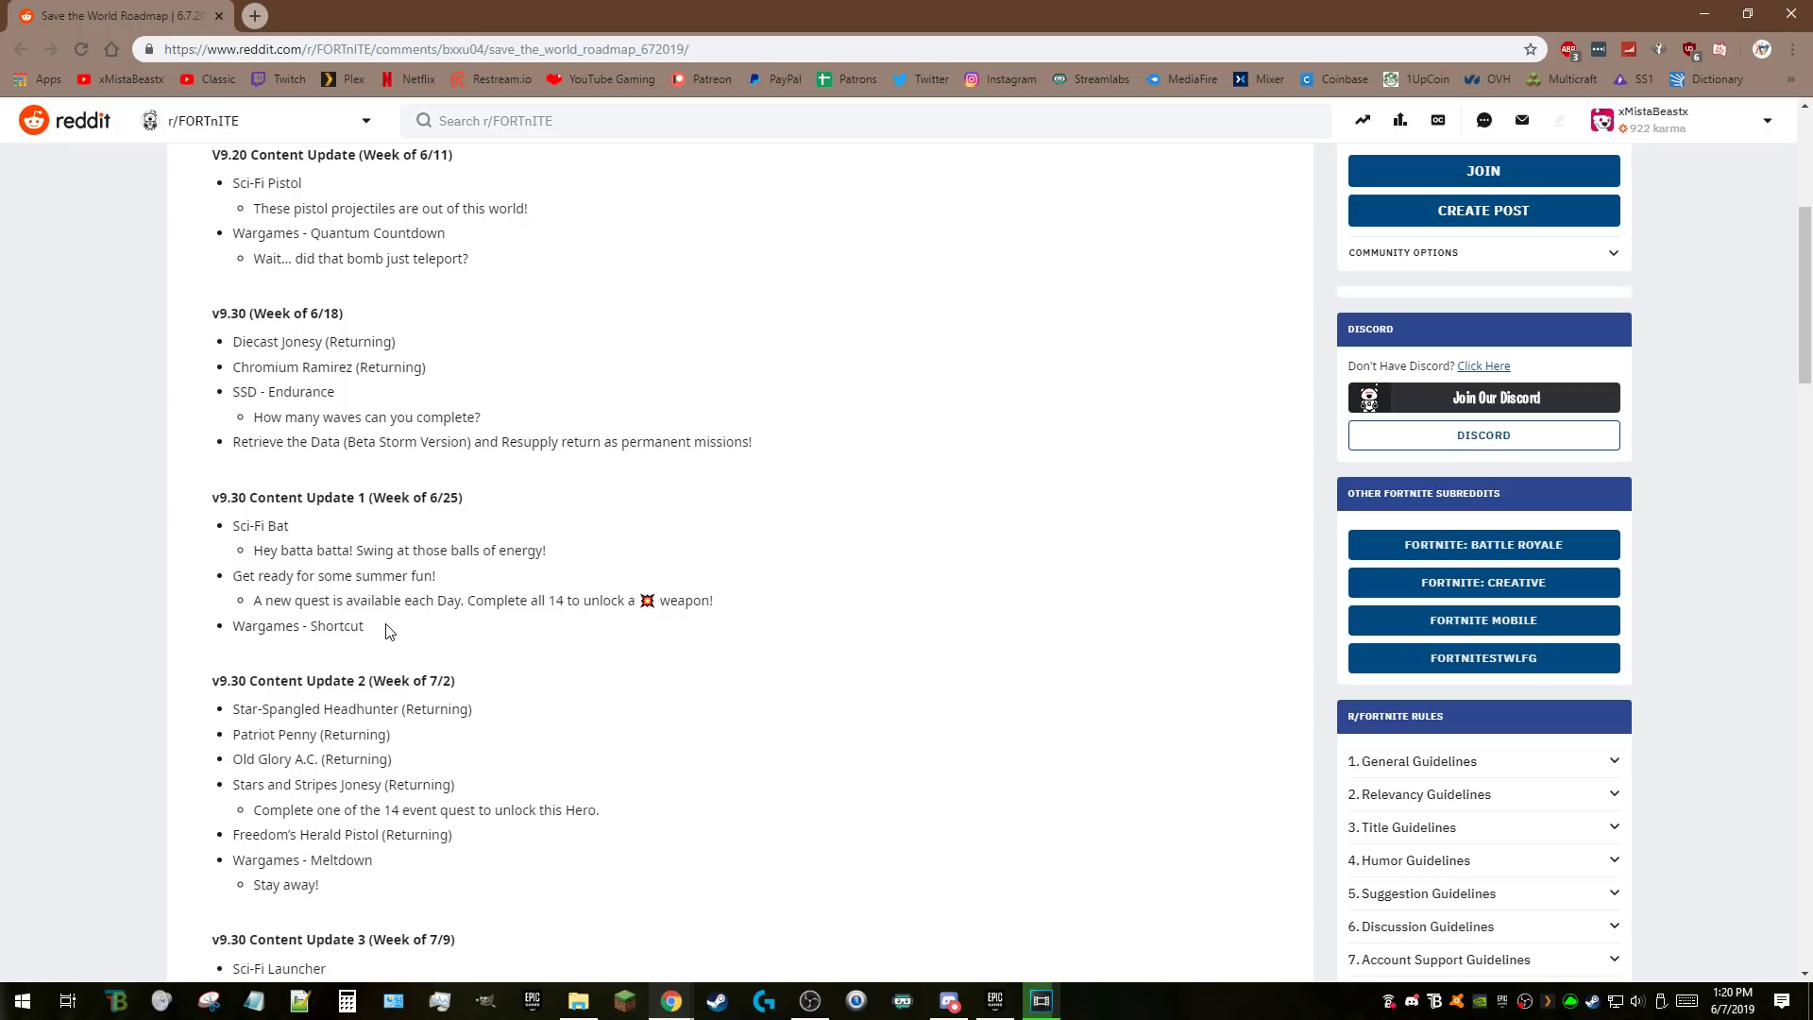
{"action": "scroll", "scroll_direction": "down", "scroll_amount": 3}
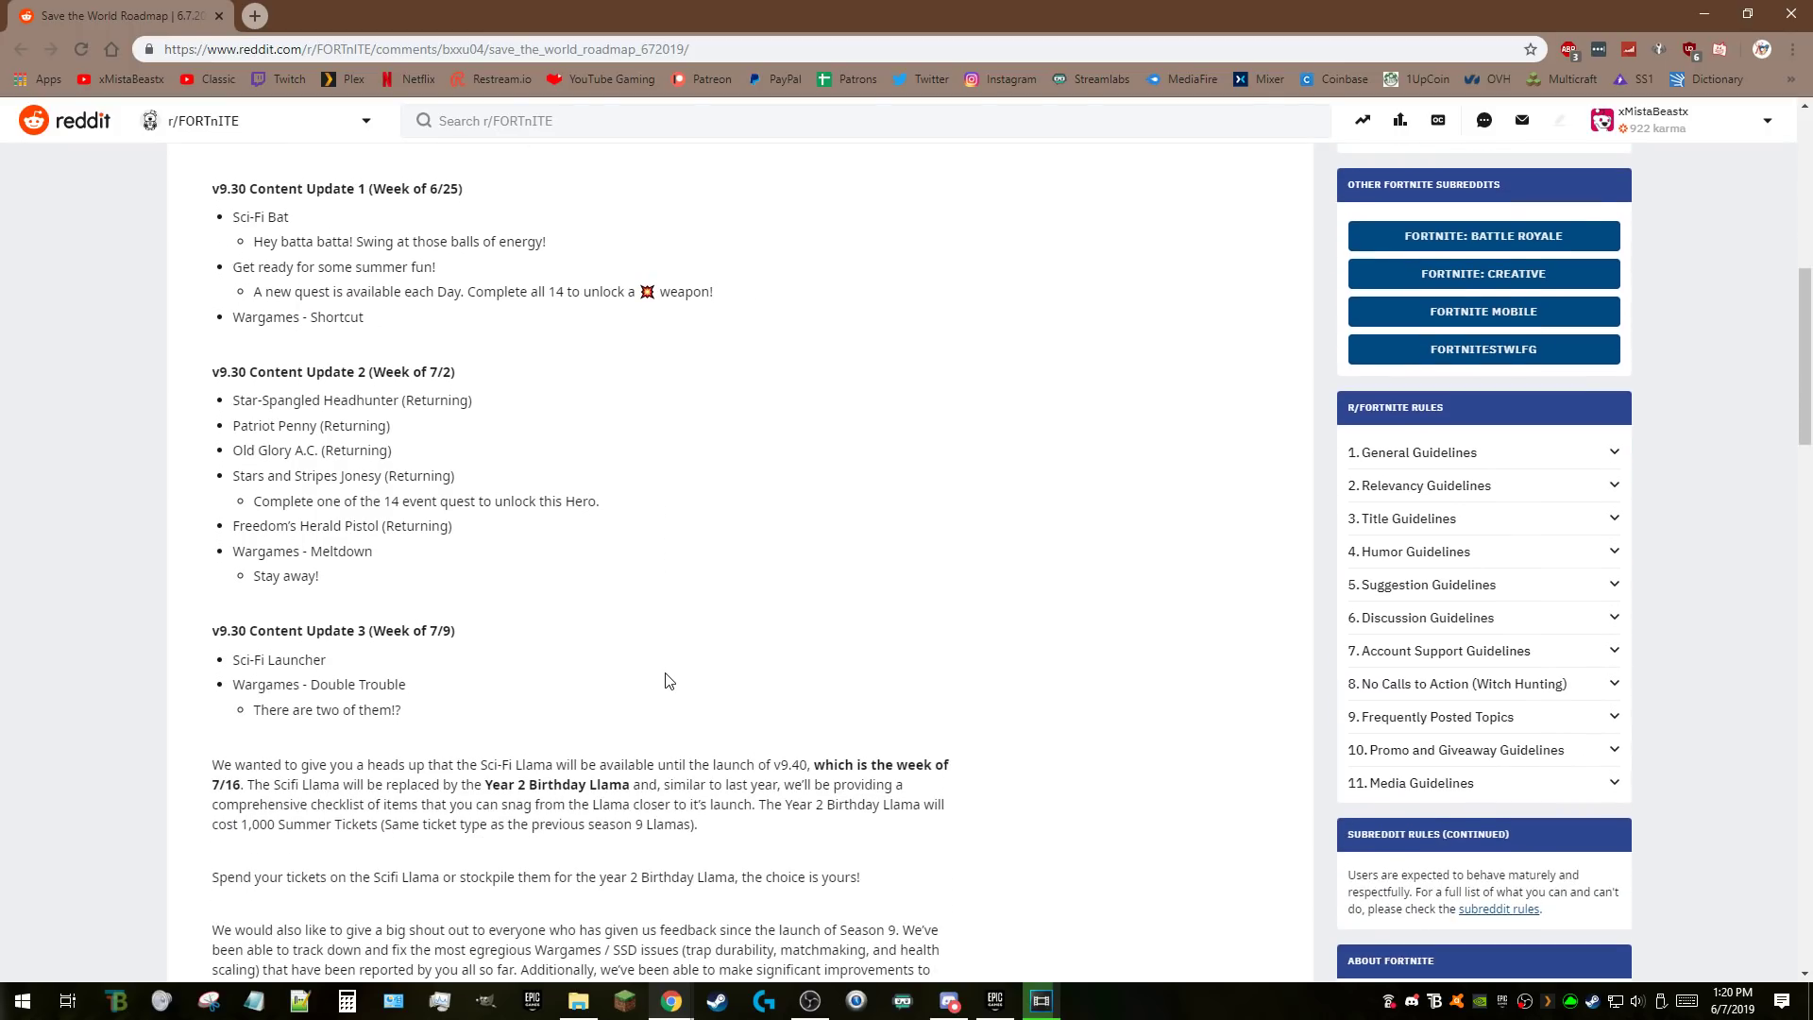
{"action": "scroll", "scroll_direction": "down", "scroll_amount": 3}
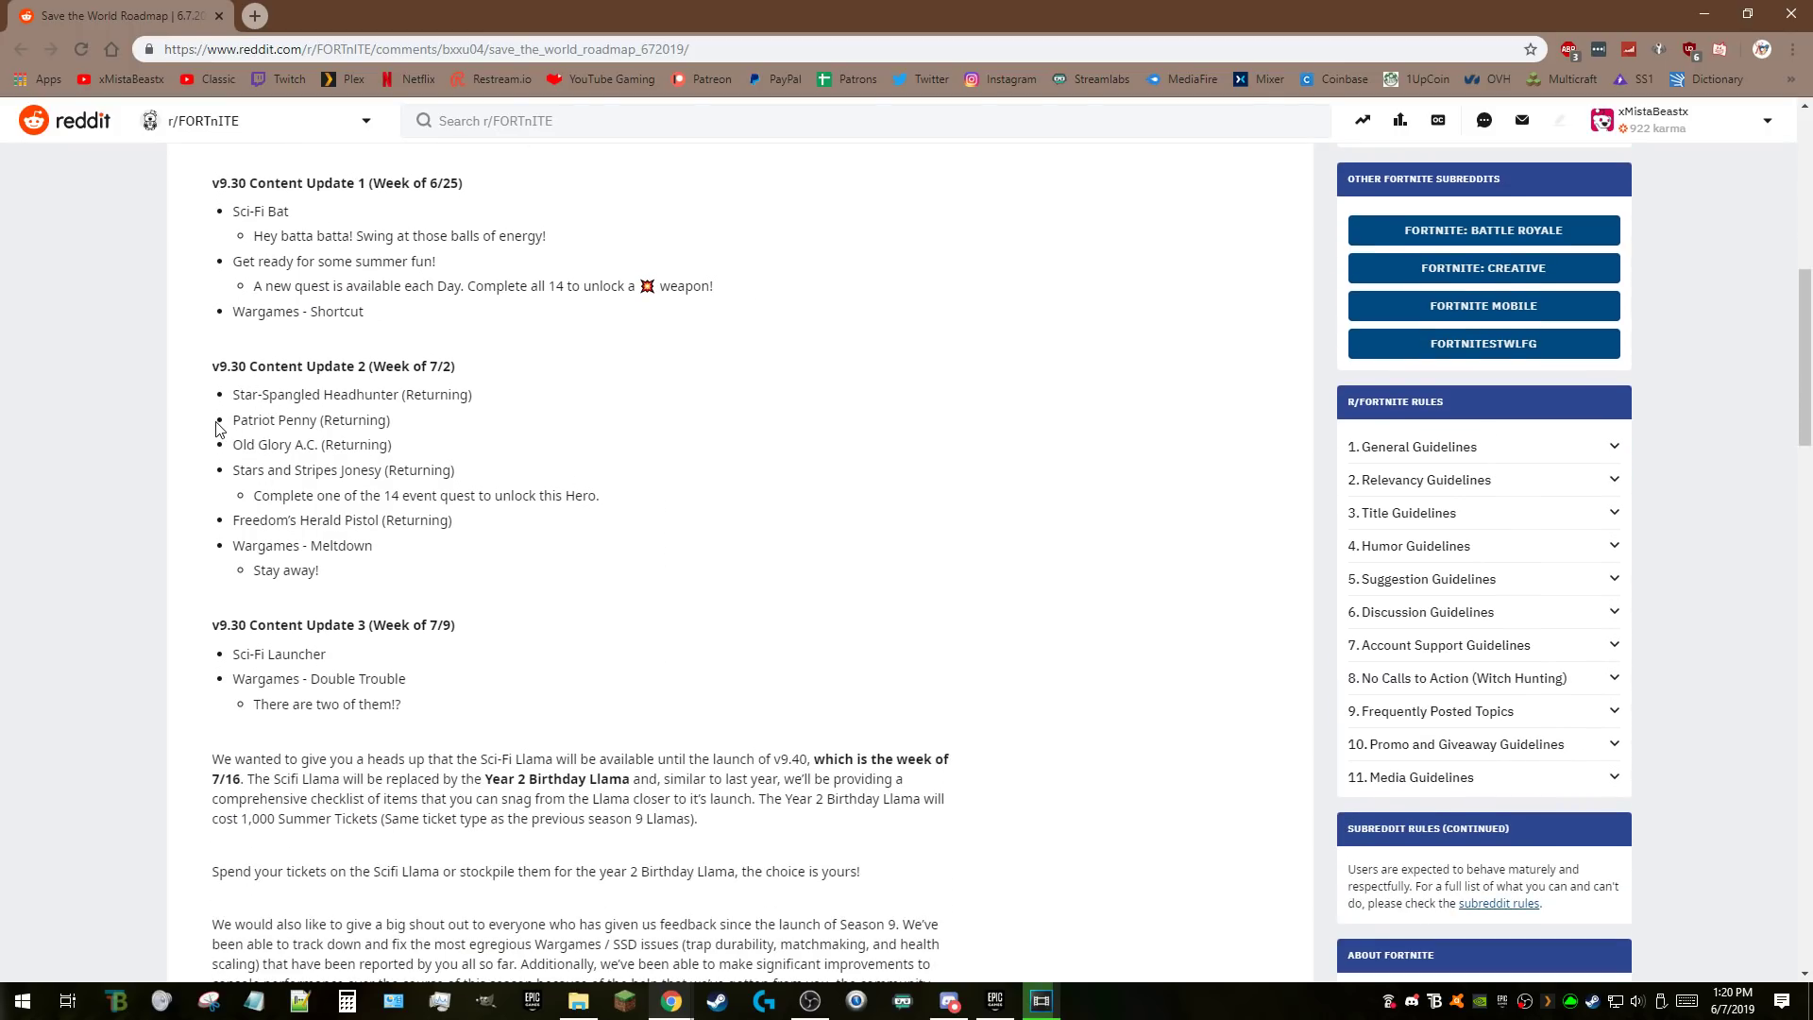
{"action": "double_click", "coordinate": [274, 419]}
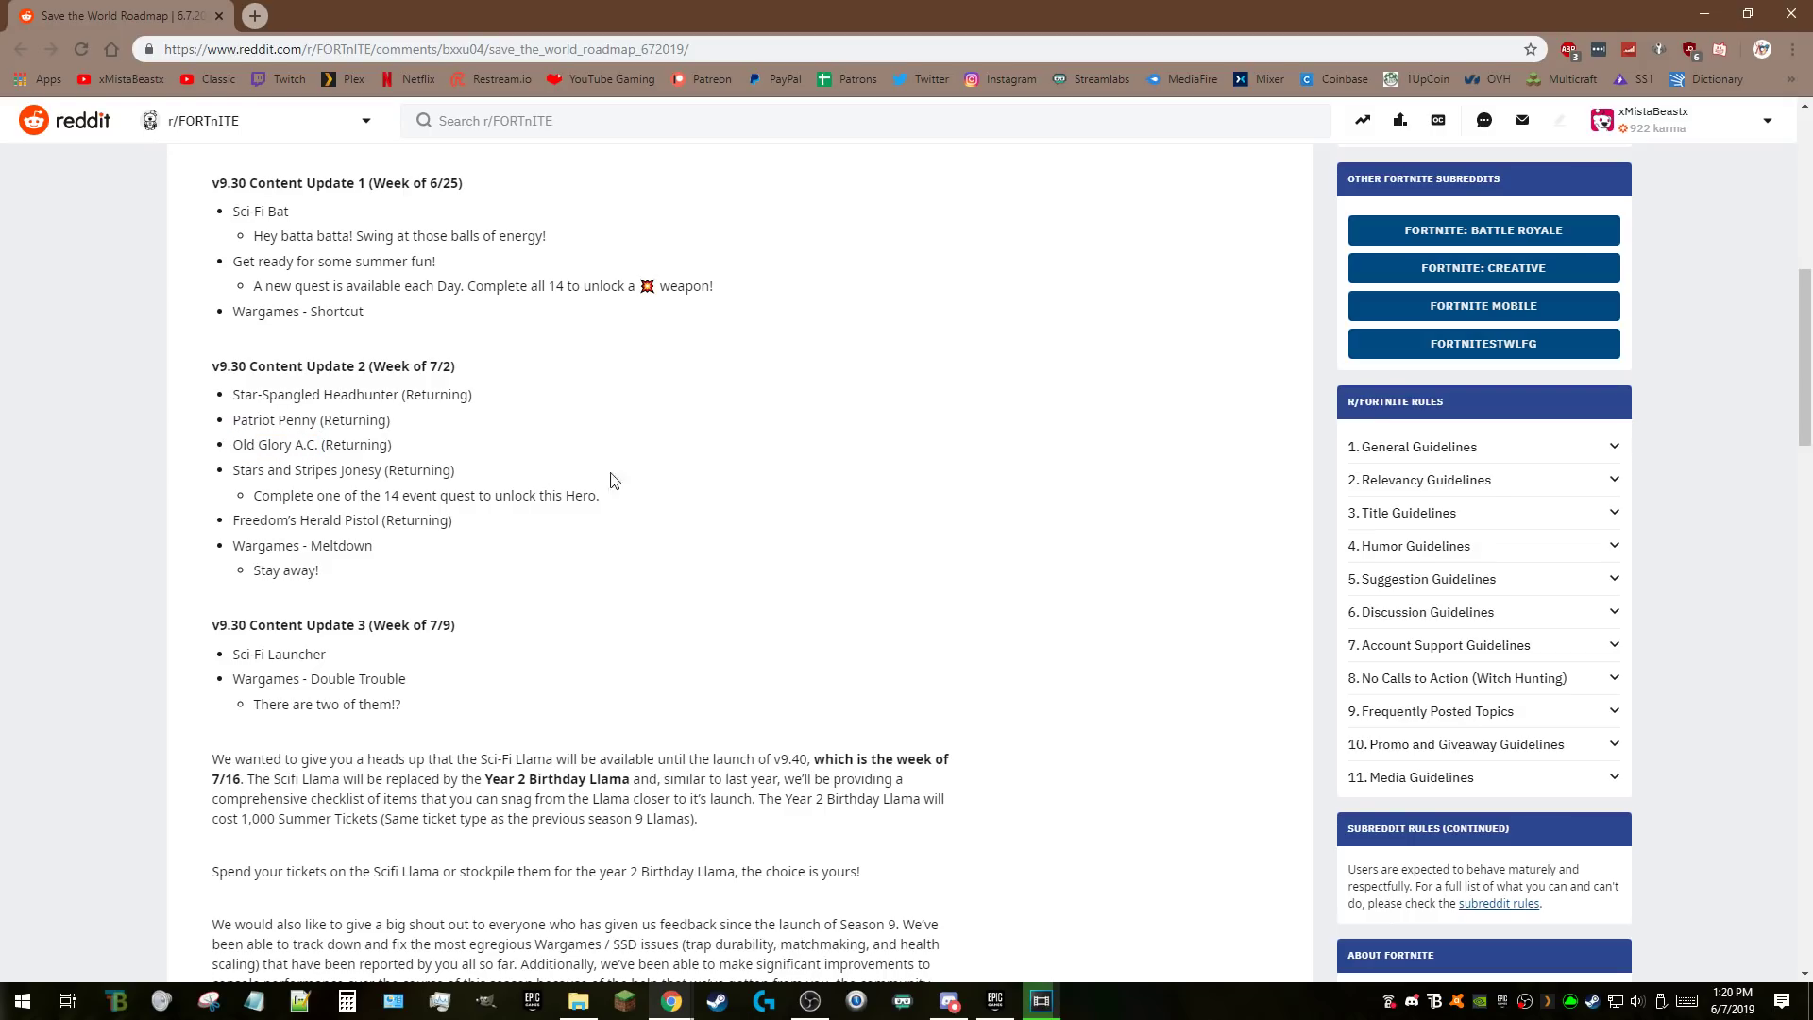
{"action": "mouse_move", "coordinate": [664, 491]}
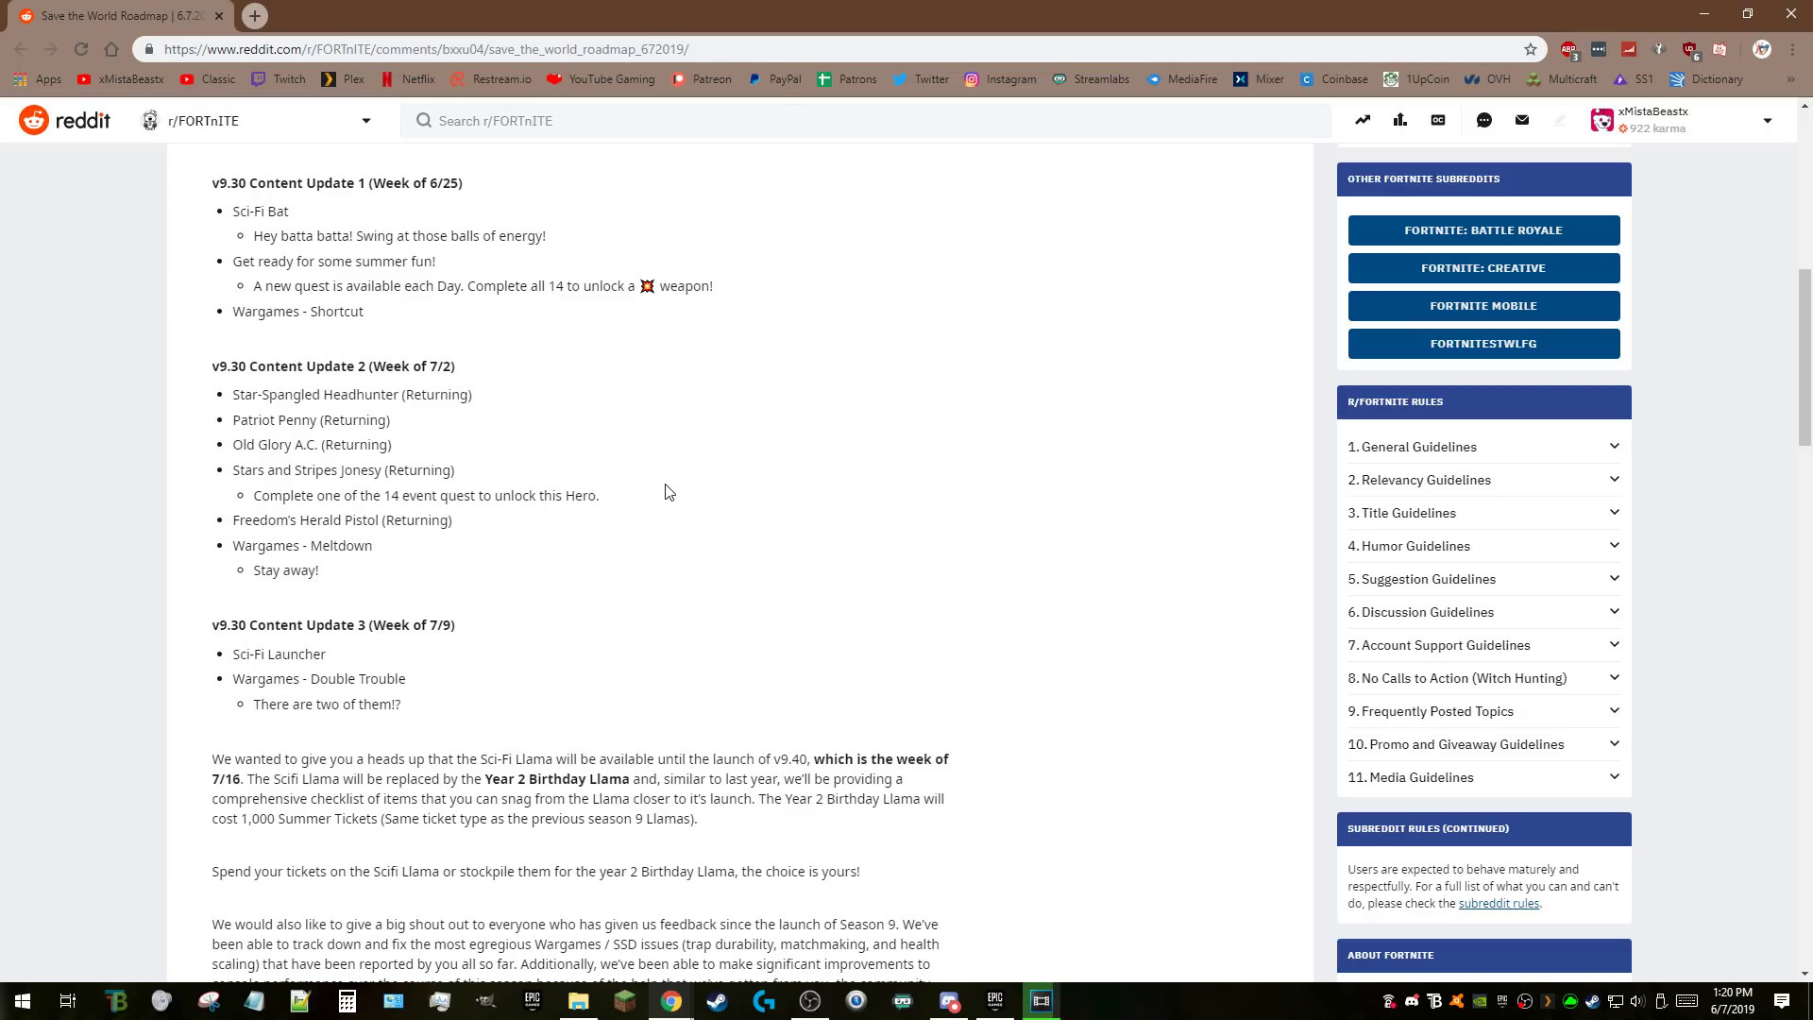
{"action": "mouse_move", "coordinate": [933, 454]}
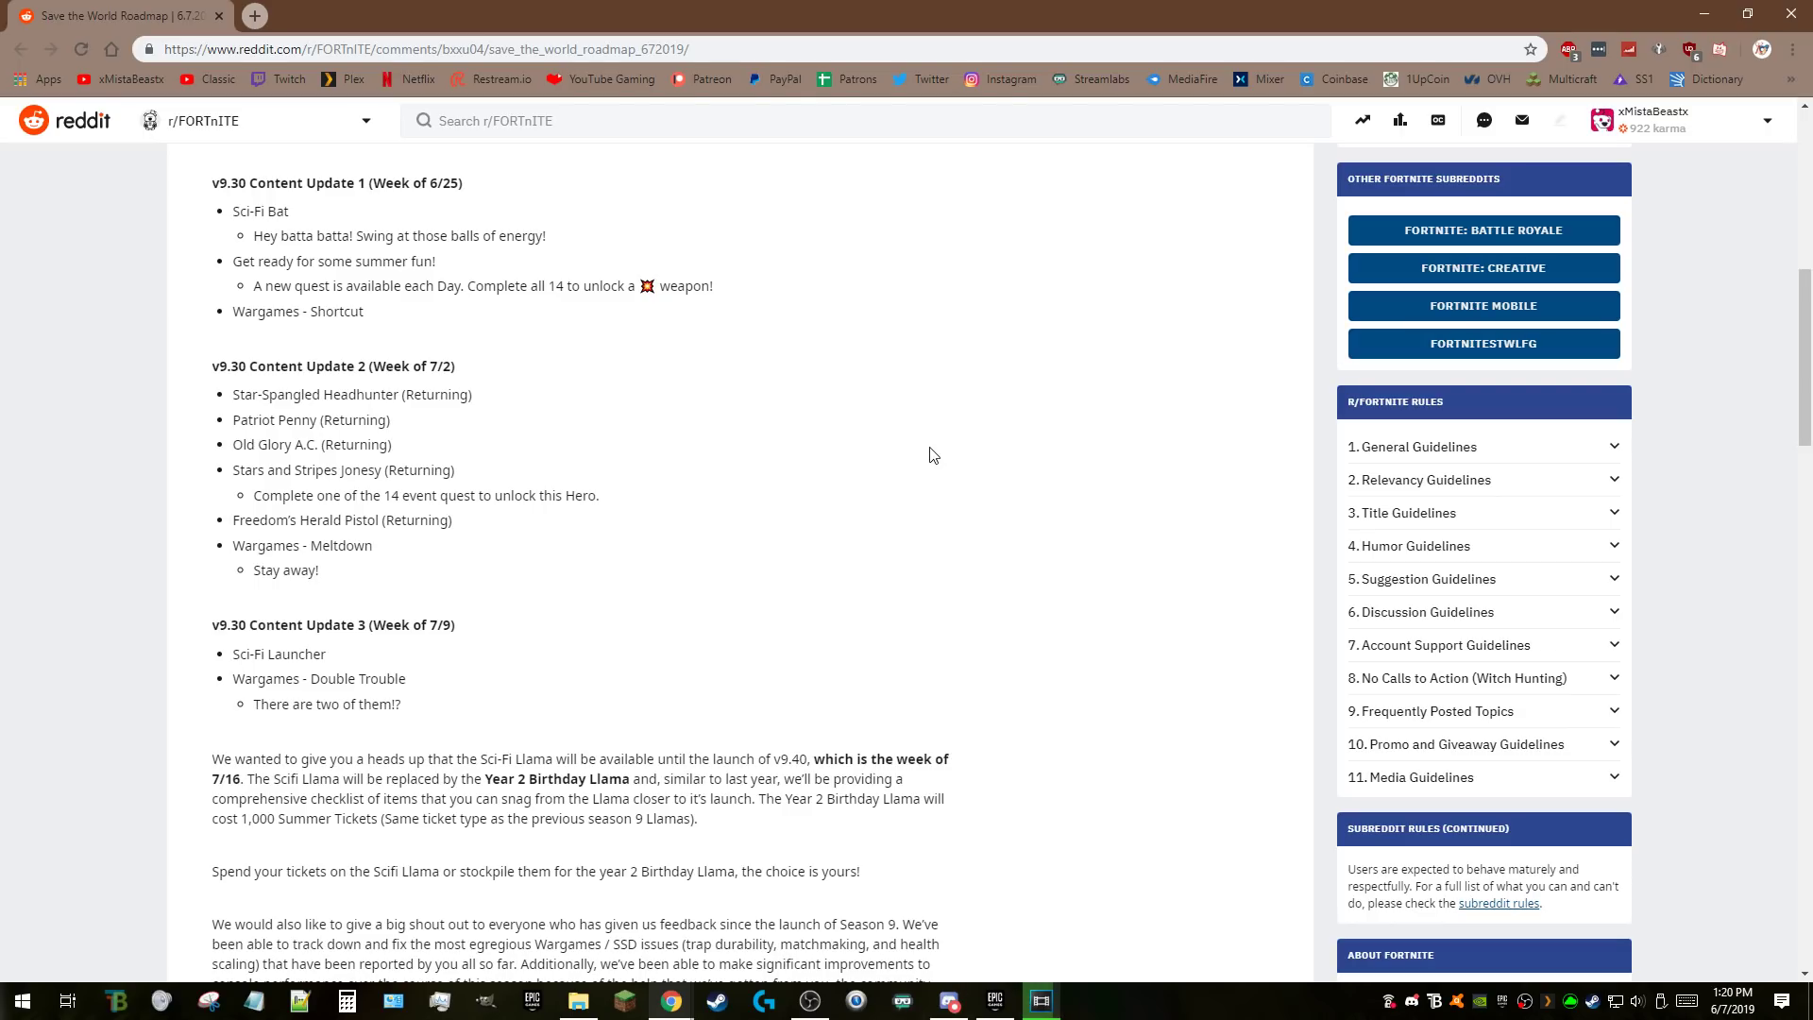
{"action": "mouse_move", "coordinate": [326, 453]}
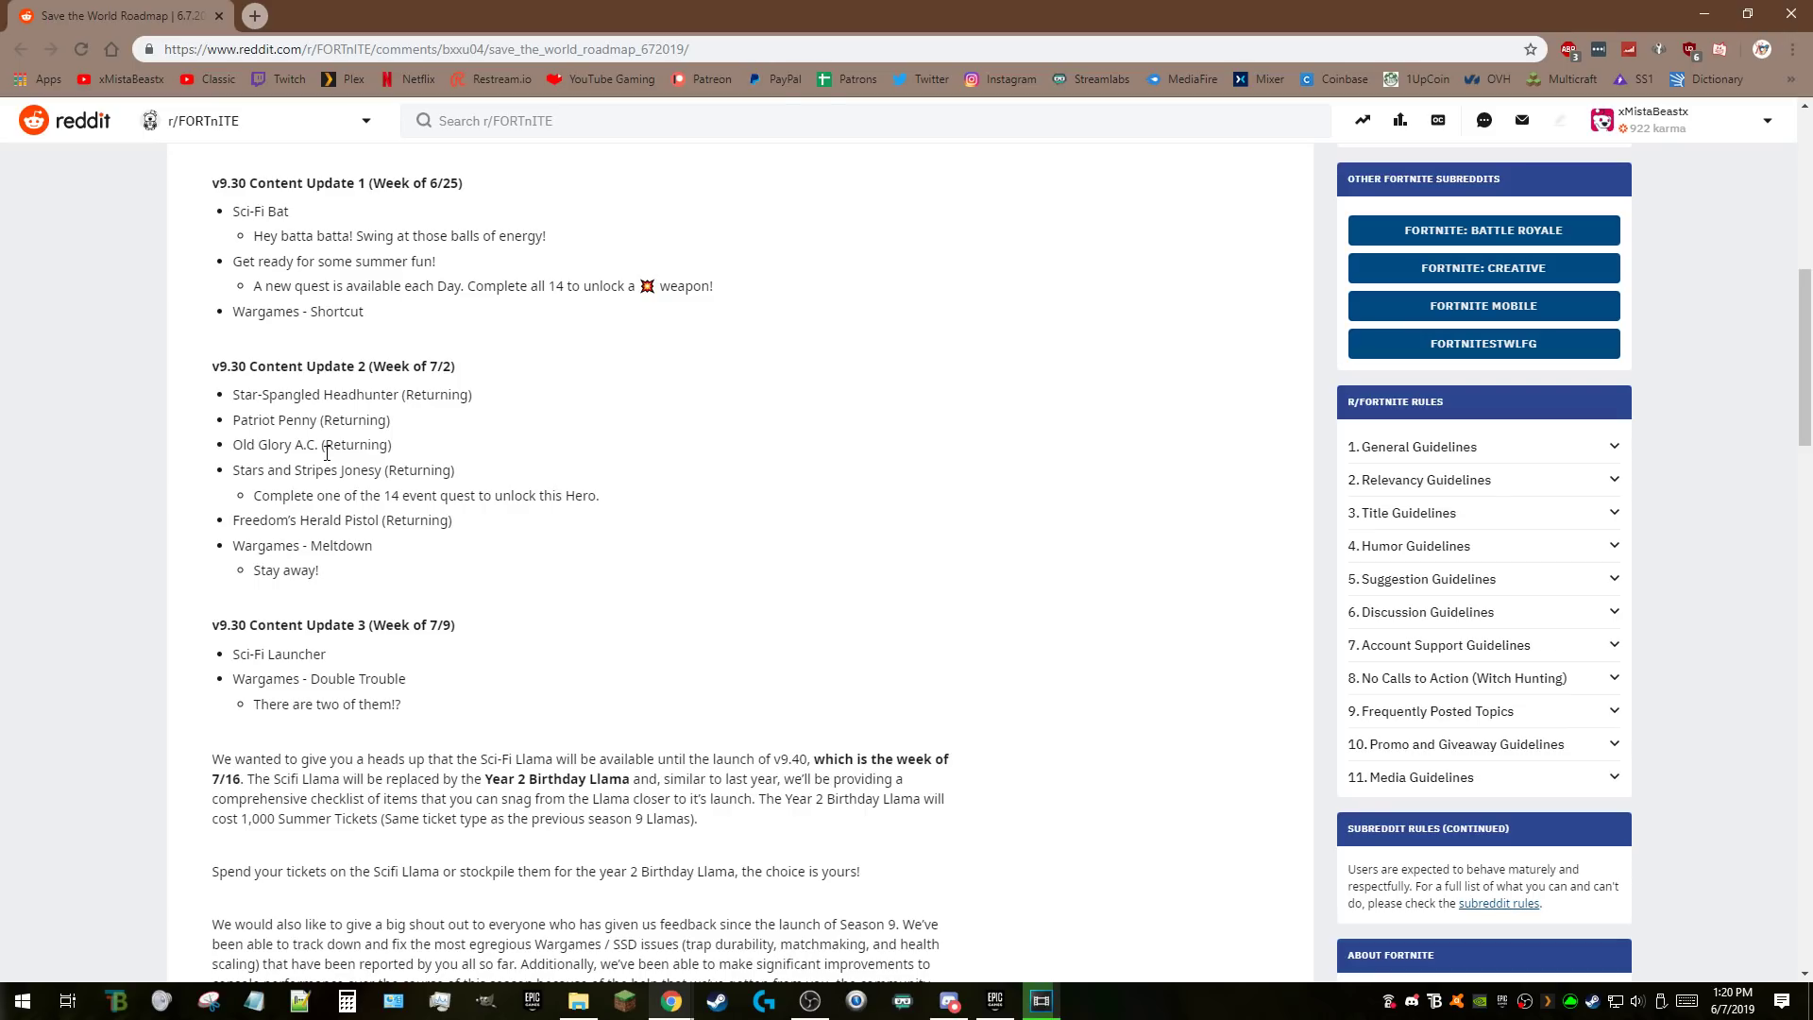
{"action": "mouse_move", "coordinate": [547, 588]}
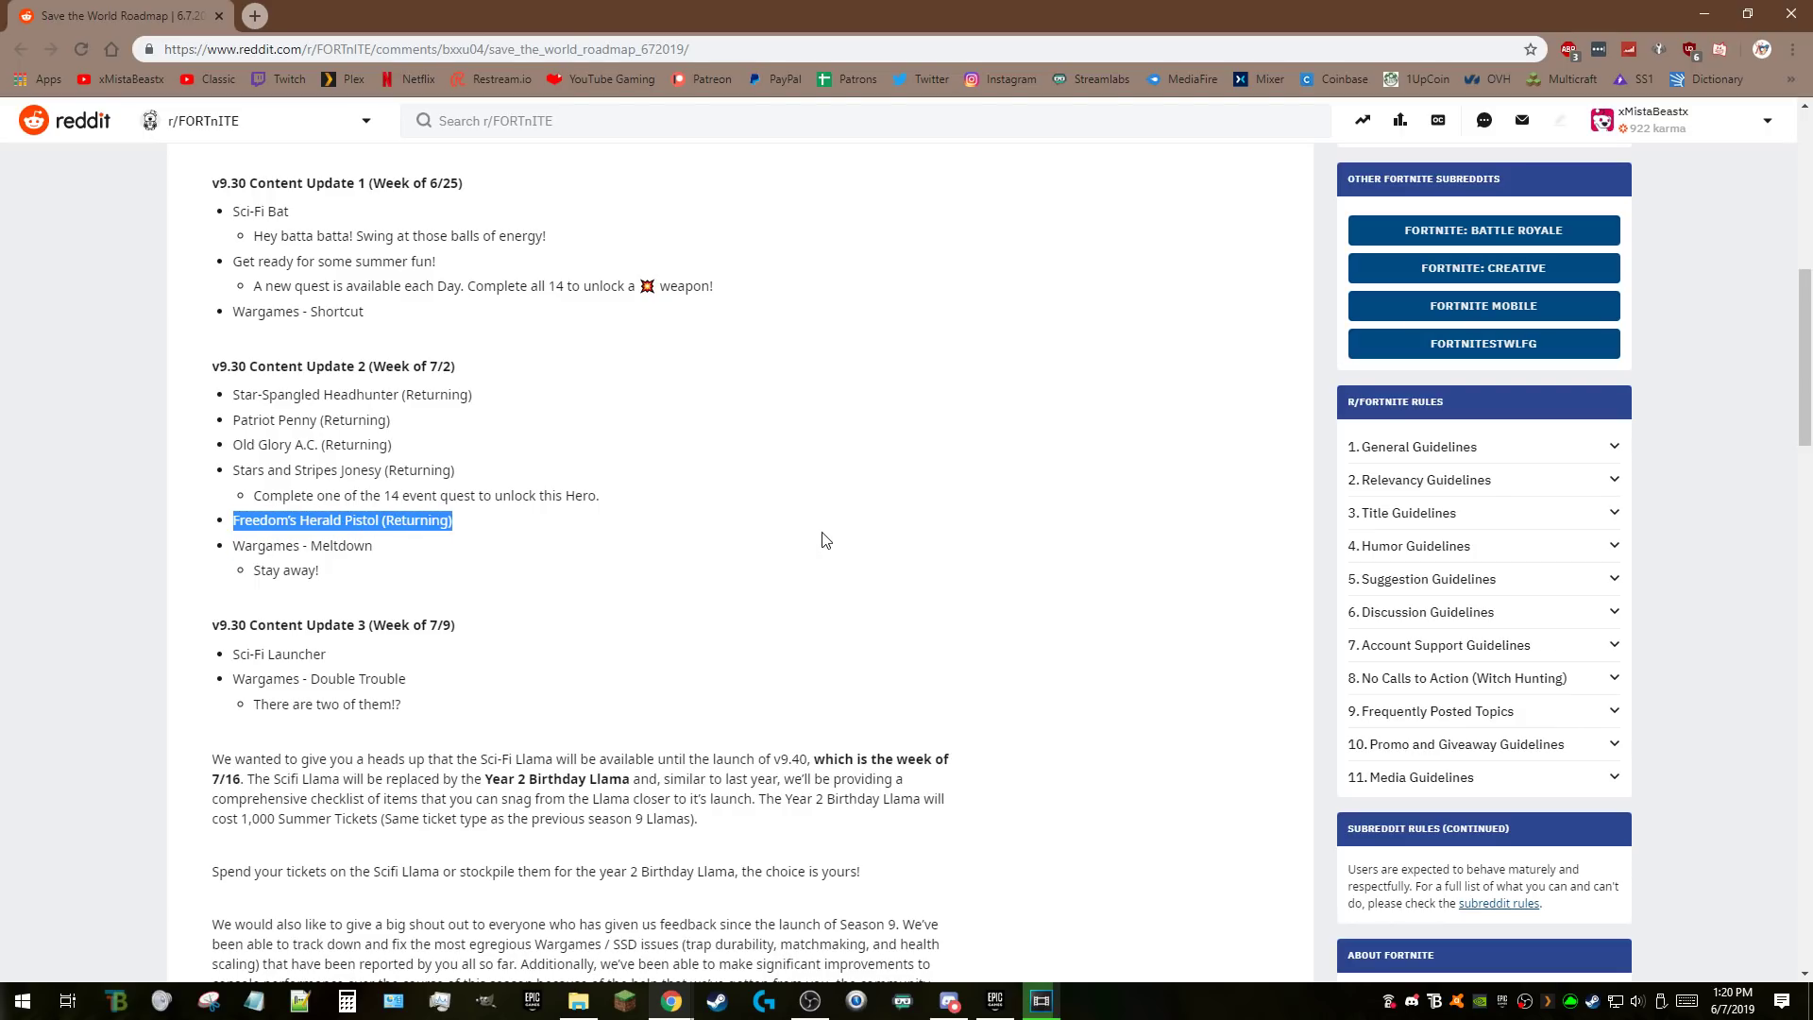
{"action": "mouse_move", "coordinate": [785, 531]}
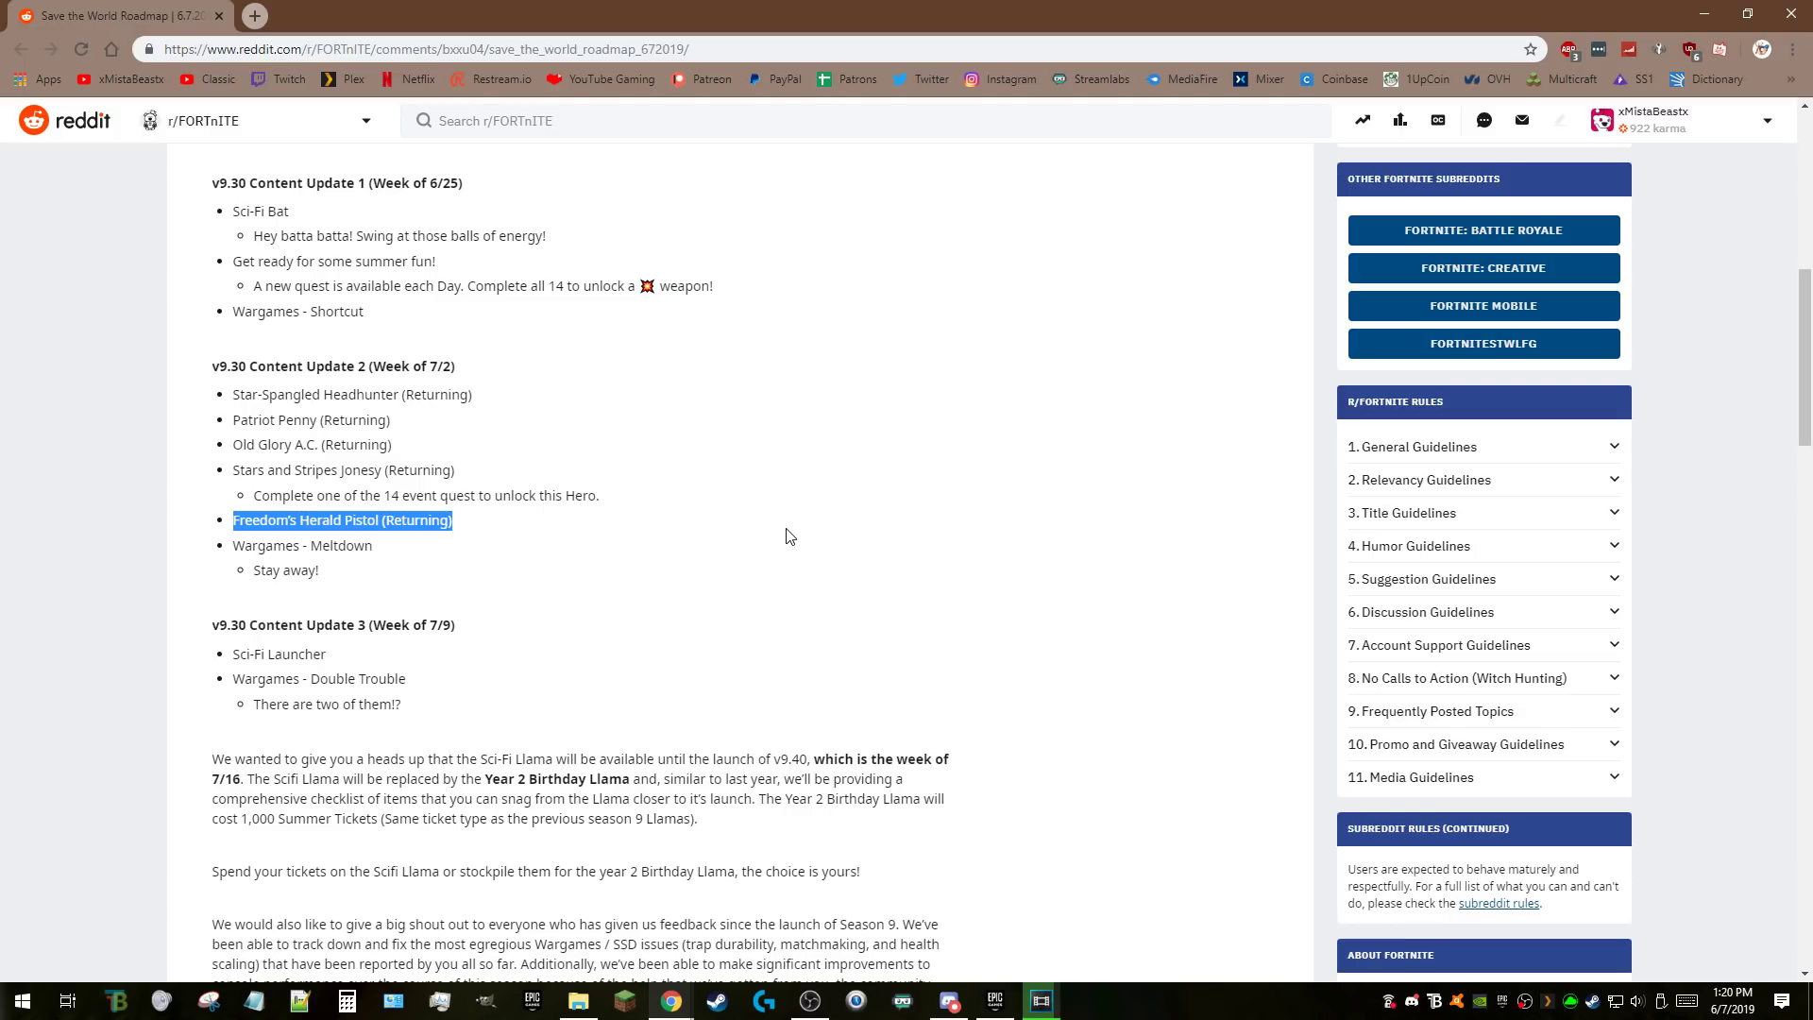
{"action": "mouse_move", "coordinate": [743, 562]}
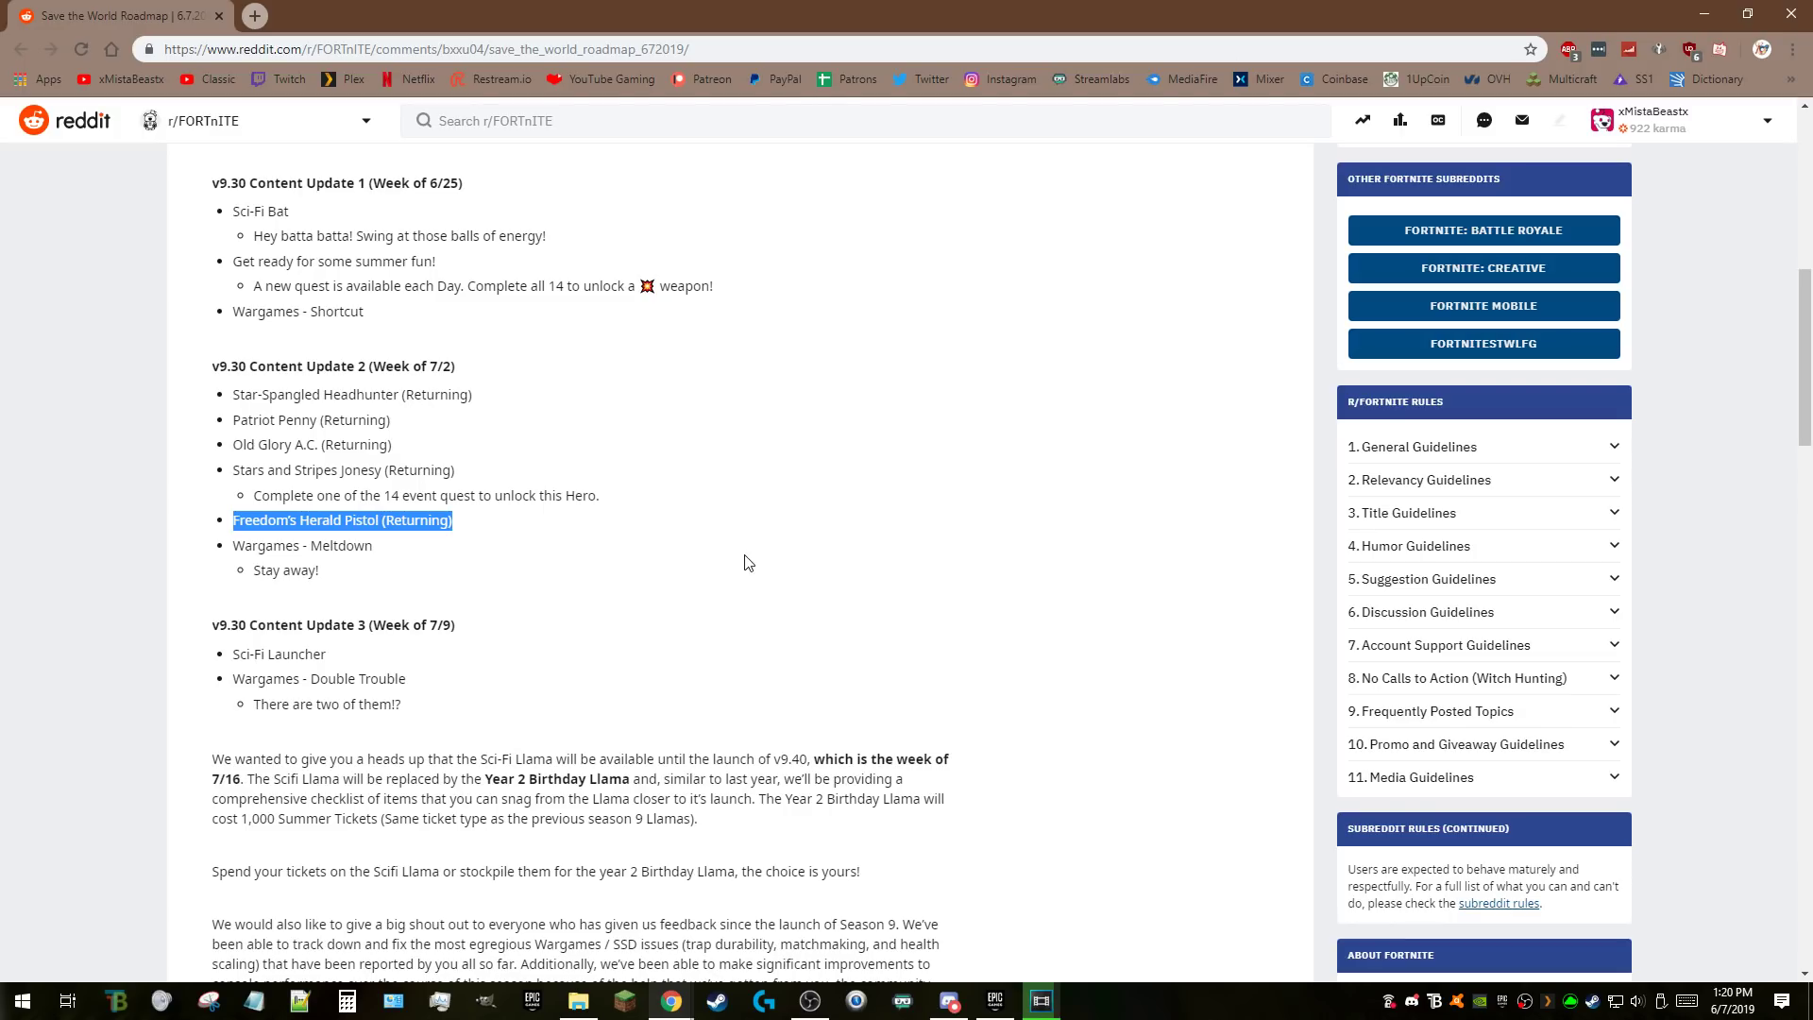
{"action": "left_click_drag", "start_coordinate": [232, 545], "coordinate": [320, 570]}
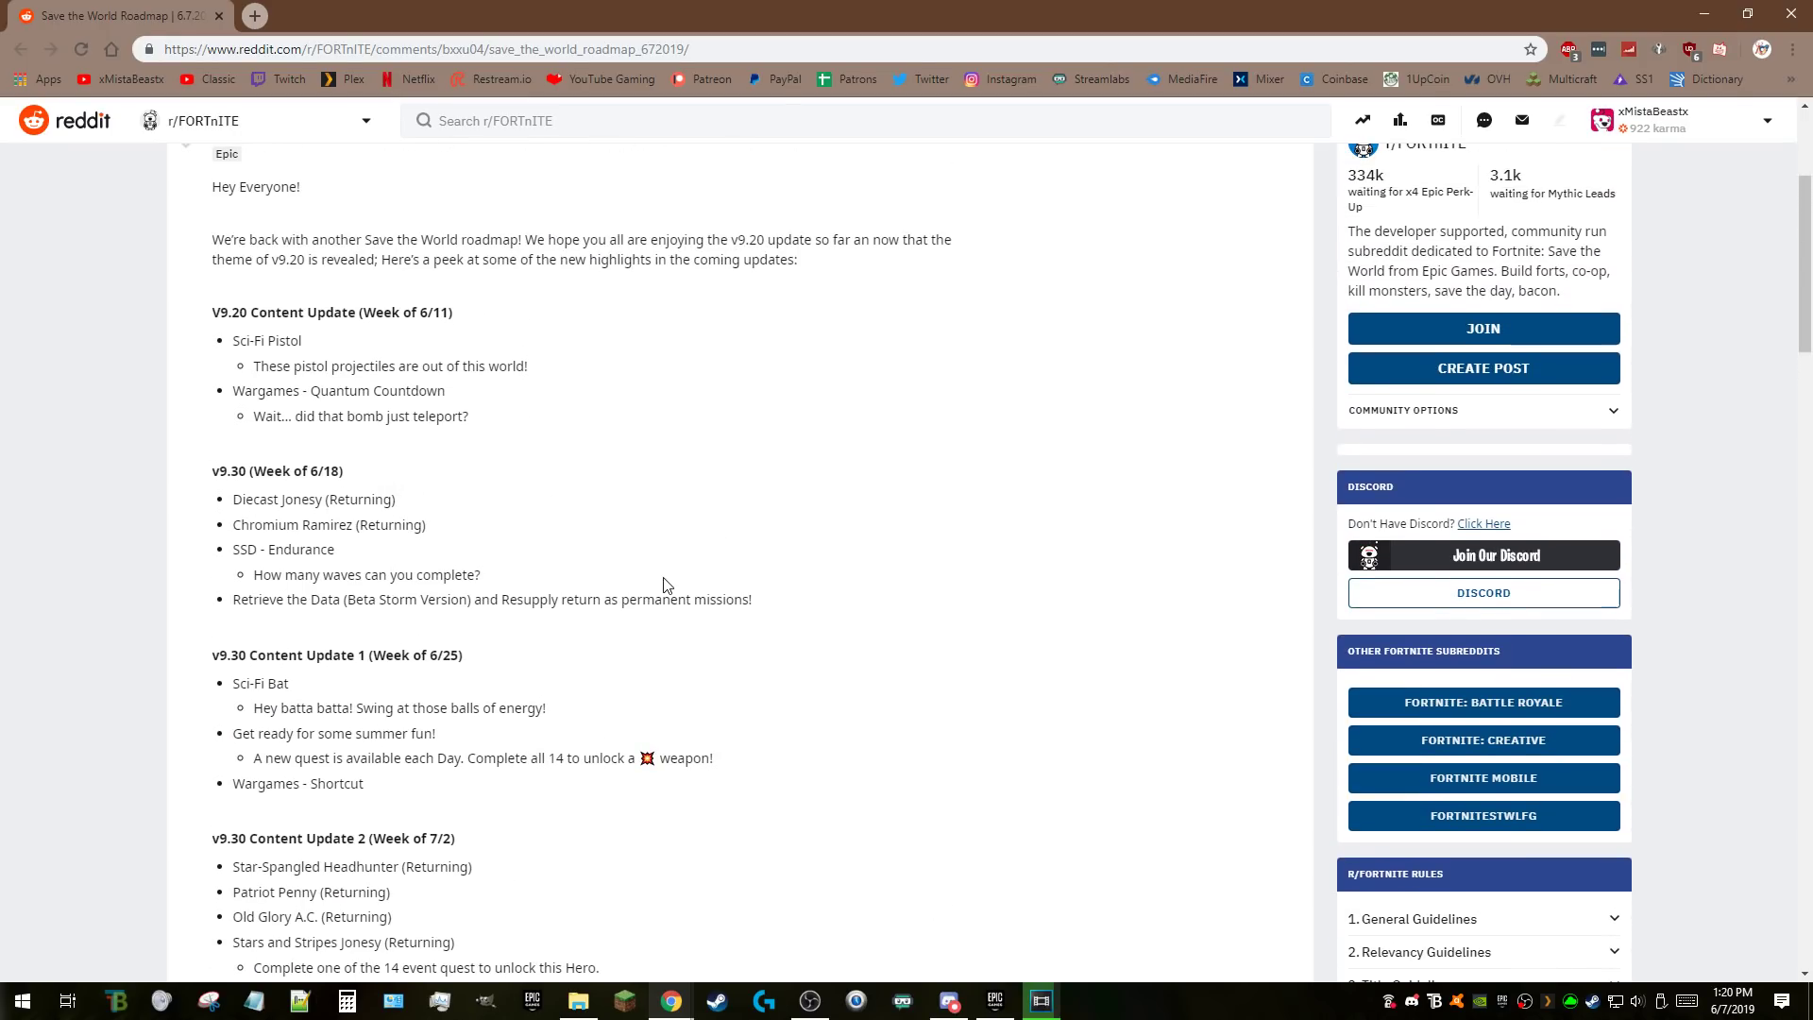
Clear the Meltdown highlight and highlight the Sci-Fi Launcher item.
{"action": "scroll", "scroll_direction": "down", "scroll_amount": 3}
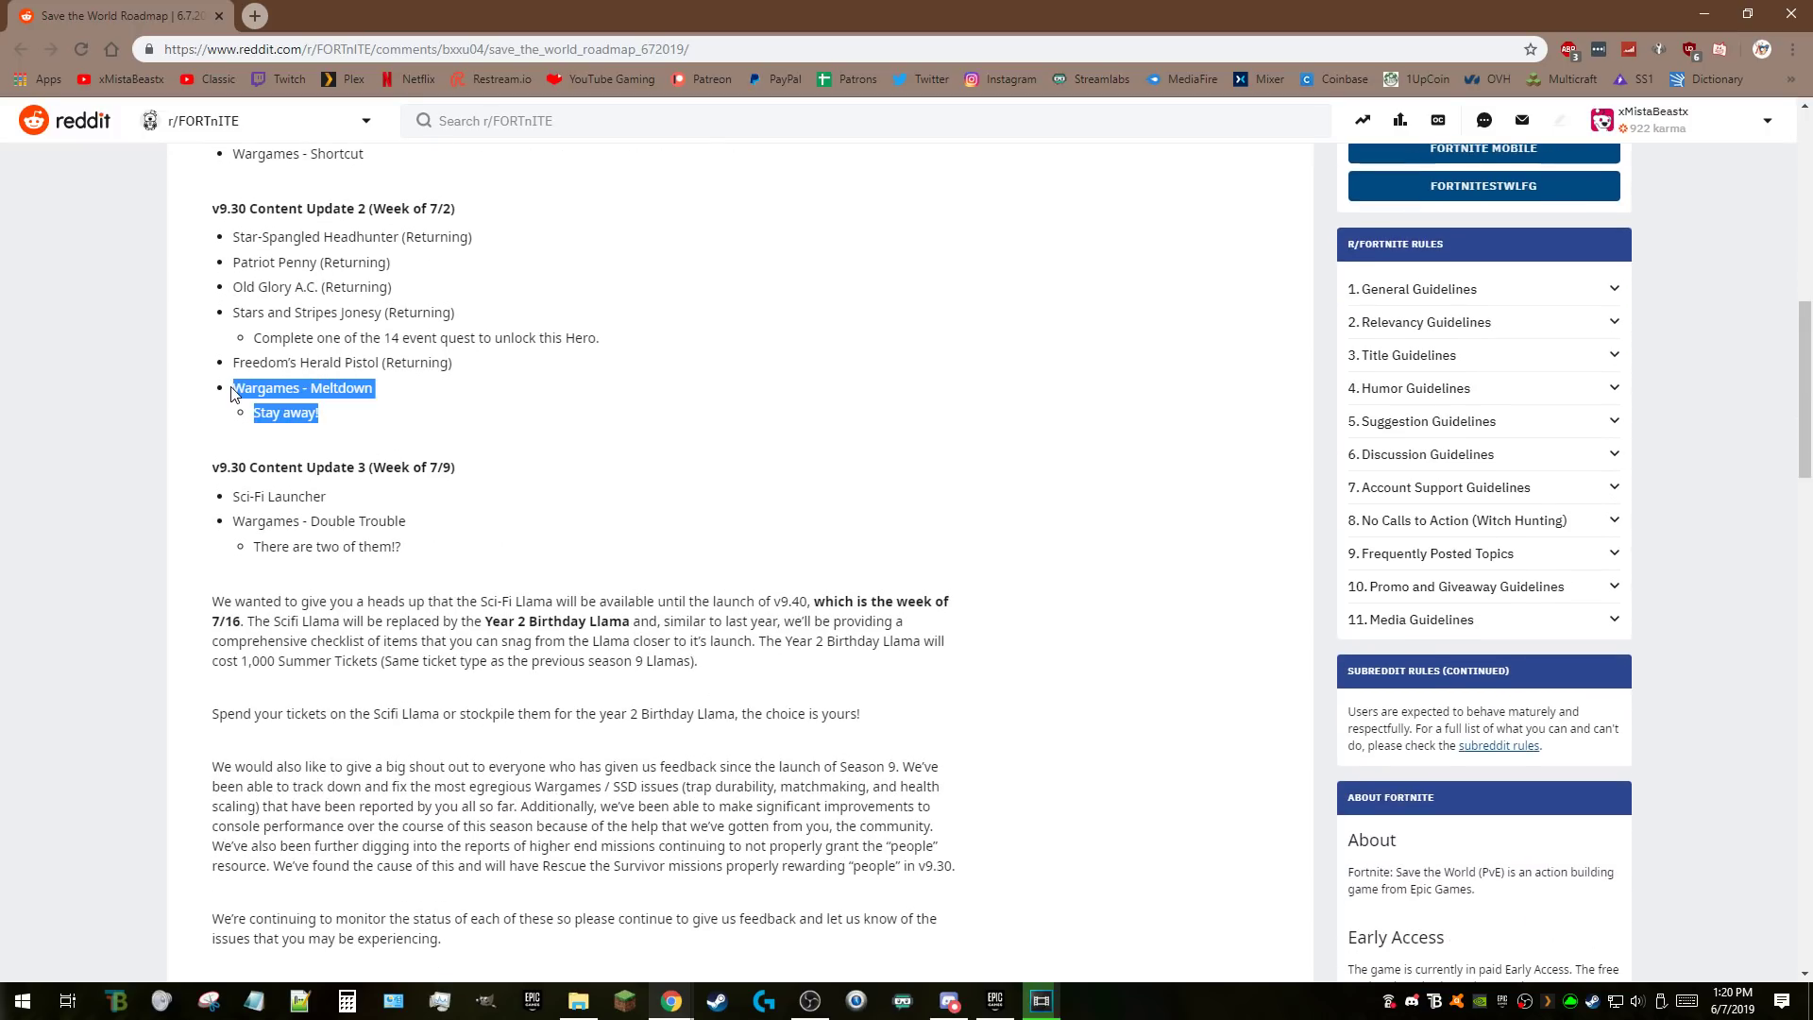
{"action": "left_click", "coordinate": [783, 501]}
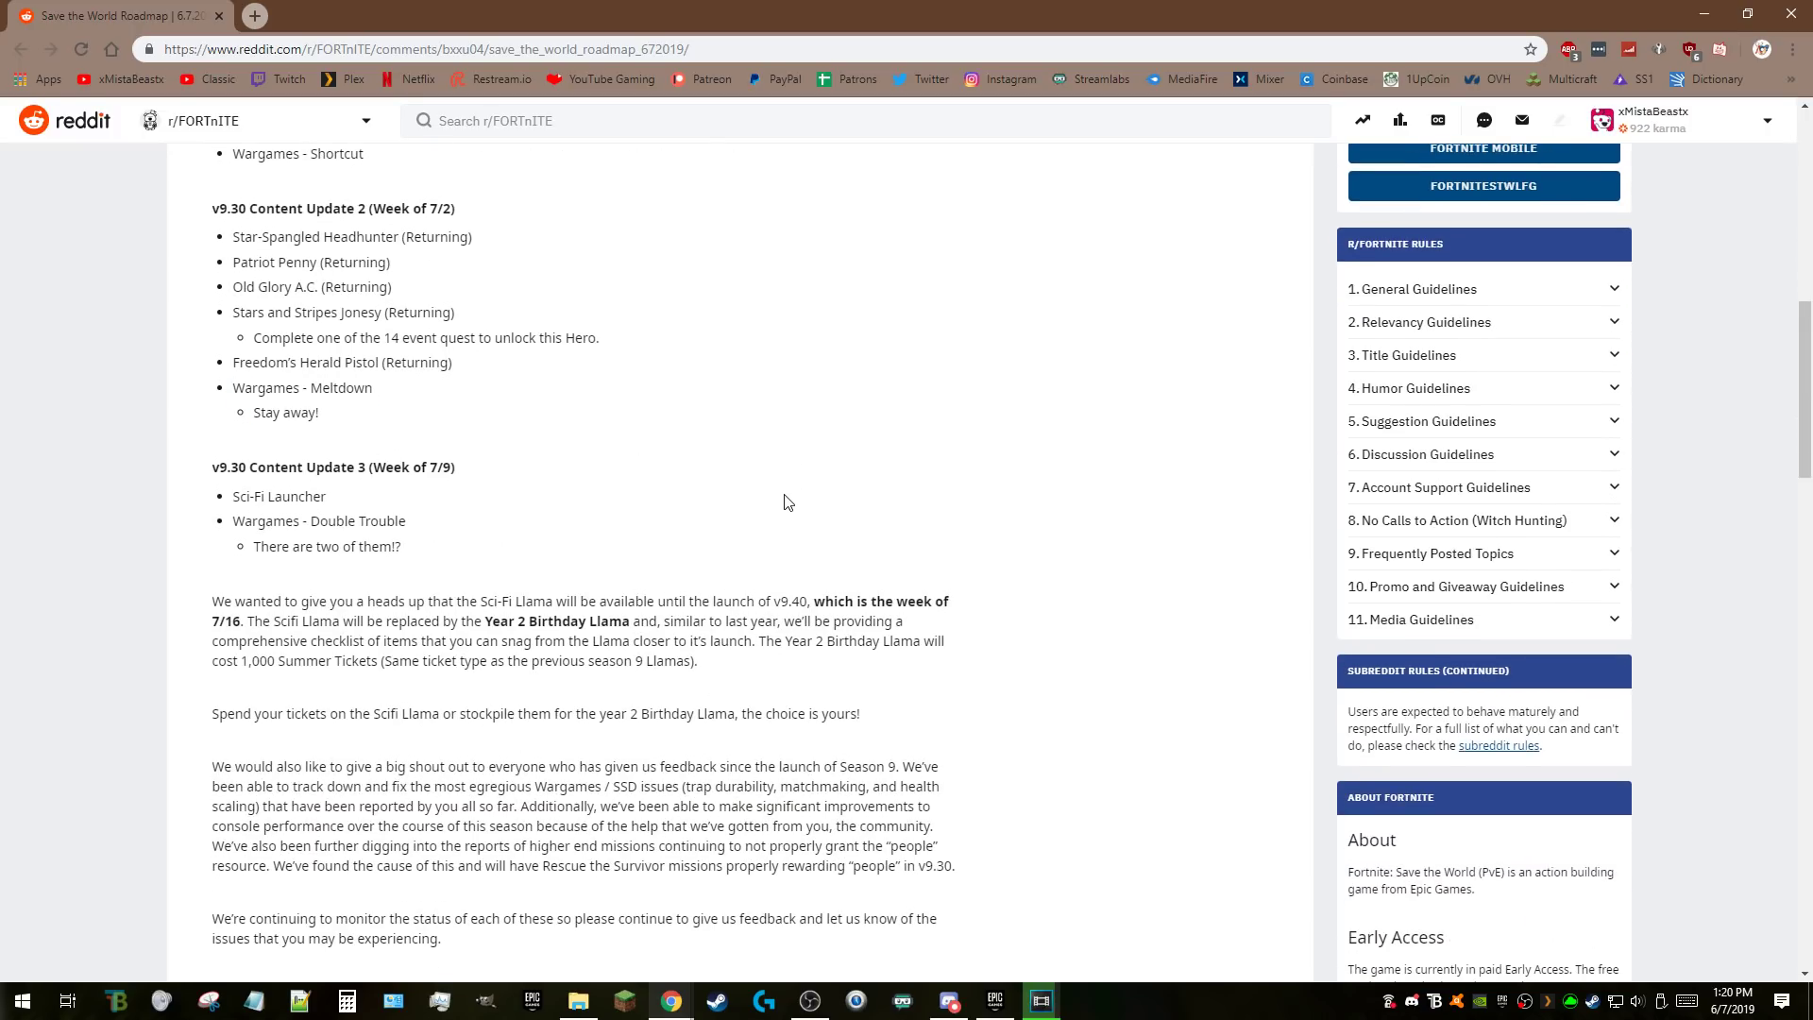
{"action": "mouse_move", "coordinate": [772, 552]}
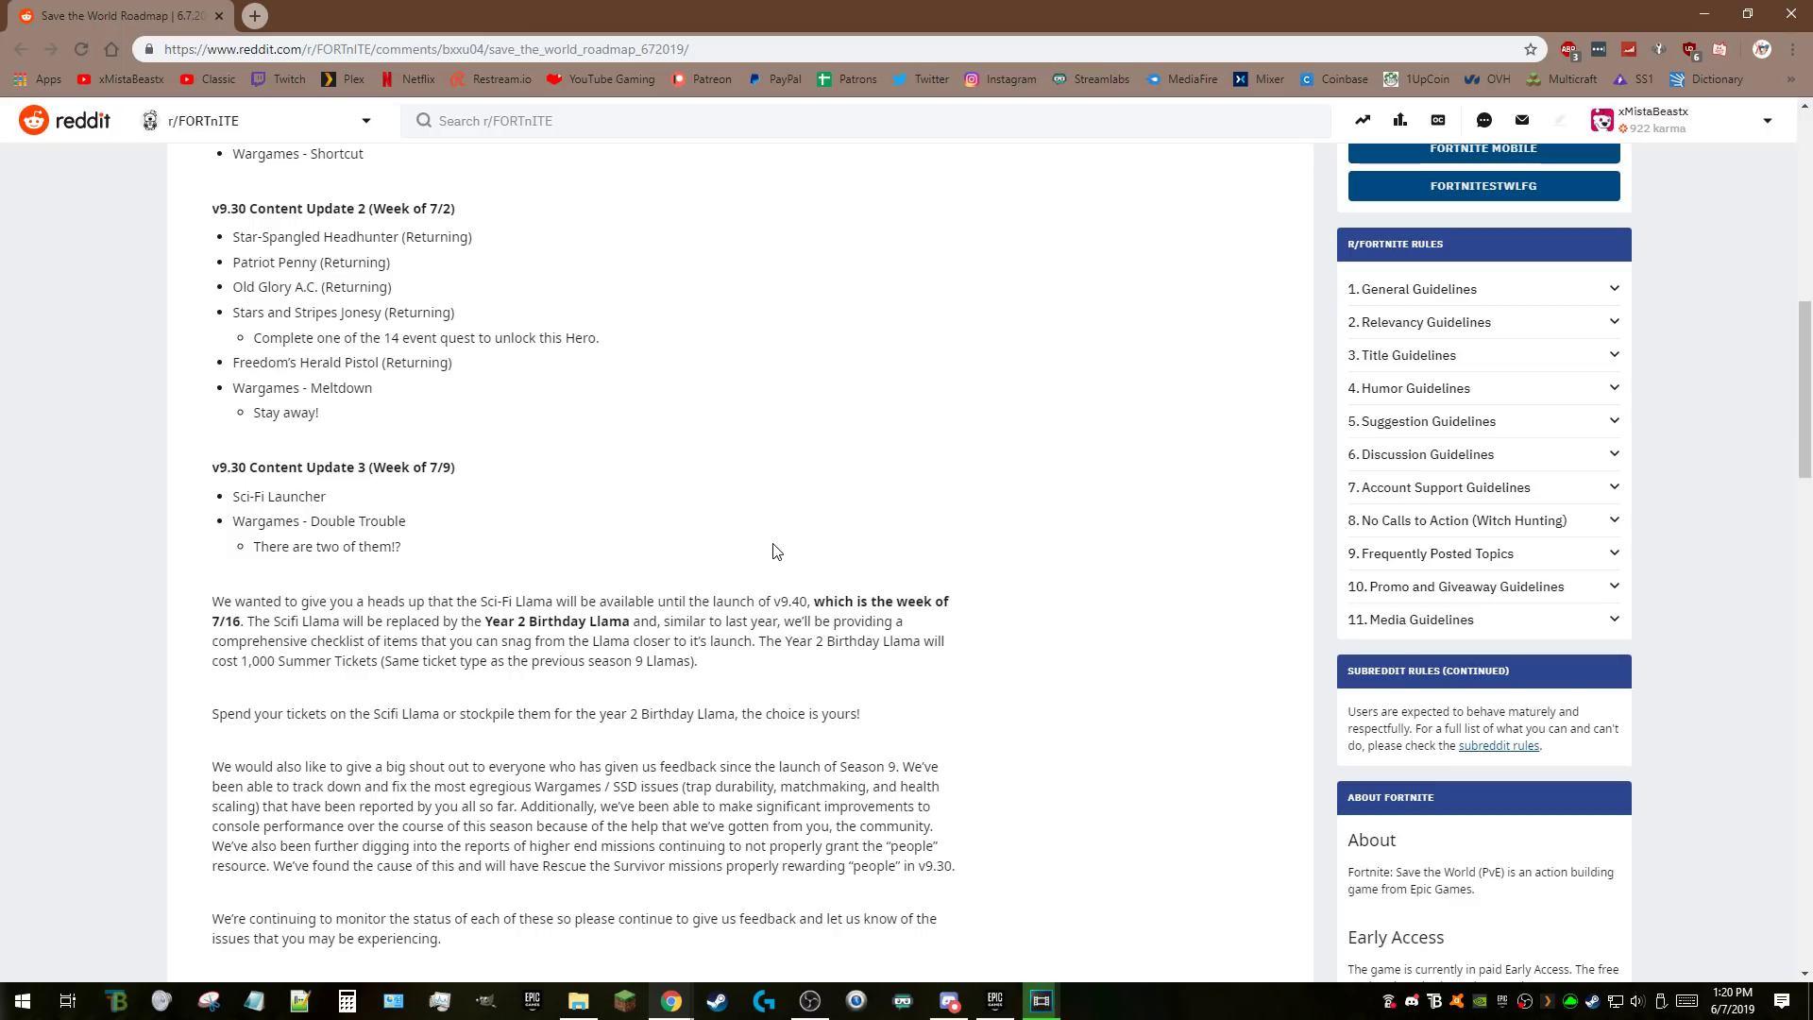
{"action": "mouse_move", "coordinate": [635, 555]}
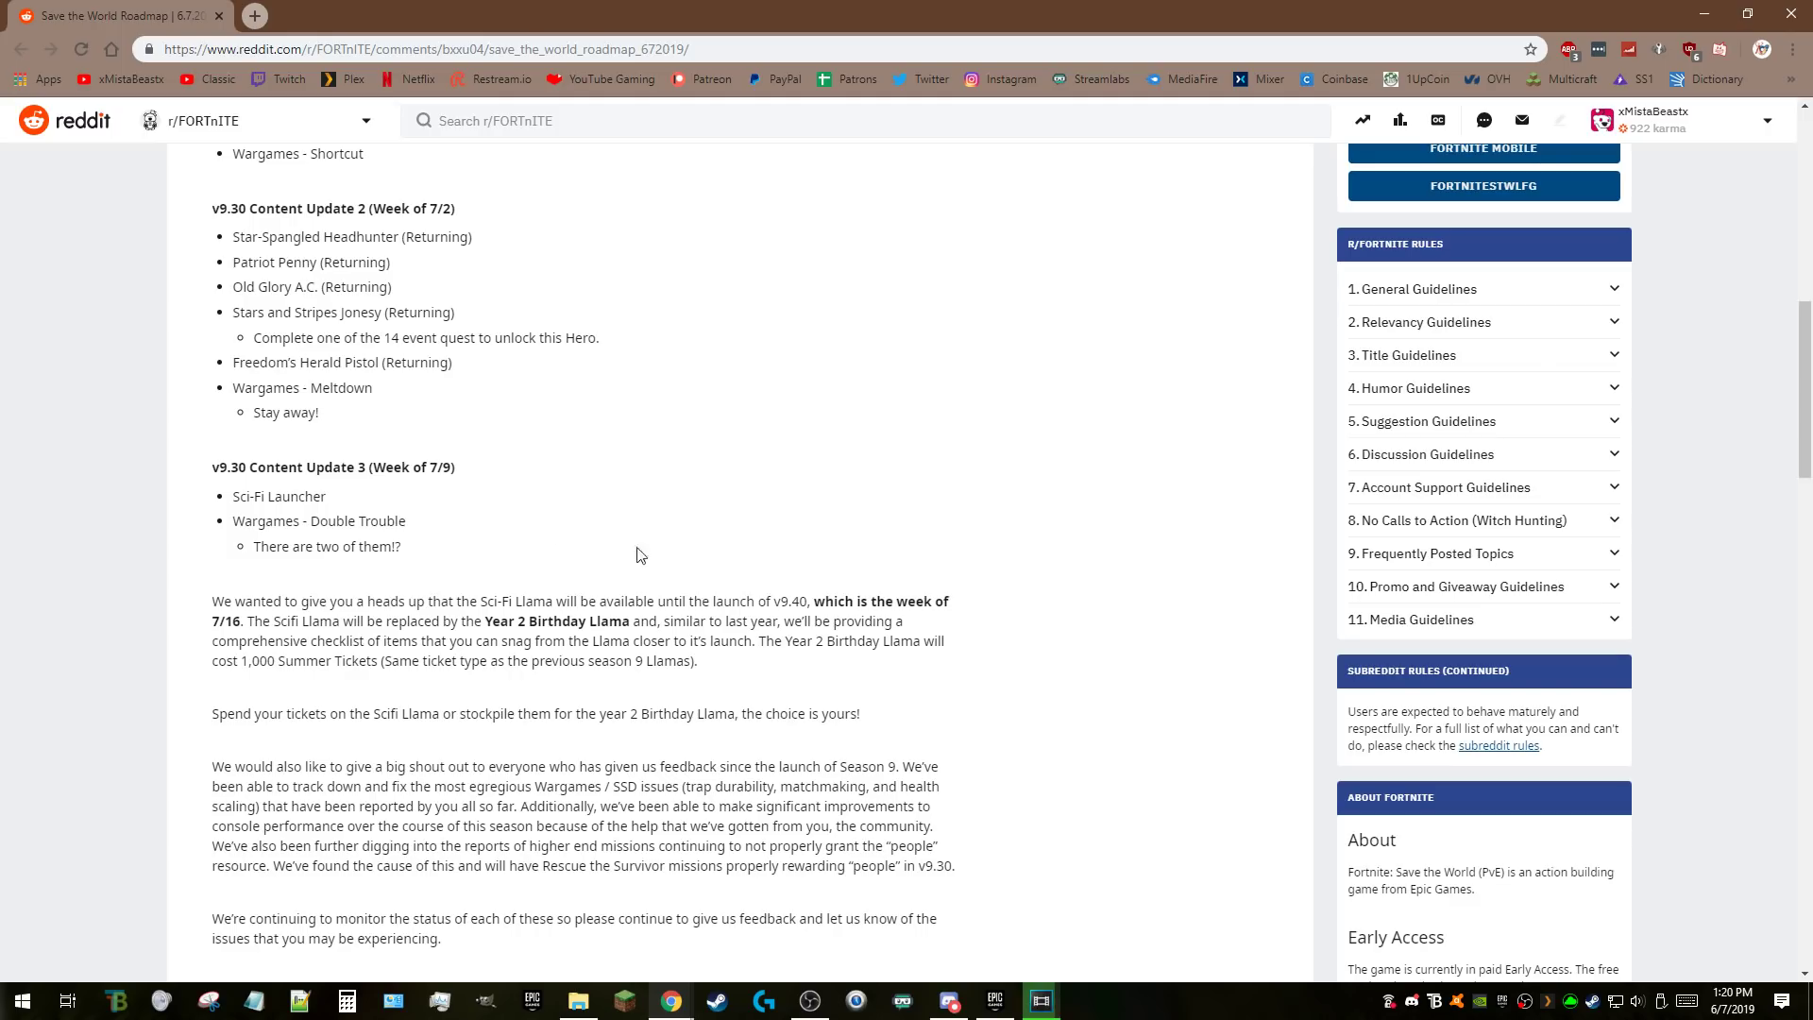
{"action": "double_click", "coordinate": [278, 496]}
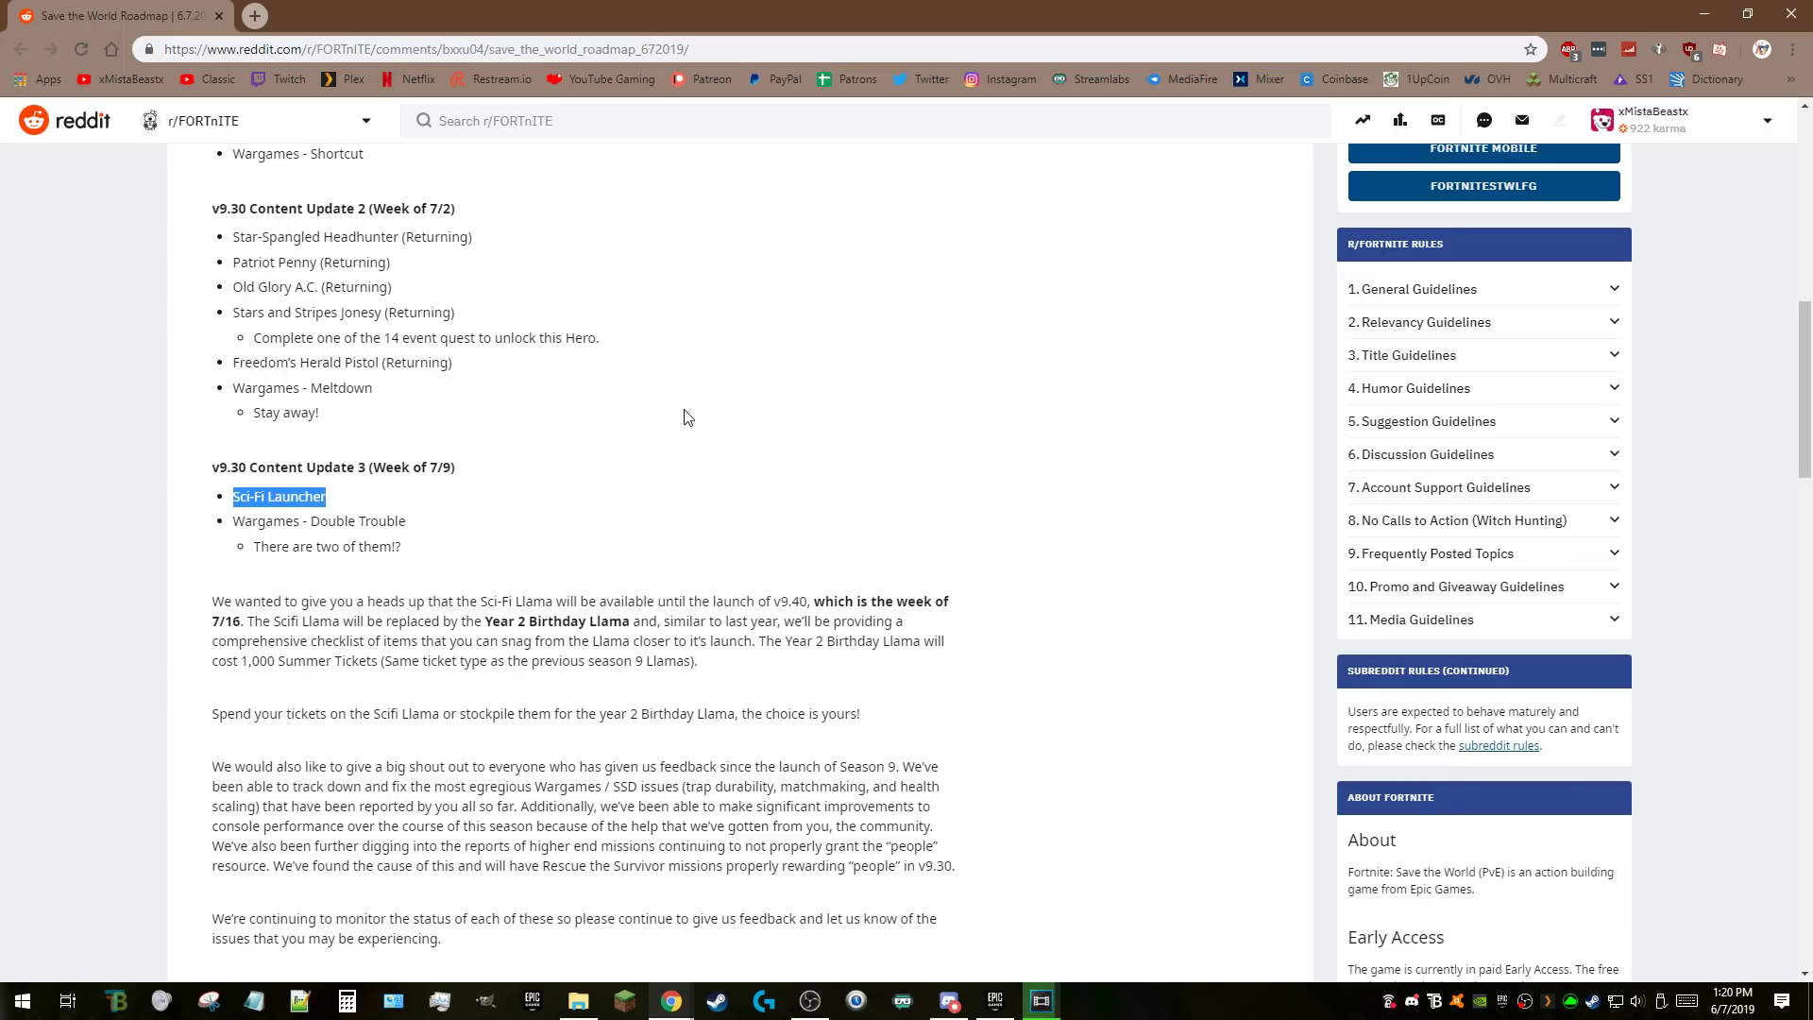
{"action": "mouse_move", "coordinate": [730, 490]}
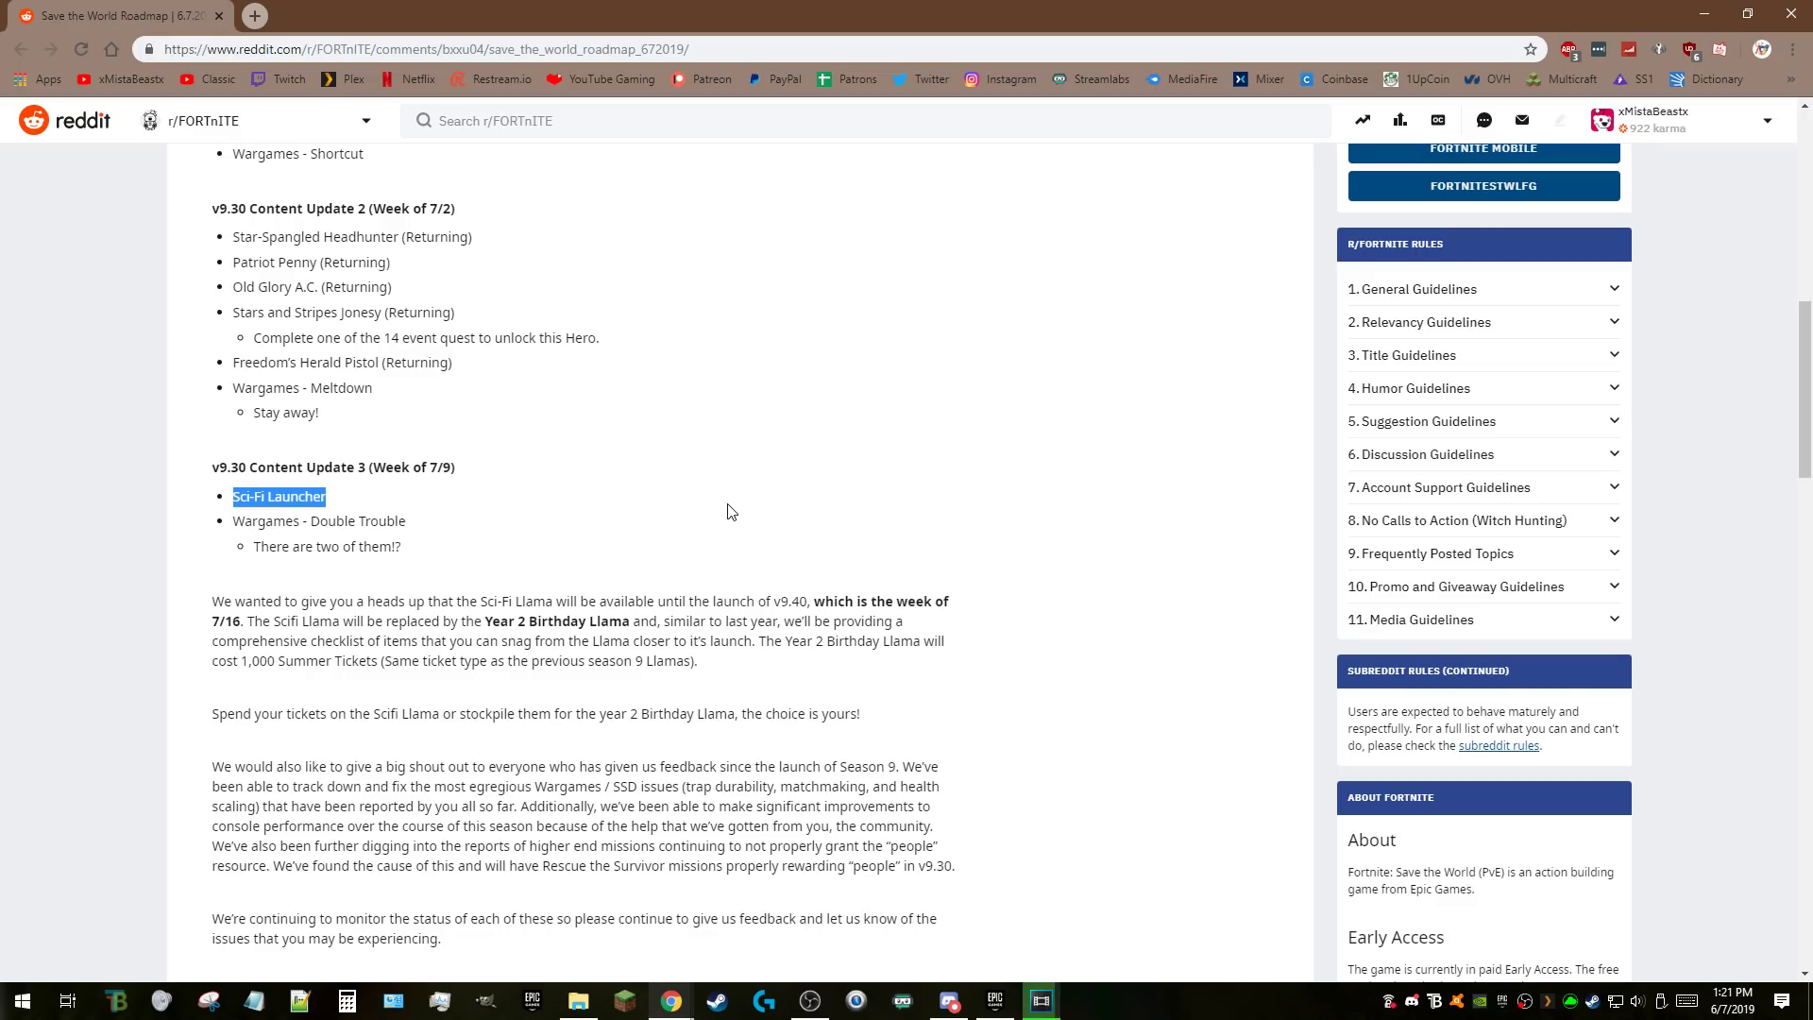
{"action": "mouse_move", "coordinate": [711, 514]}
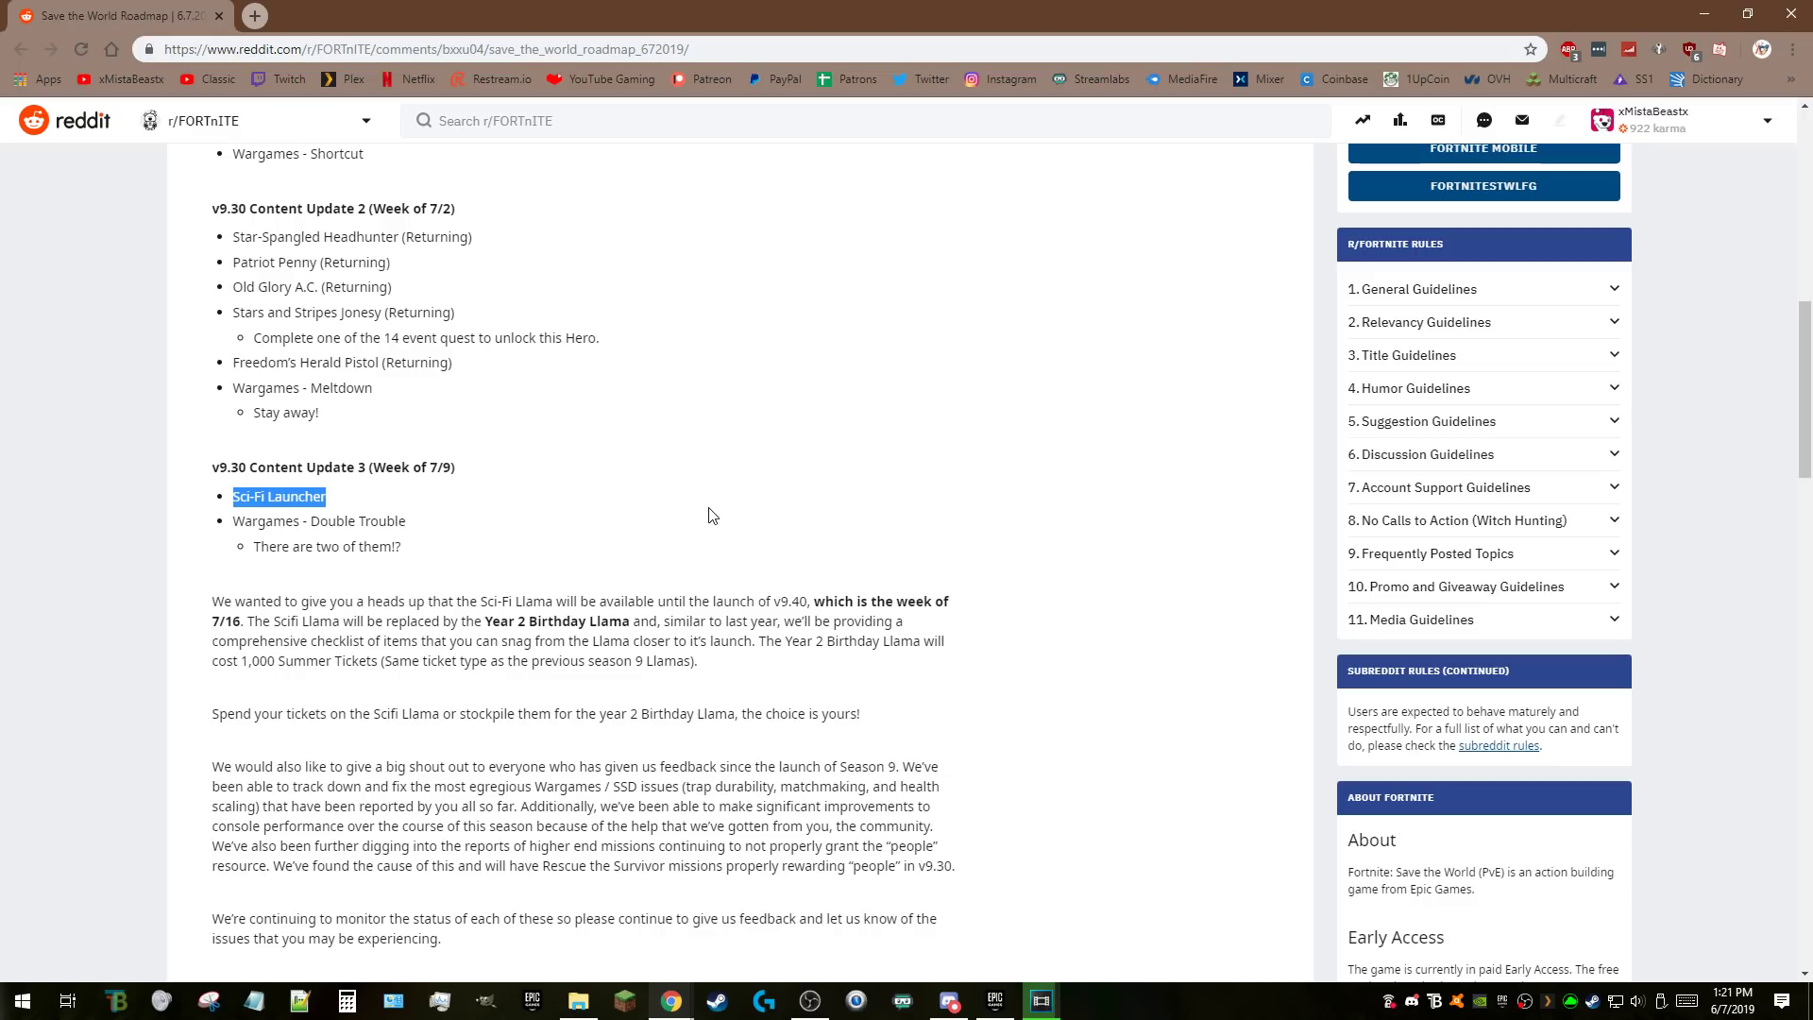
{"action": "mouse_move", "coordinate": [686, 500]}
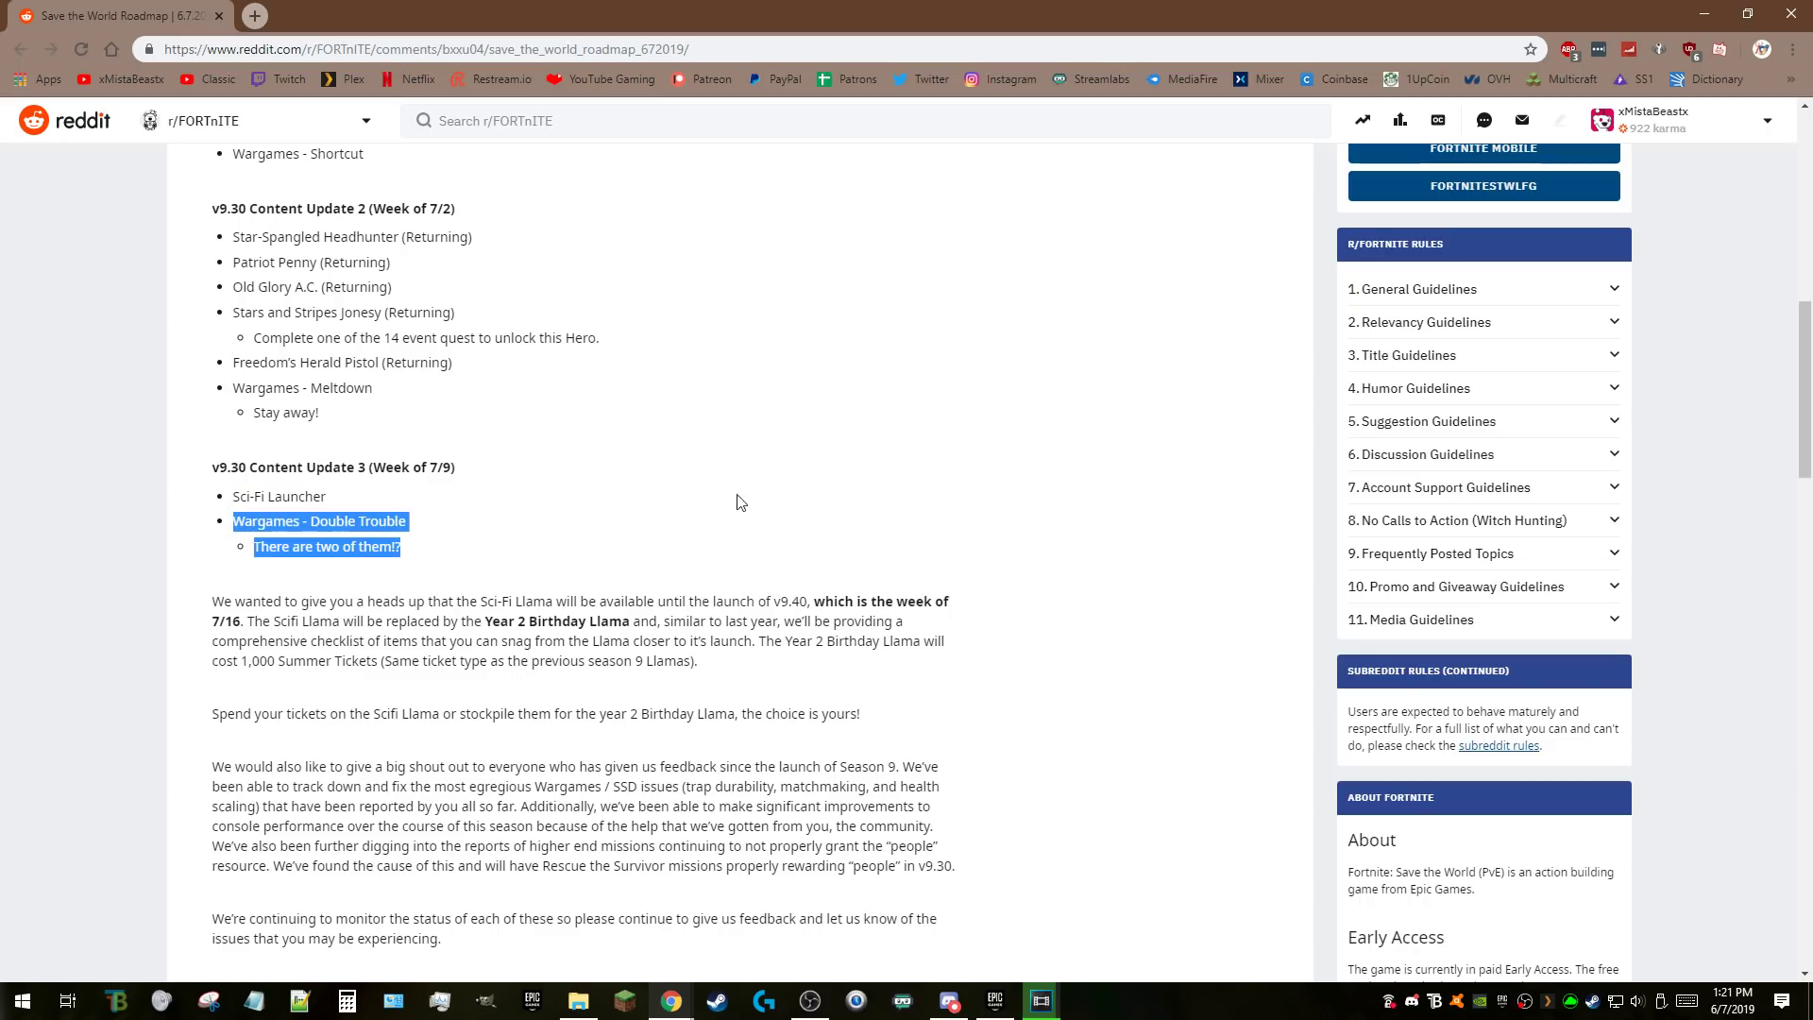
Highlight the Sci-Fi Llama availability sentence, then clear it.
{"action": "scroll", "scroll_direction": "down", "scroll_amount": 3}
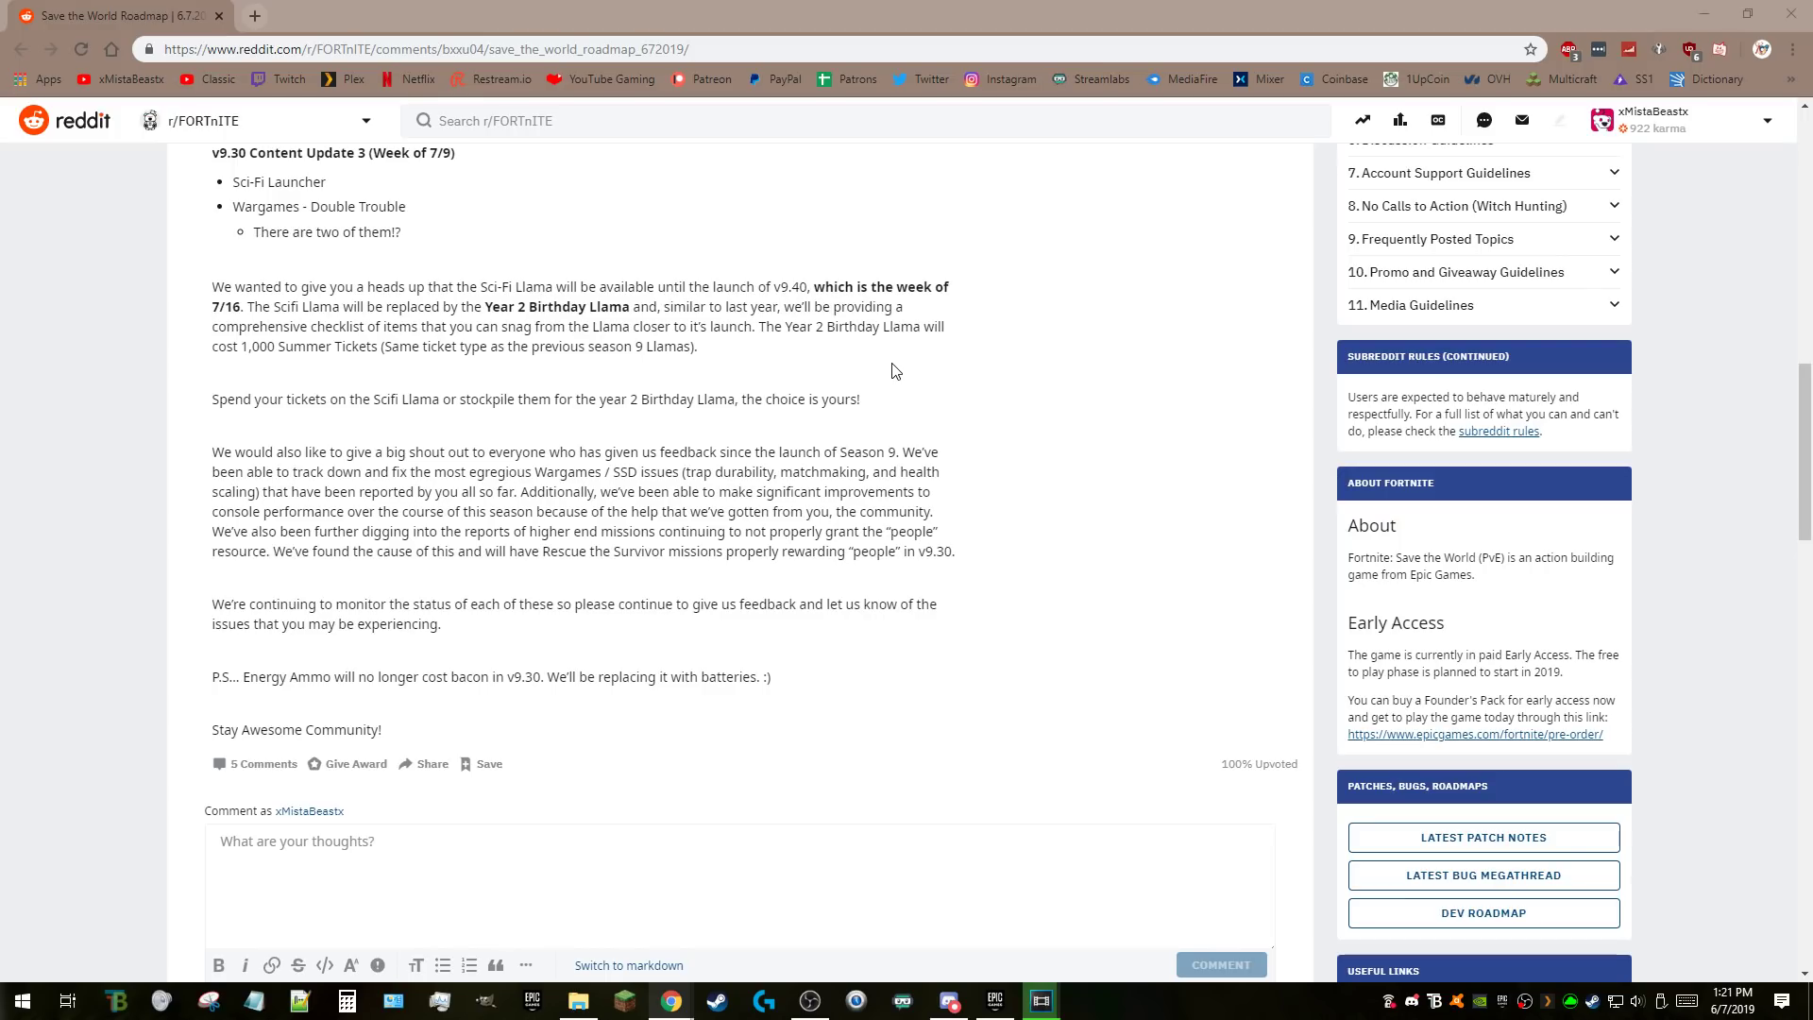
{"action": "mouse_move", "coordinate": [237, 309]}
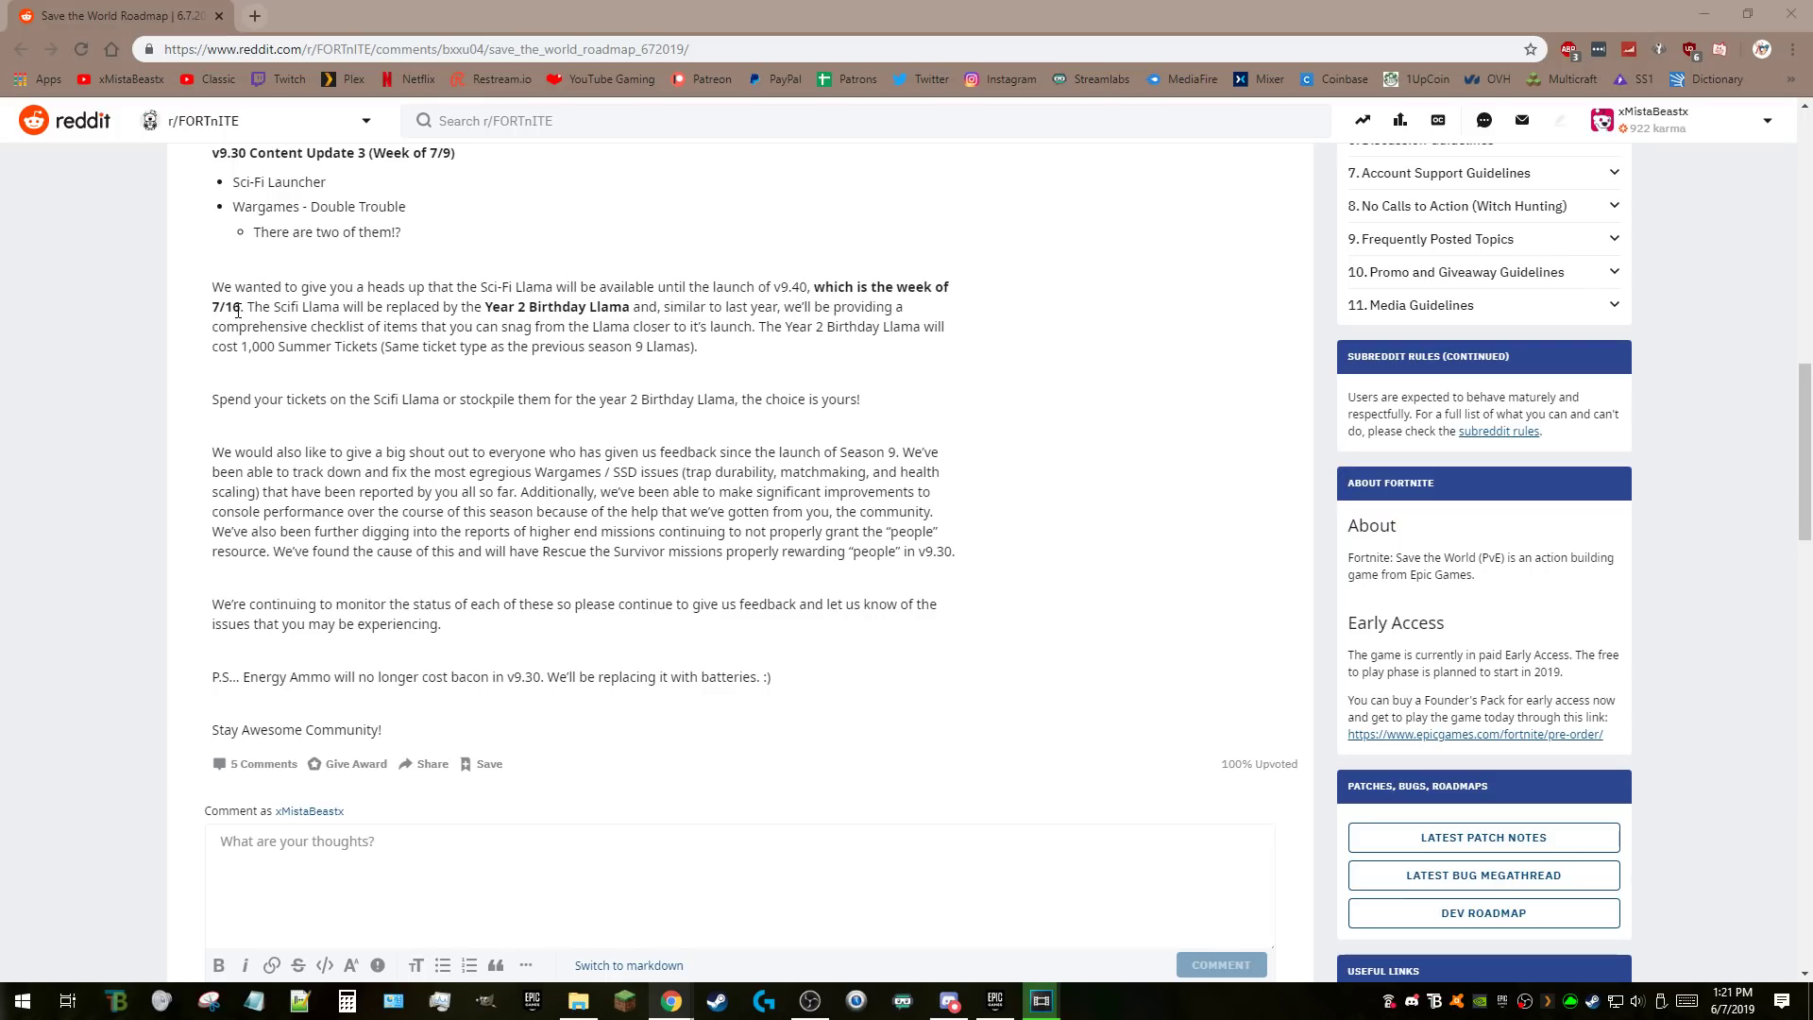
{"action": "left_click_drag", "start_coordinate": [211, 287], "coordinate": [261, 306]}
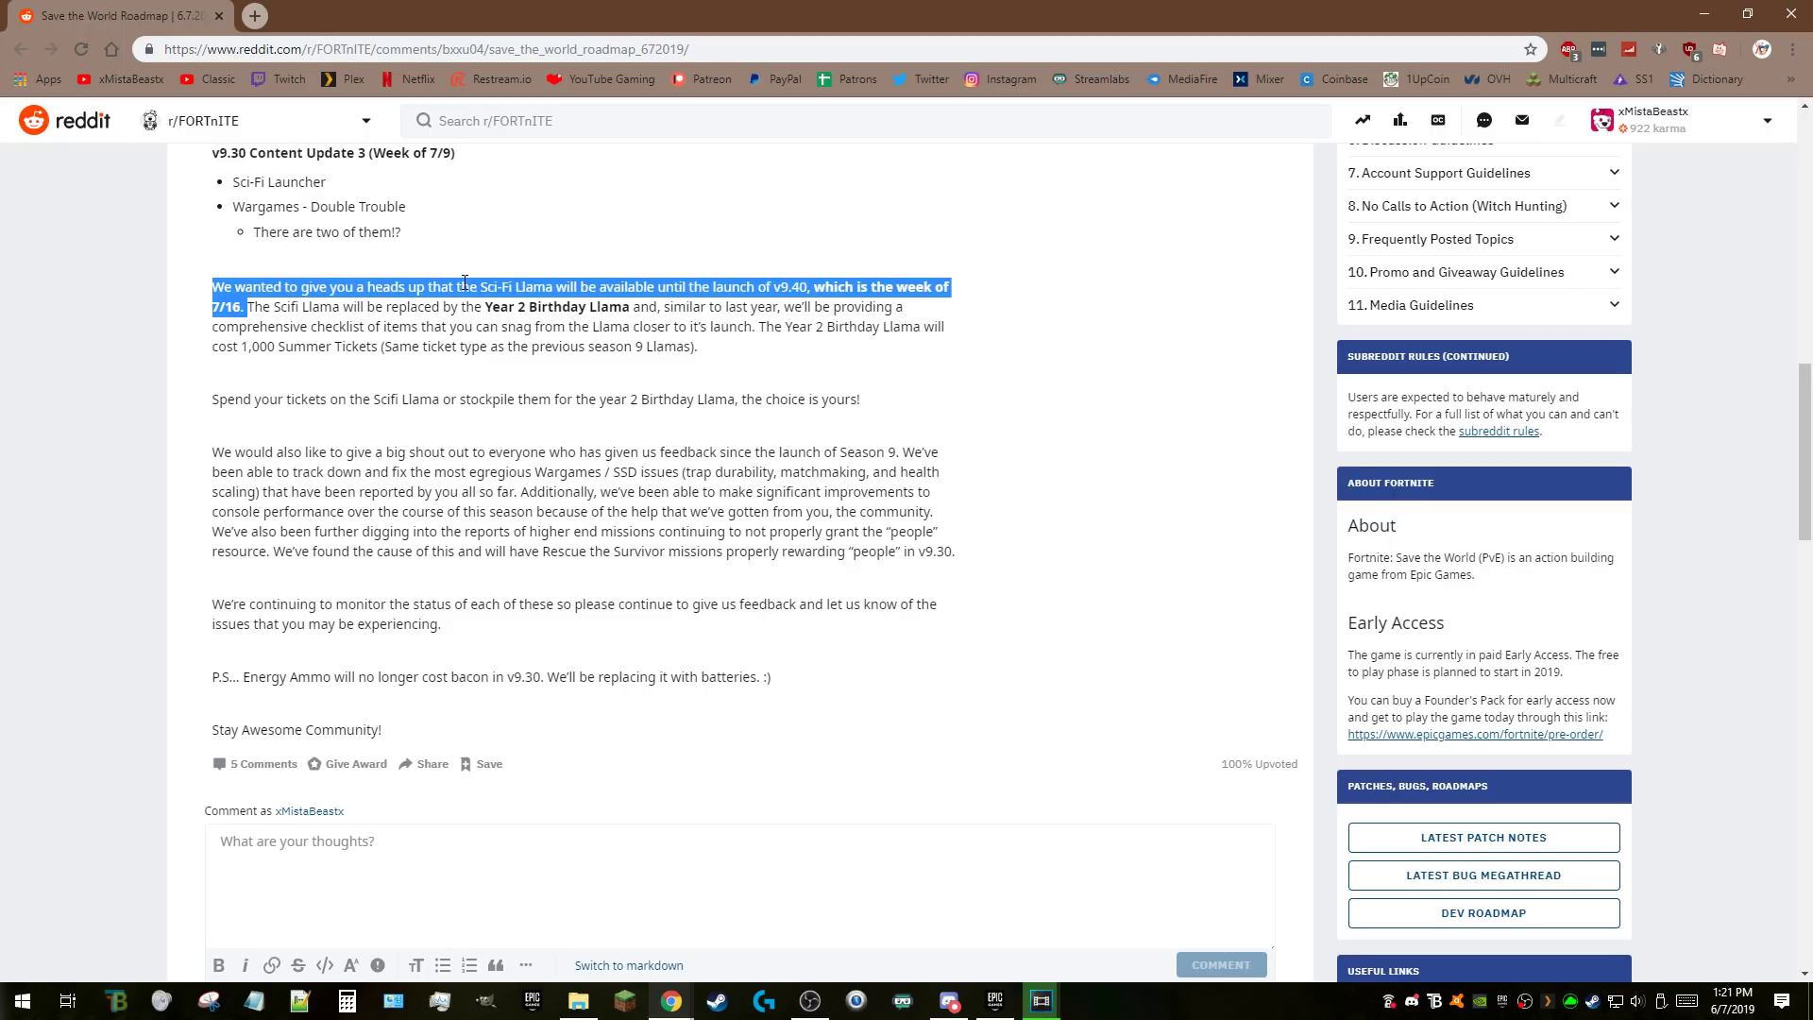
{"action": "left_click", "coordinate": [834, 297]}
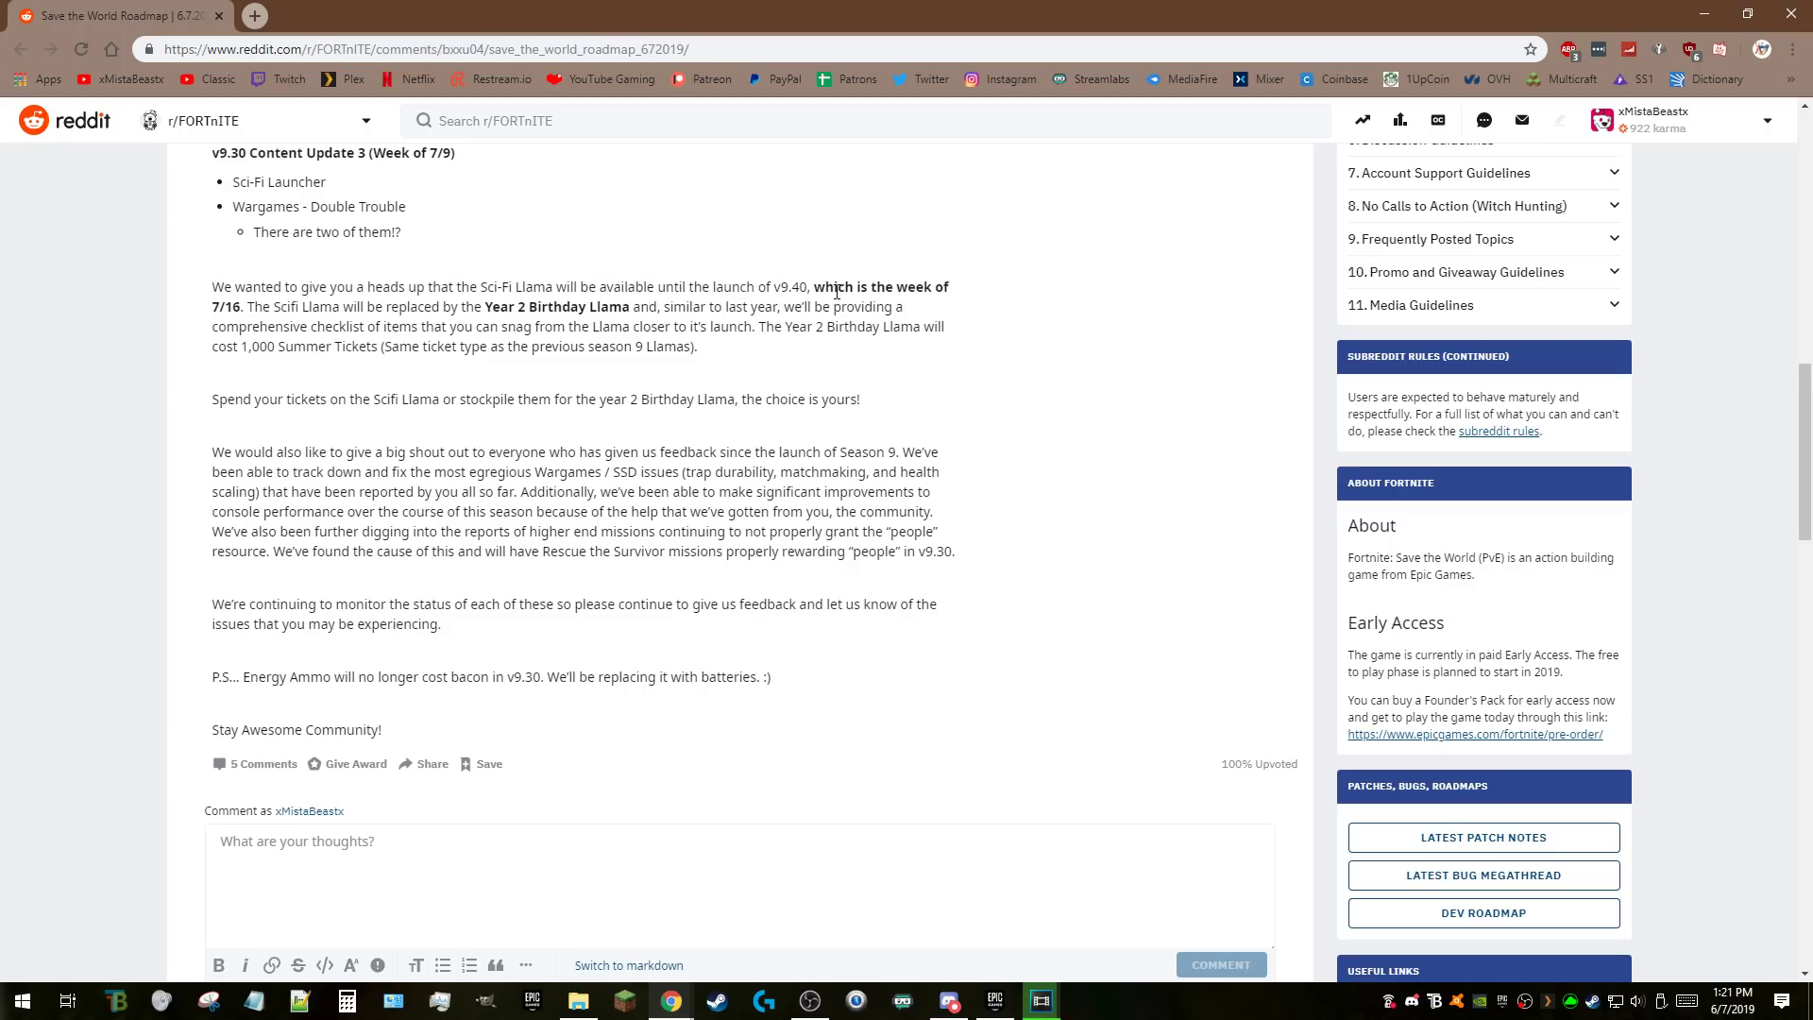
{"action": "mouse_move", "coordinate": [1410, 792]}
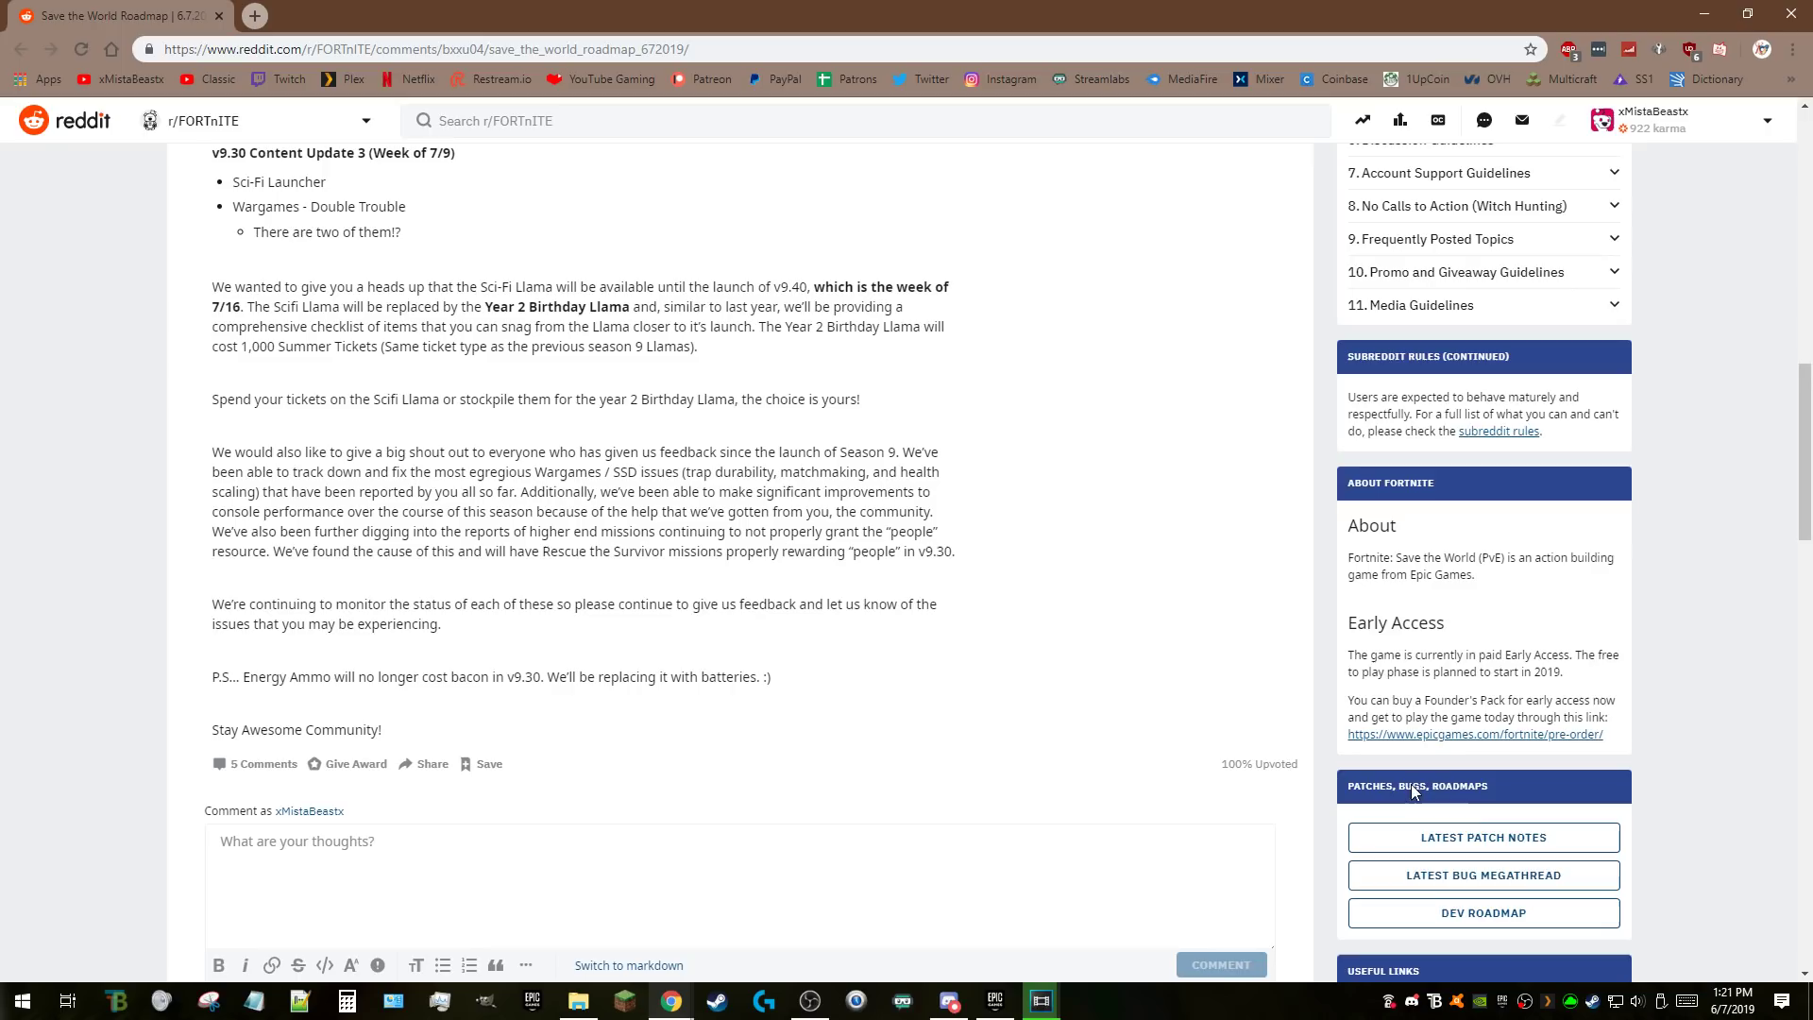
{"action": "mouse_move", "coordinate": [179, 304]}
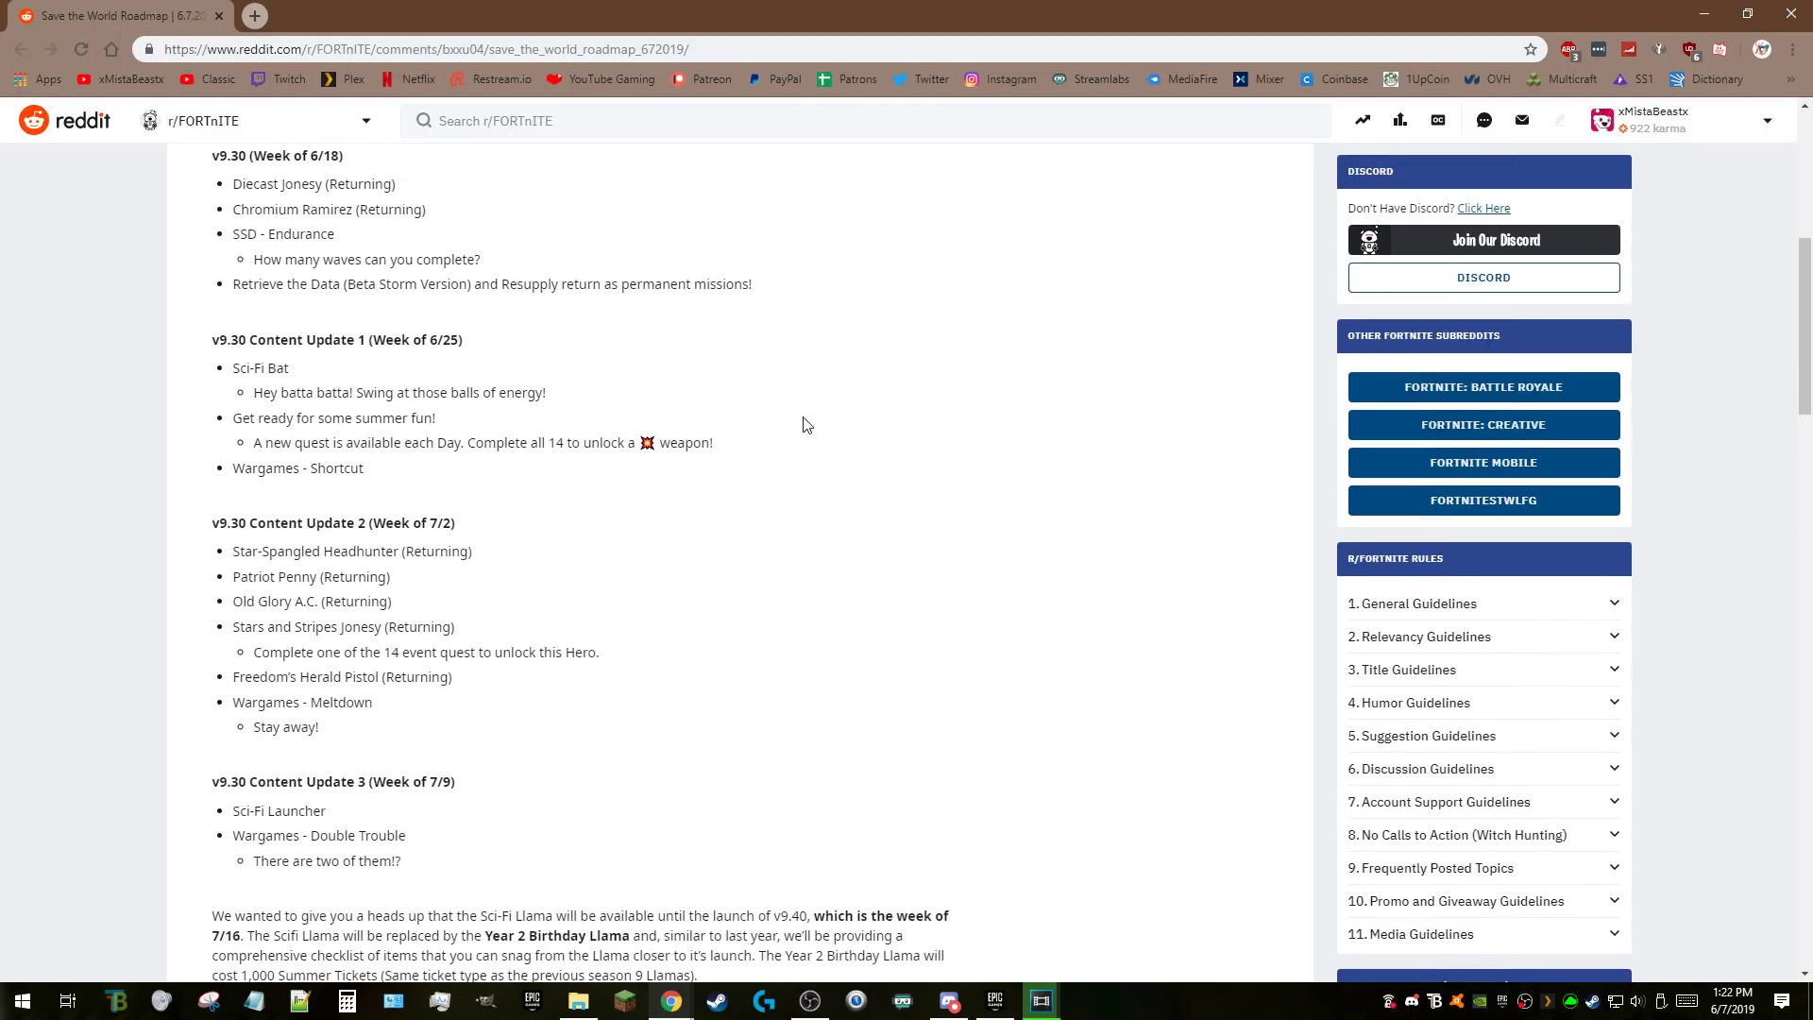
Scroll down and clear the Birthday Llama sentence highlight.
{"action": "scroll", "scroll_direction": "down", "scroll_amount": 3}
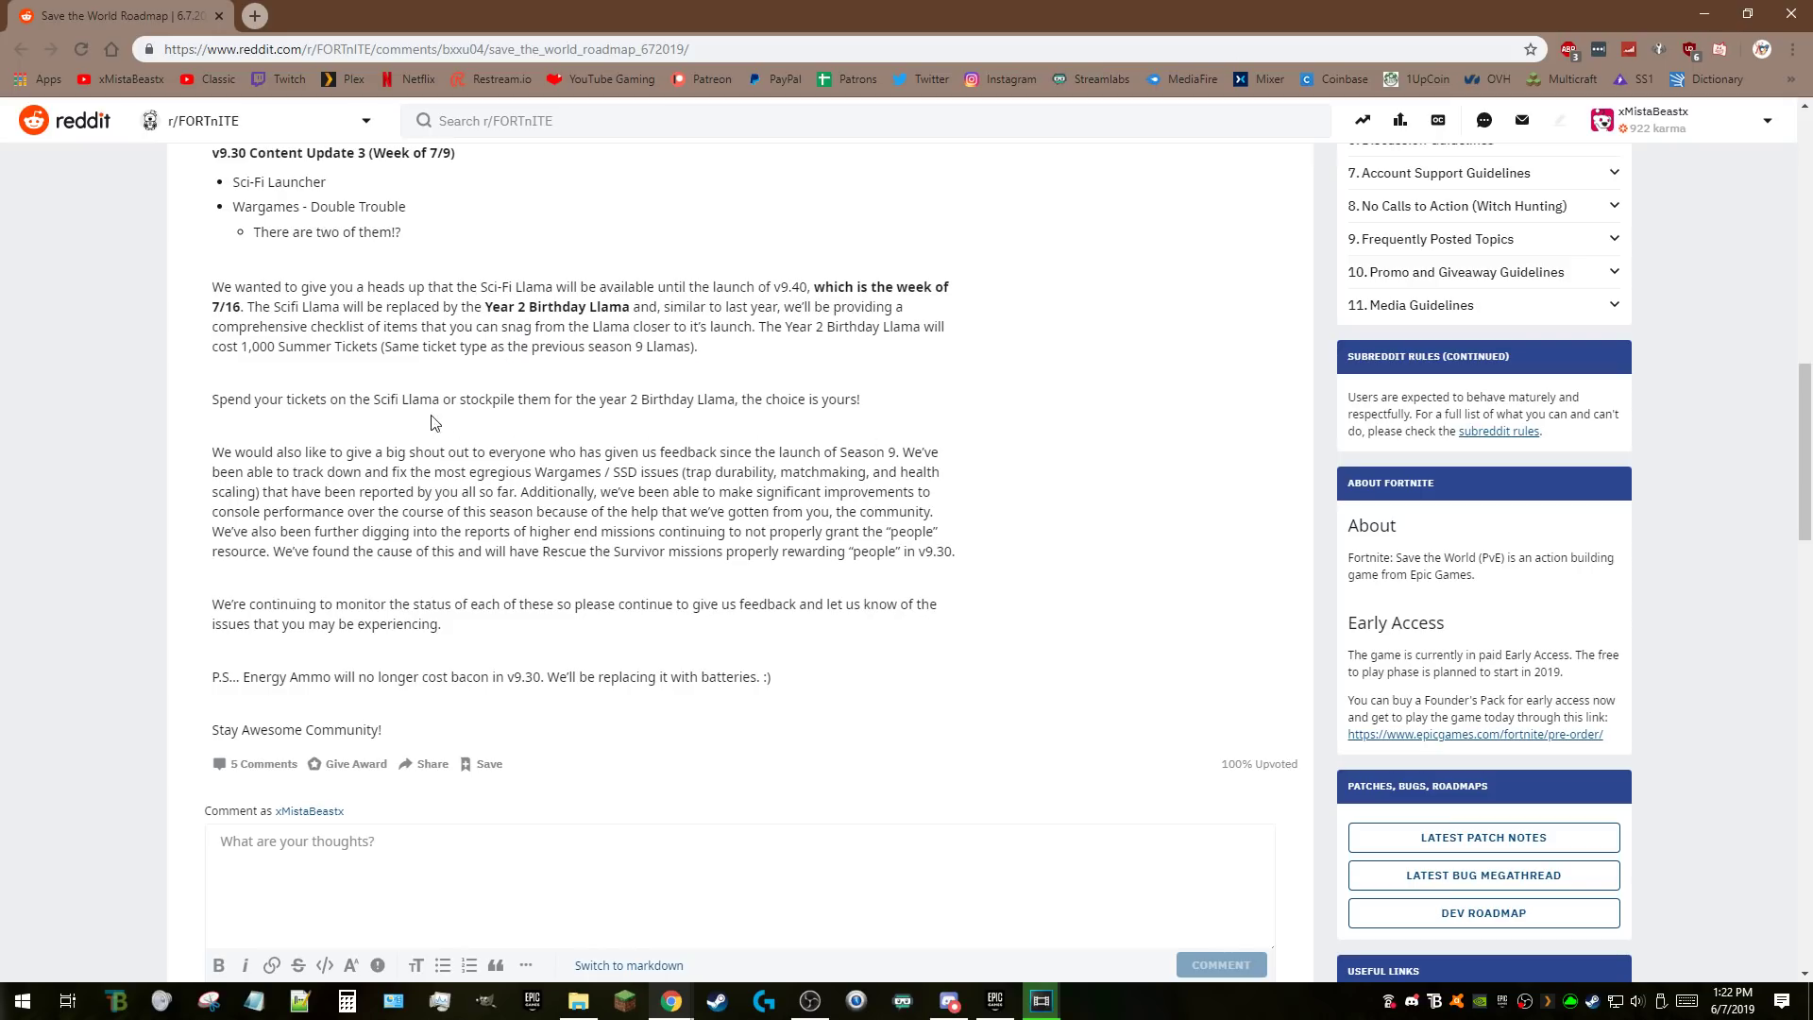
{"action": "mouse_move", "coordinate": [932, 430]}
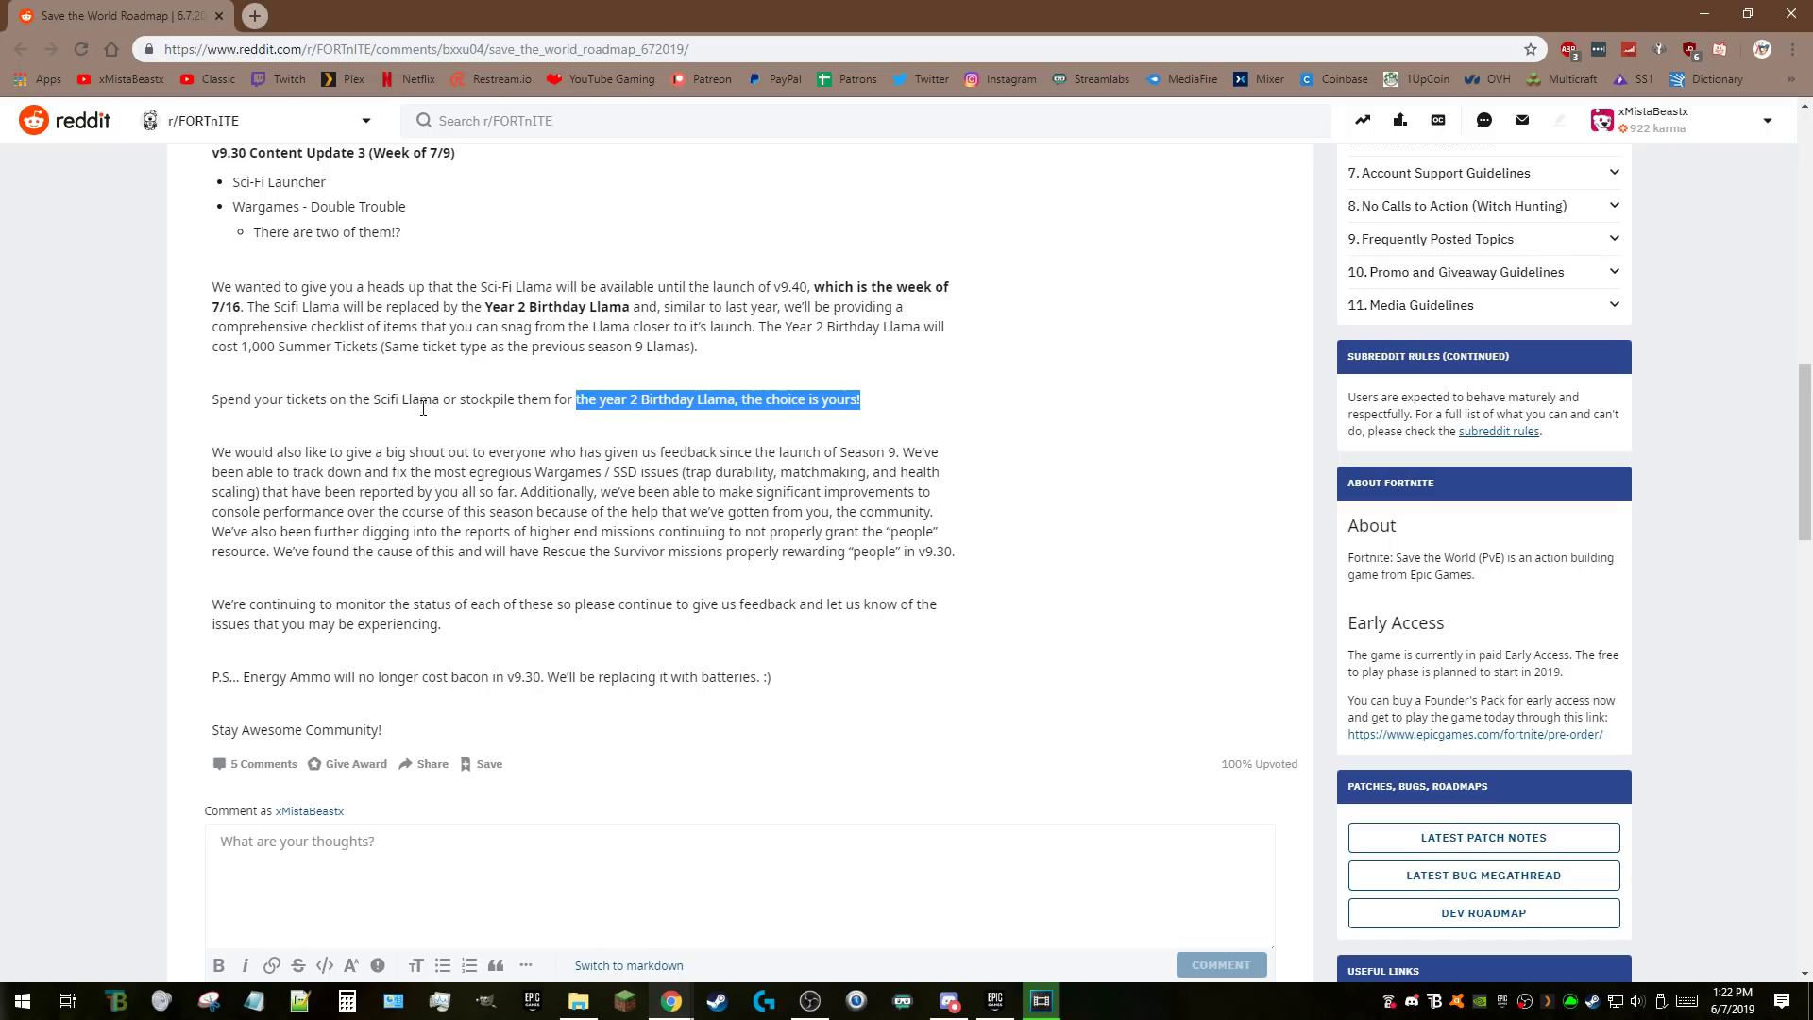
{"action": "left_click", "coordinate": [1026, 614]}
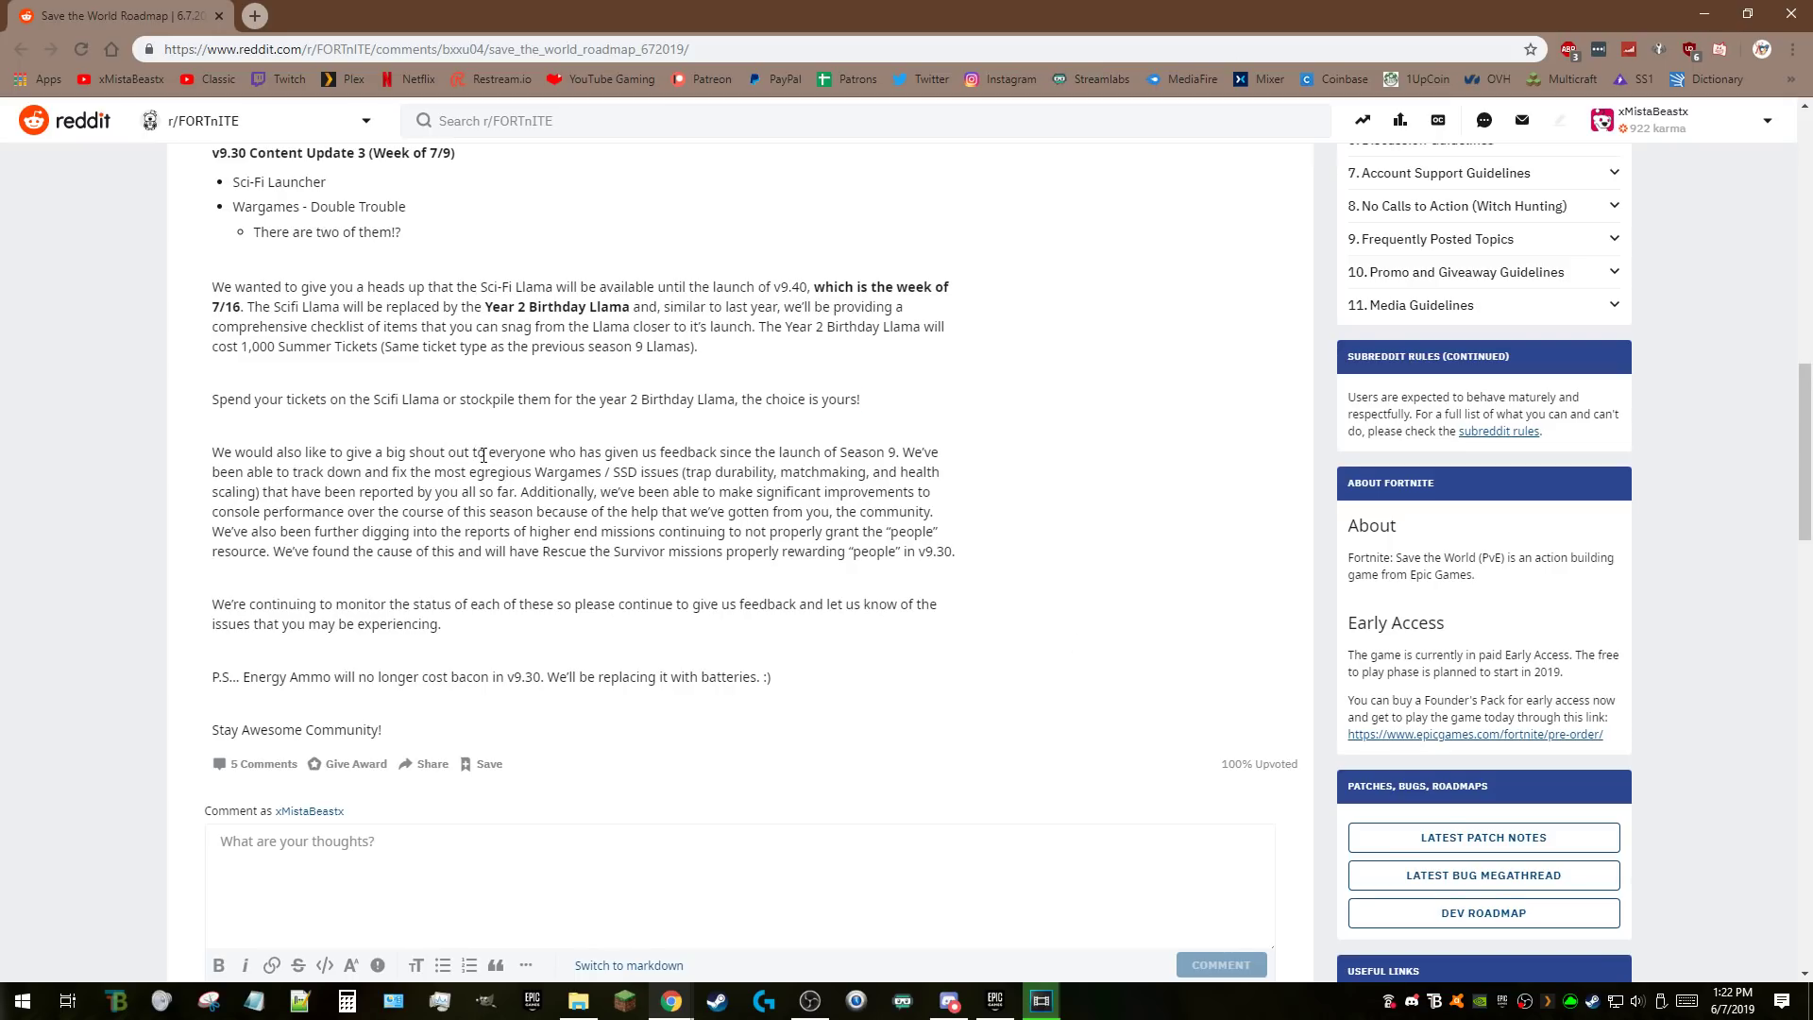
{"action": "mouse_move", "coordinate": [313, 452]}
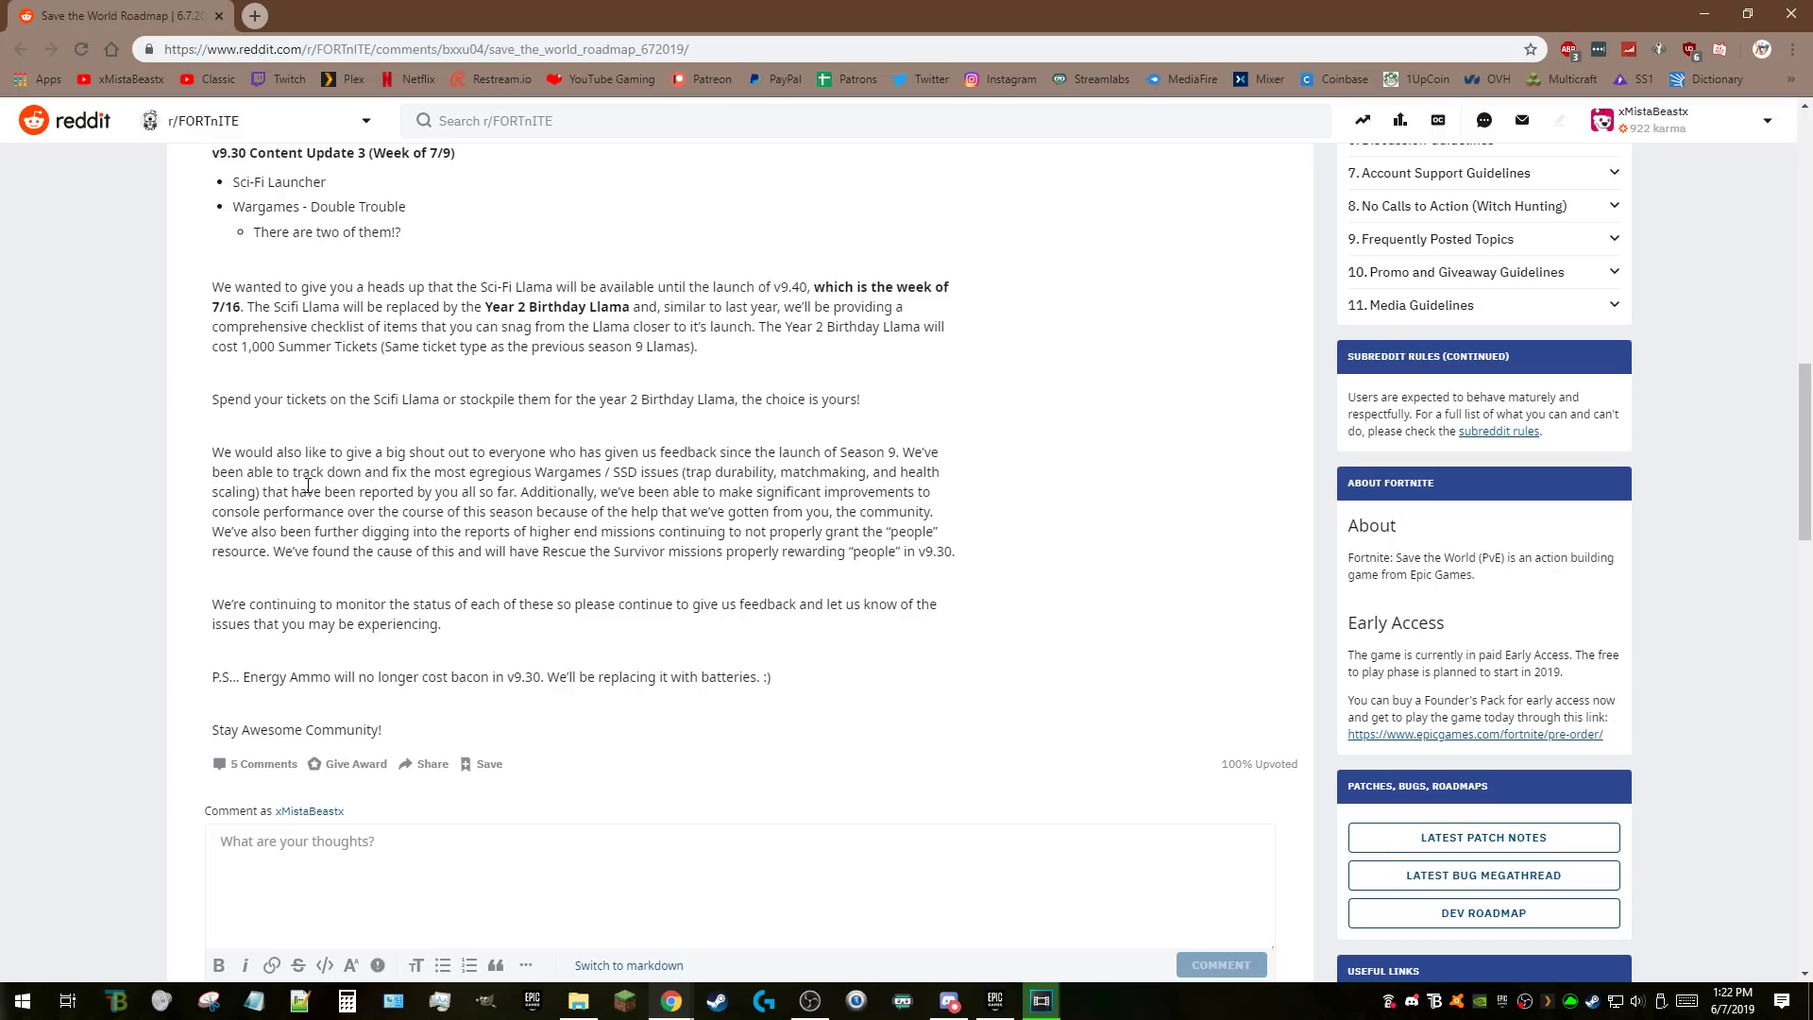
{"action": "mouse_move", "coordinate": [659, 503]}
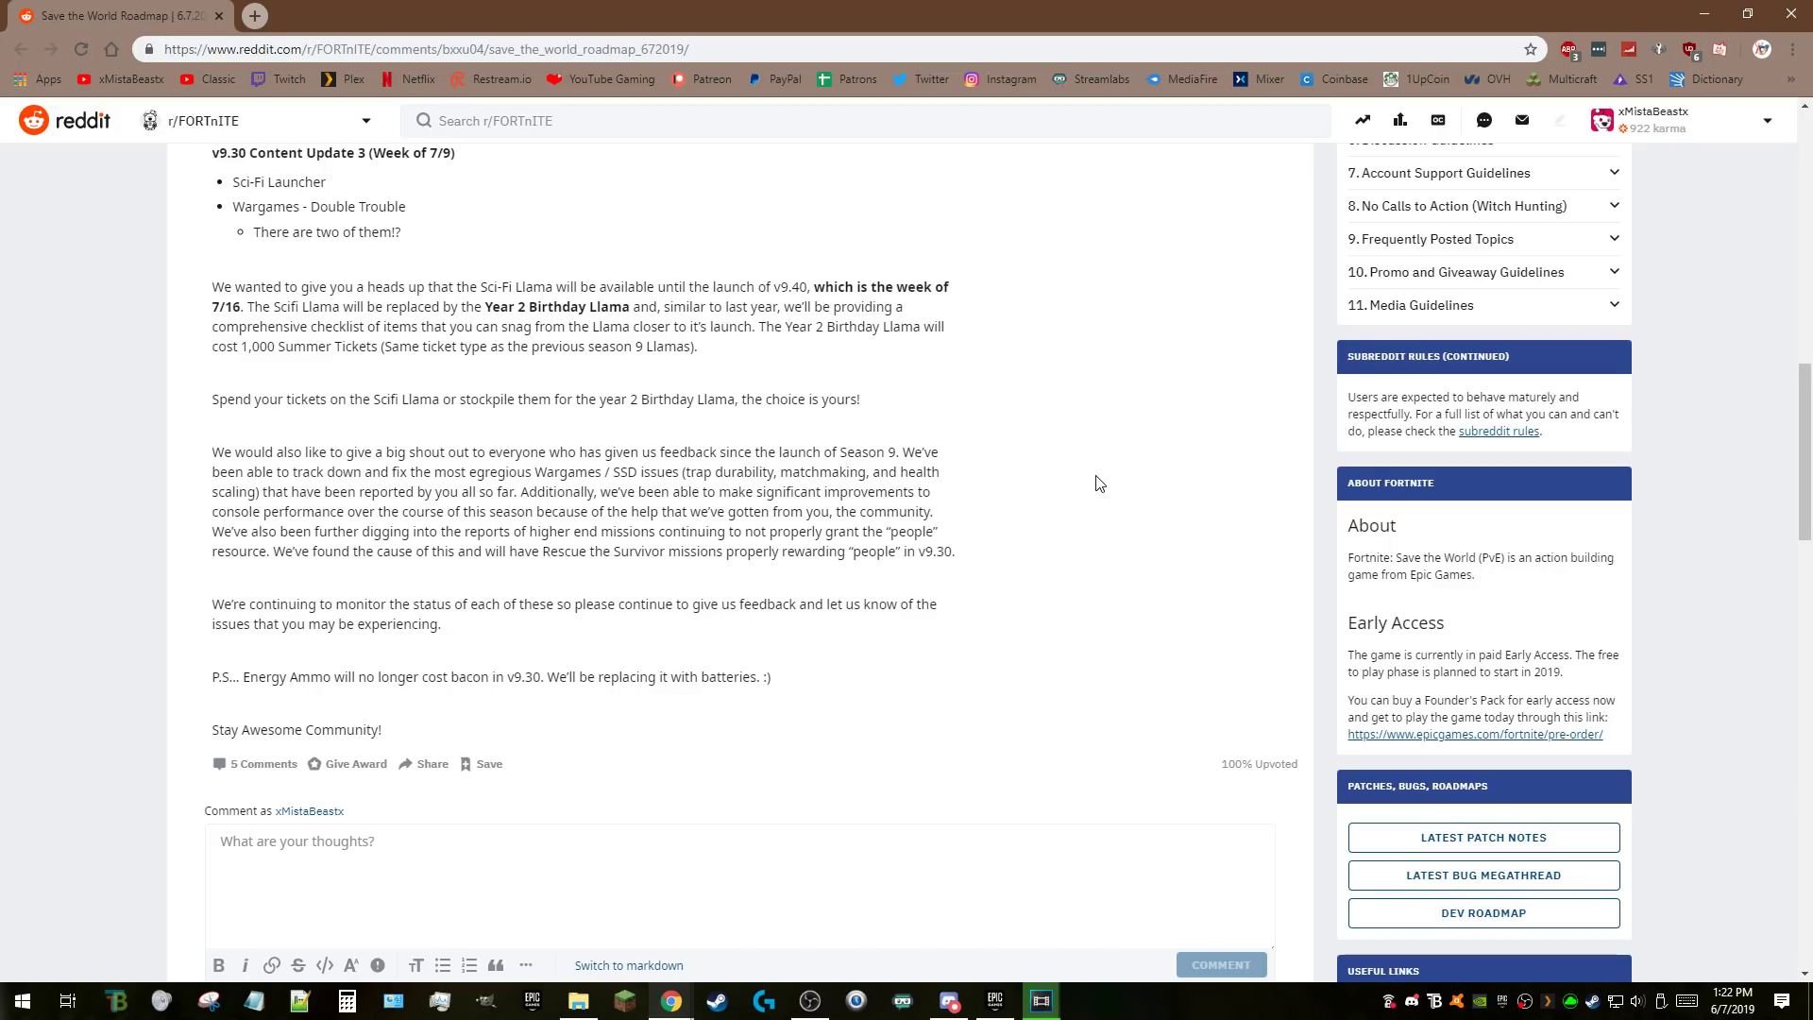
{"action": "mouse_move", "coordinate": [937, 524]}
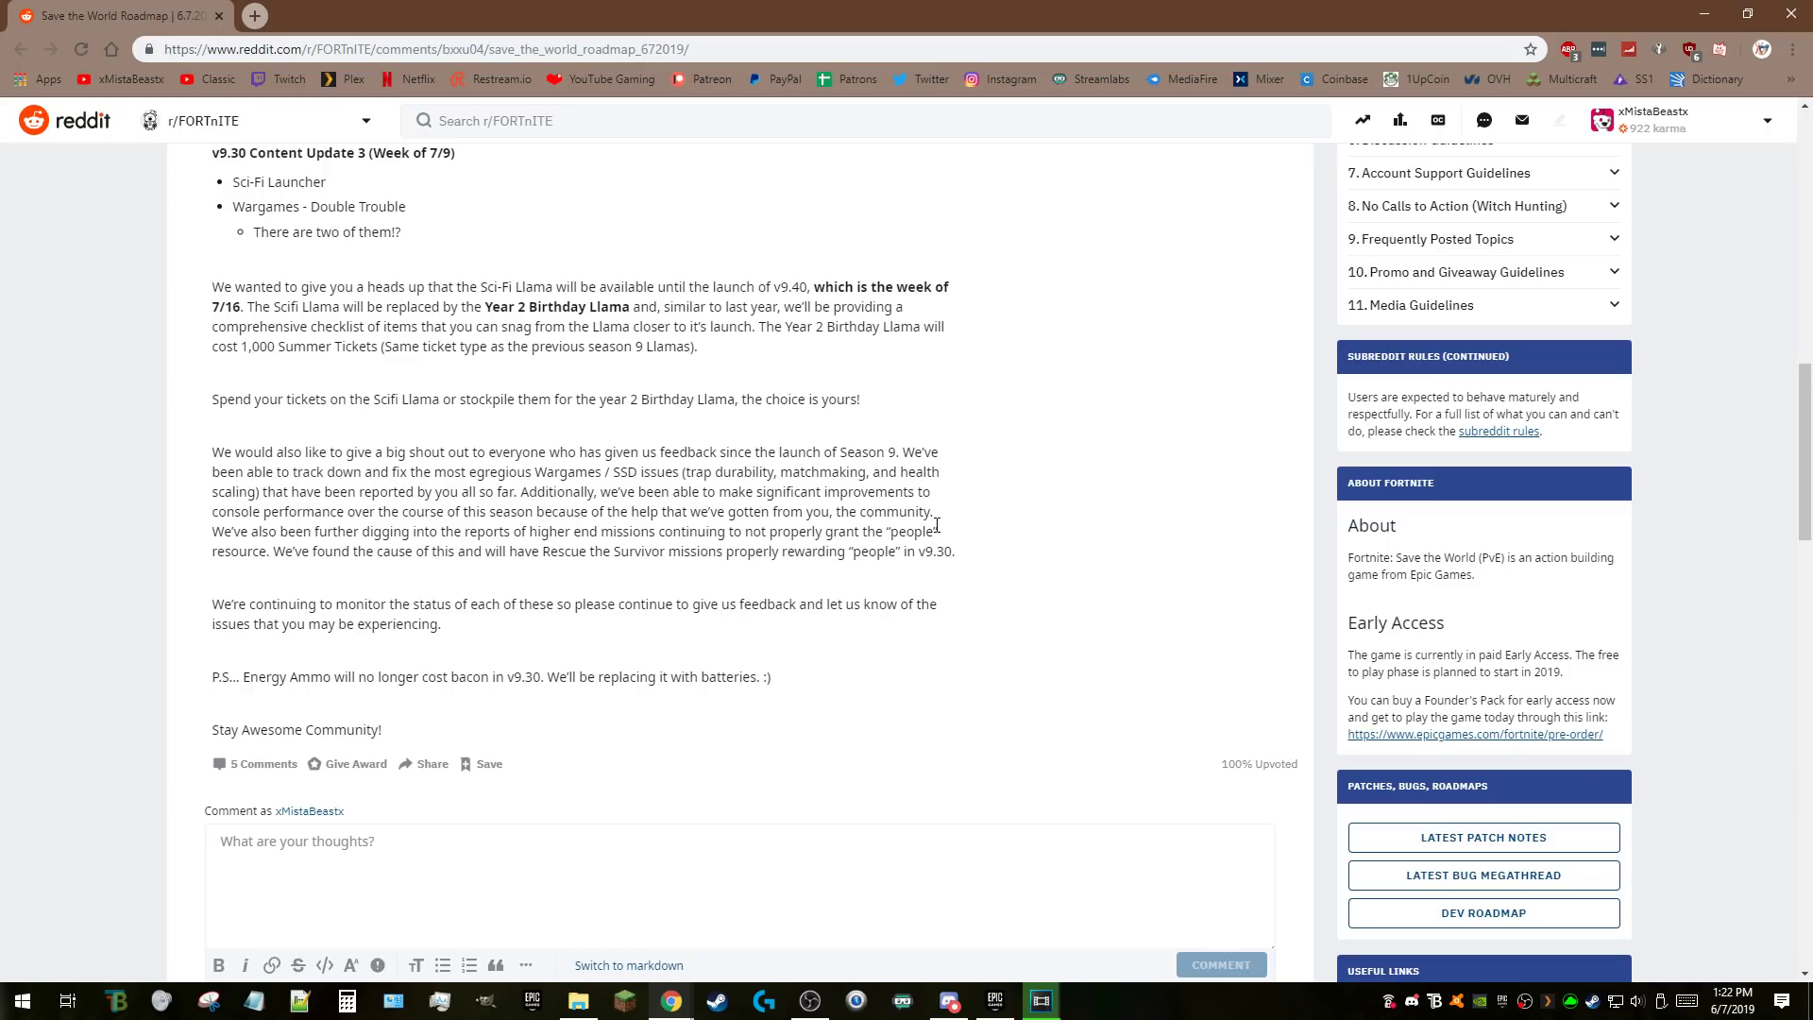
{"action": "mouse_move", "coordinate": [1010, 521]}
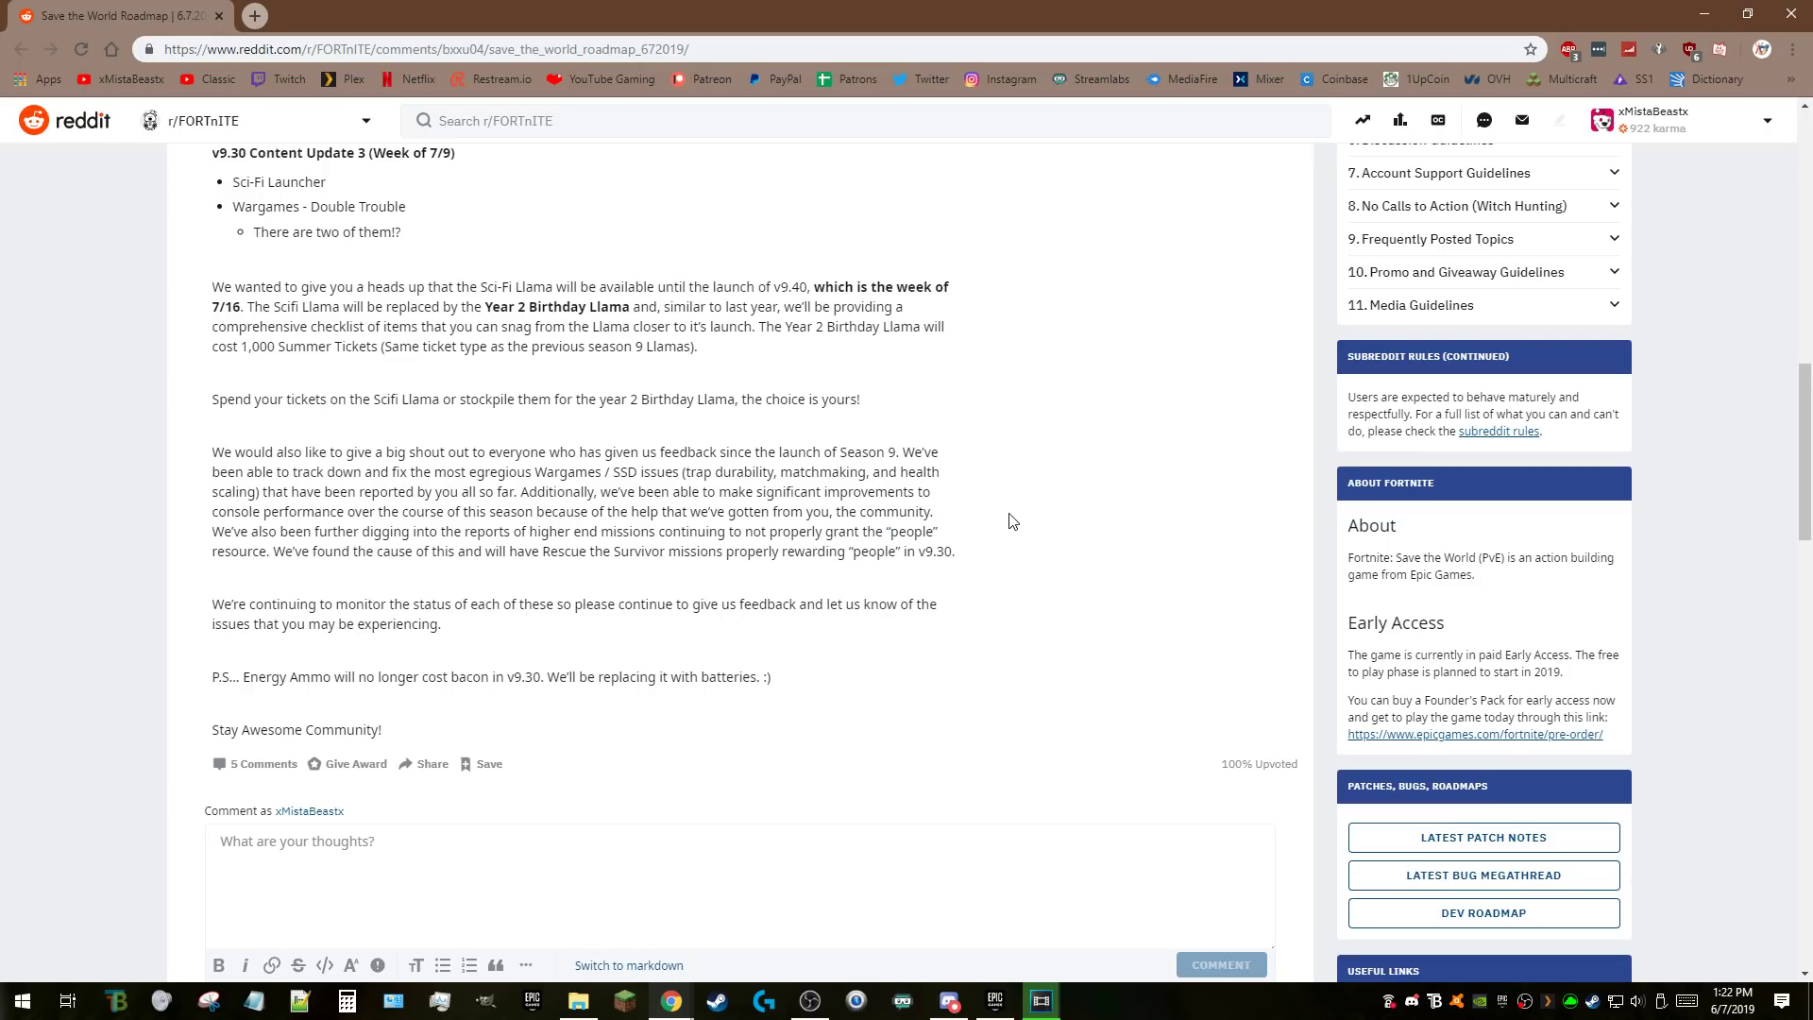
{"action": "mouse_move", "coordinate": [973, 517]}
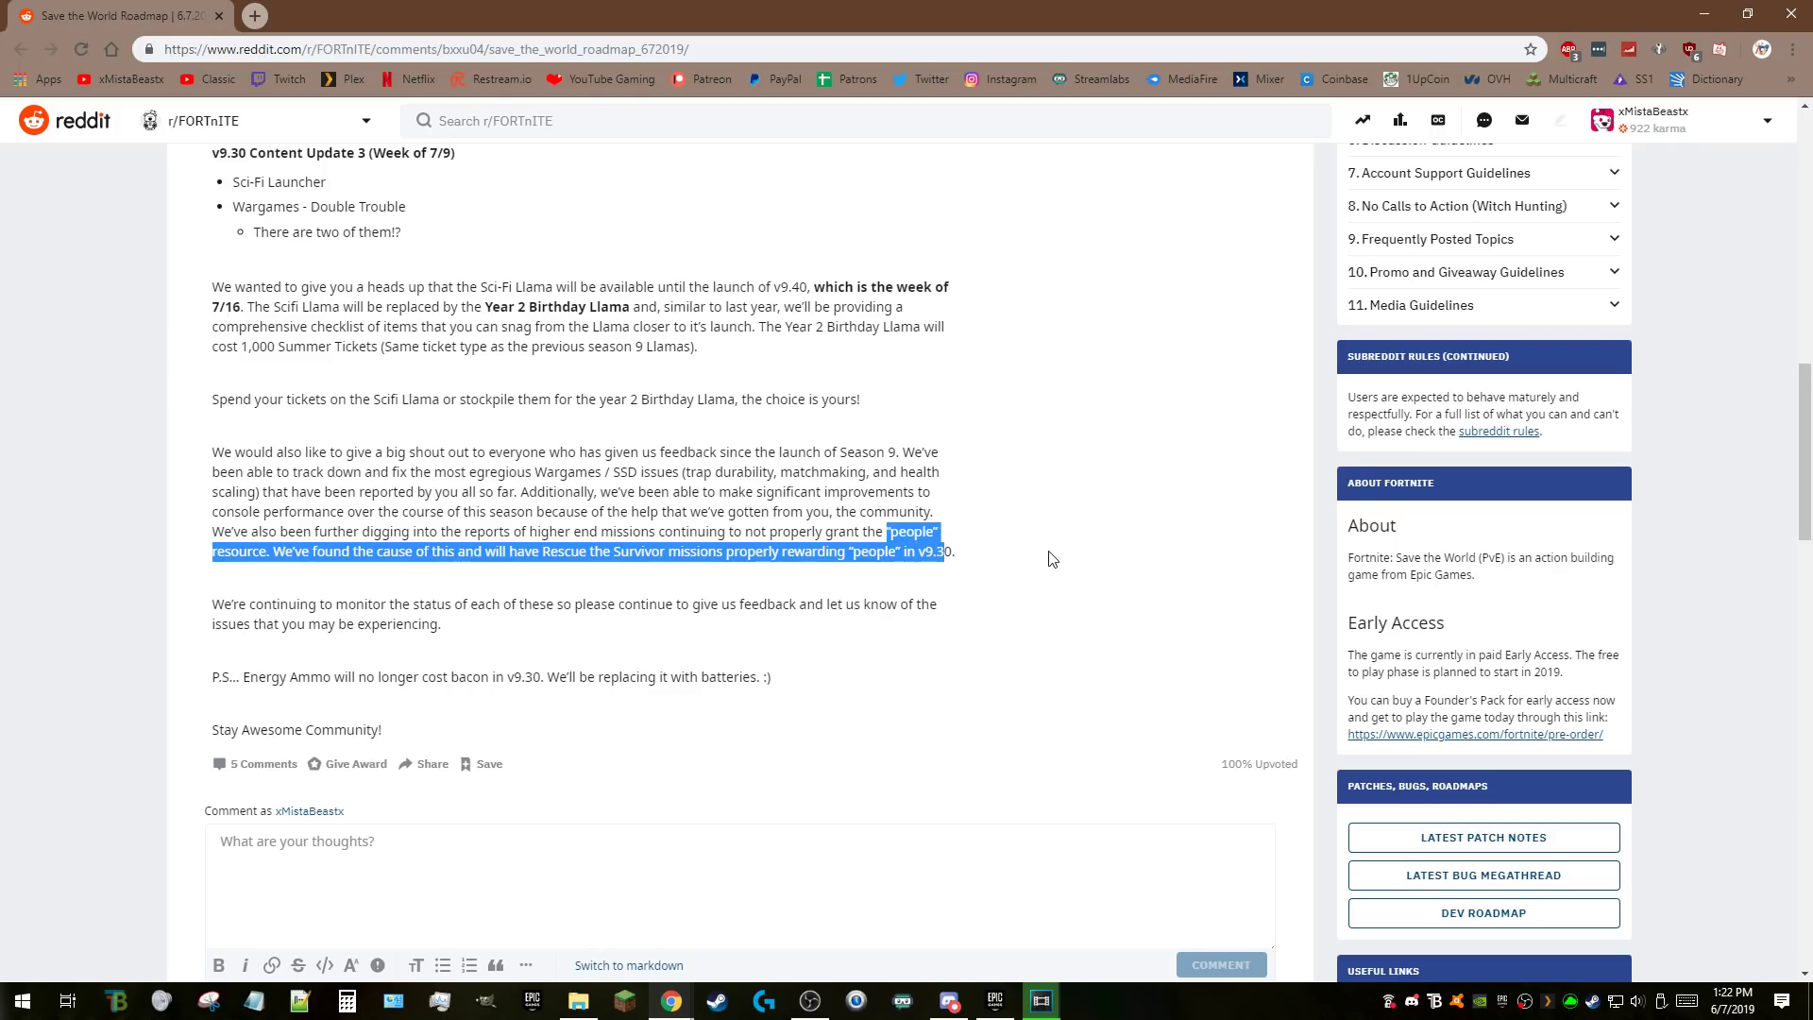
{"action": "left_click", "coordinate": [363, 552]}
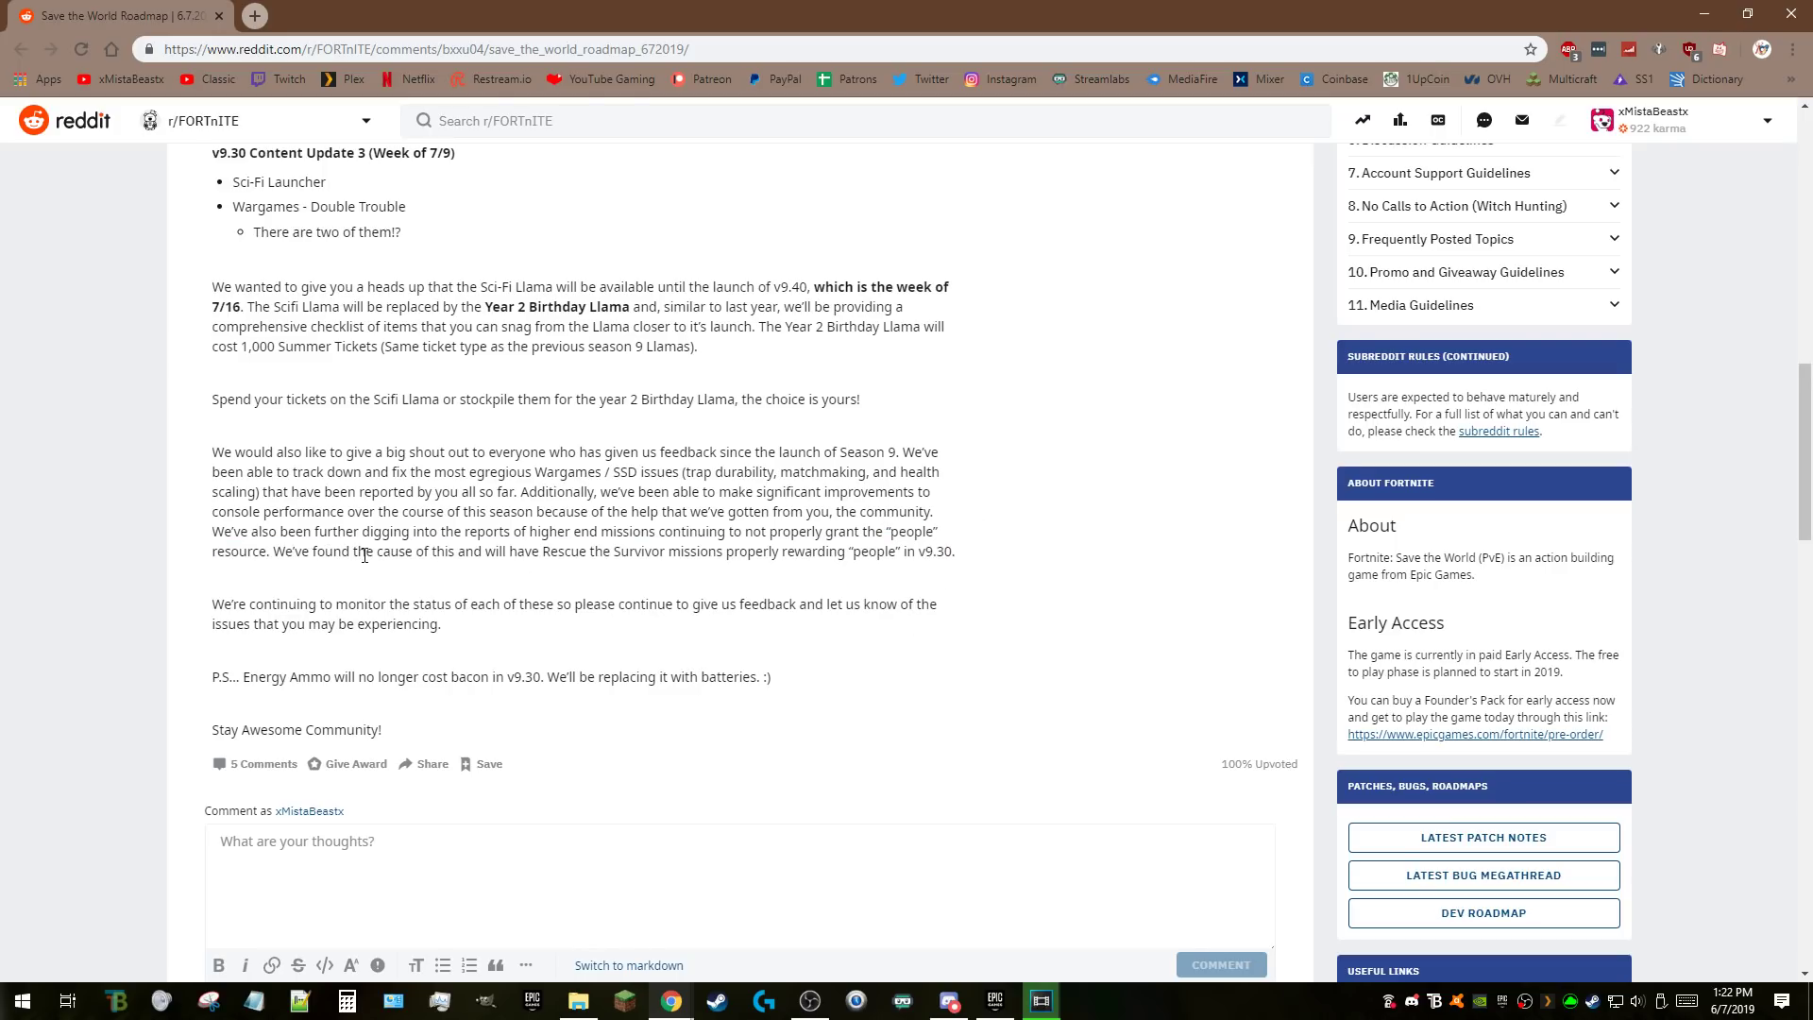
{"action": "mouse_move", "coordinate": [753, 555]}
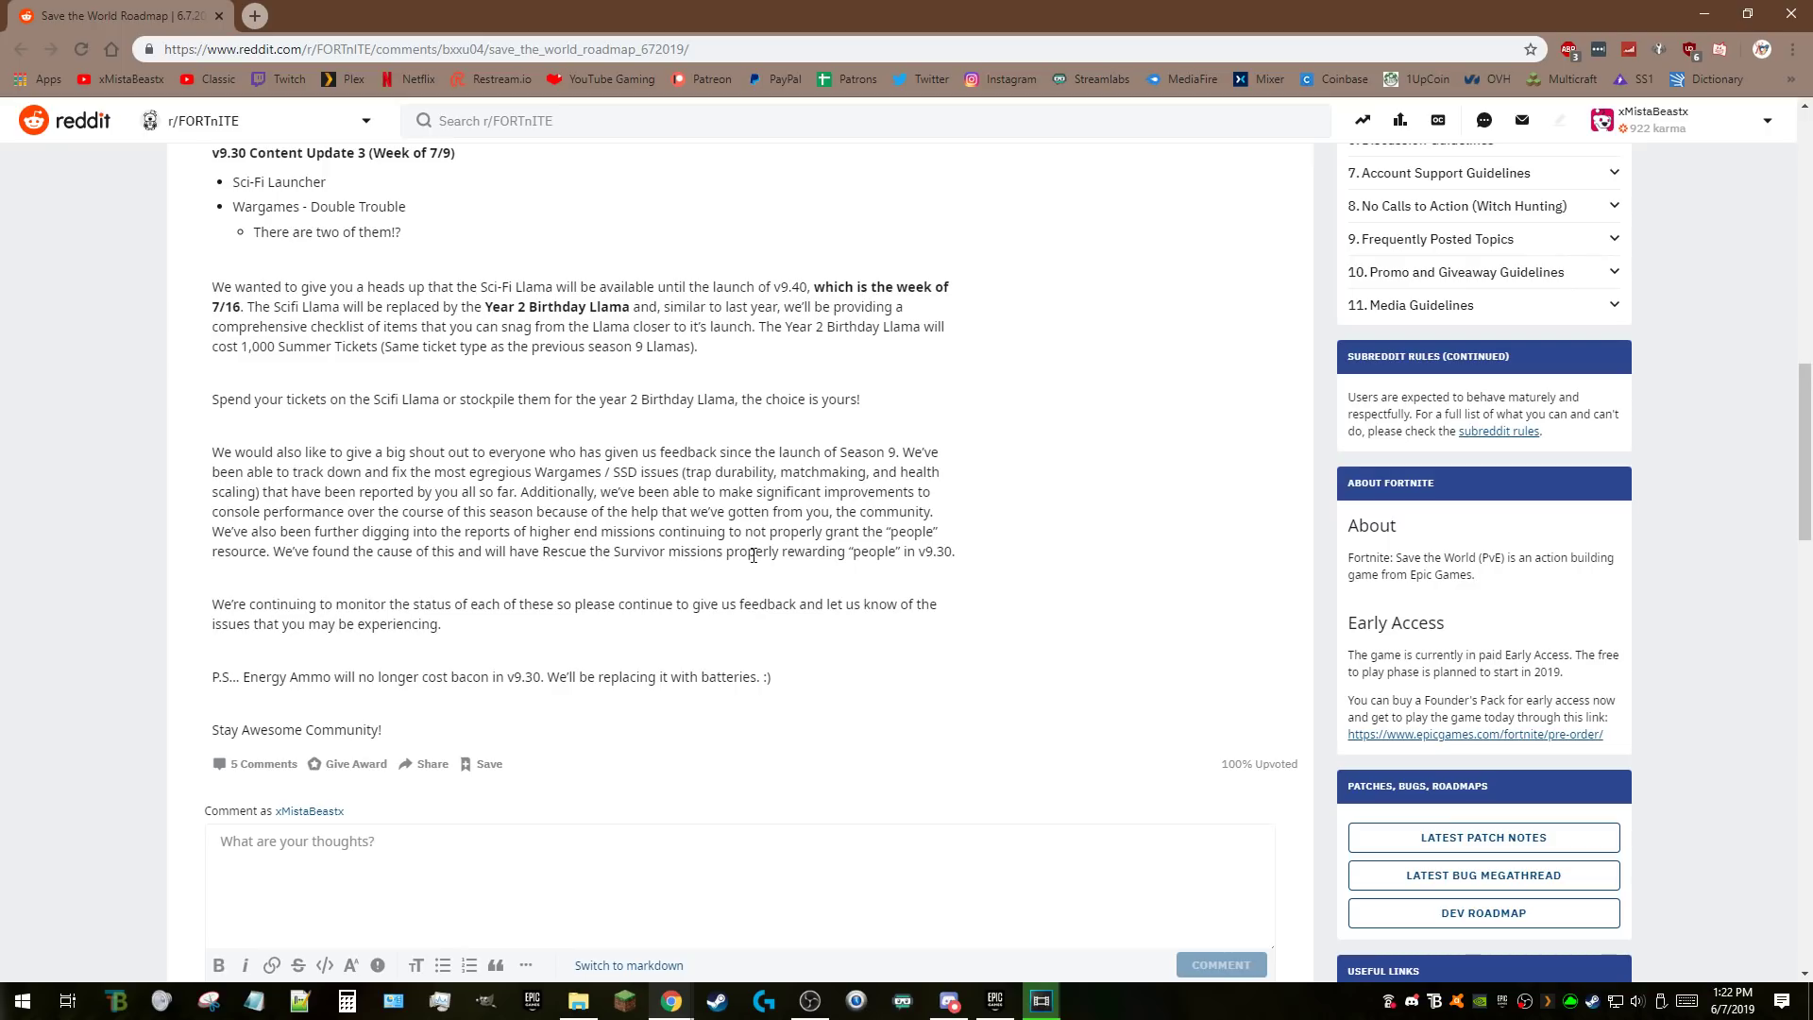
{"action": "mouse_move", "coordinate": [840, 545]}
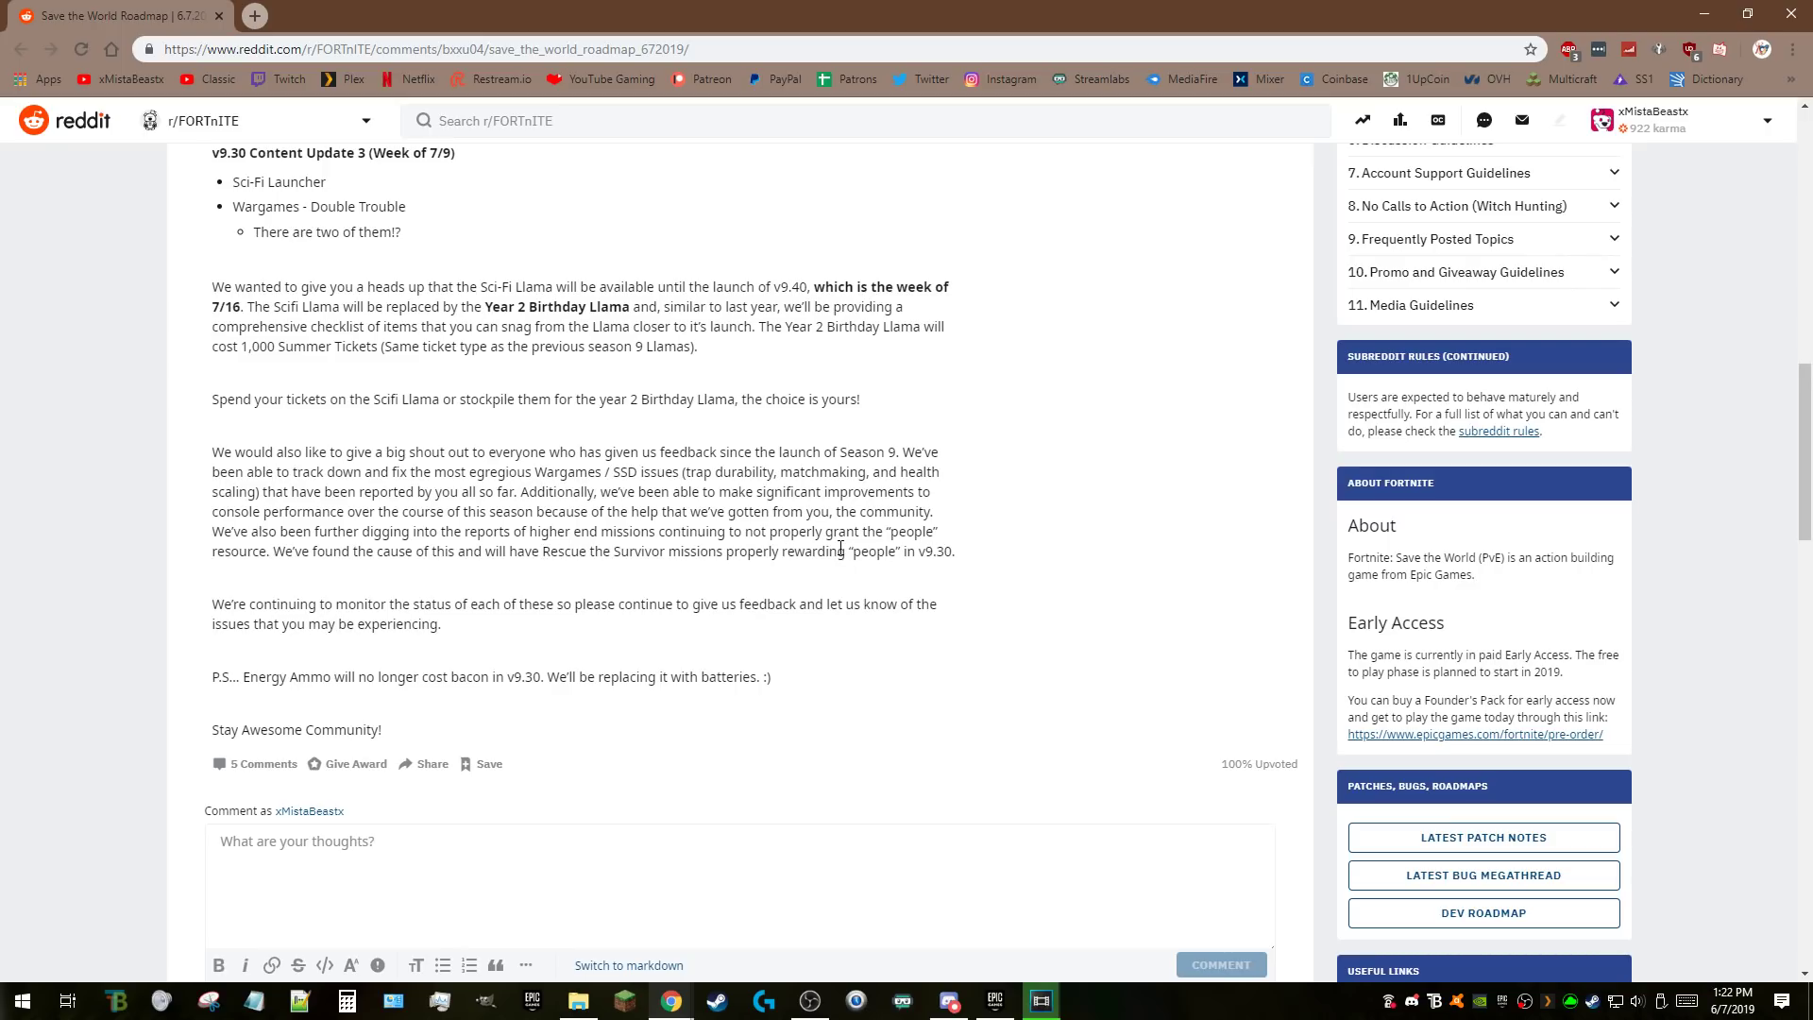
{"action": "left_click_drag", "start_coordinate": [834, 531], "coordinate": [895, 550]}
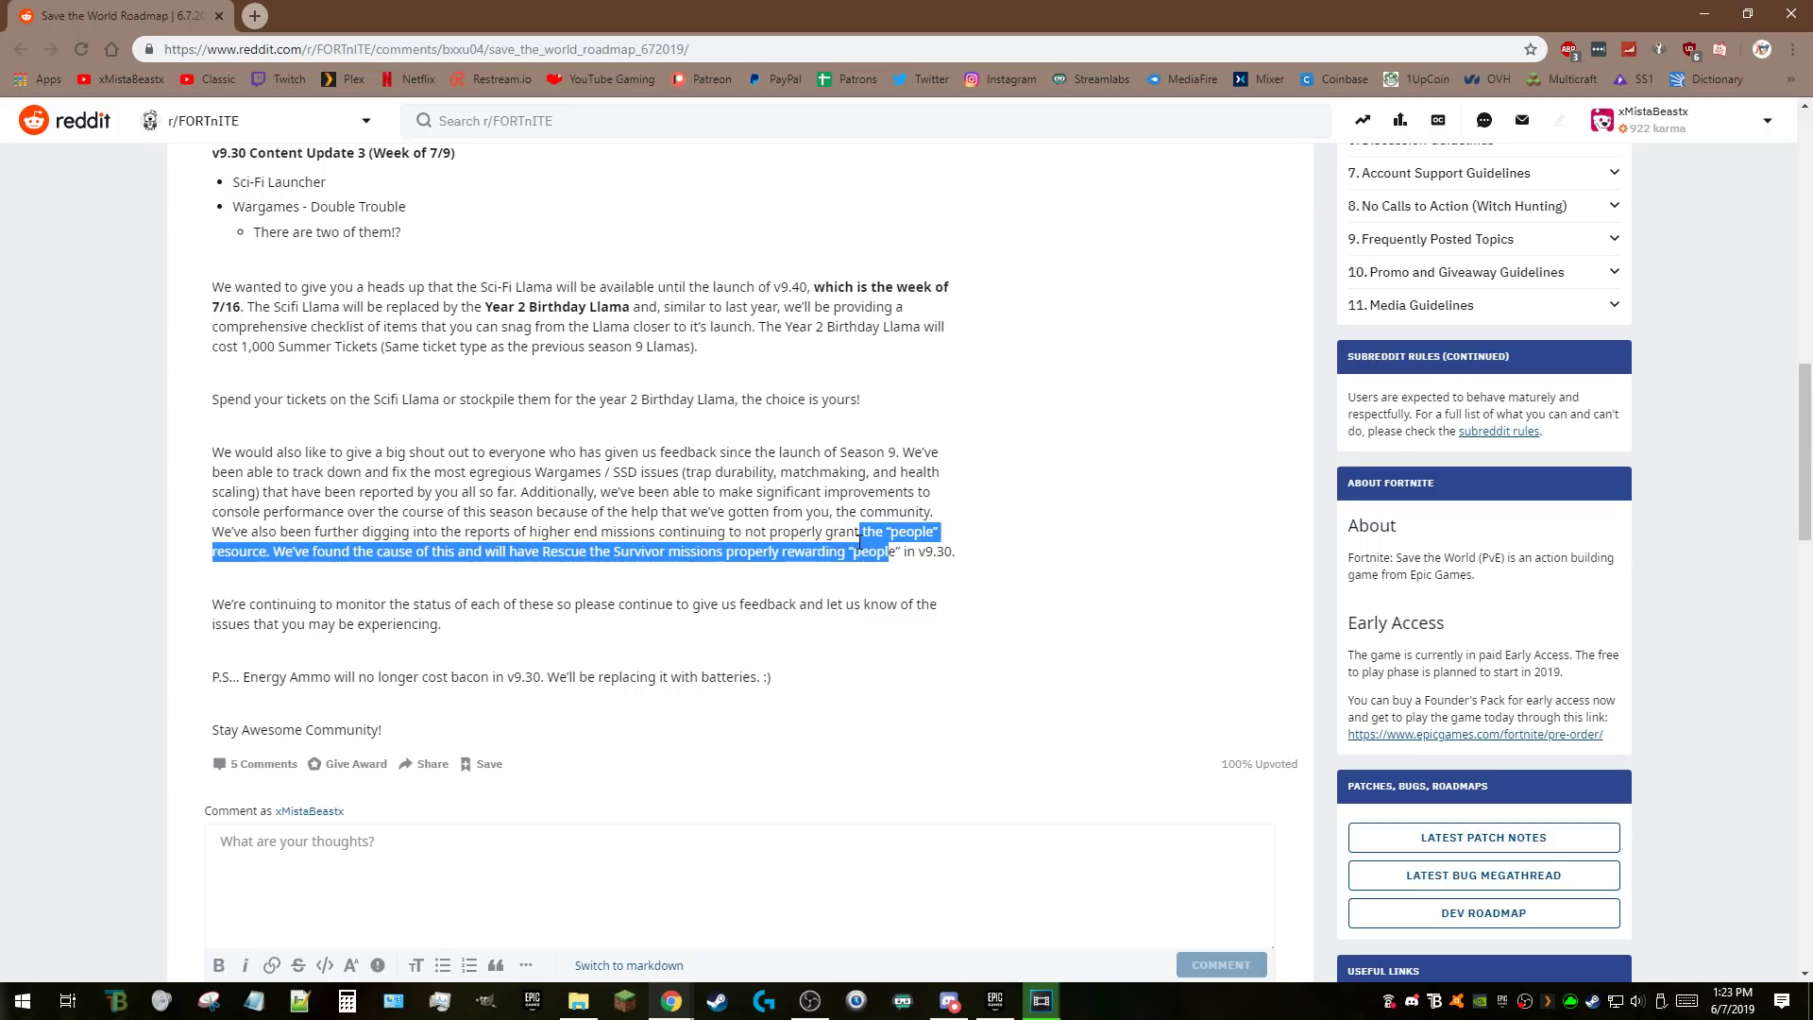
{"action": "left_click", "coordinate": [886, 599]}
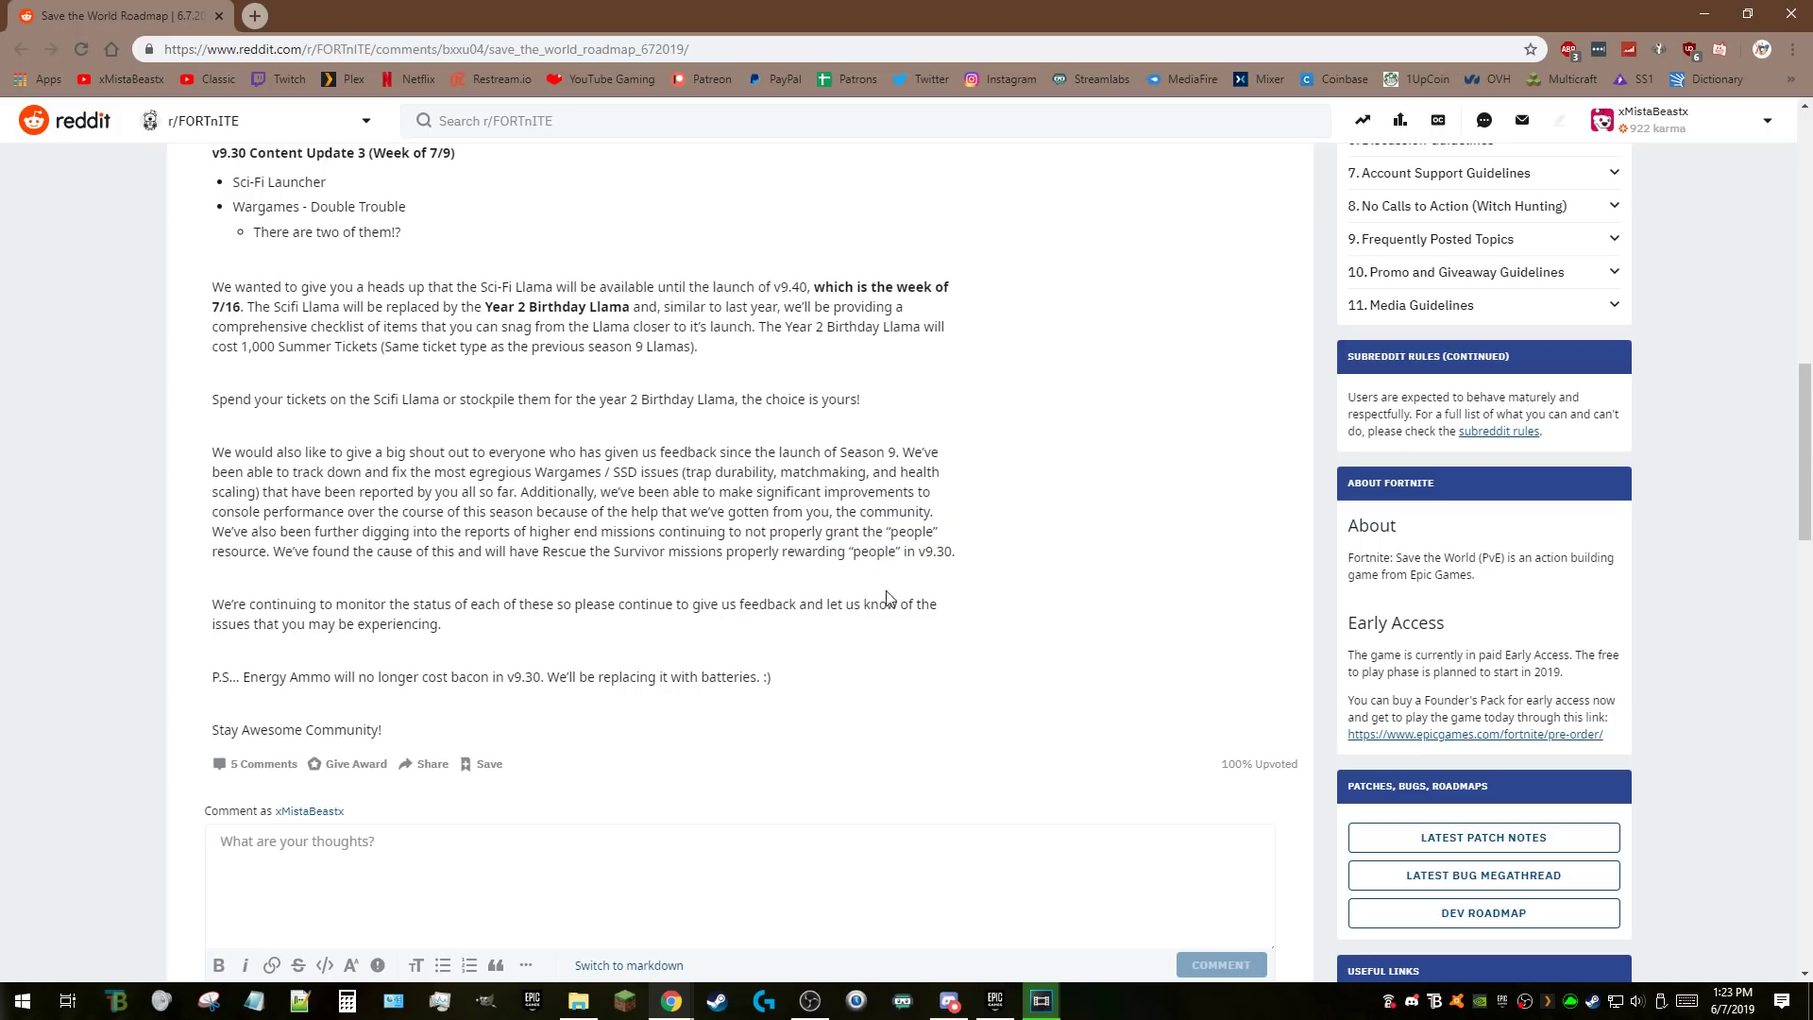
{"action": "mouse_move", "coordinate": [698, 638]}
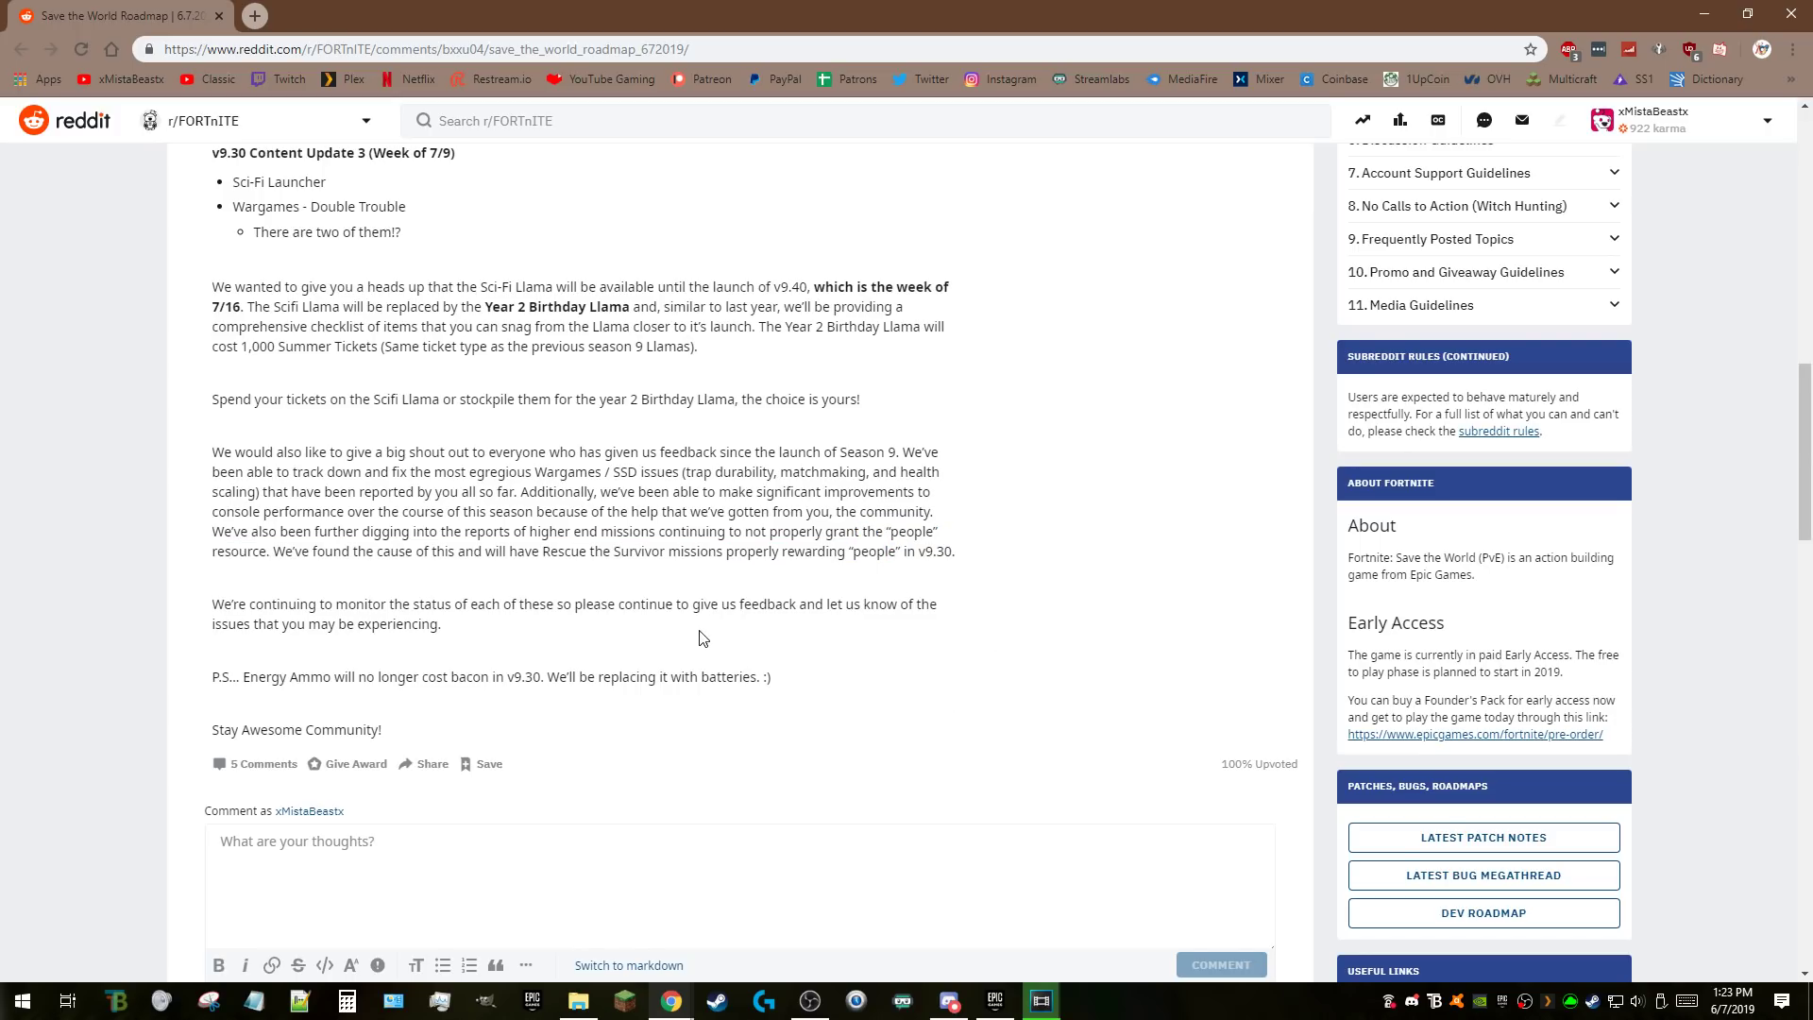
{"action": "mouse_move", "coordinate": [503, 625]}
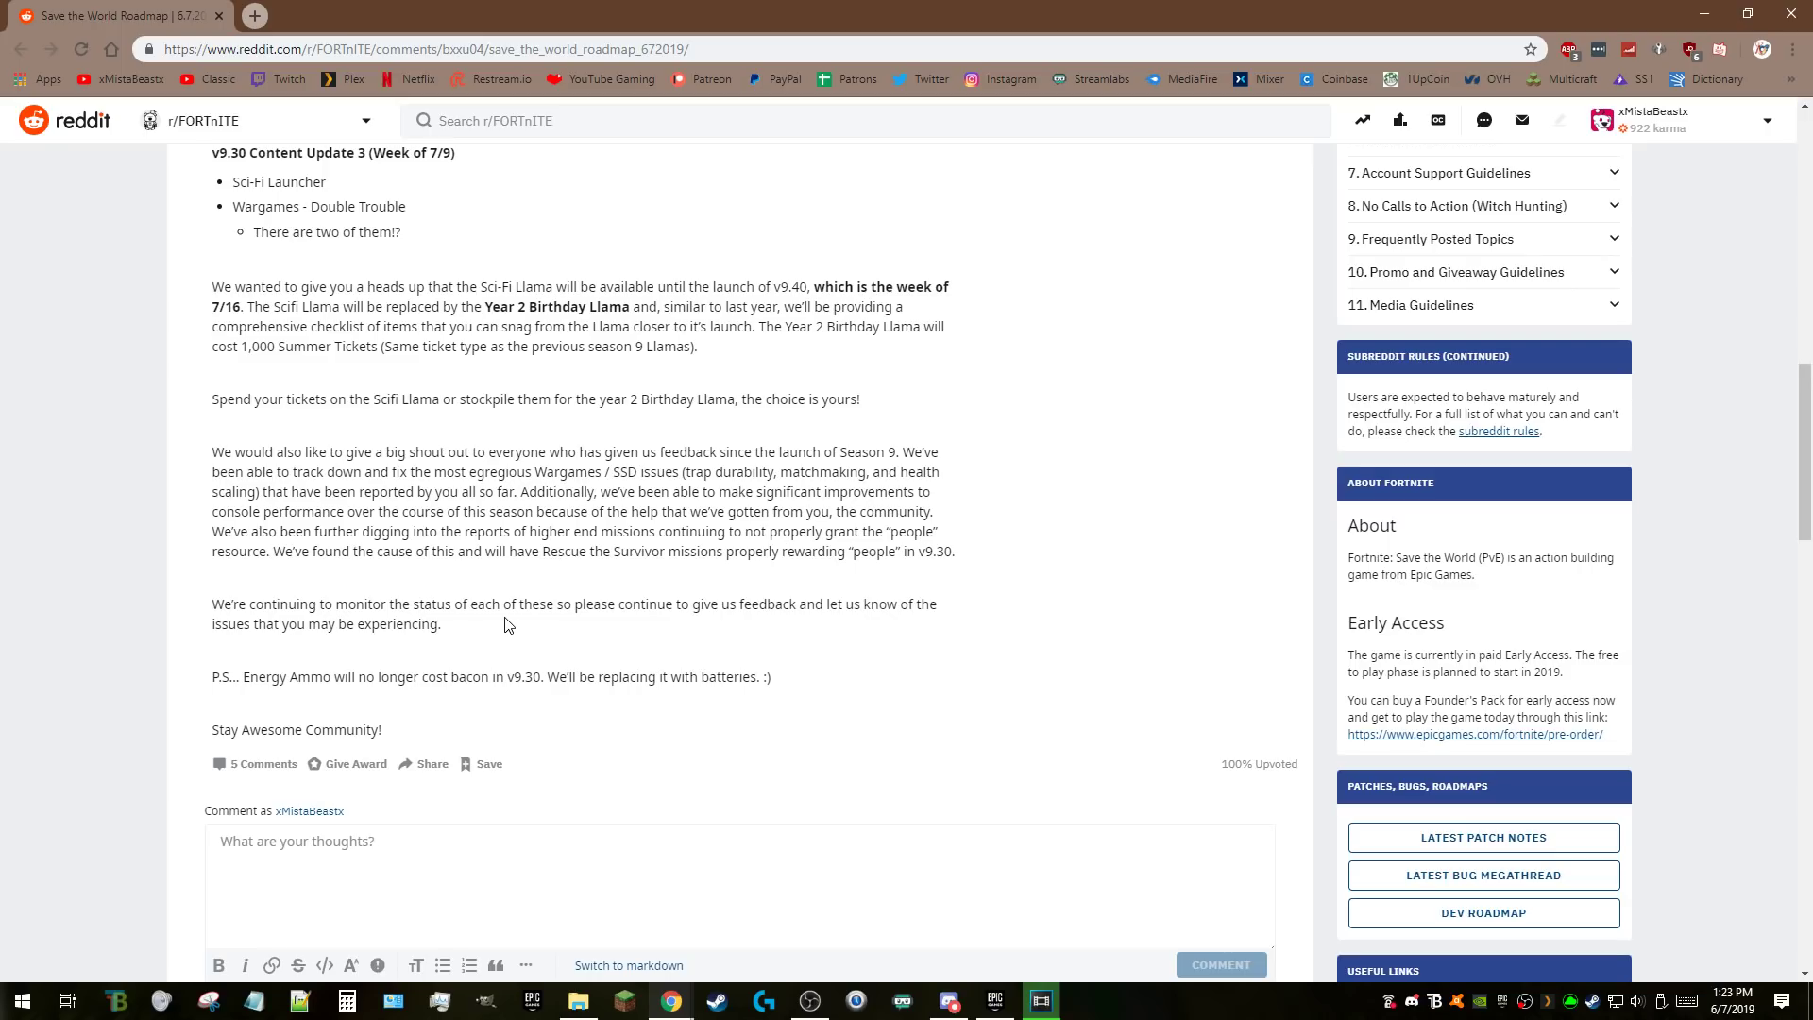
{"action": "mouse_move", "coordinate": [861, 630]}
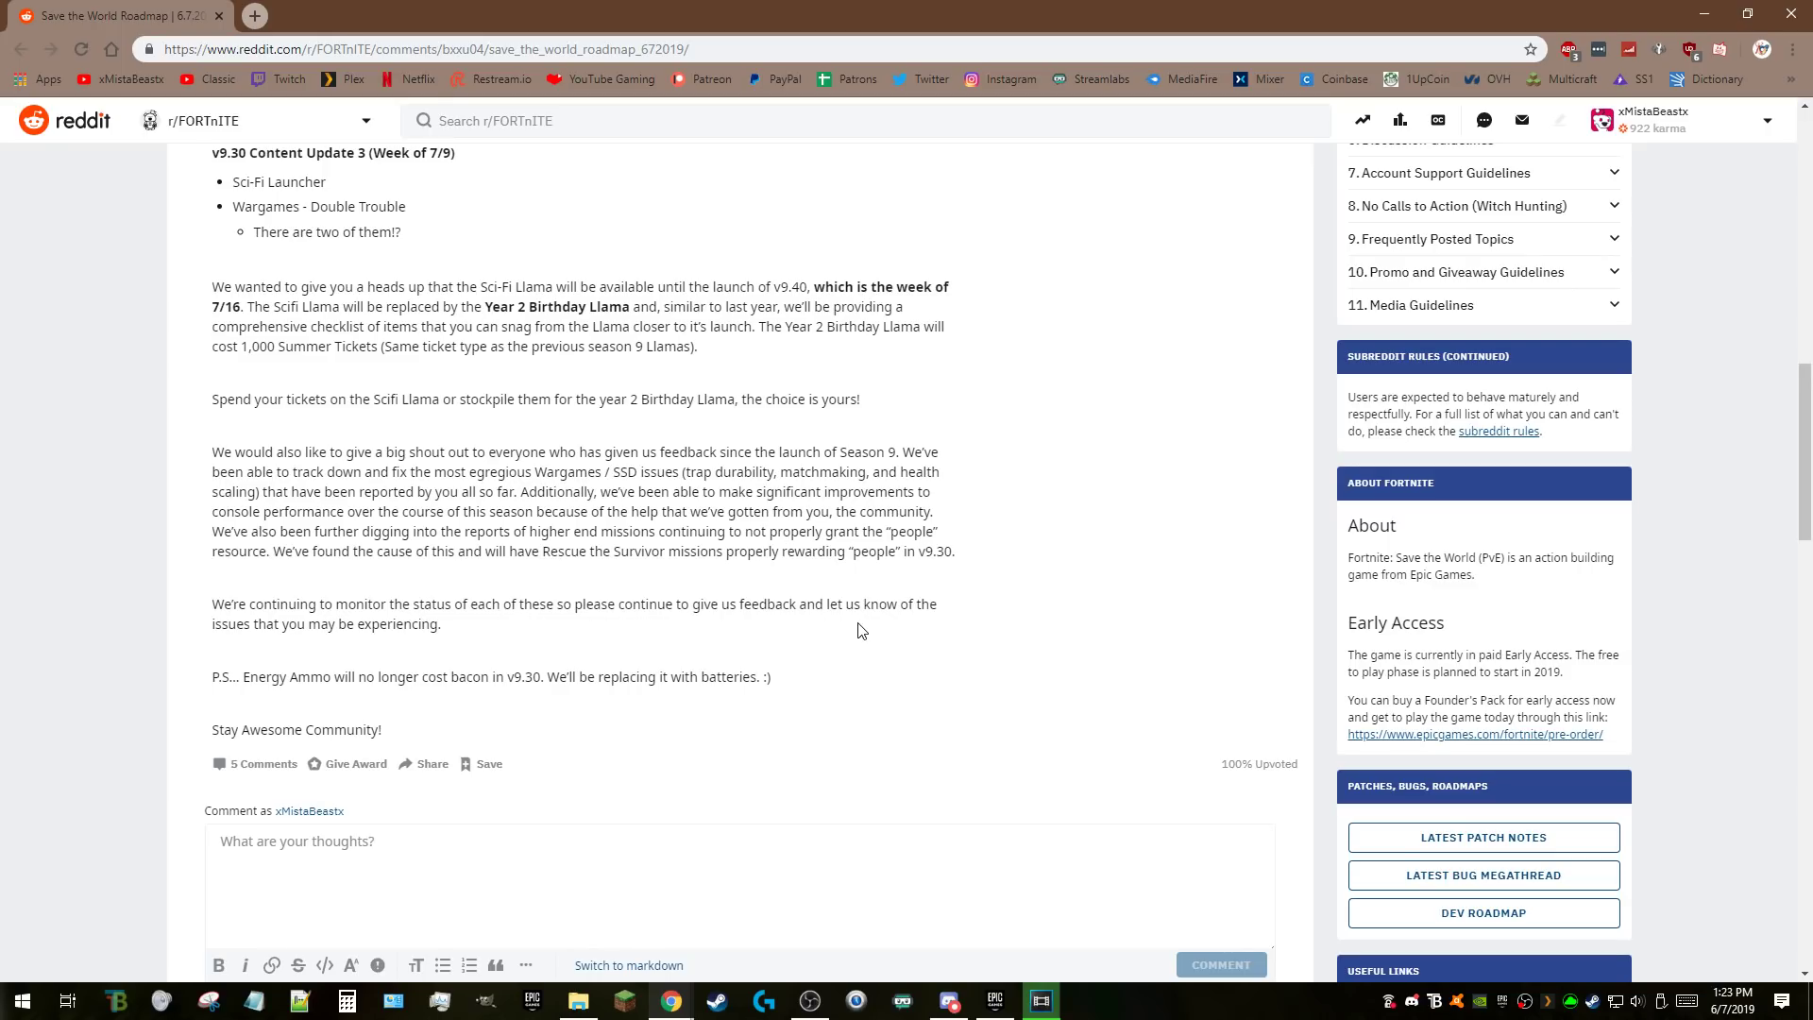
{"action": "mouse_move", "coordinate": [911, 664]}
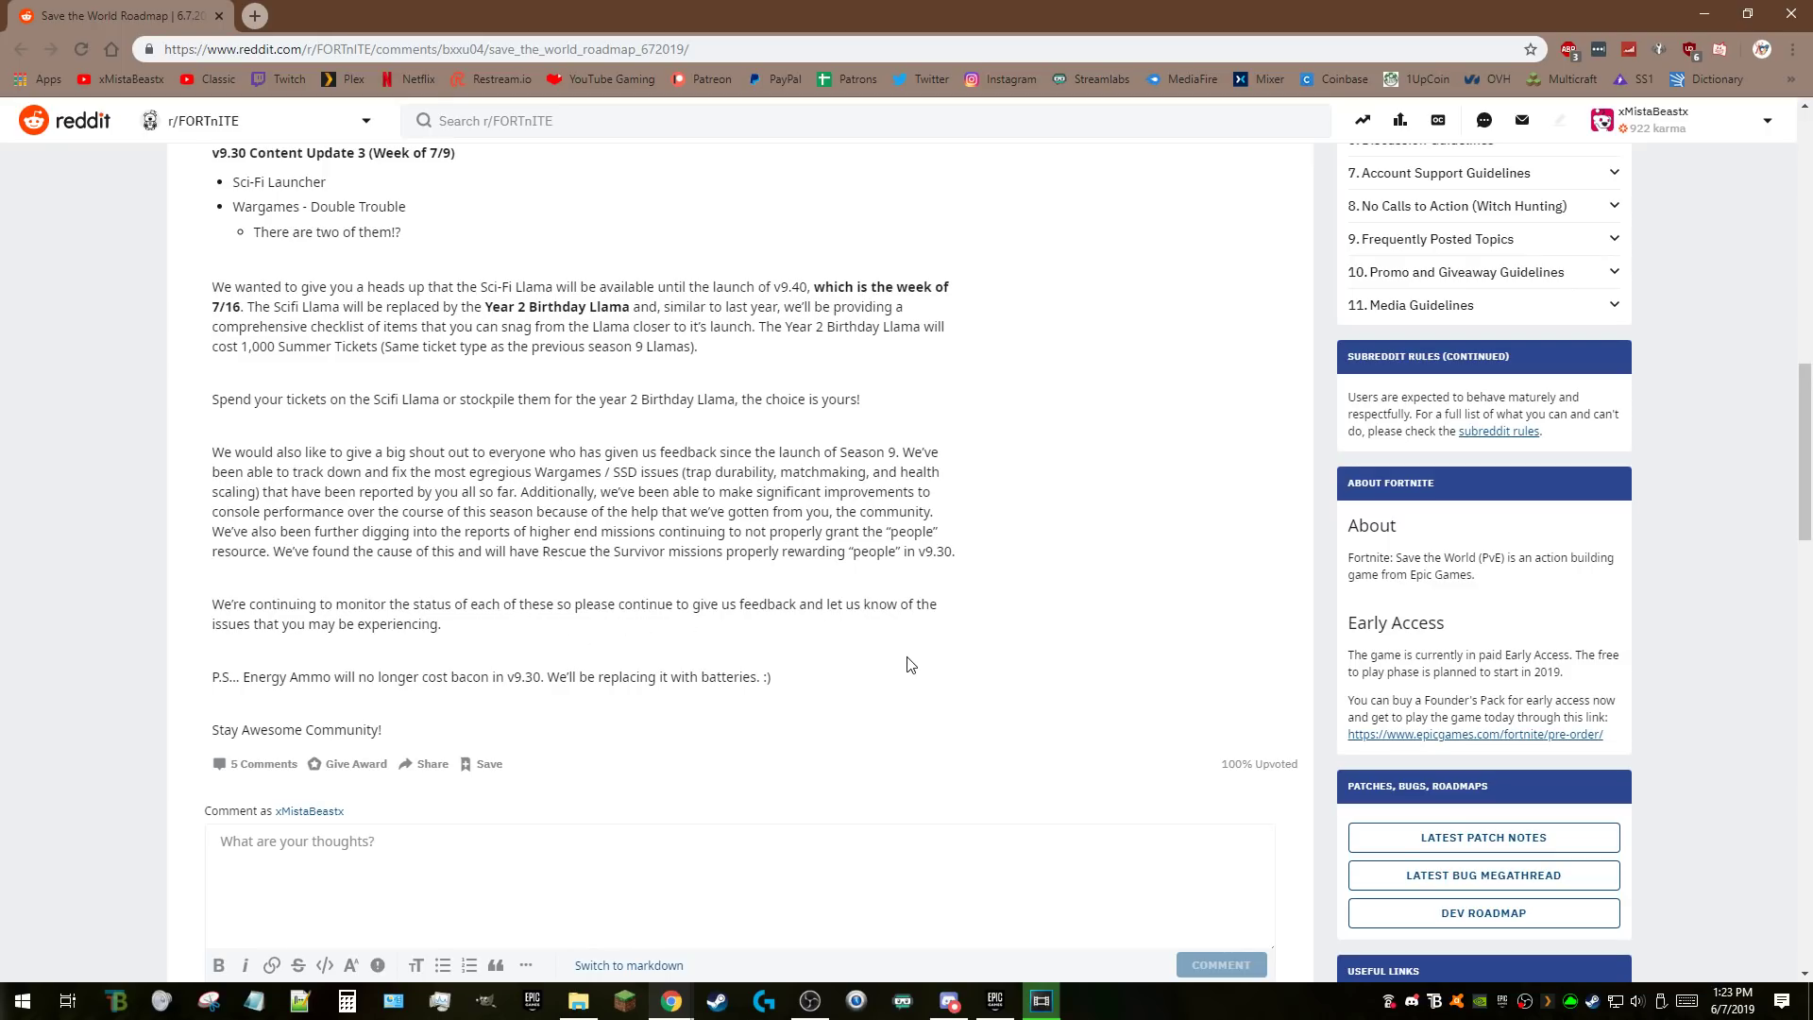
Scroll slightly and select the words 'cost bacon in v9.30.'.
{"action": "scroll", "scroll_direction": "down", "scroll_amount": 3}
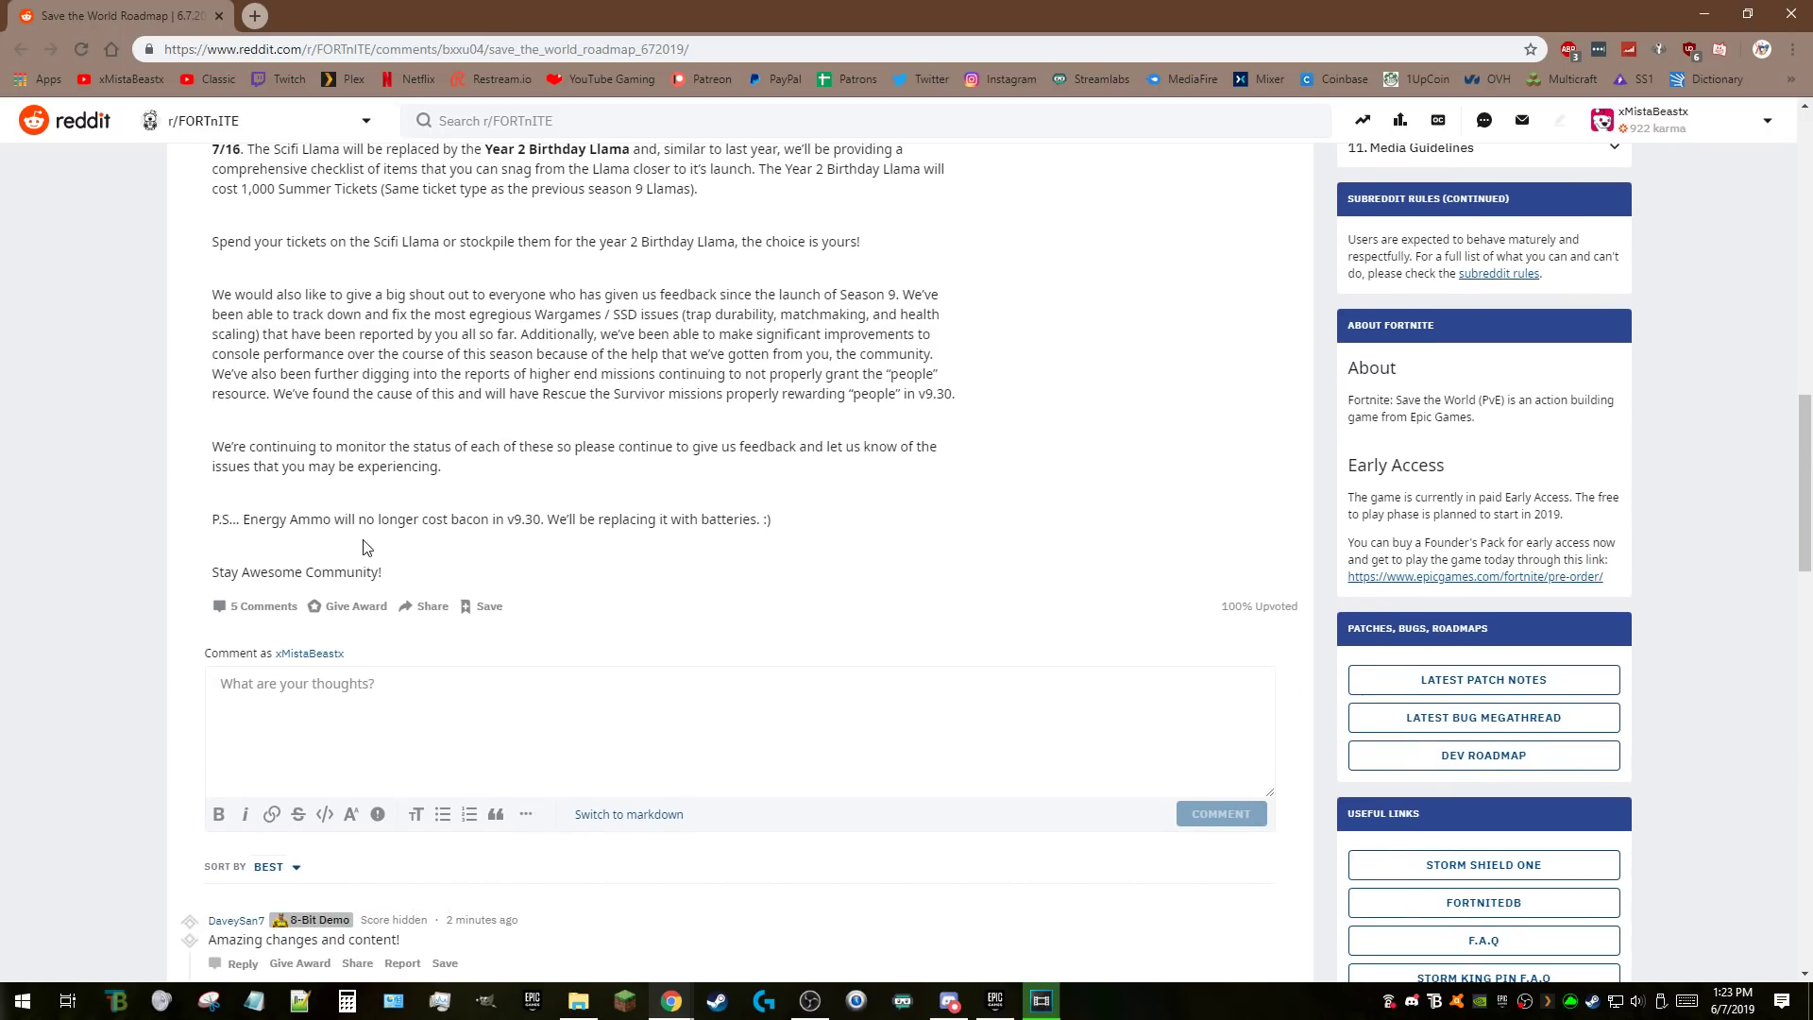
{"action": "left_click_drag", "start_coordinate": [419, 518], "coordinate": [556, 519]}
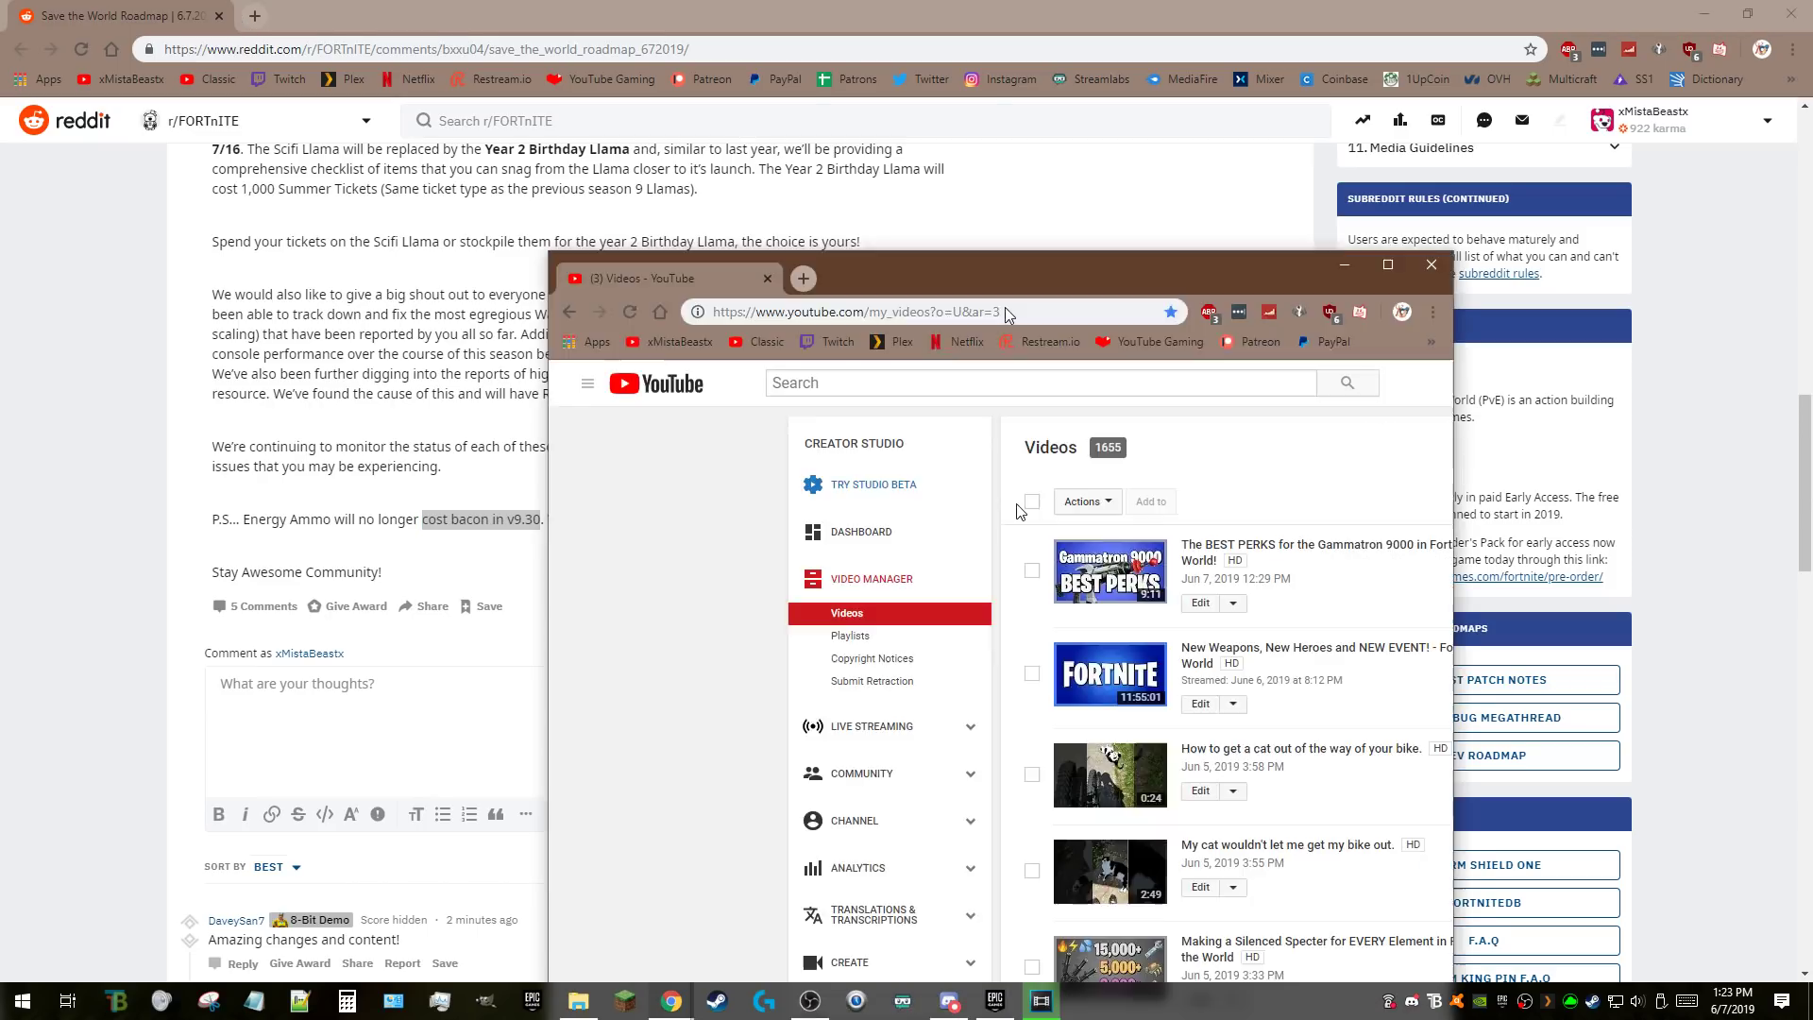
Check YouTube's new notifications list and scroll the page.
{"action": "left_click", "coordinate": [1711, 120]}
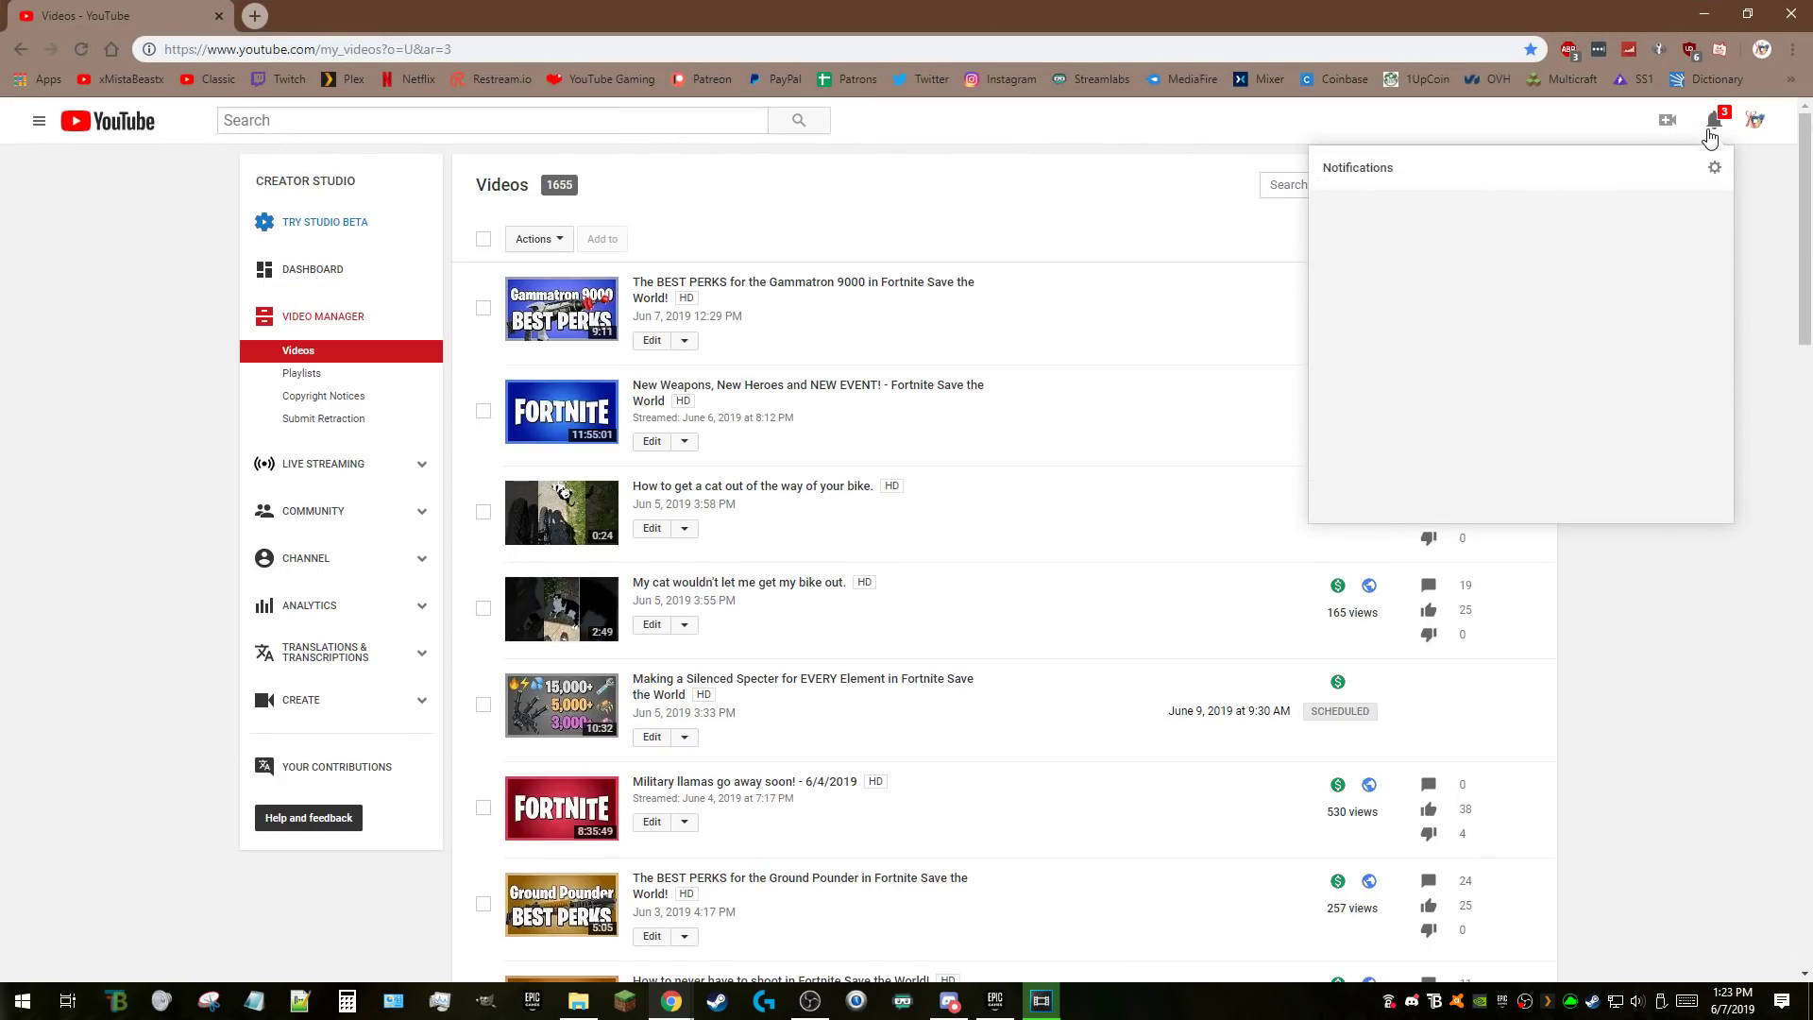
{"action": "mouse_move", "coordinate": [1576, 503]}
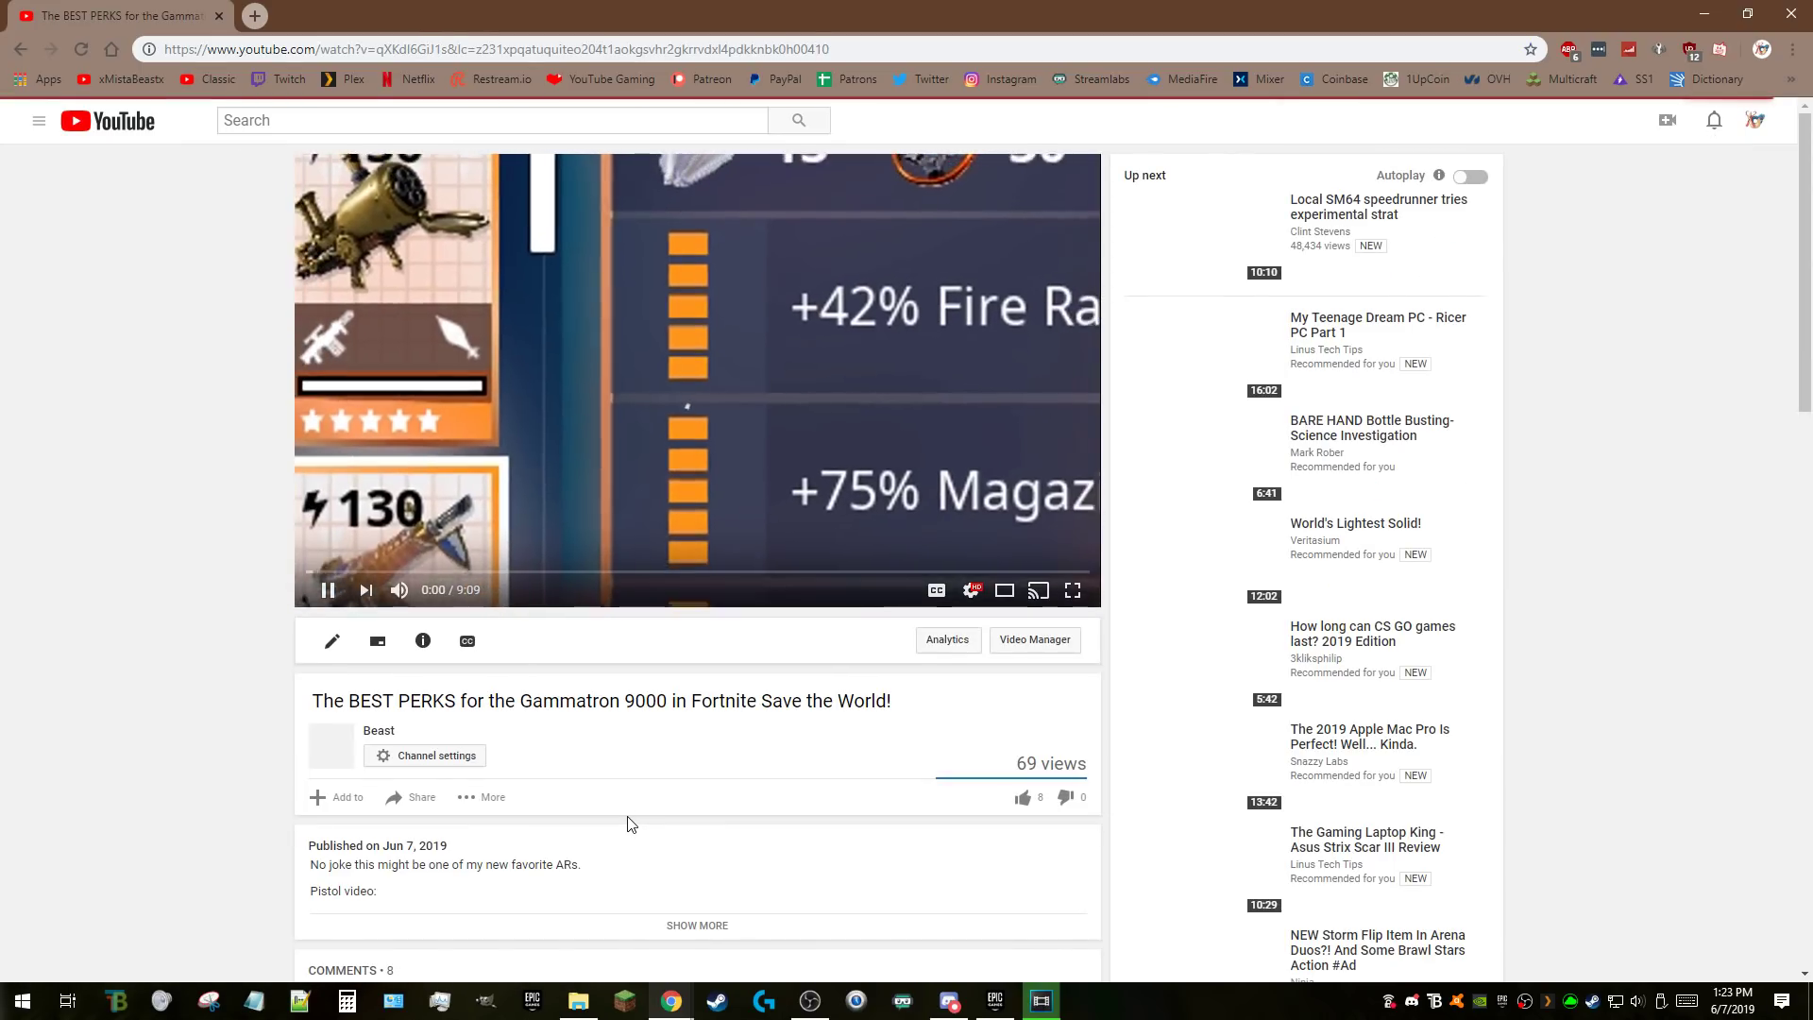
{"action": "scroll", "scroll_direction": "down", "scroll_amount": 3}
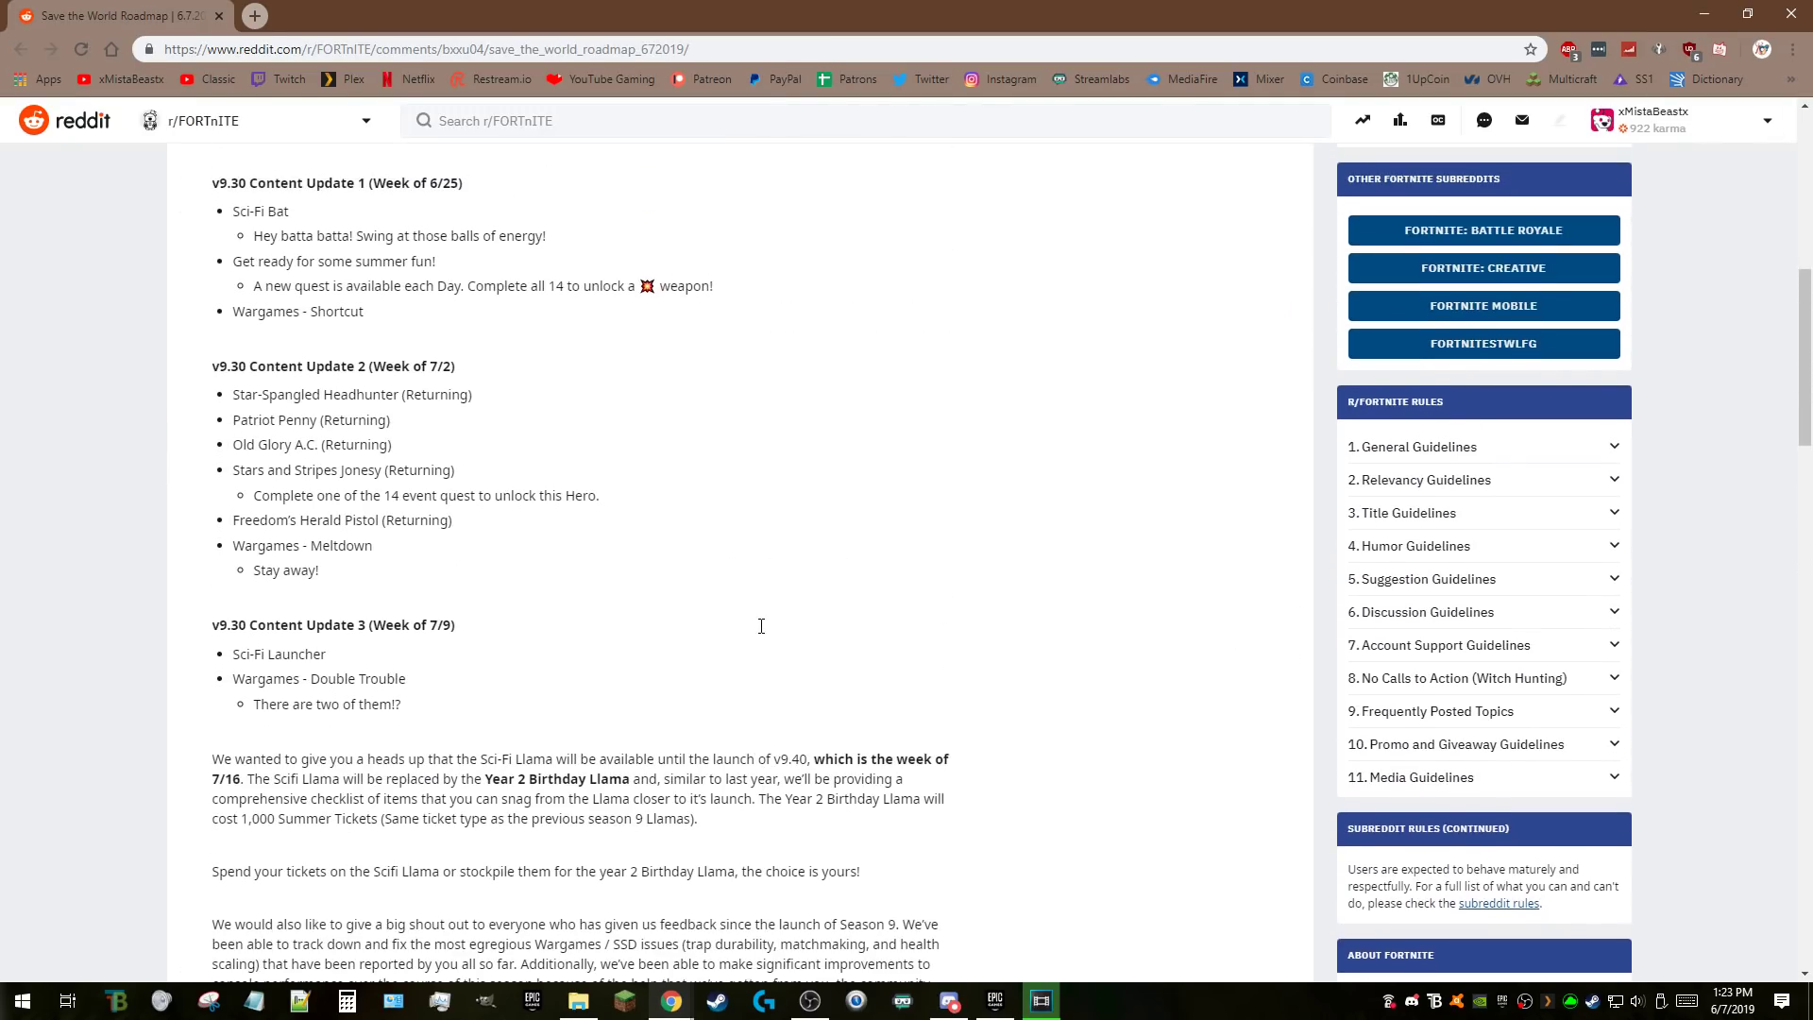
Highlight from Content Update 3 down through the Energy Ammo batteries P.S.
{"action": "scroll", "scroll_direction": "up", "scroll_amount": 3}
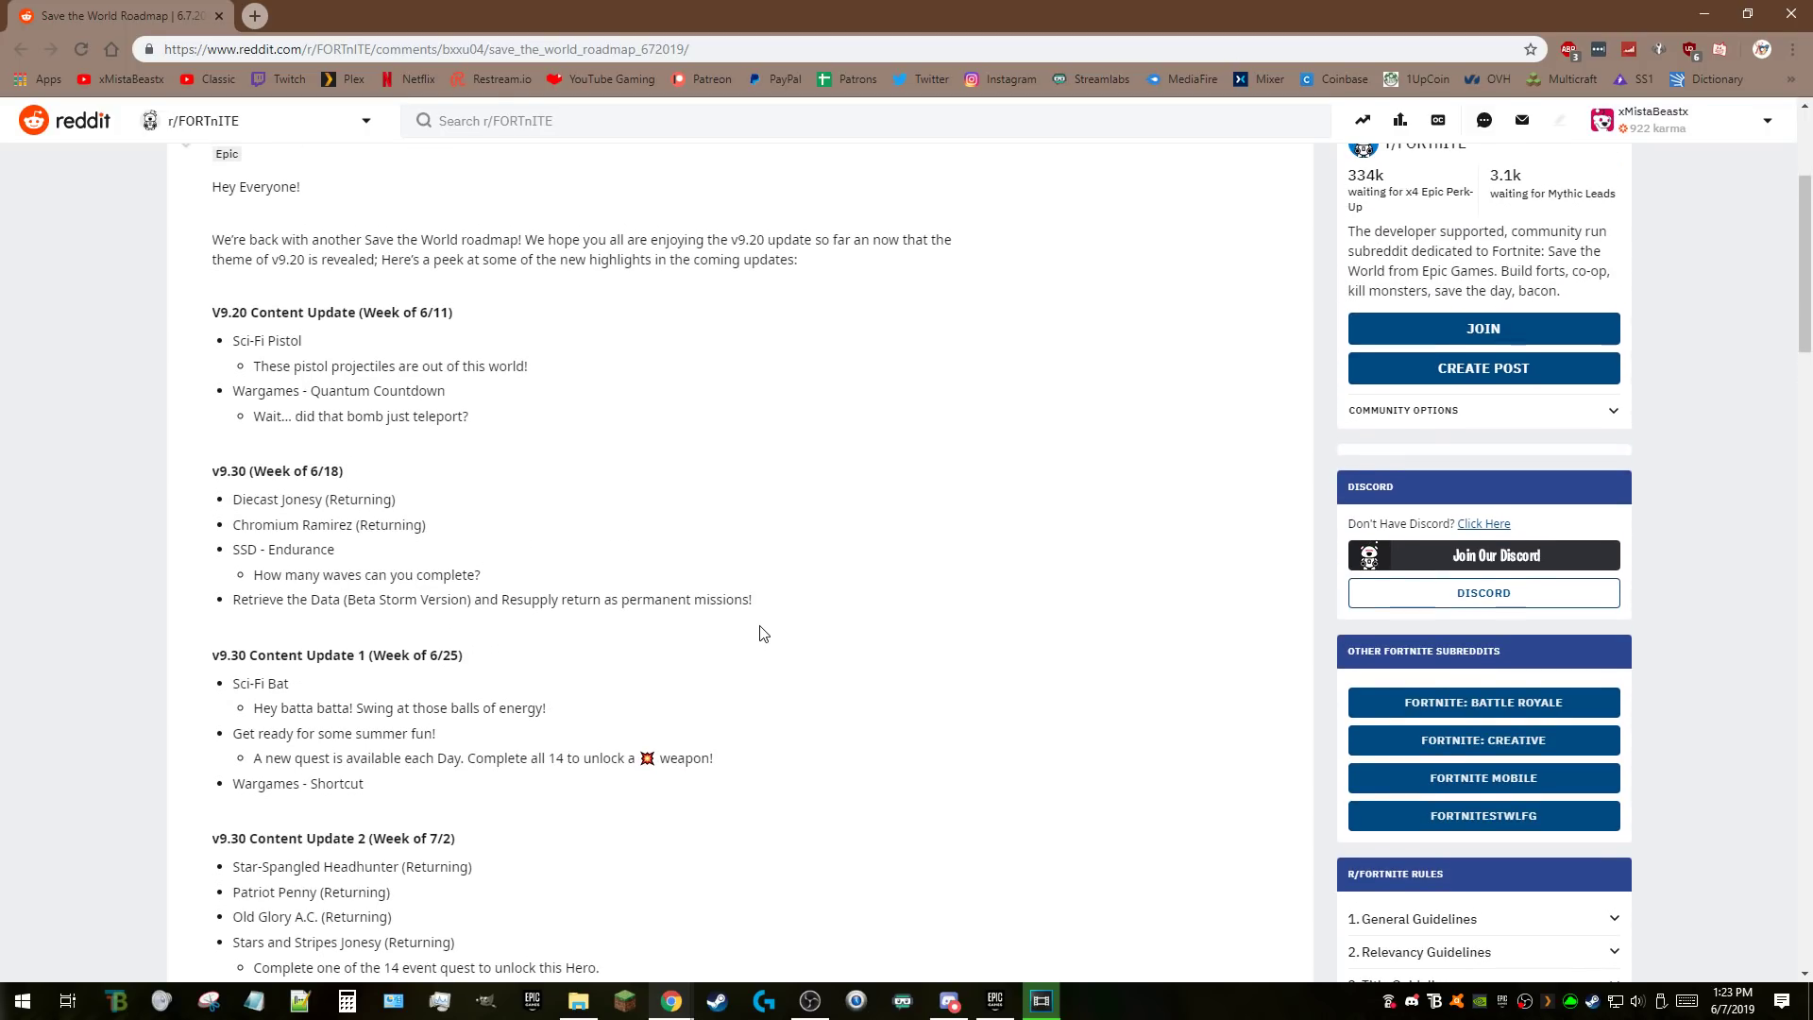
{"action": "scroll", "scroll_direction": "down", "scroll_amount": 3}
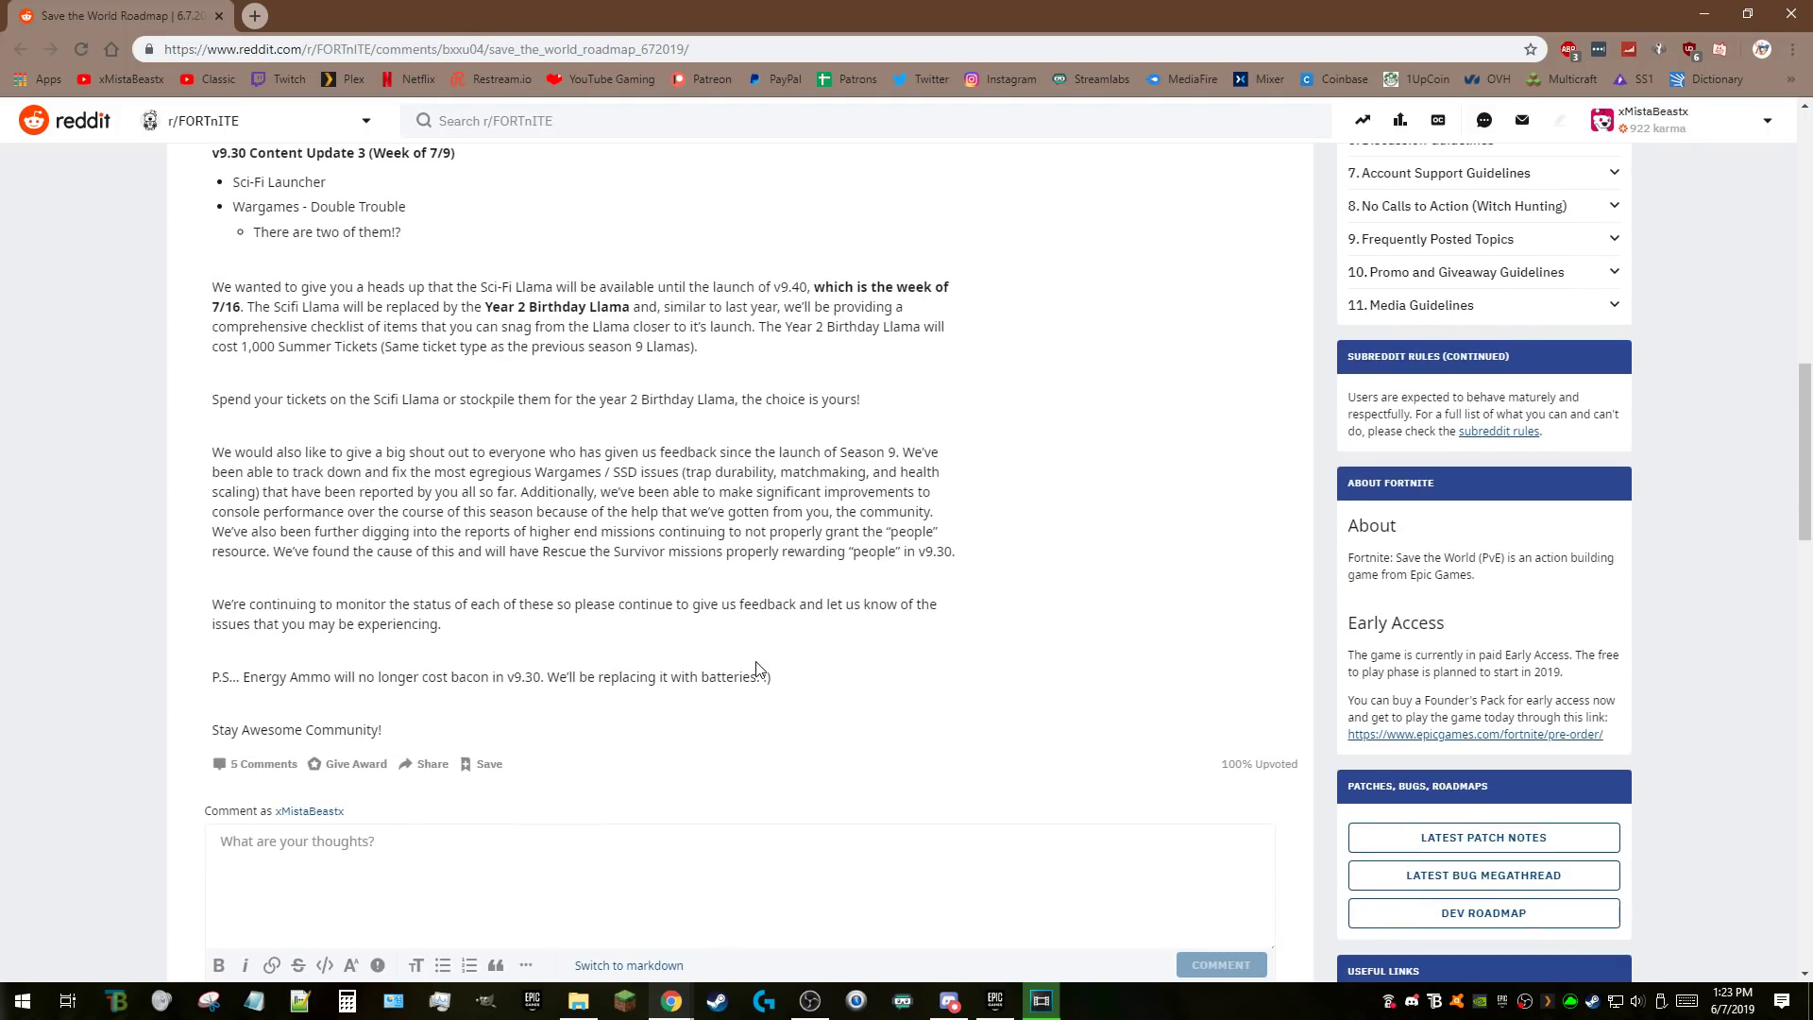
{"action": "mouse_move", "coordinate": [861, 680]}
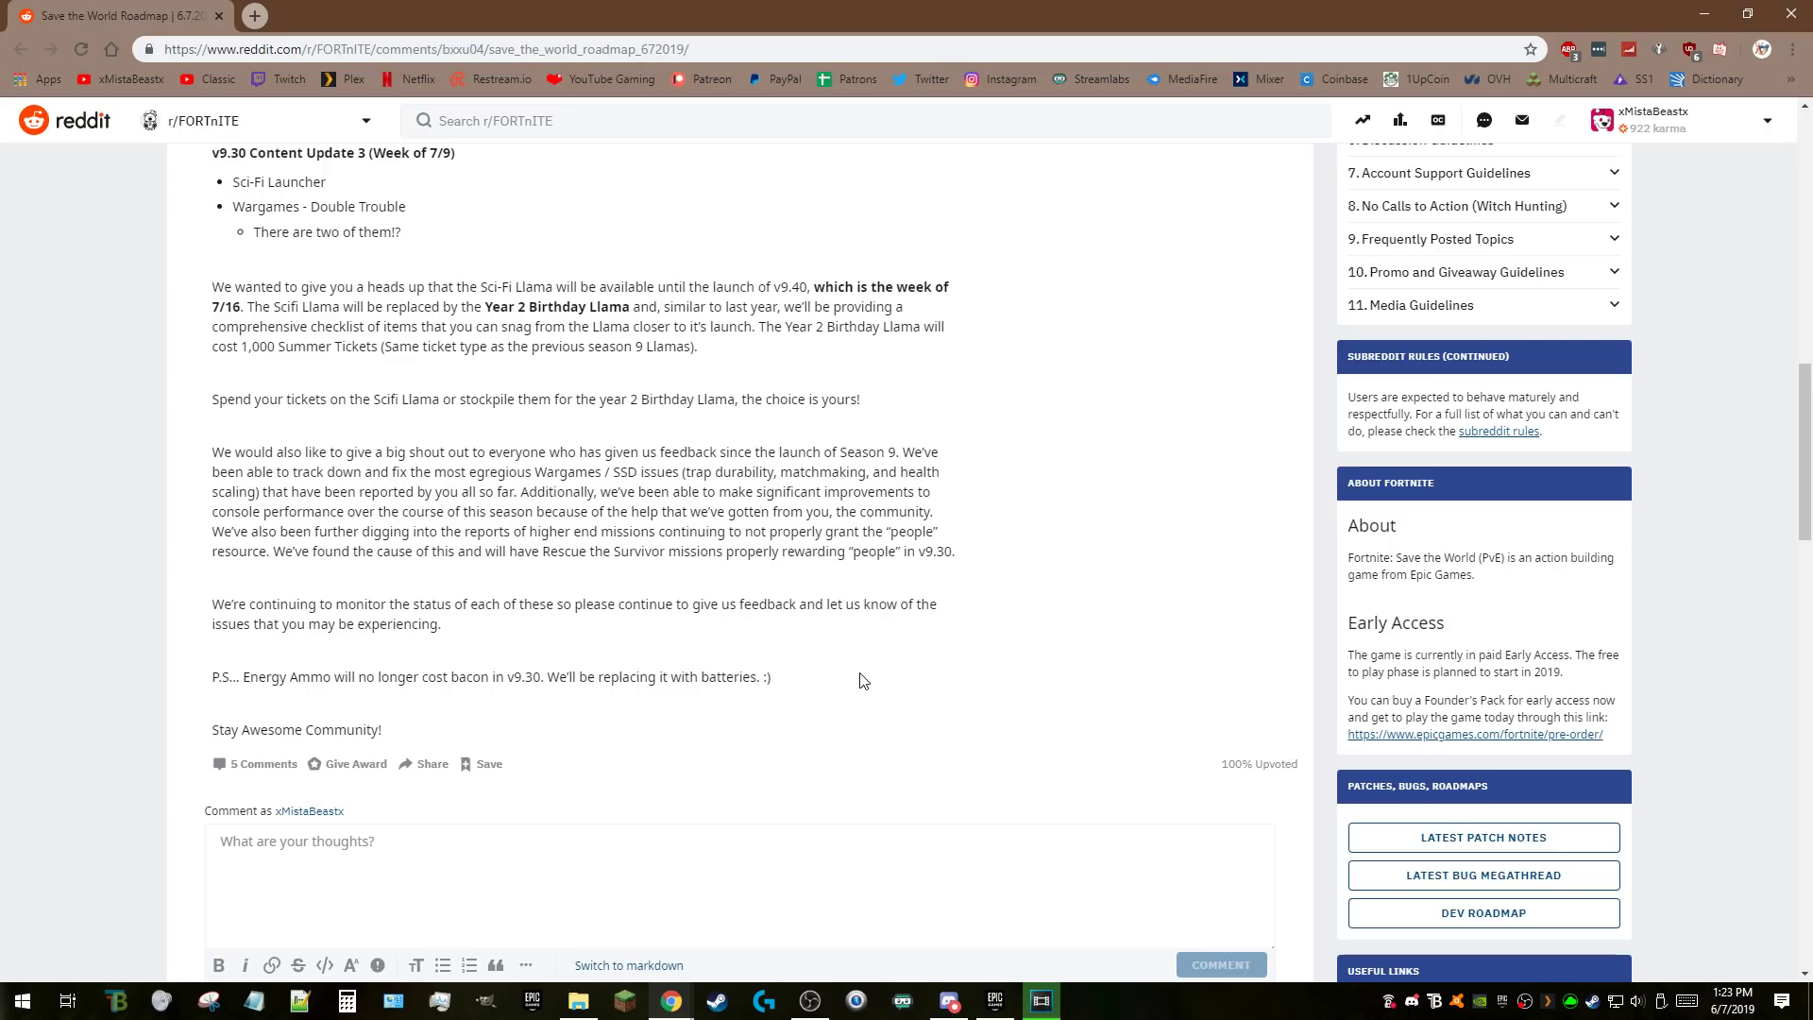
{"action": "left_click_drag", "start_coordinate": [238, 153], "coordinate": [768, 676]}
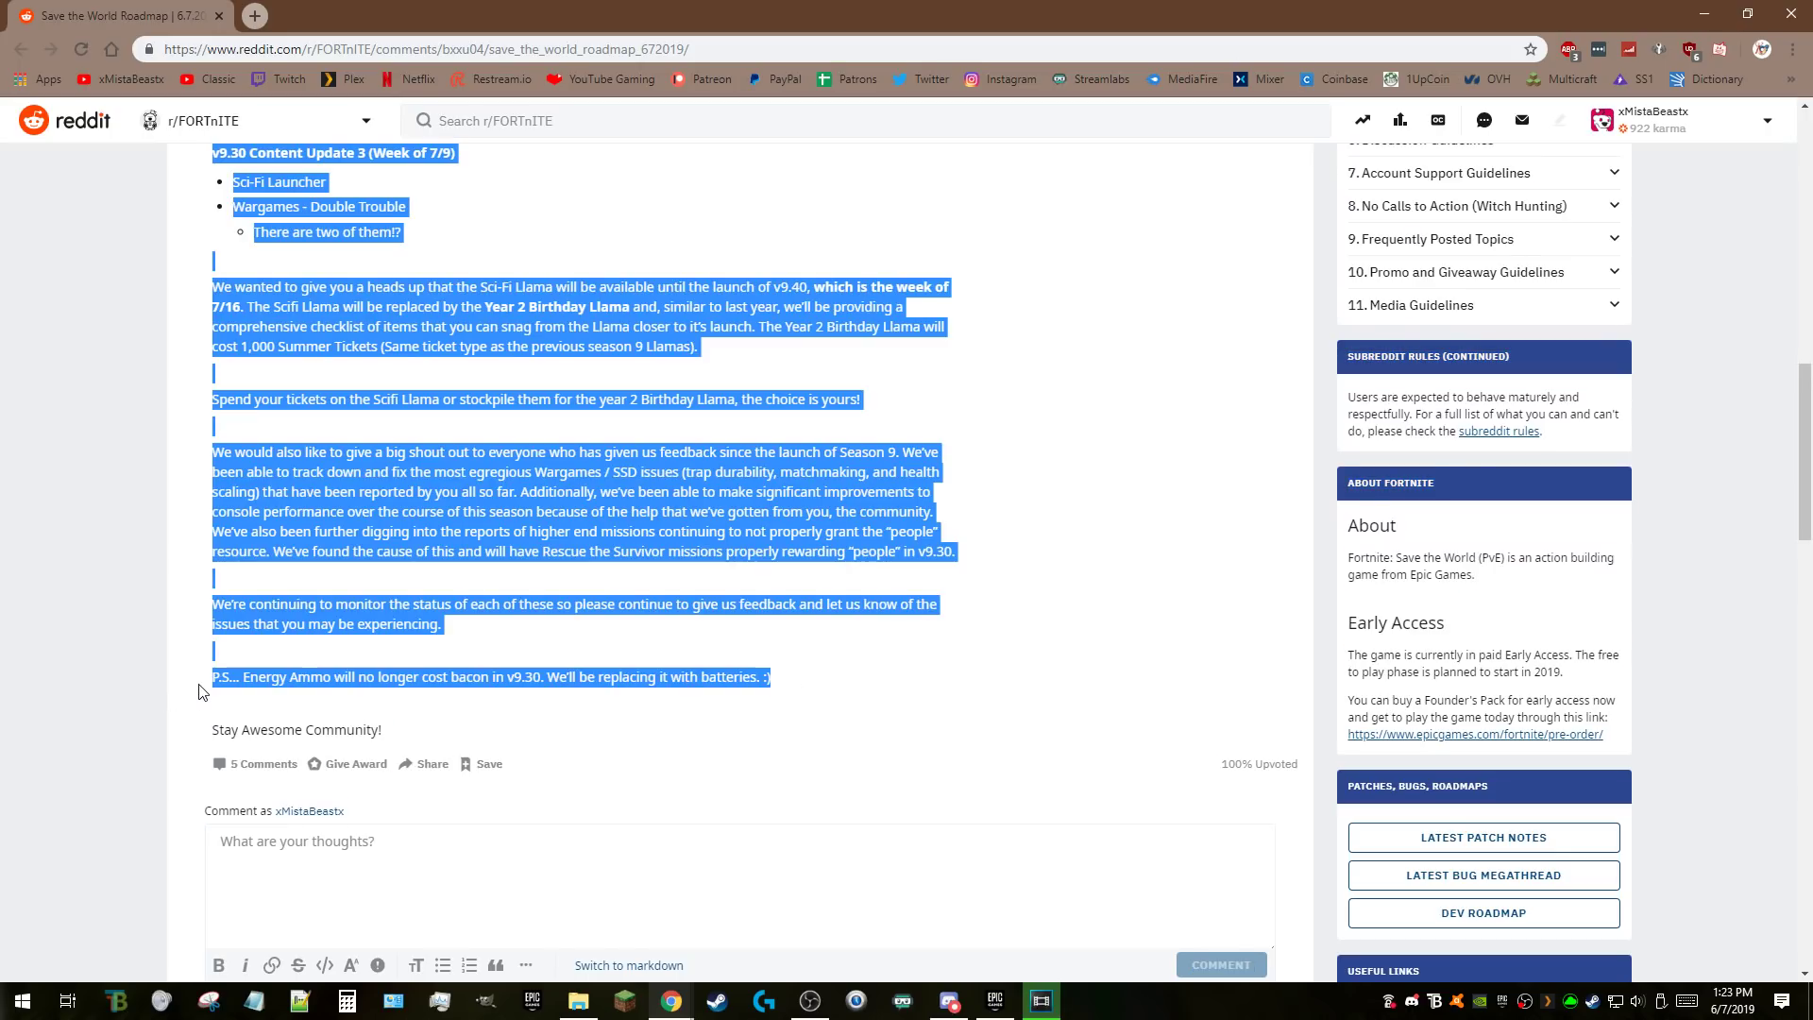
Scroll up to the post's title, opening greeting and V9.20 entries.
{"action": "scroll", "scroll_direction": "up", "scroll_amount": 3}
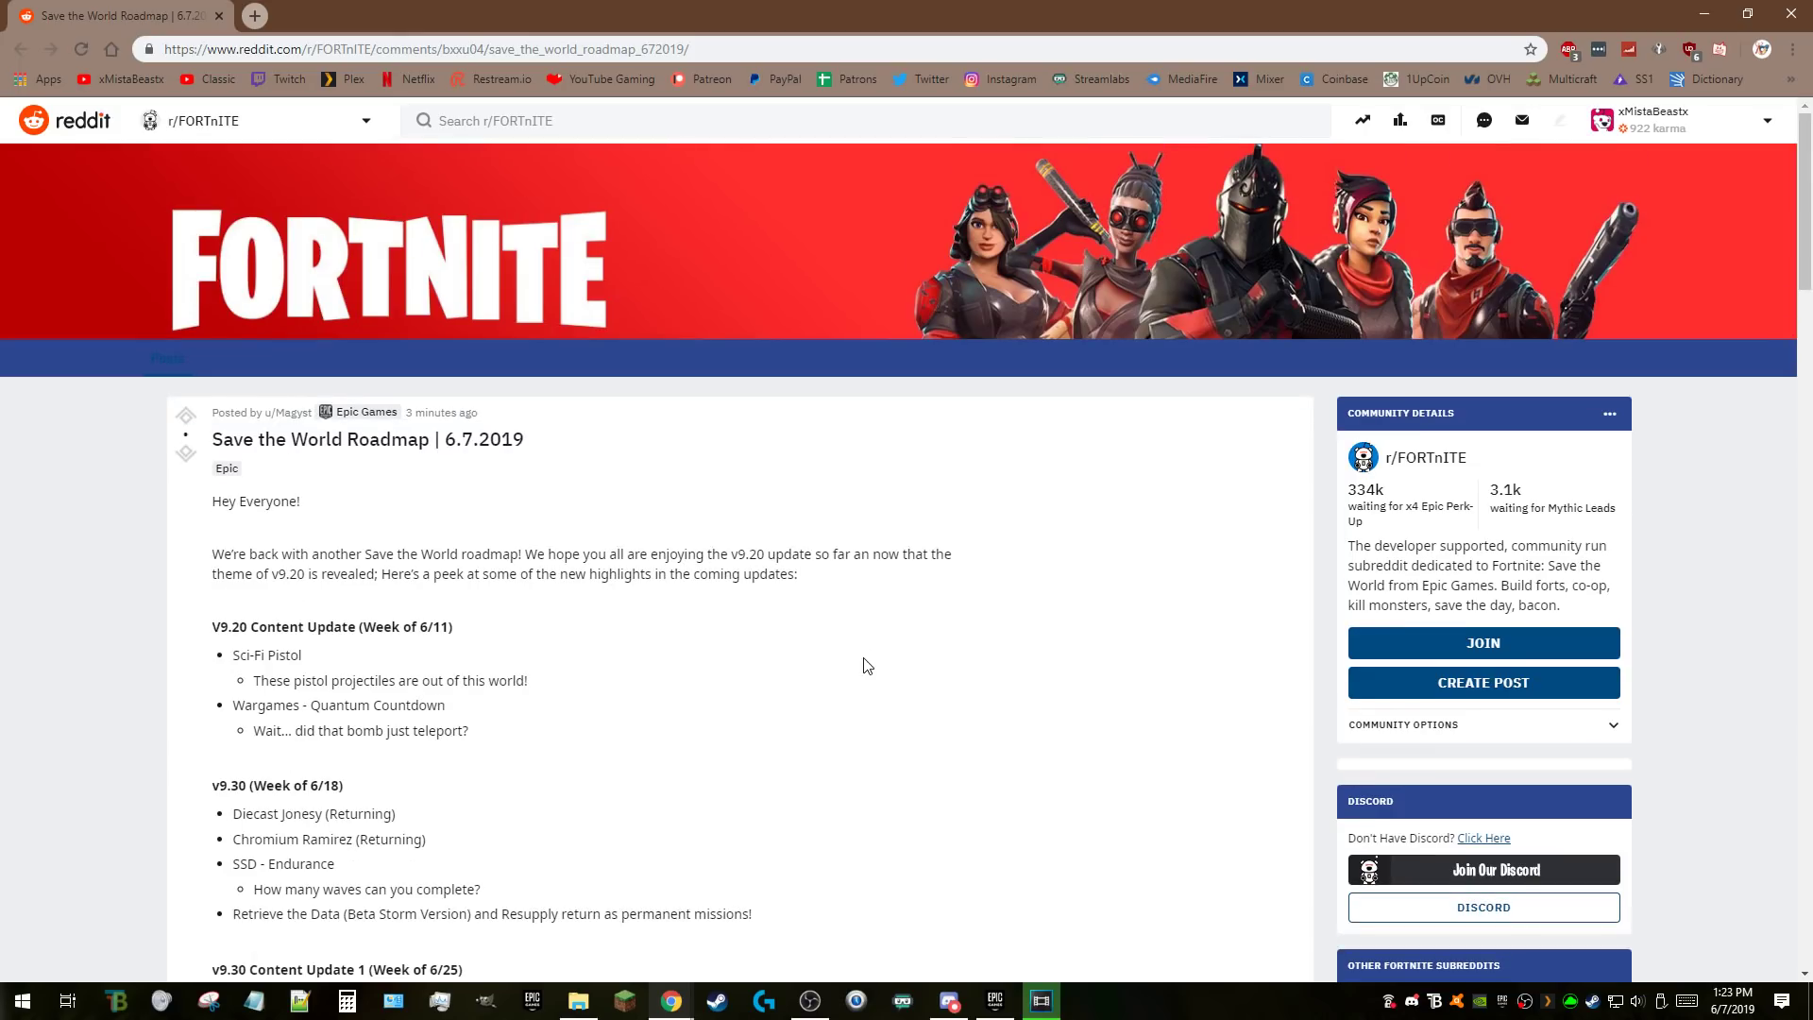
{"action": "mouse_move", "coordinate": [878, 619]}
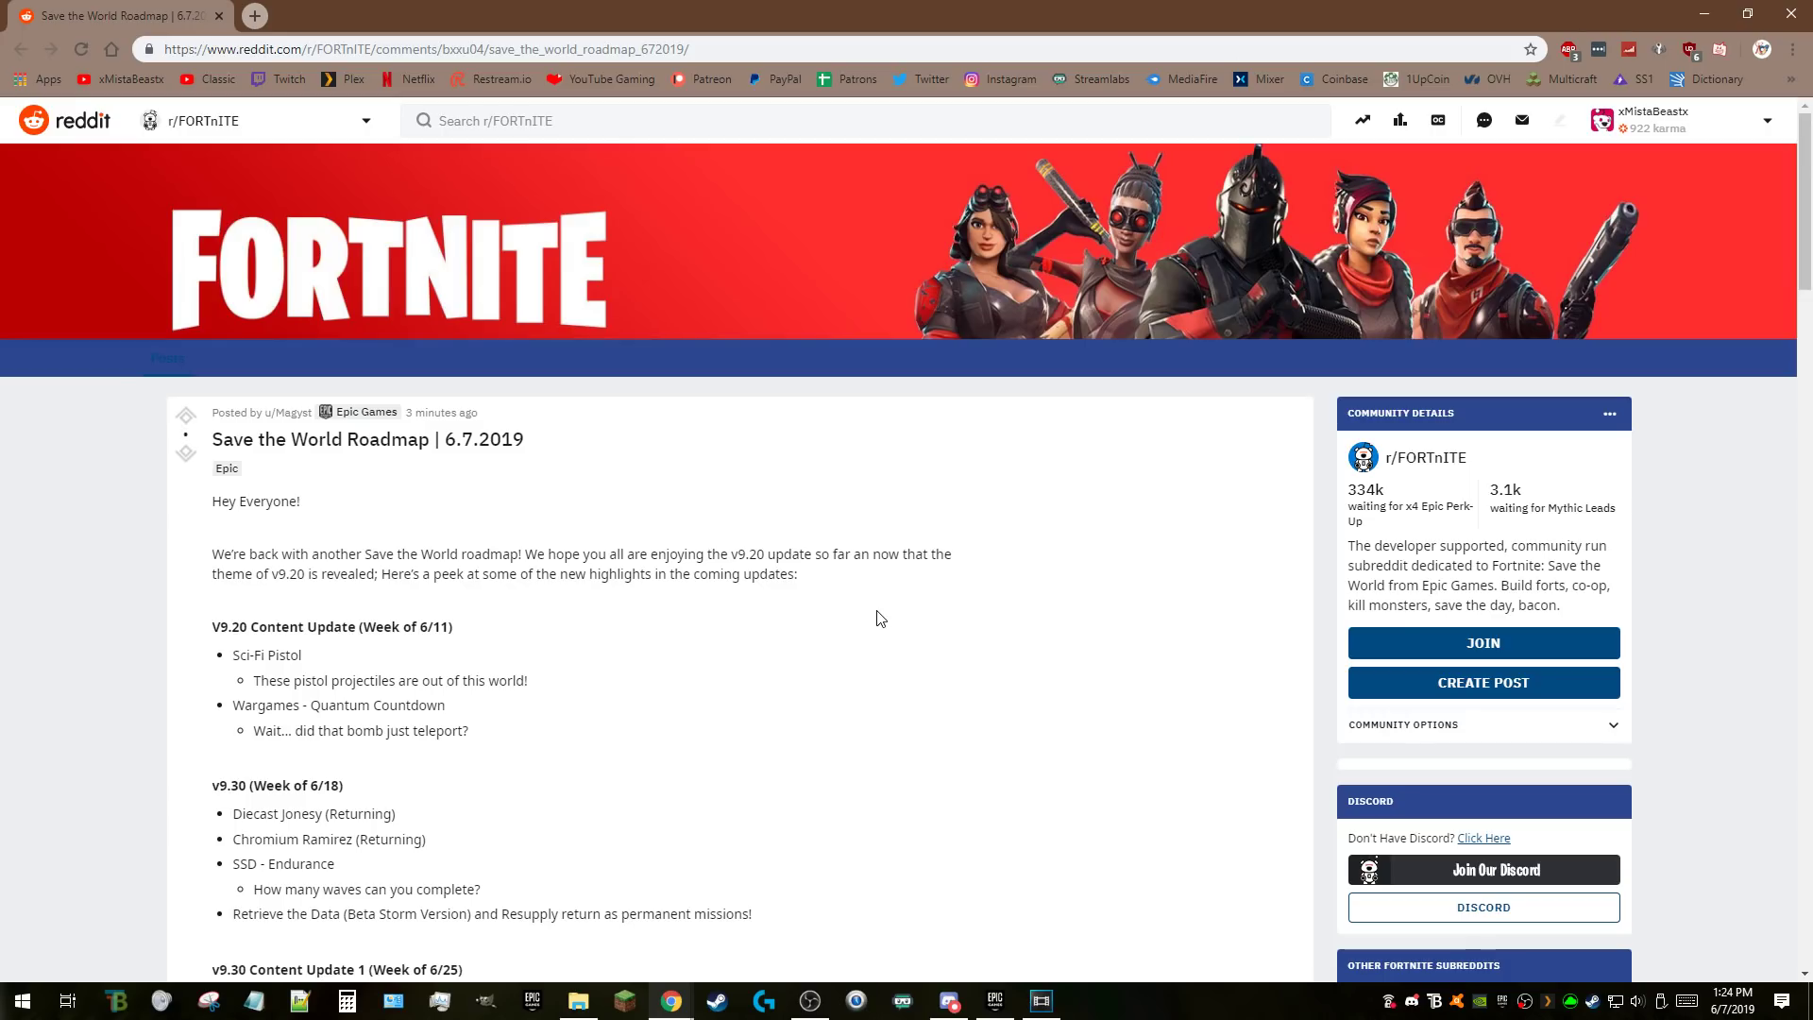
{"action": "mouse_move", "coordinate": [969, 567]}
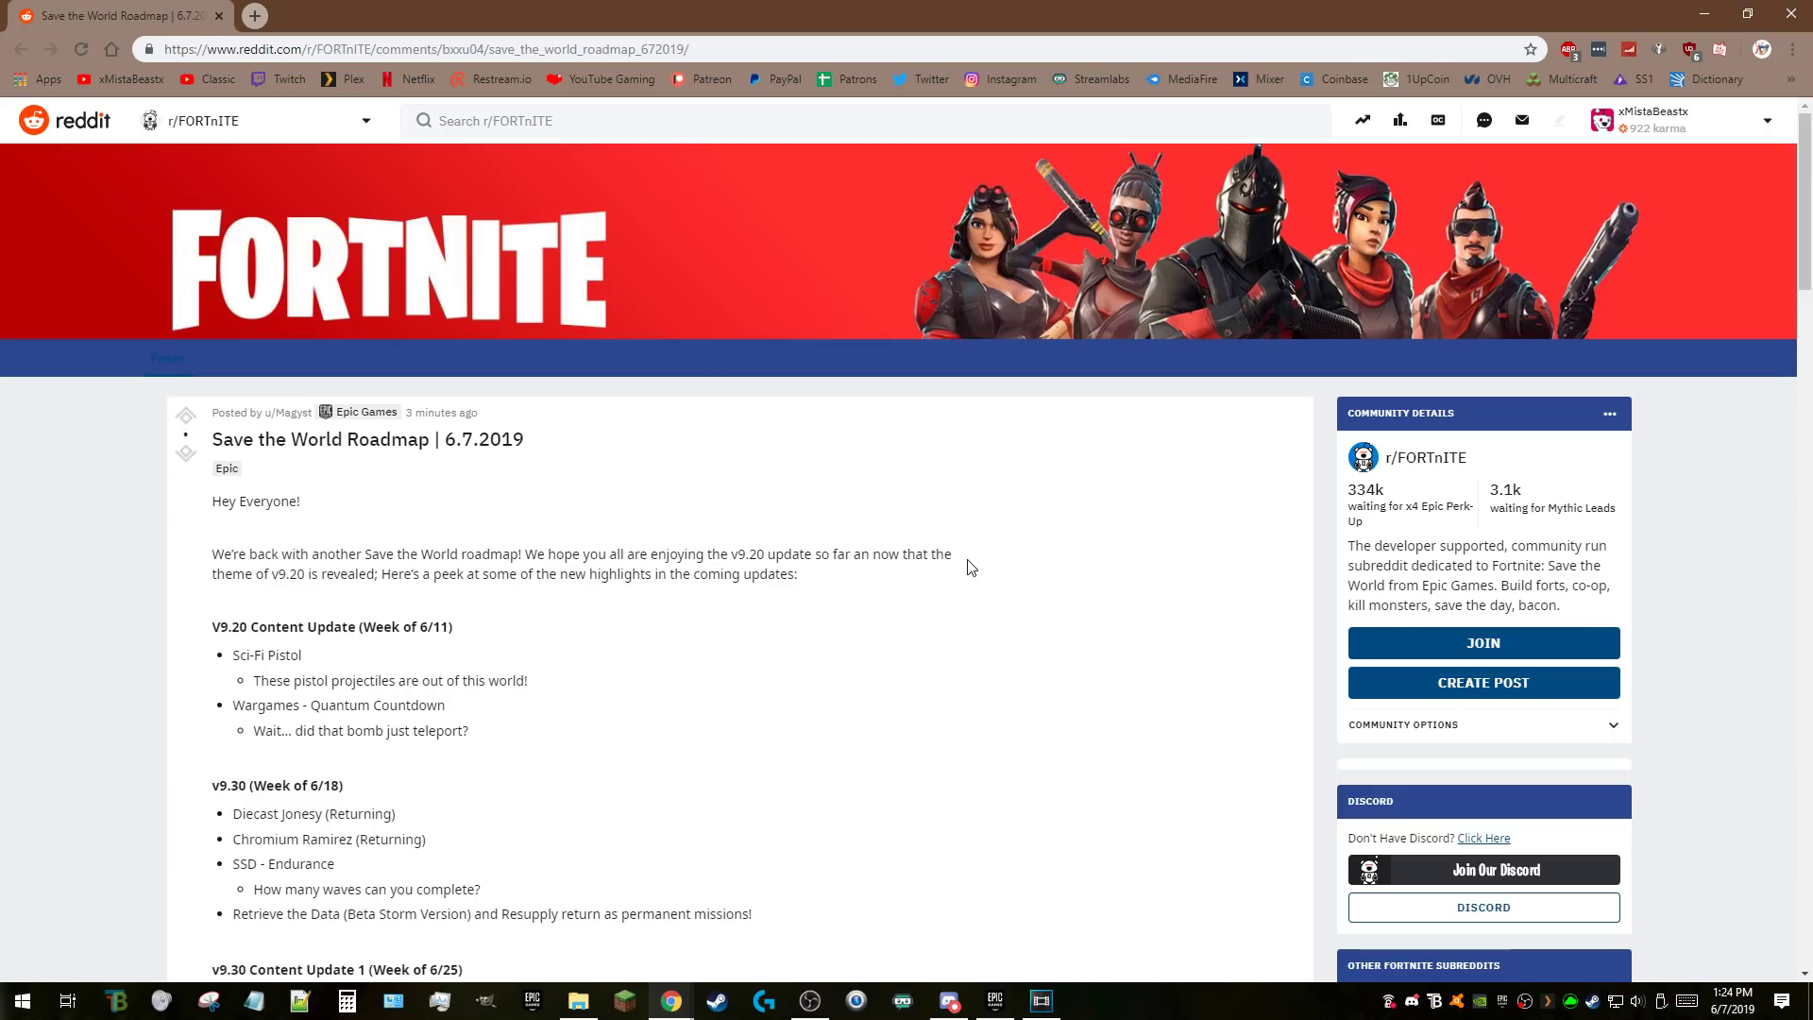
{"action": "mouse_move", "coordinate": [1087, 562]}
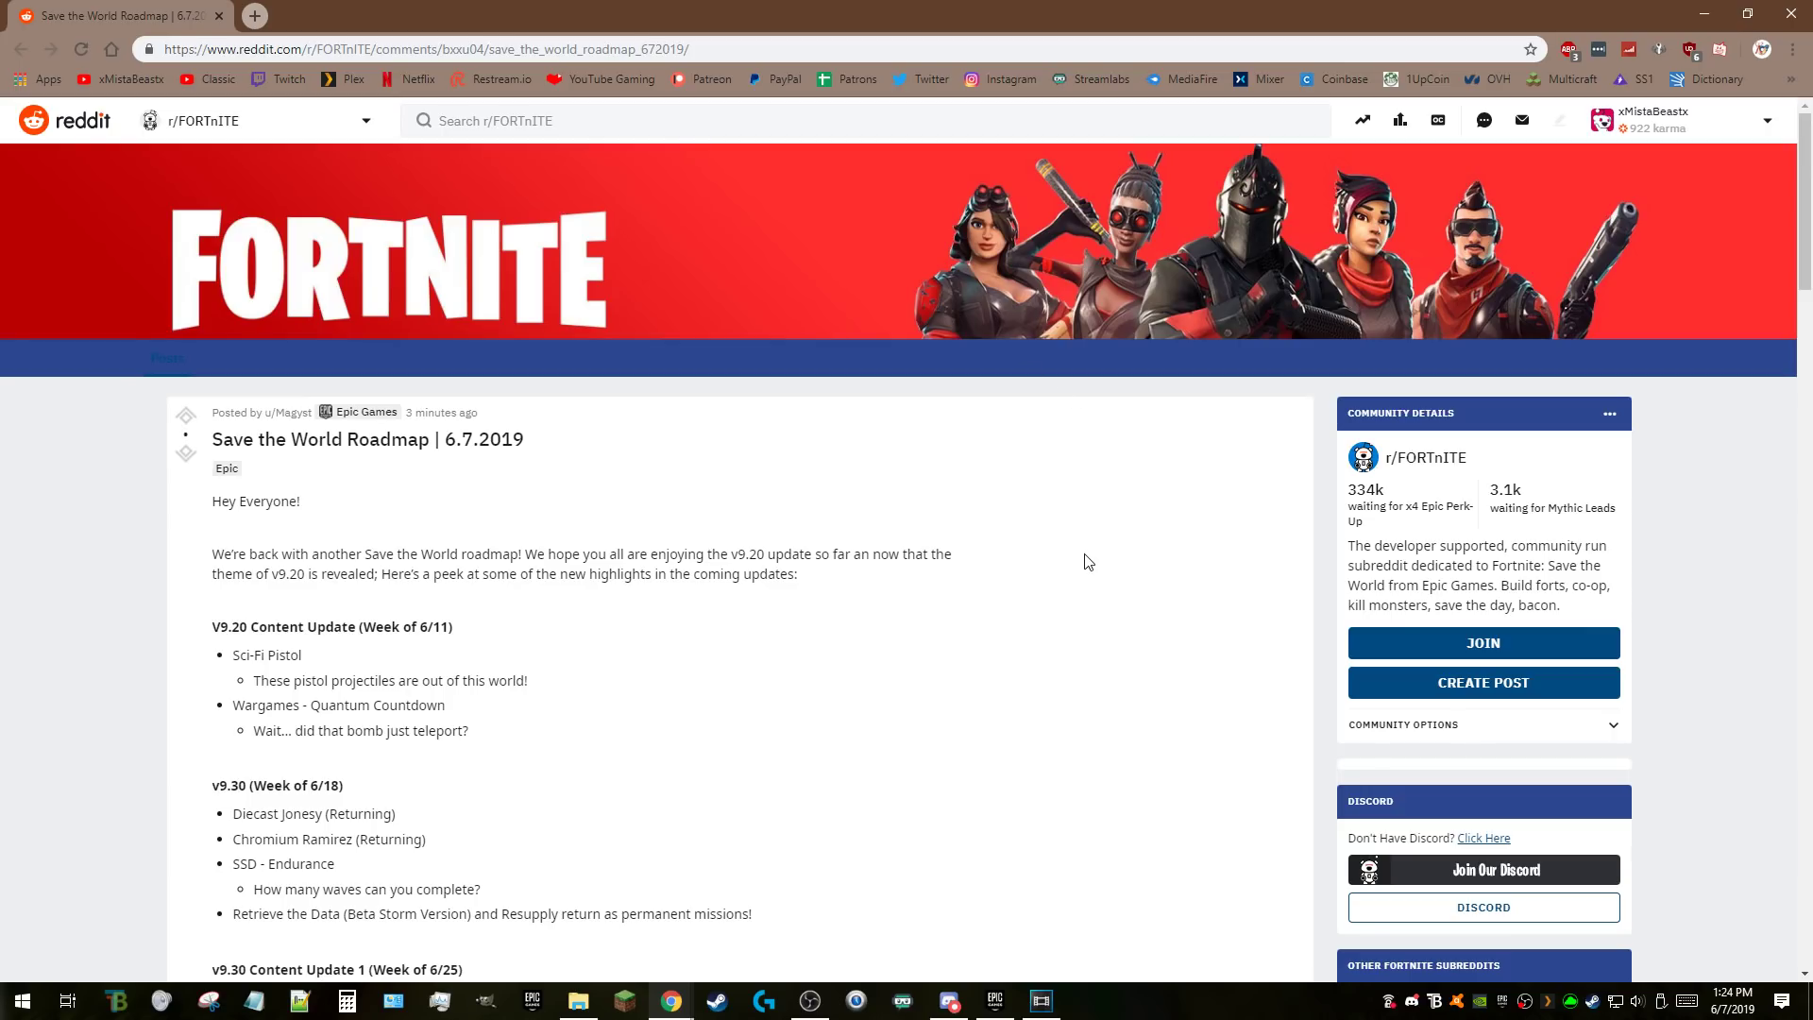
{"action": "mouse_move", "coordinate": [1087, 521]}
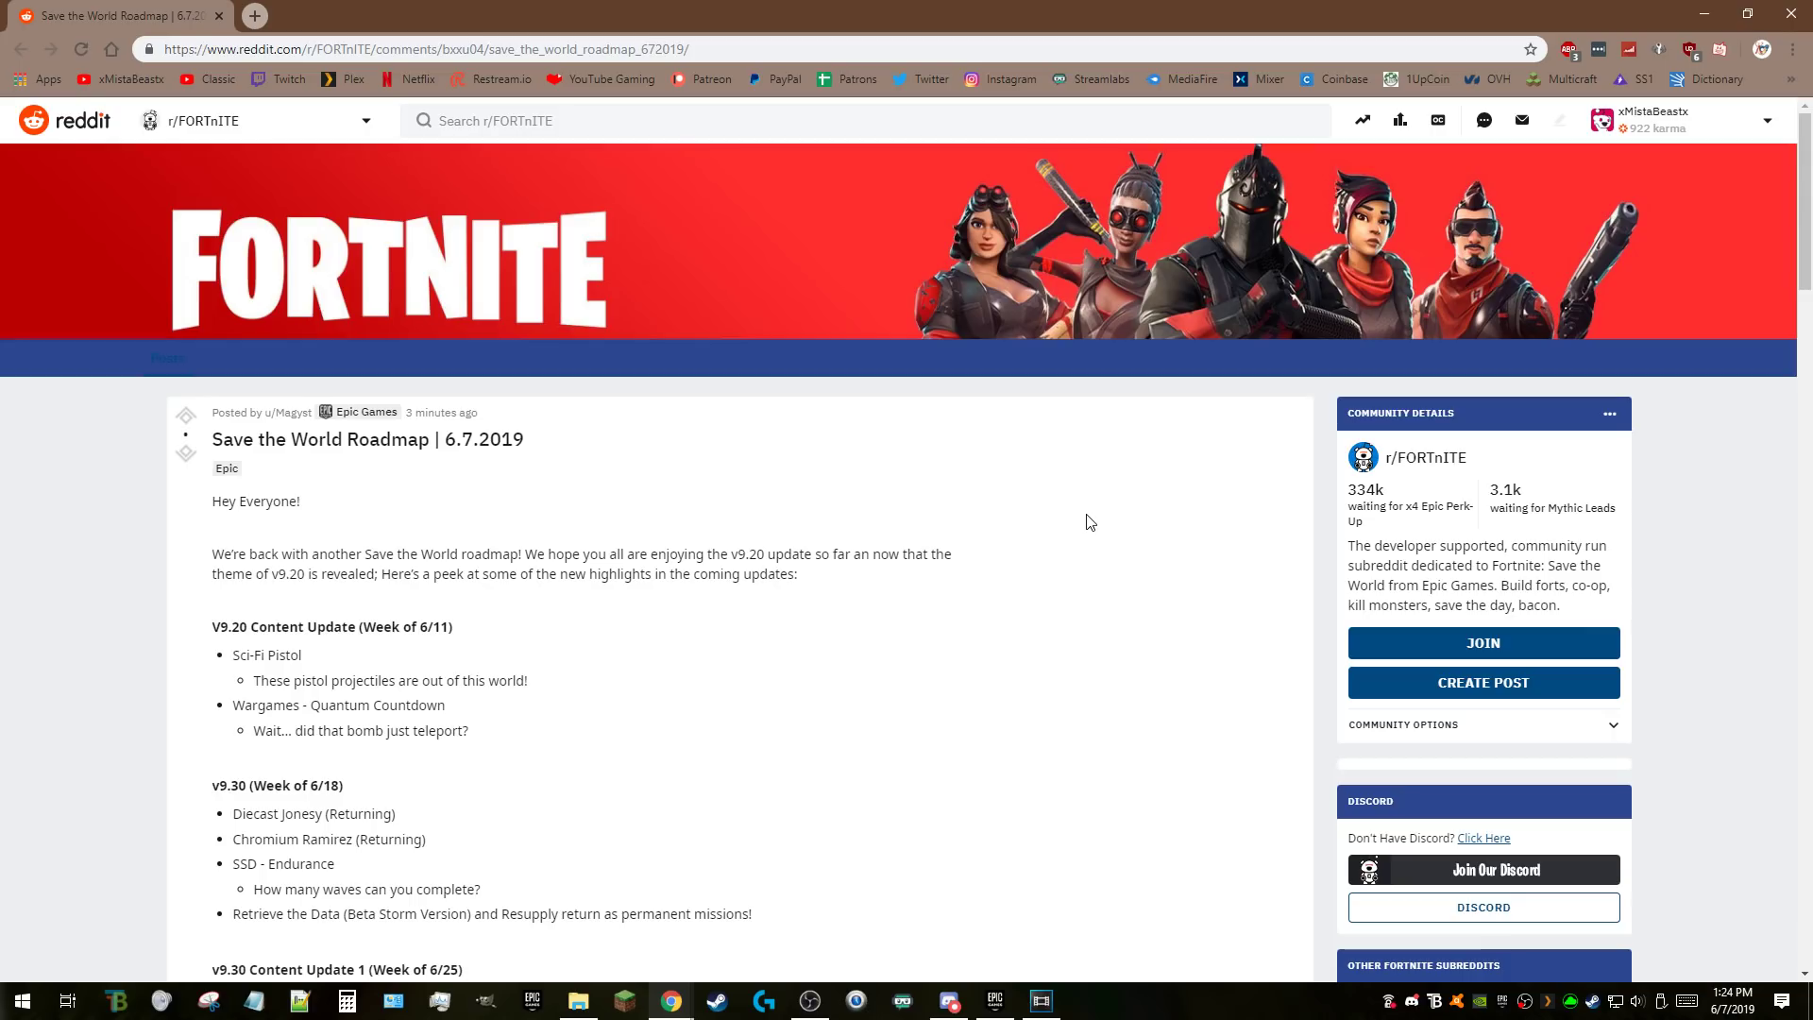
{"action": "mouse_move", "coordinate": [1246, 447]}
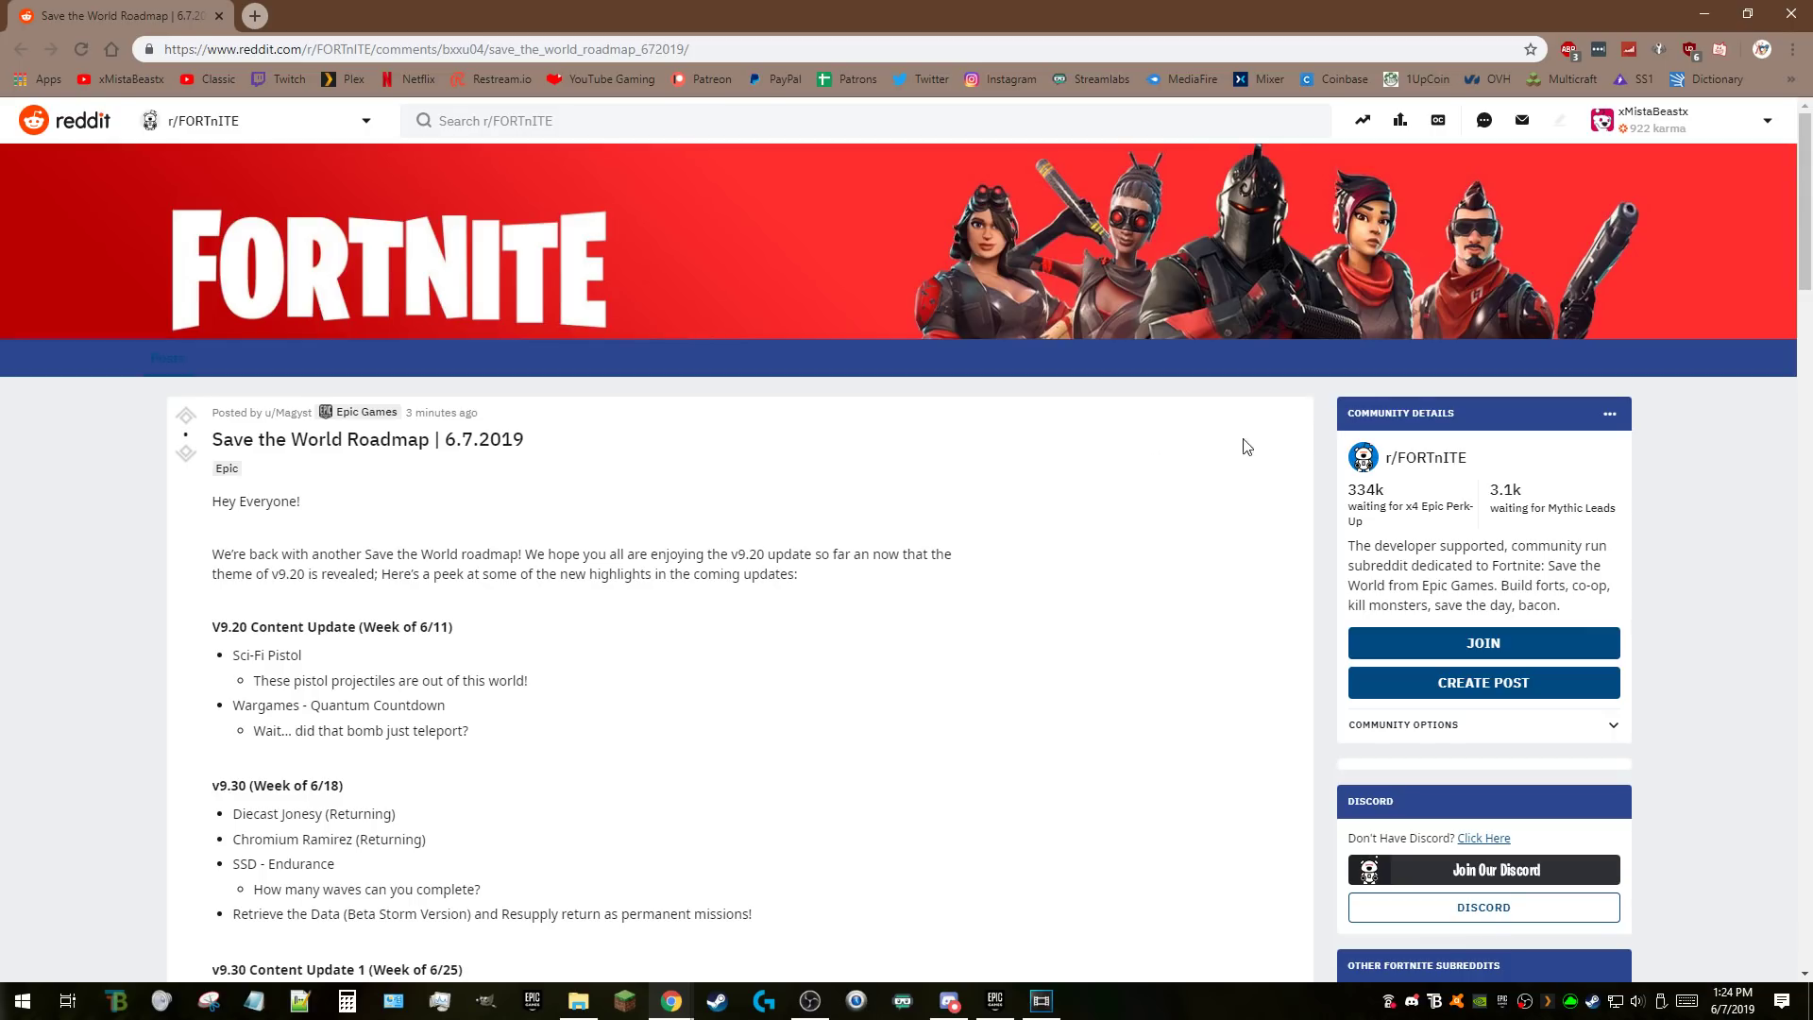
{"action": "mouse_move", "coordinate": [1015, 459]}
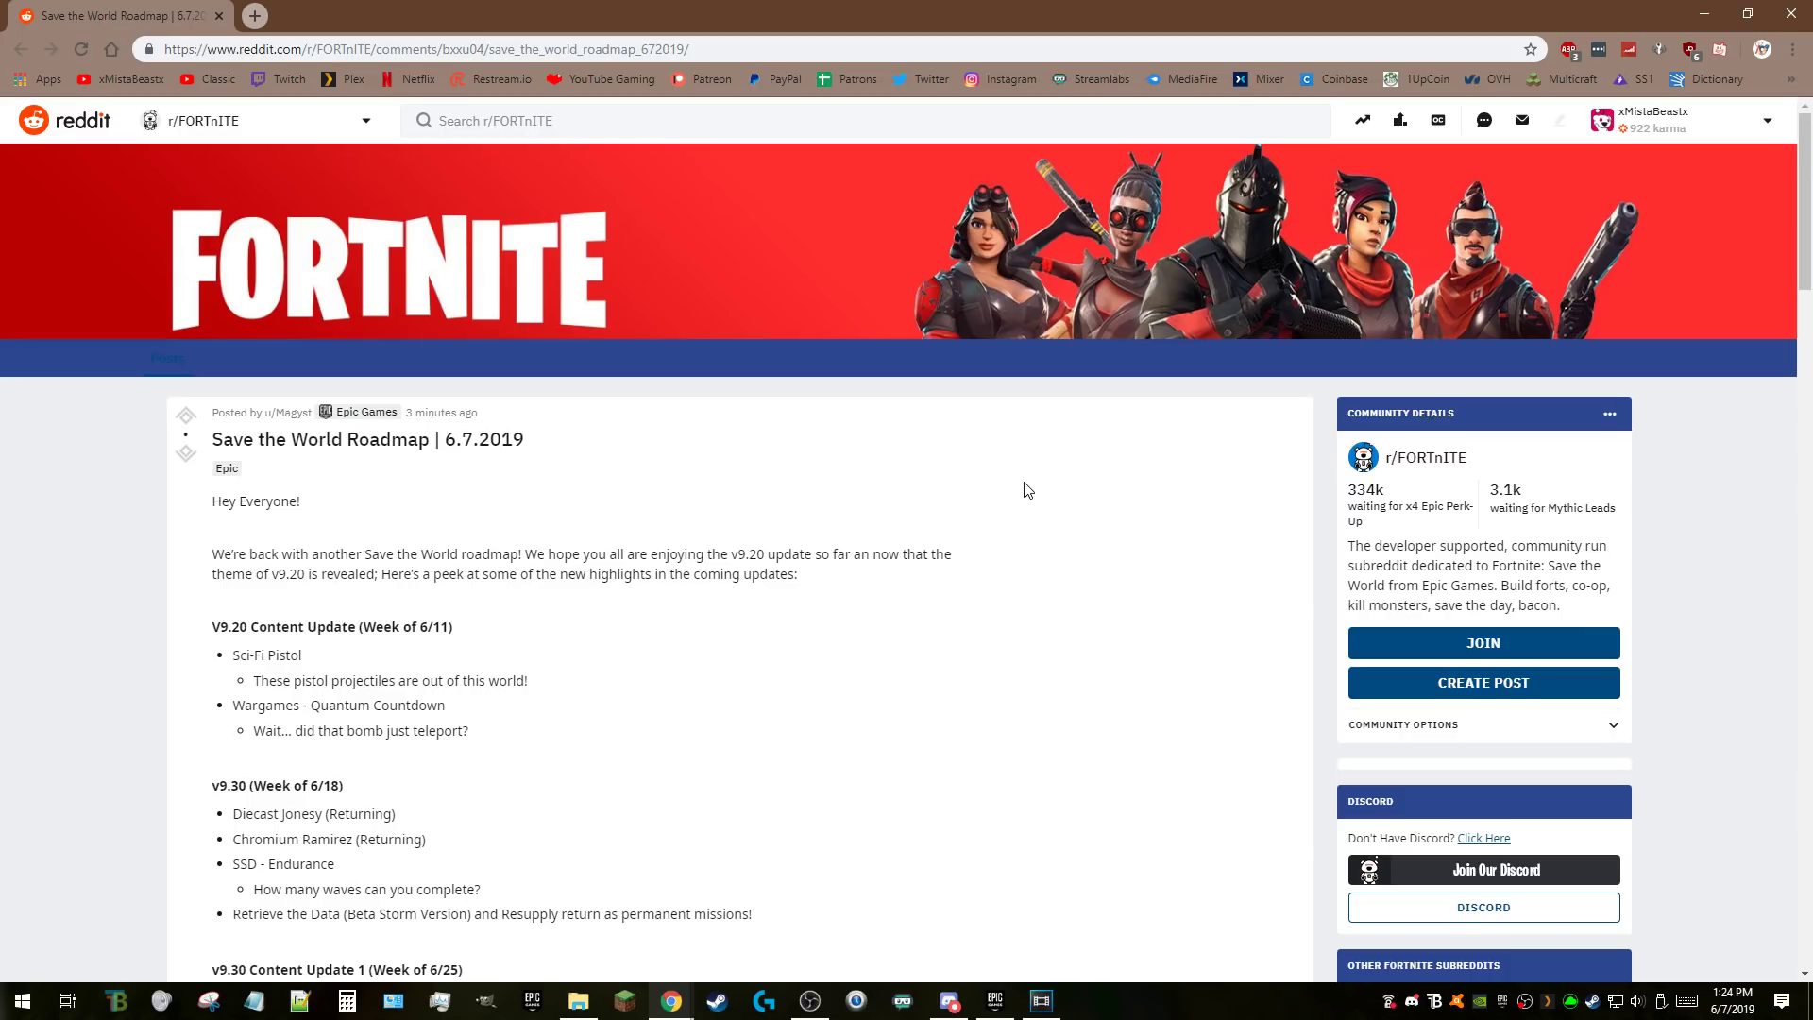
{"action": "mouse_move", "coordinate": [1014, 426]}
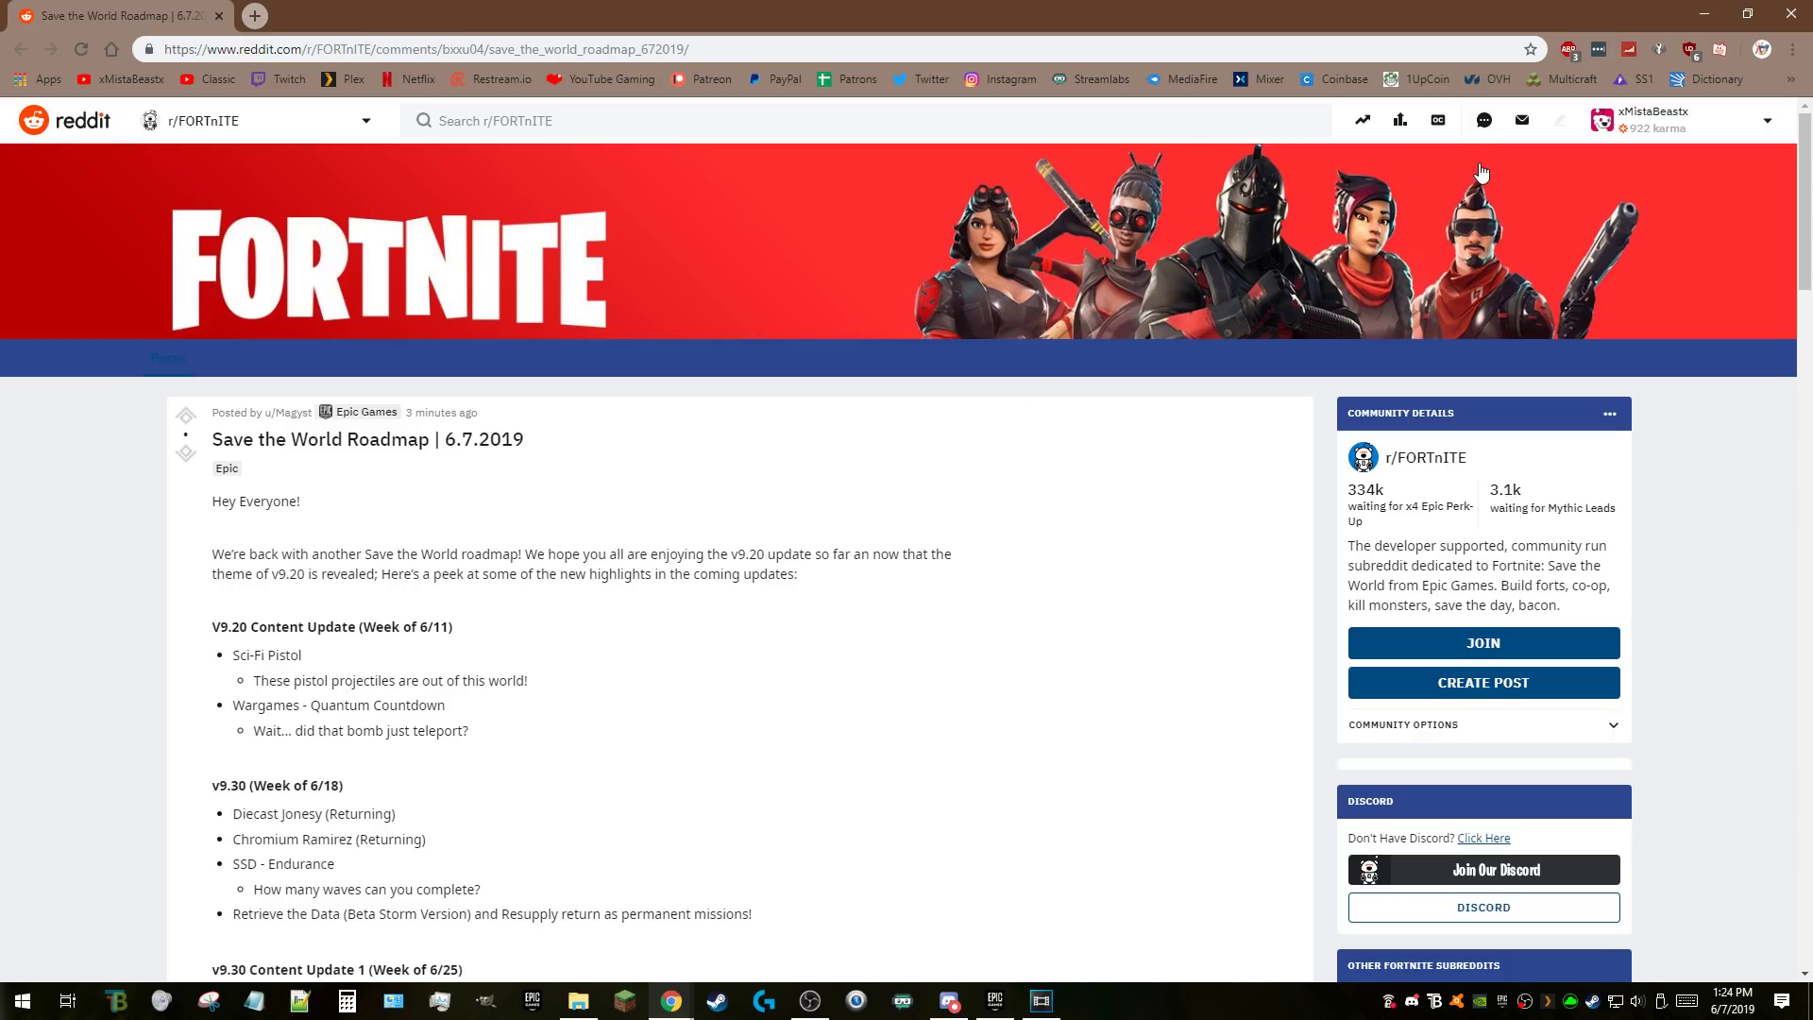
{"action": "mouse_move", "coordinate": [1481, 173]}
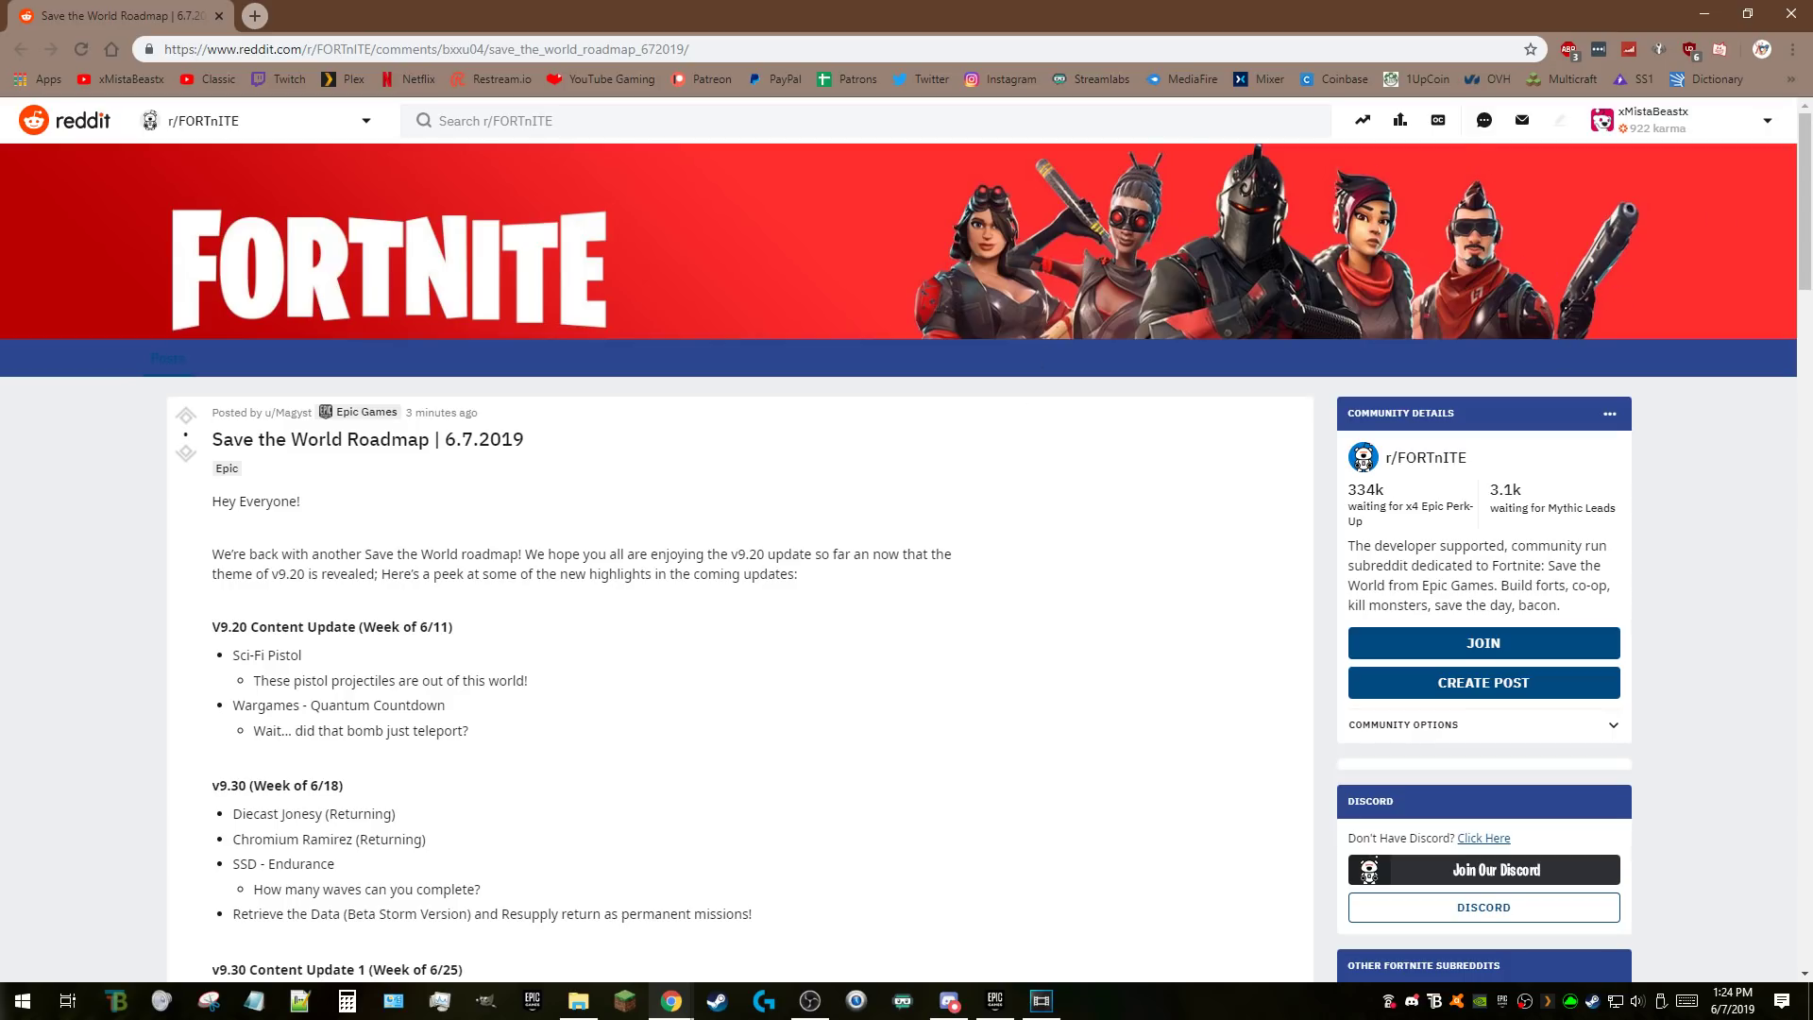